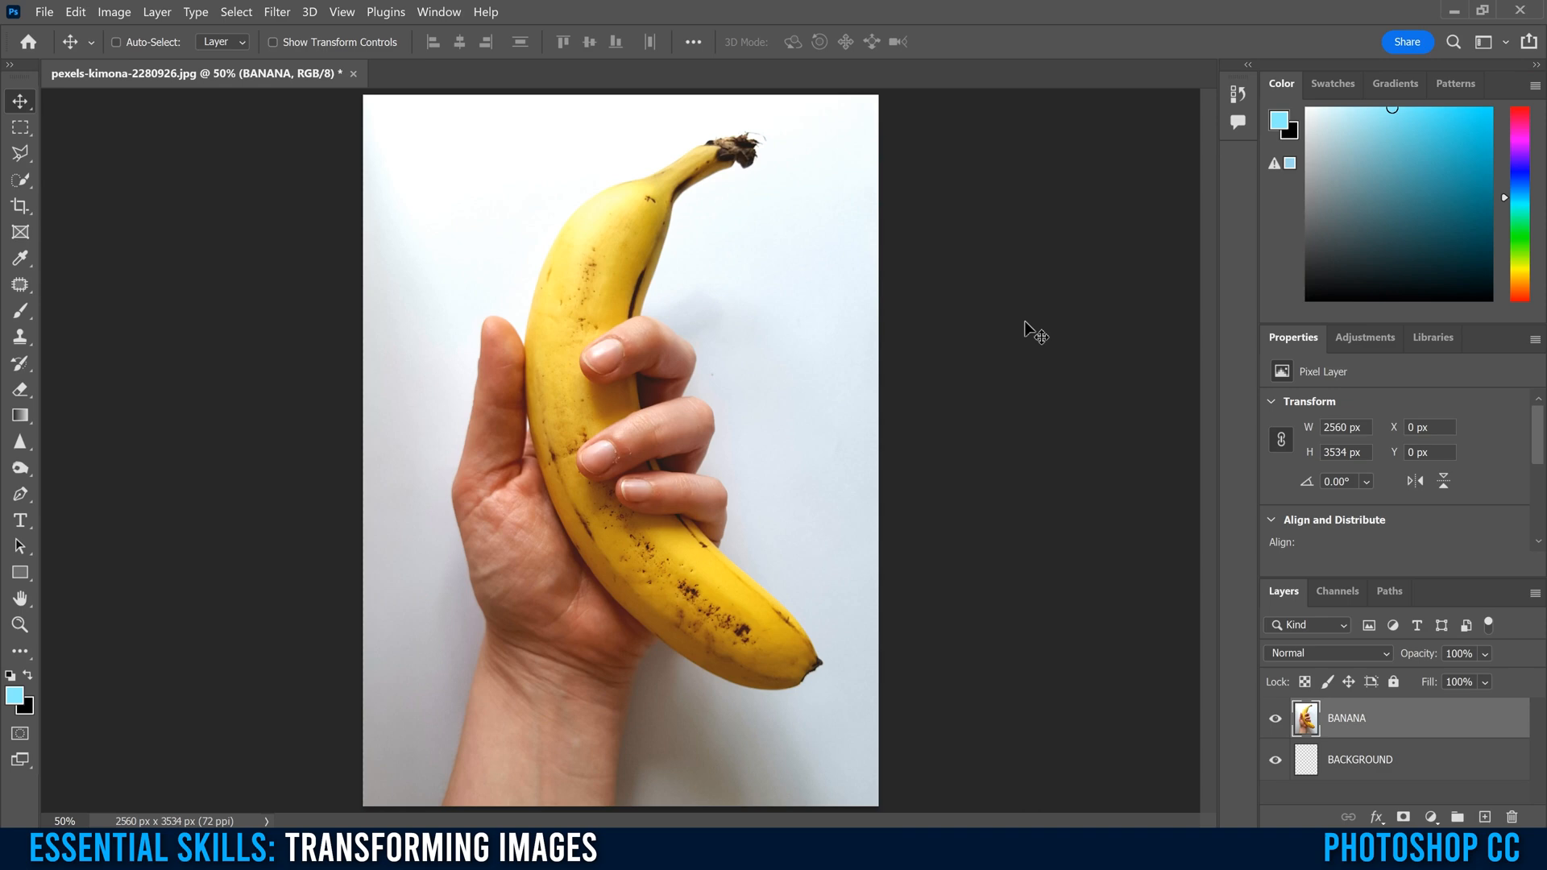
# Try Free Transform (Ctrl+T) on the banana layer, nudge it, then reselect the BANANA layer.
pyautogui.press('ctrl+t')
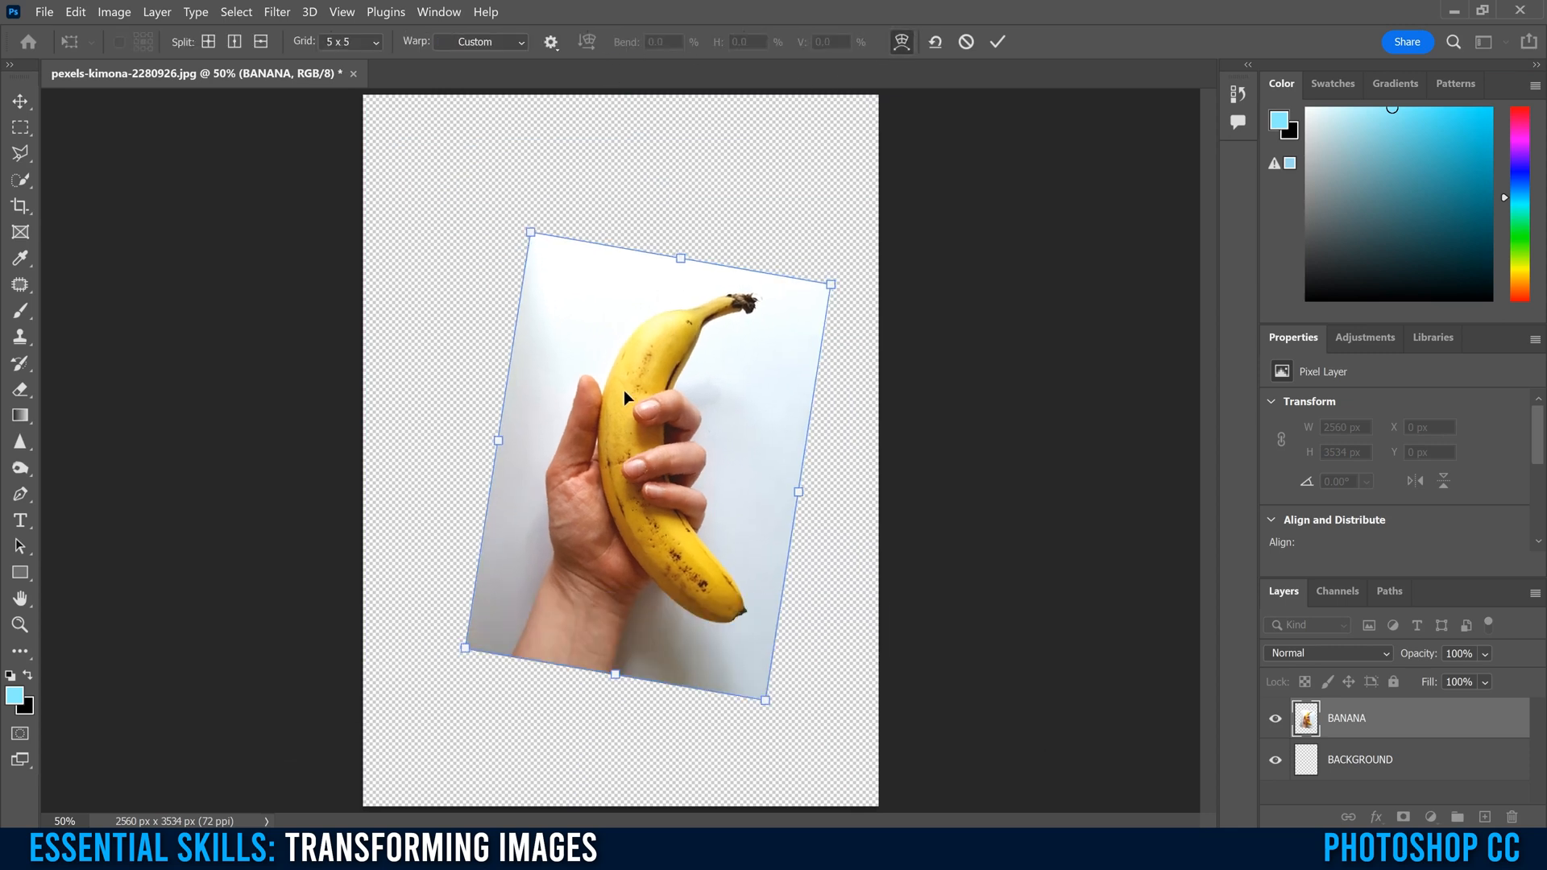
pyautogui.moveTo(622, 398); pyautogui.dragTo(680, 473)
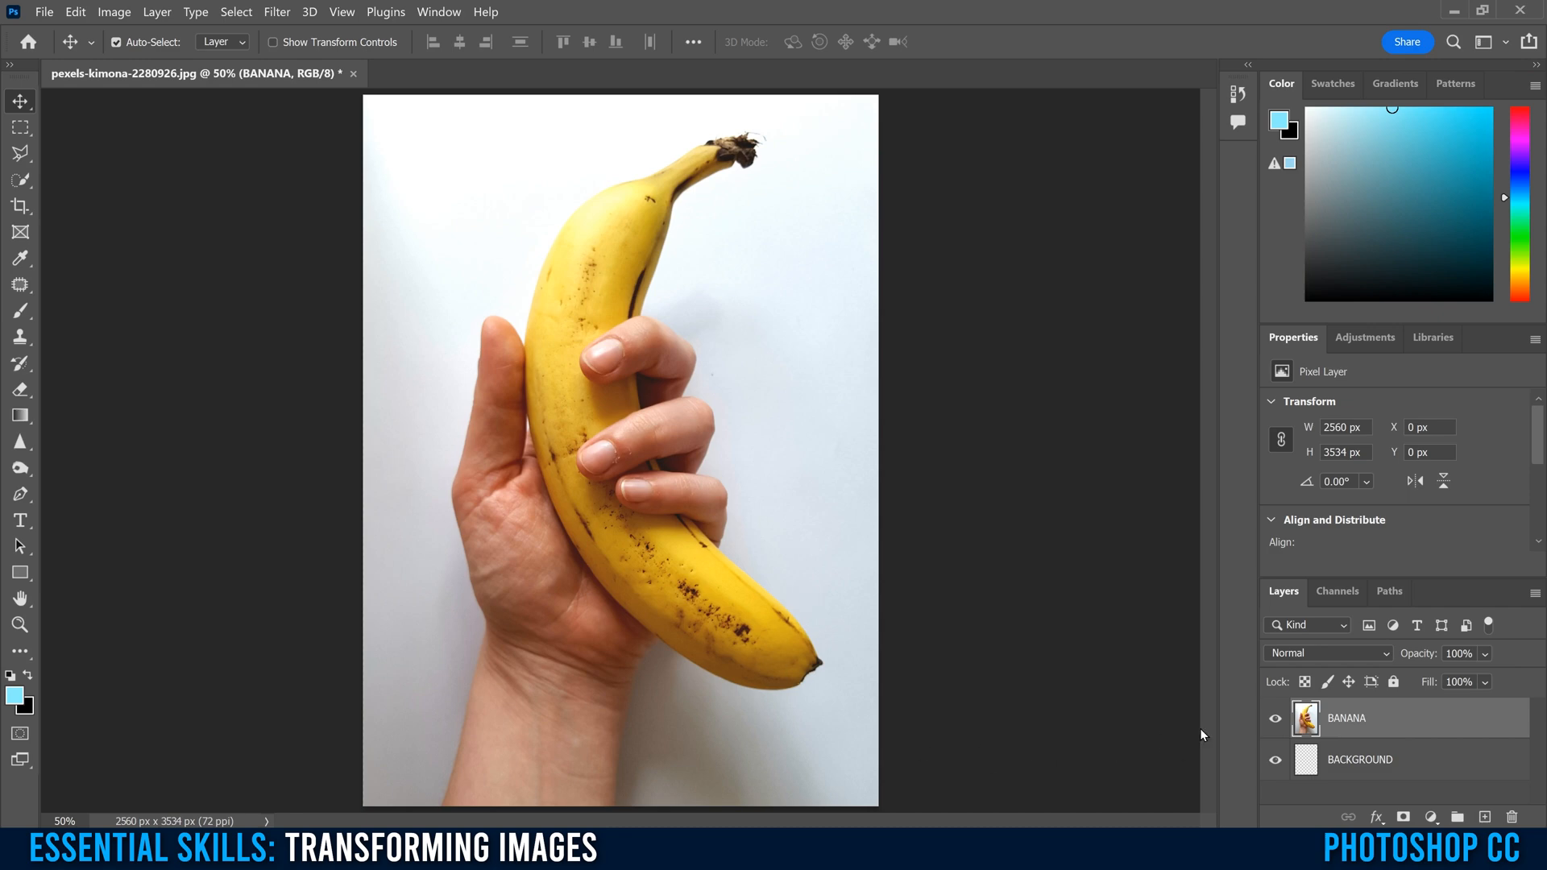
pyautogui.moveTo(1470, 726)
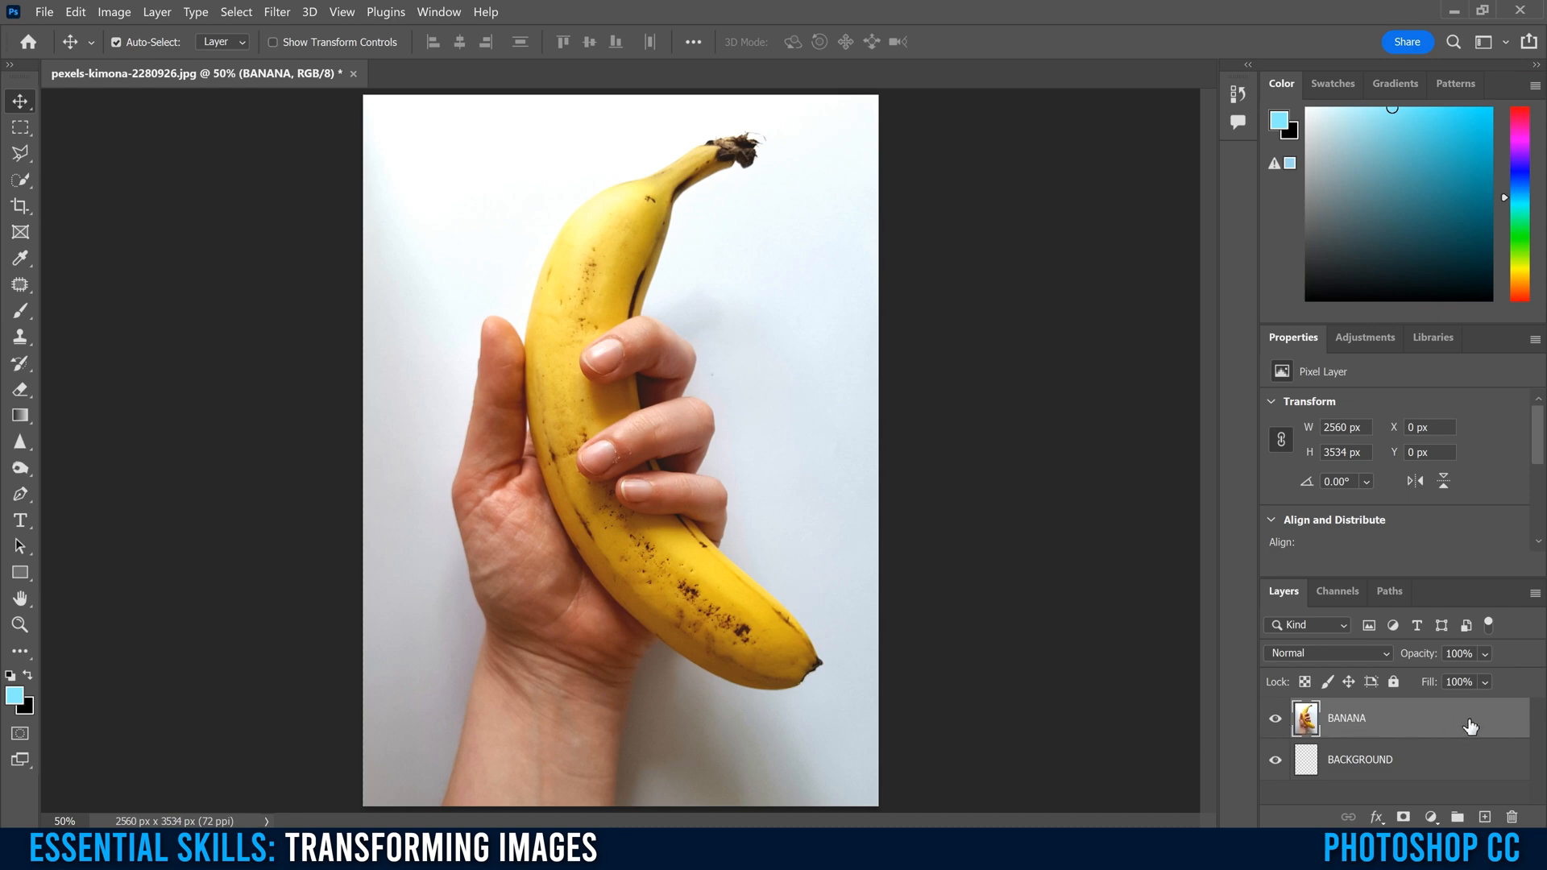
pyautogui.click(1360, 759)
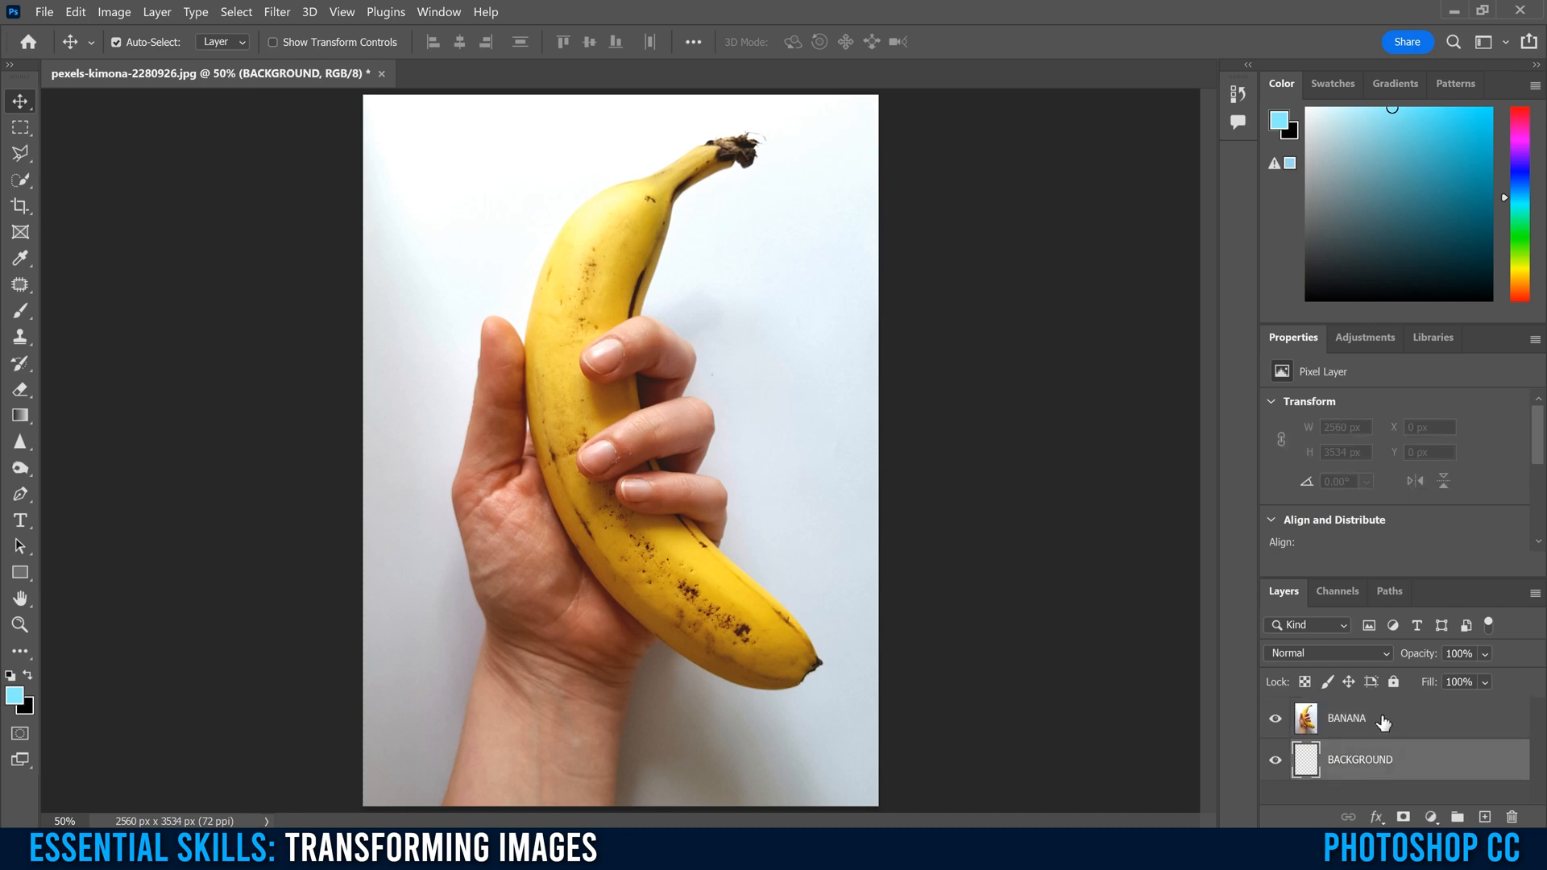
pyautogui.click(1344, 717)
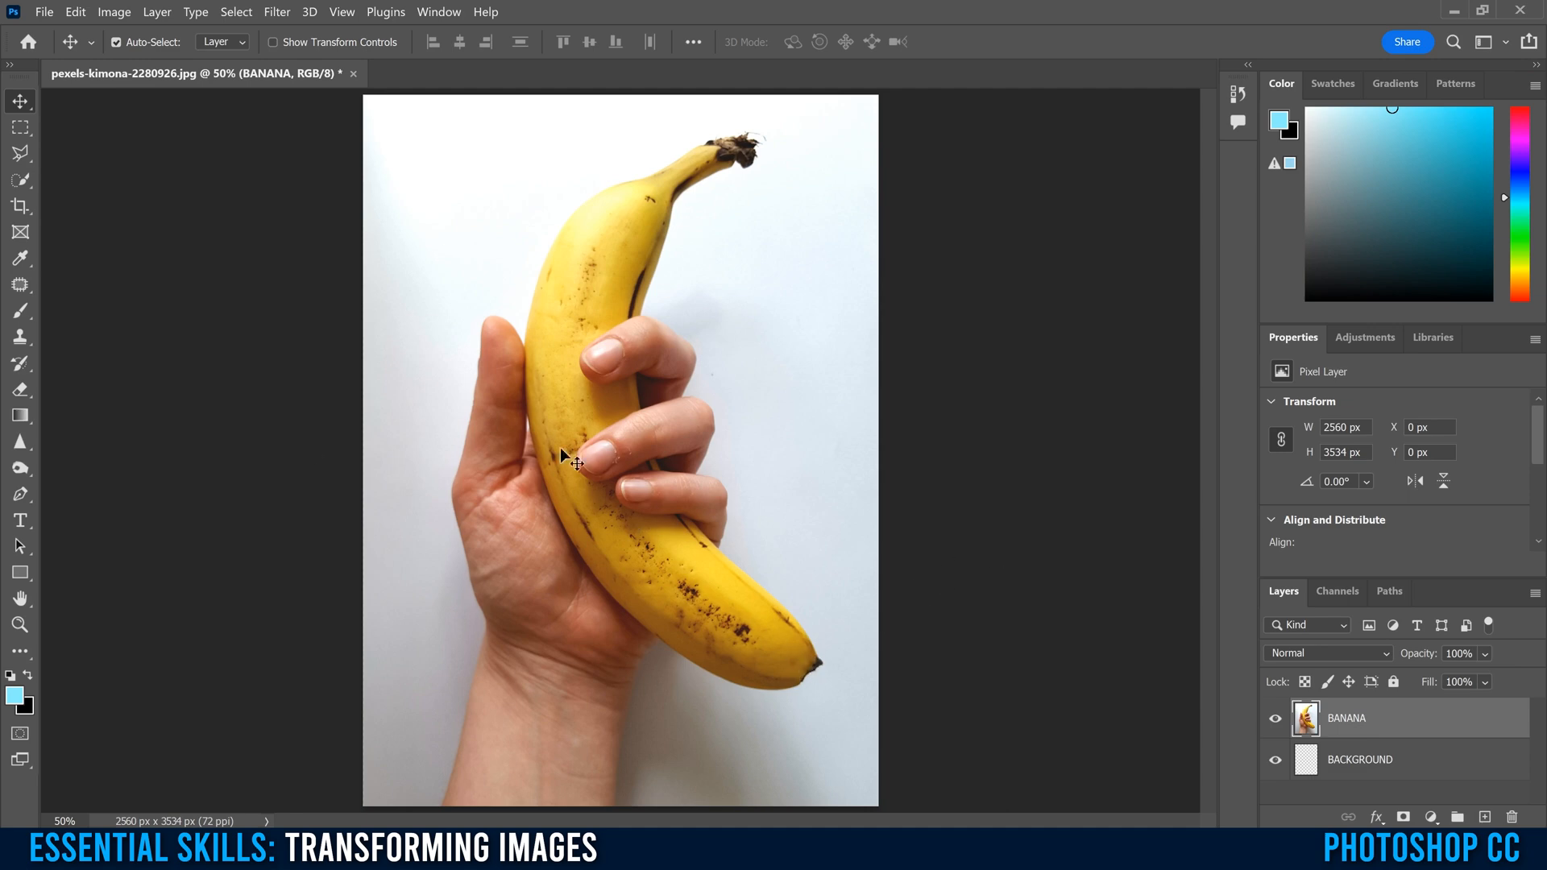
# Start Free Transform from the Edit menu and enable Show Transform Controls for the Move tool.
pyautogui.click(74, 12)
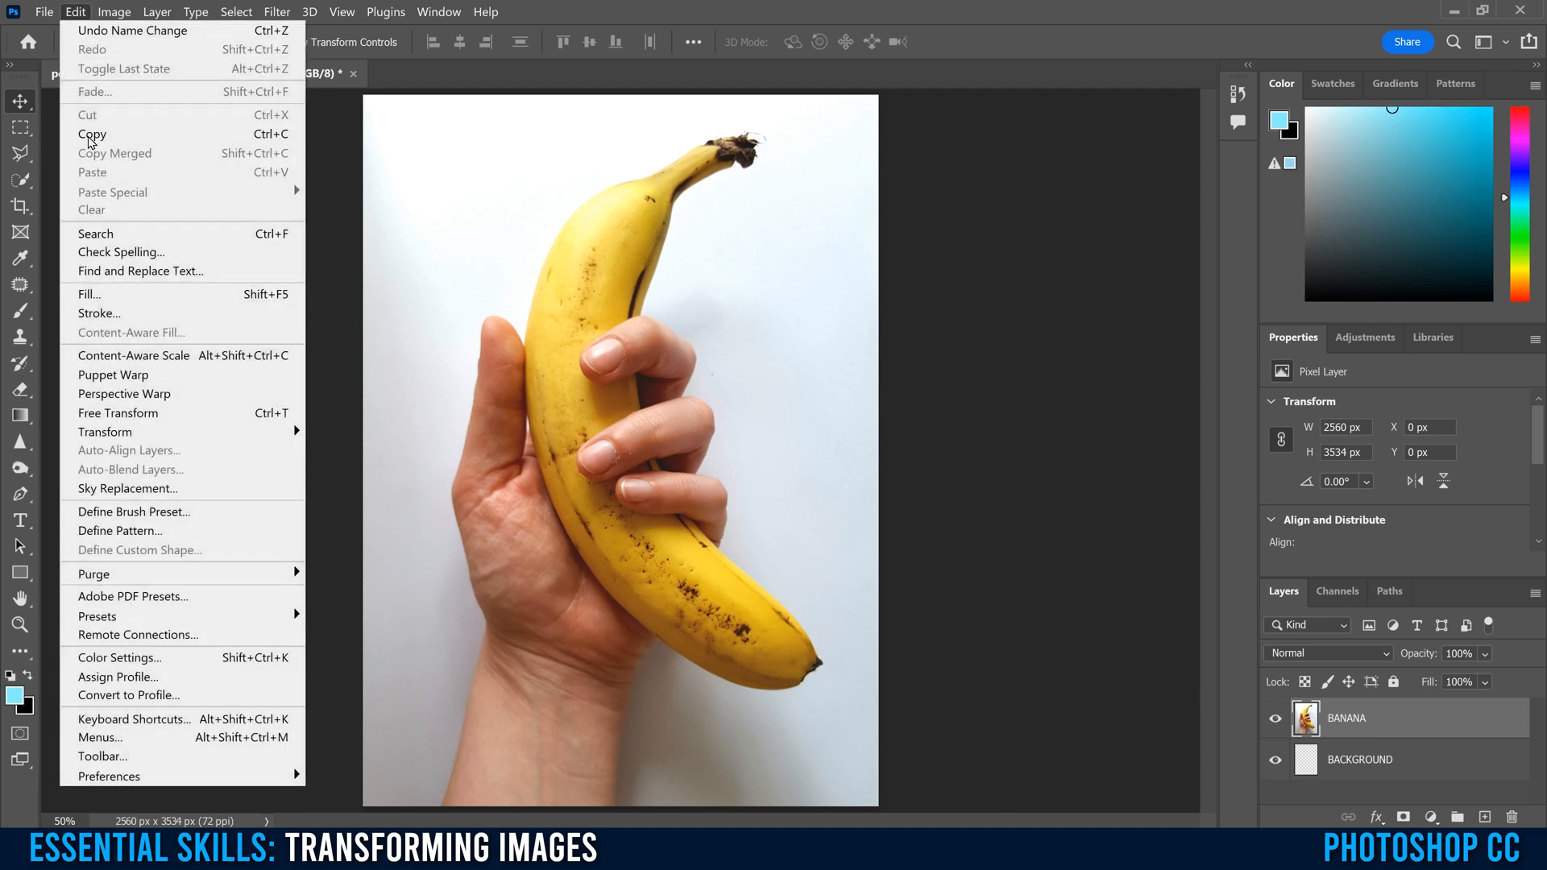
pyautogui.moveTo(117, 412)
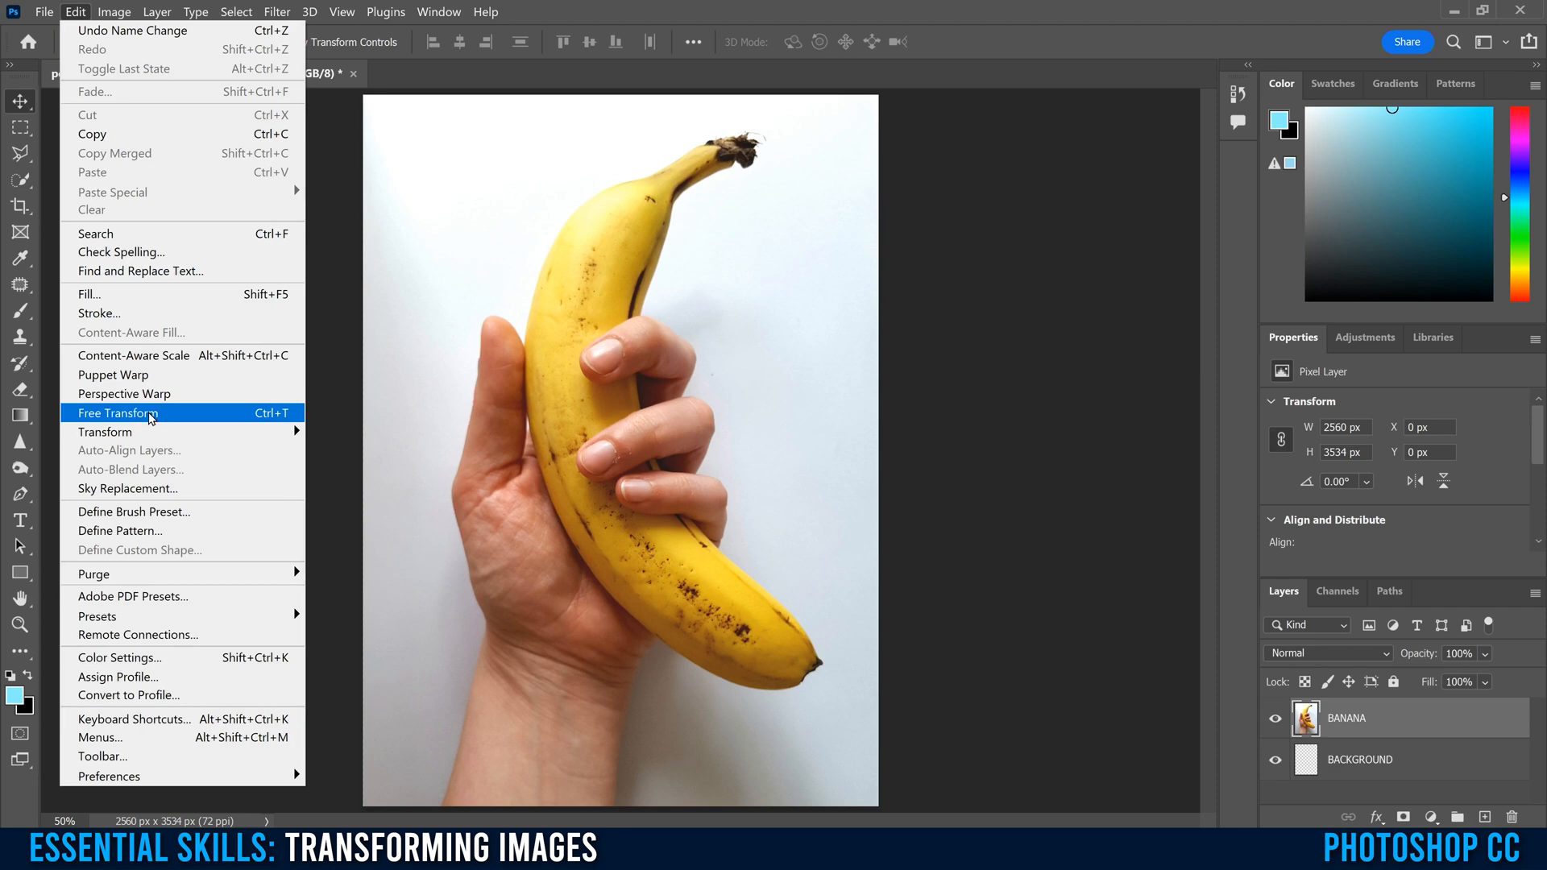
pyautogui.moveTo(104, 431)
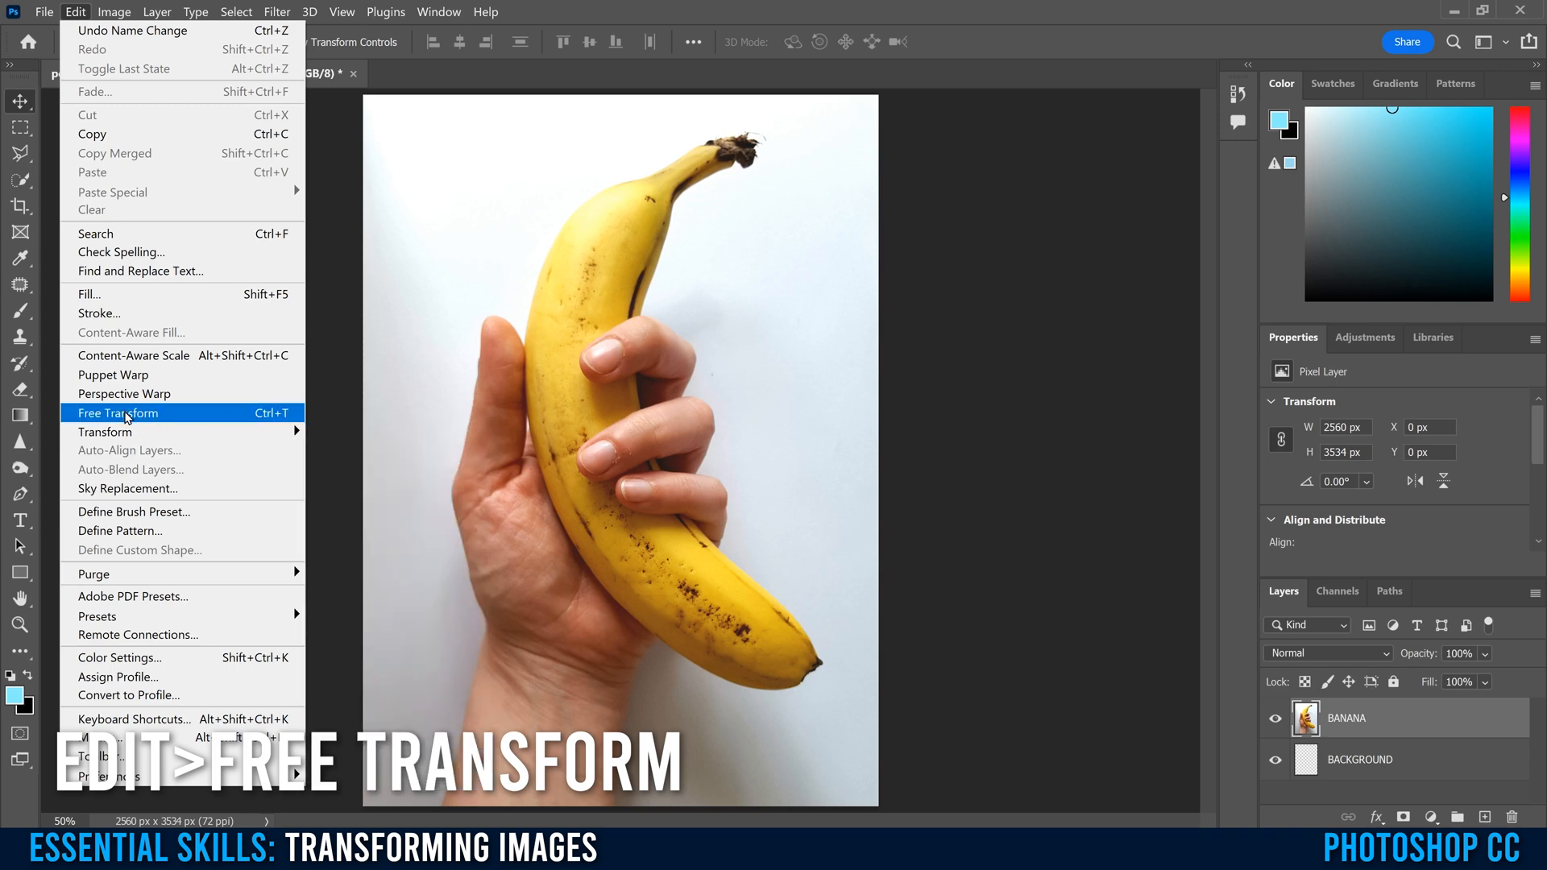
pyautogui.click(117, 413)
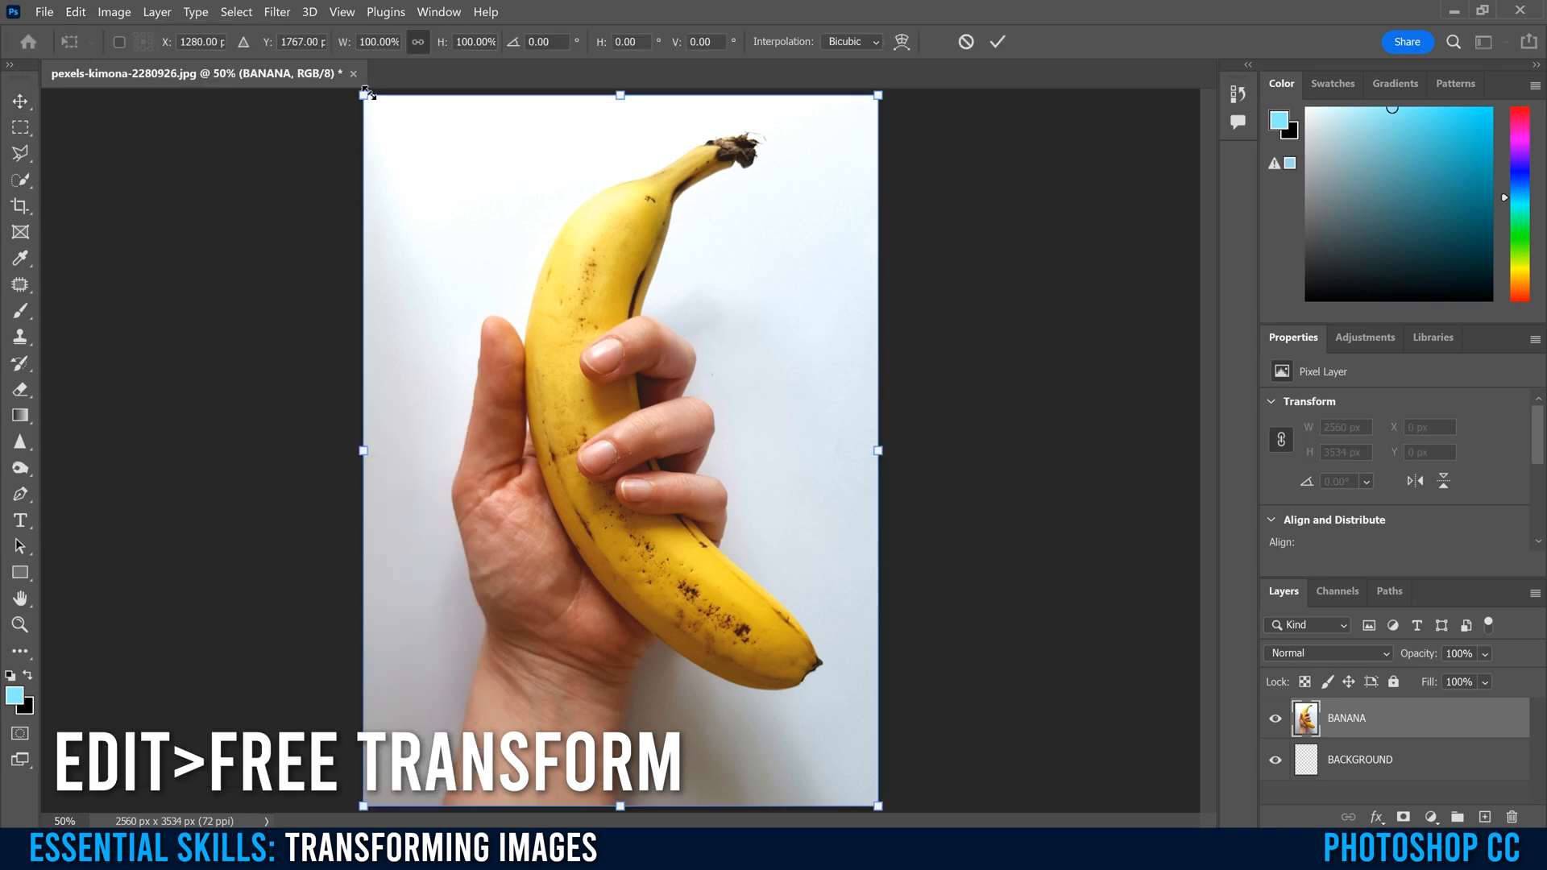
pyautogui.moveTo(770, 106)
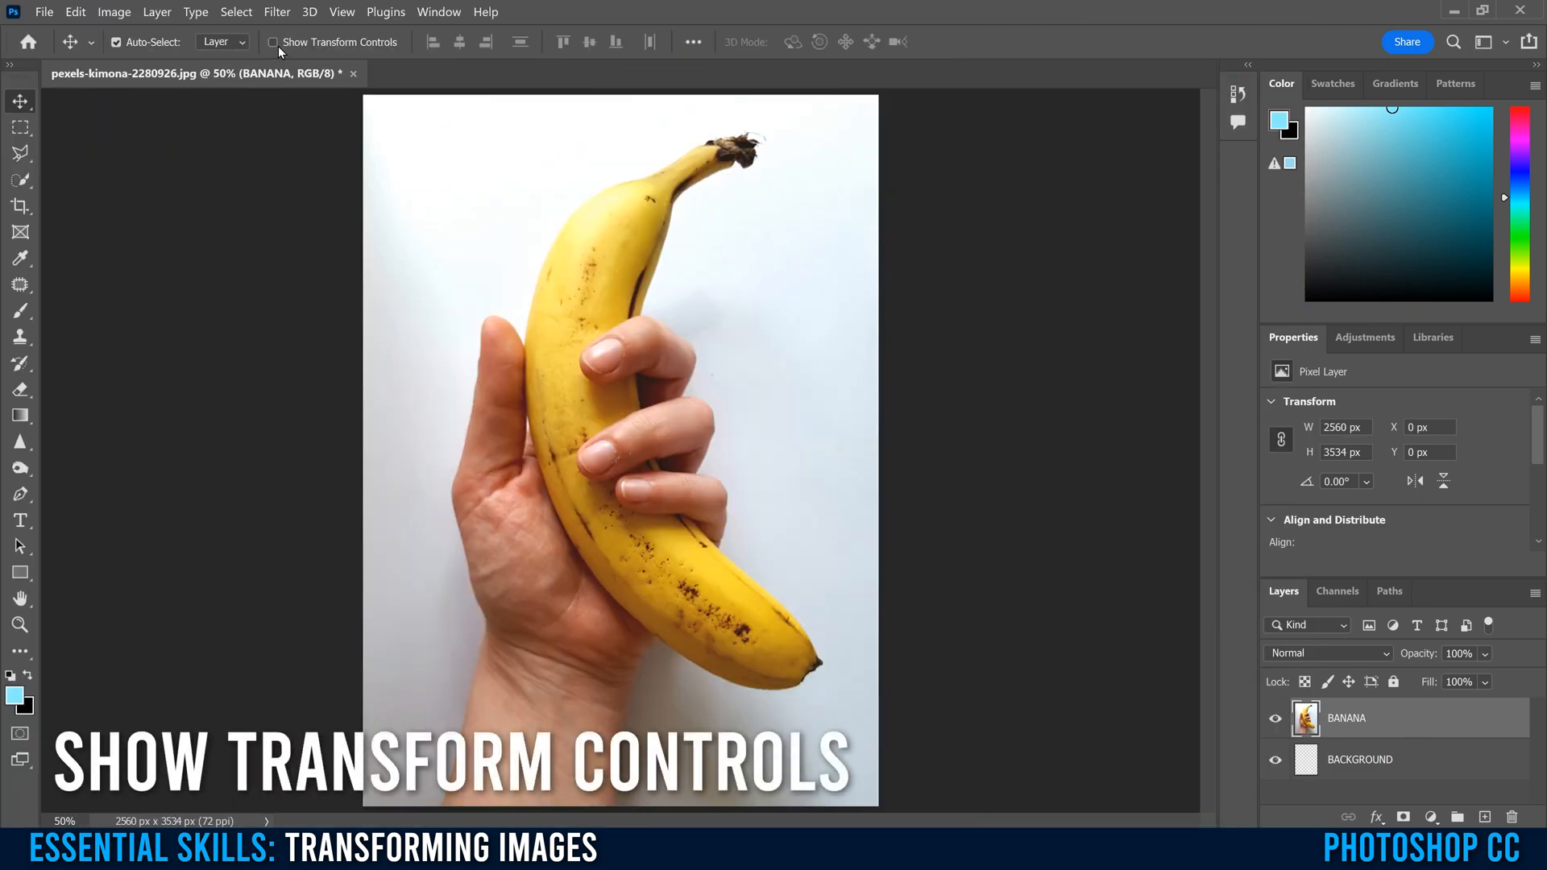
pyautogui.click(274, 42)
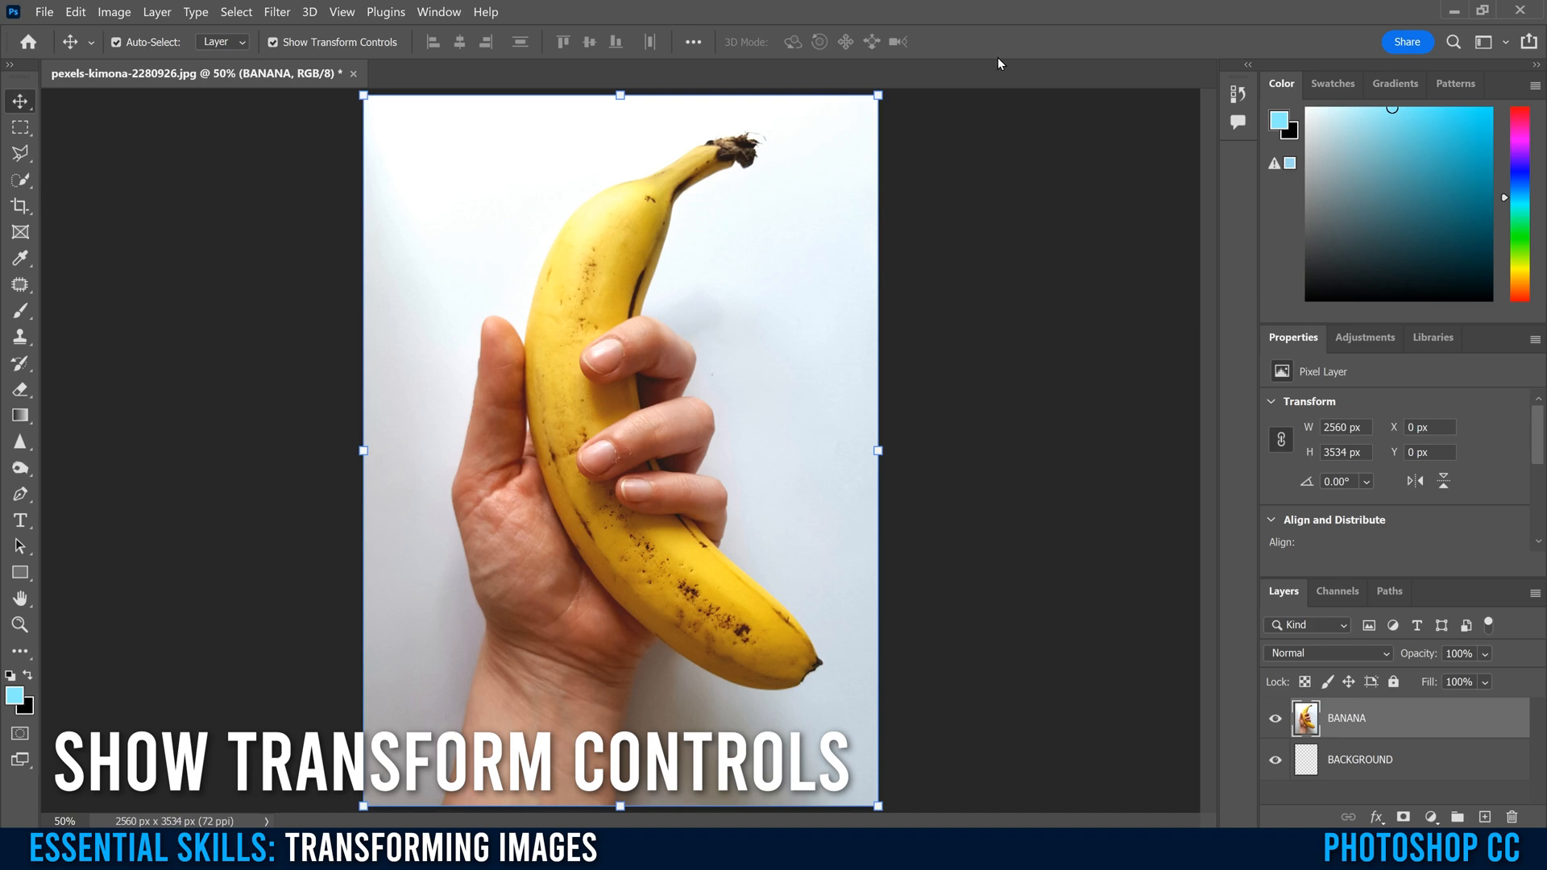
pyautogui.moveTo(366, 95)
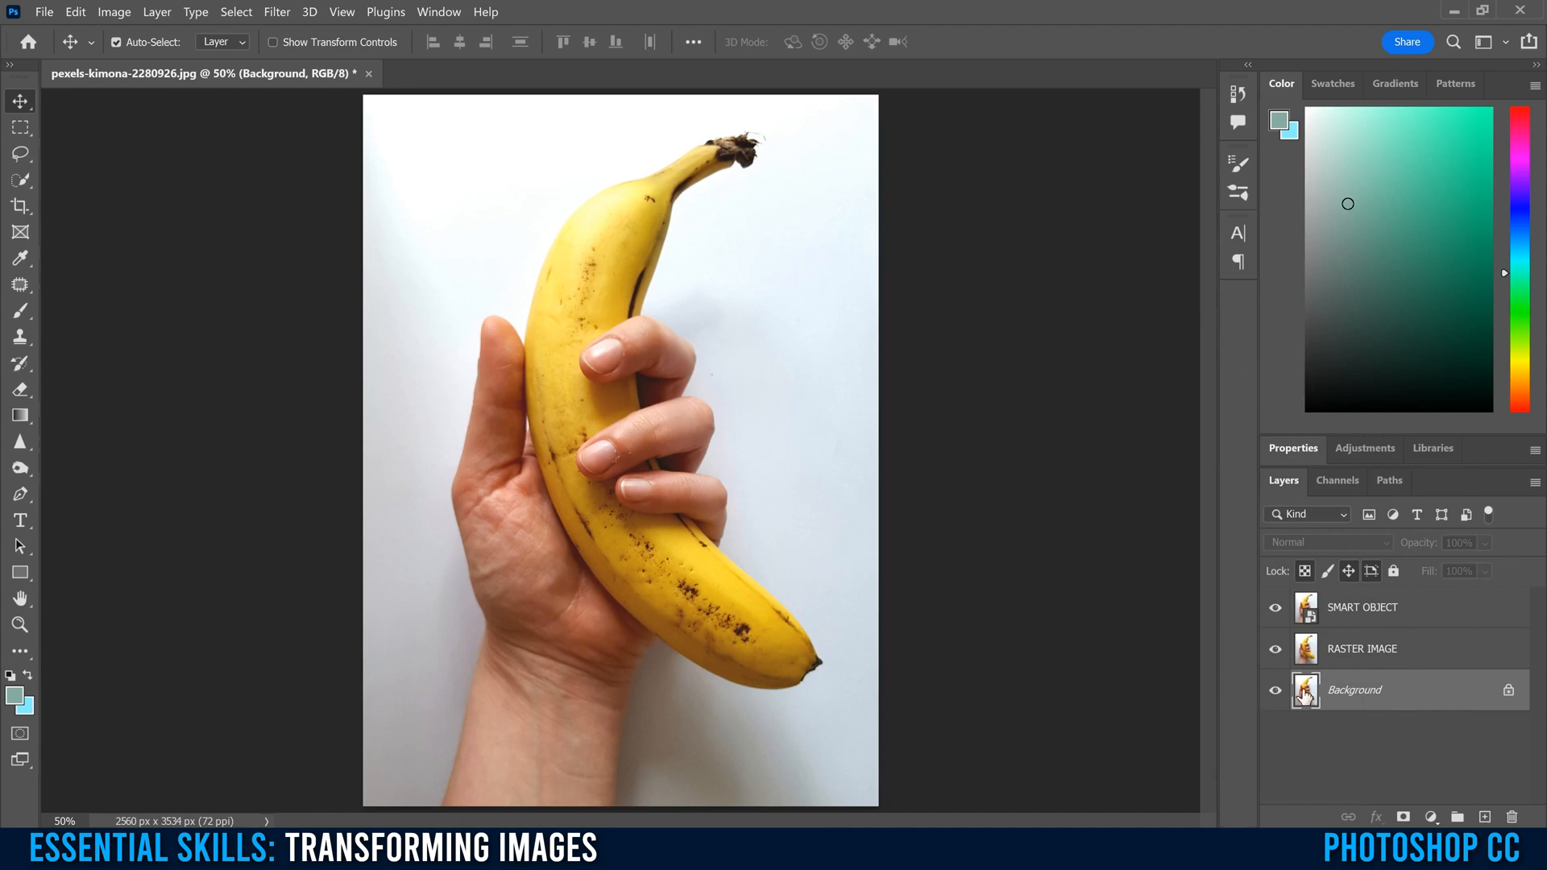
# Hide the SMART OBJECT layer and shrink RASTER IMAGE to 10% width.
pyautogui.click(1361, 647)
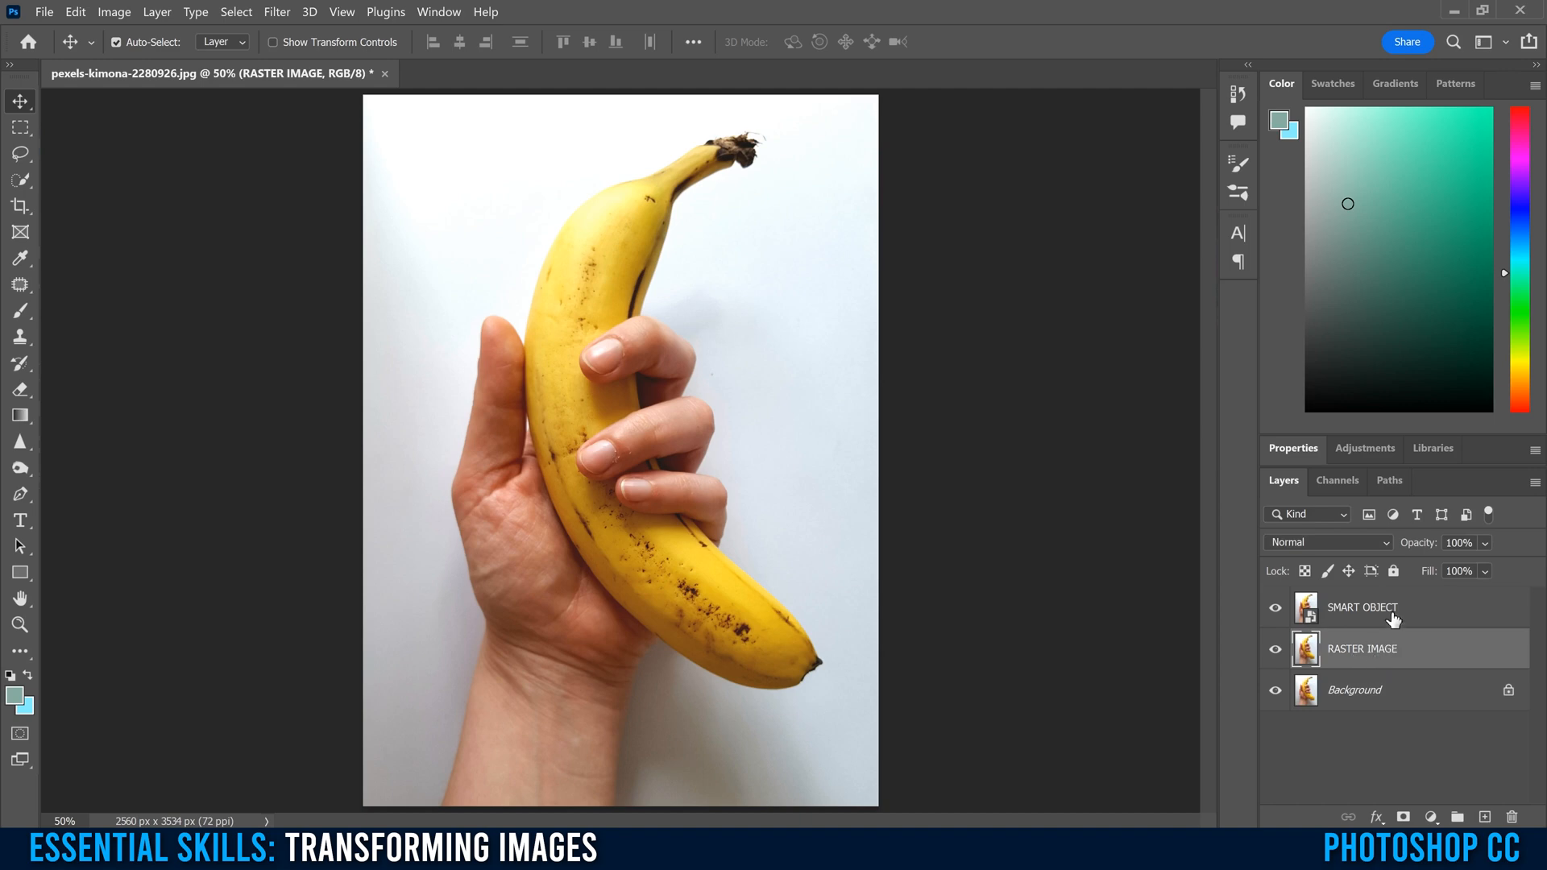
pyautogui.click(1361, 607)
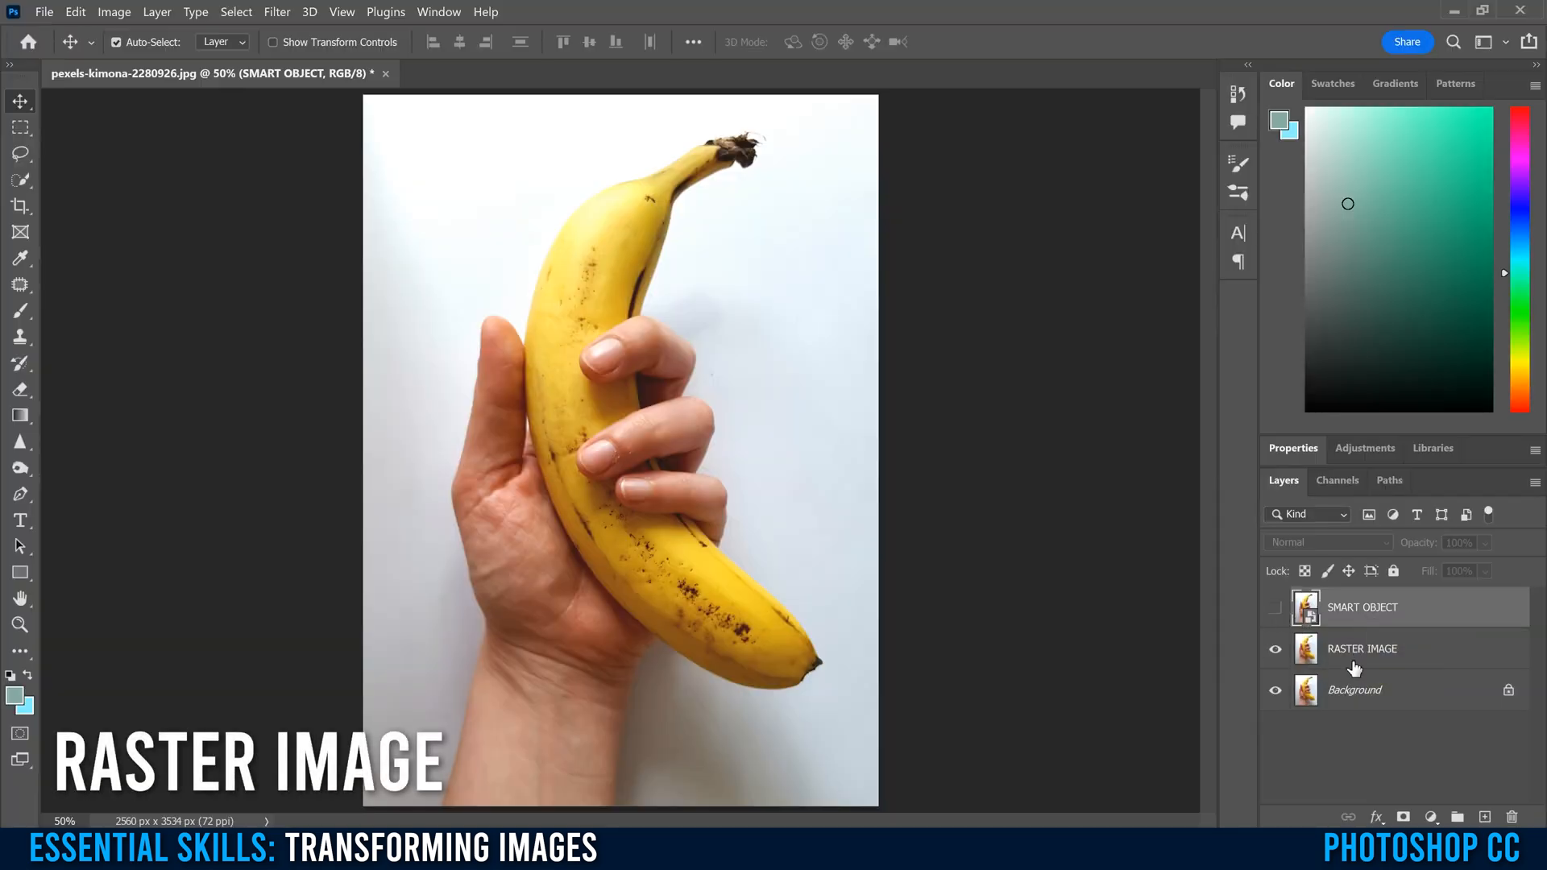
pyautogui.click(1361, 647)
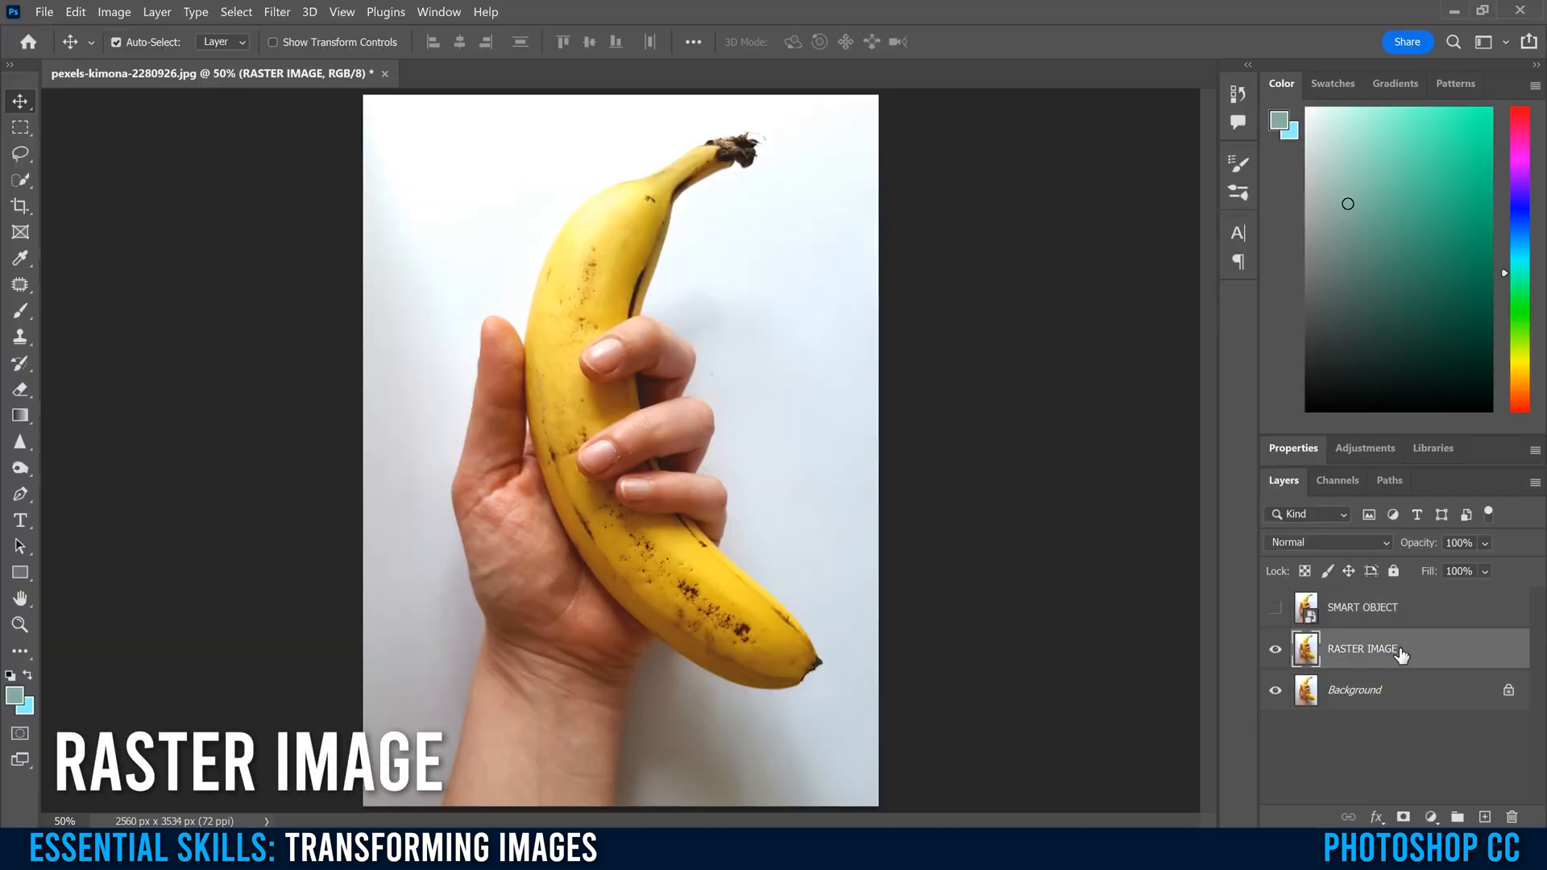
pyautogui.press('ctrl+t')
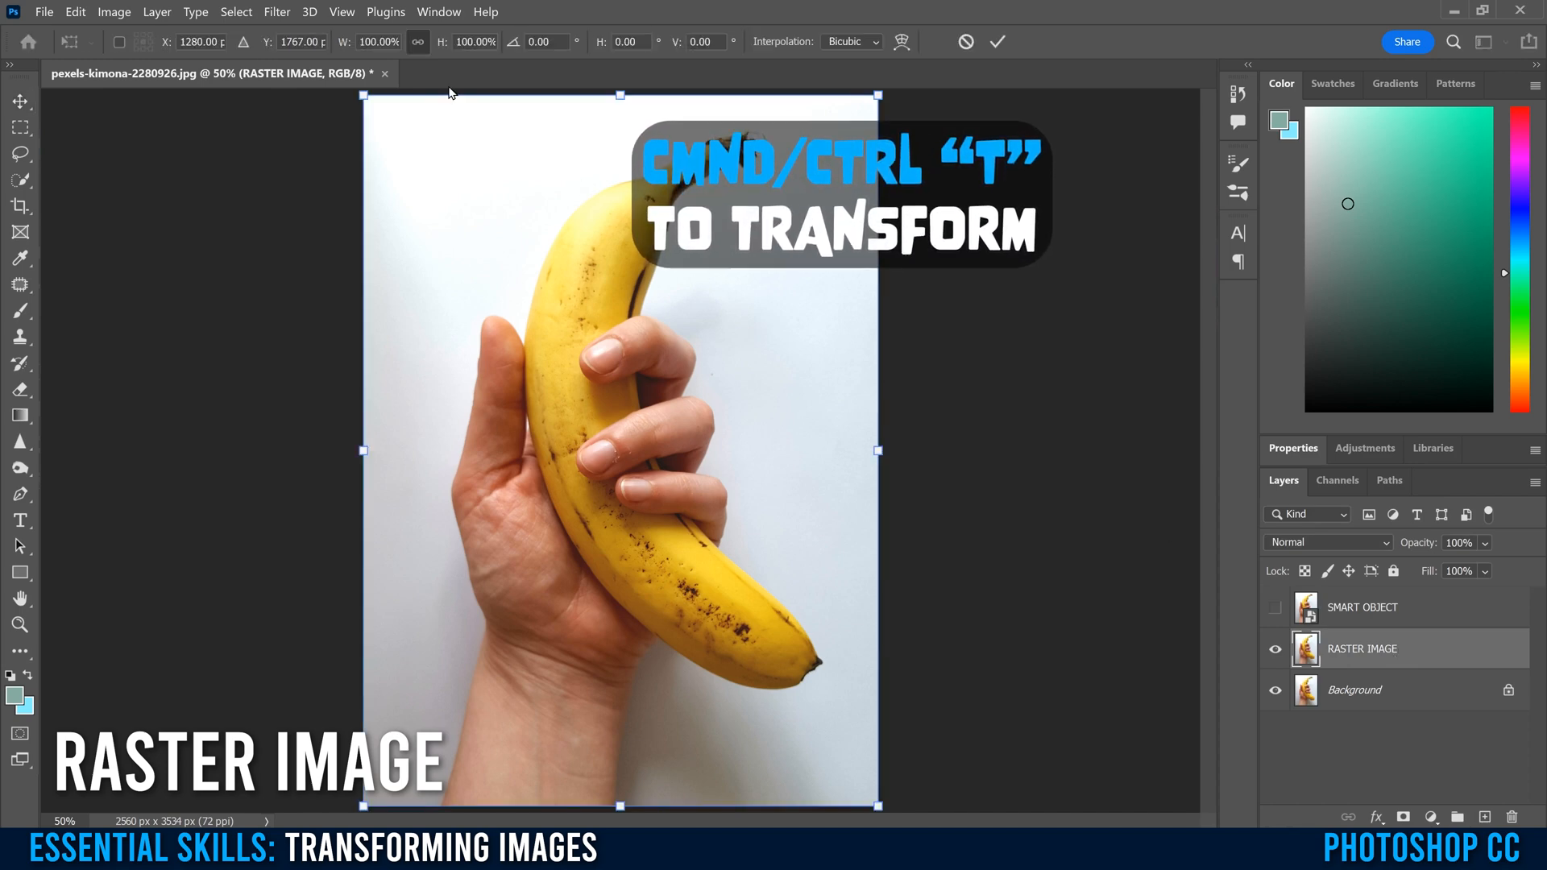
pyautogui.write('1')
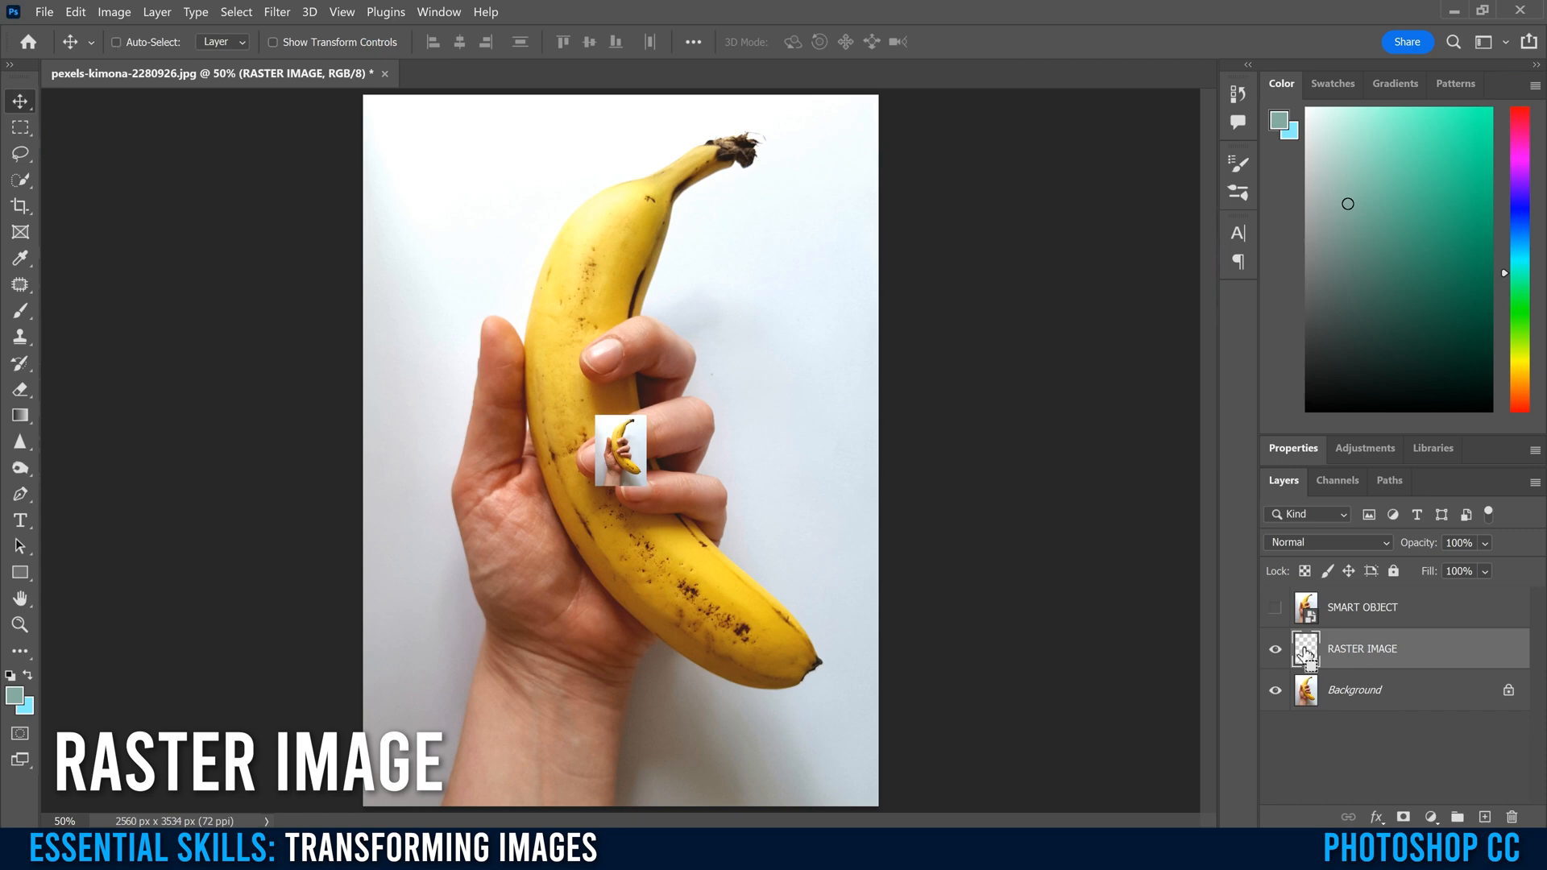
# Scale the shrunken RASTER IMAGE back up by 1000%, leaving it pixelated.
pyautogui.press('ctrl+t')
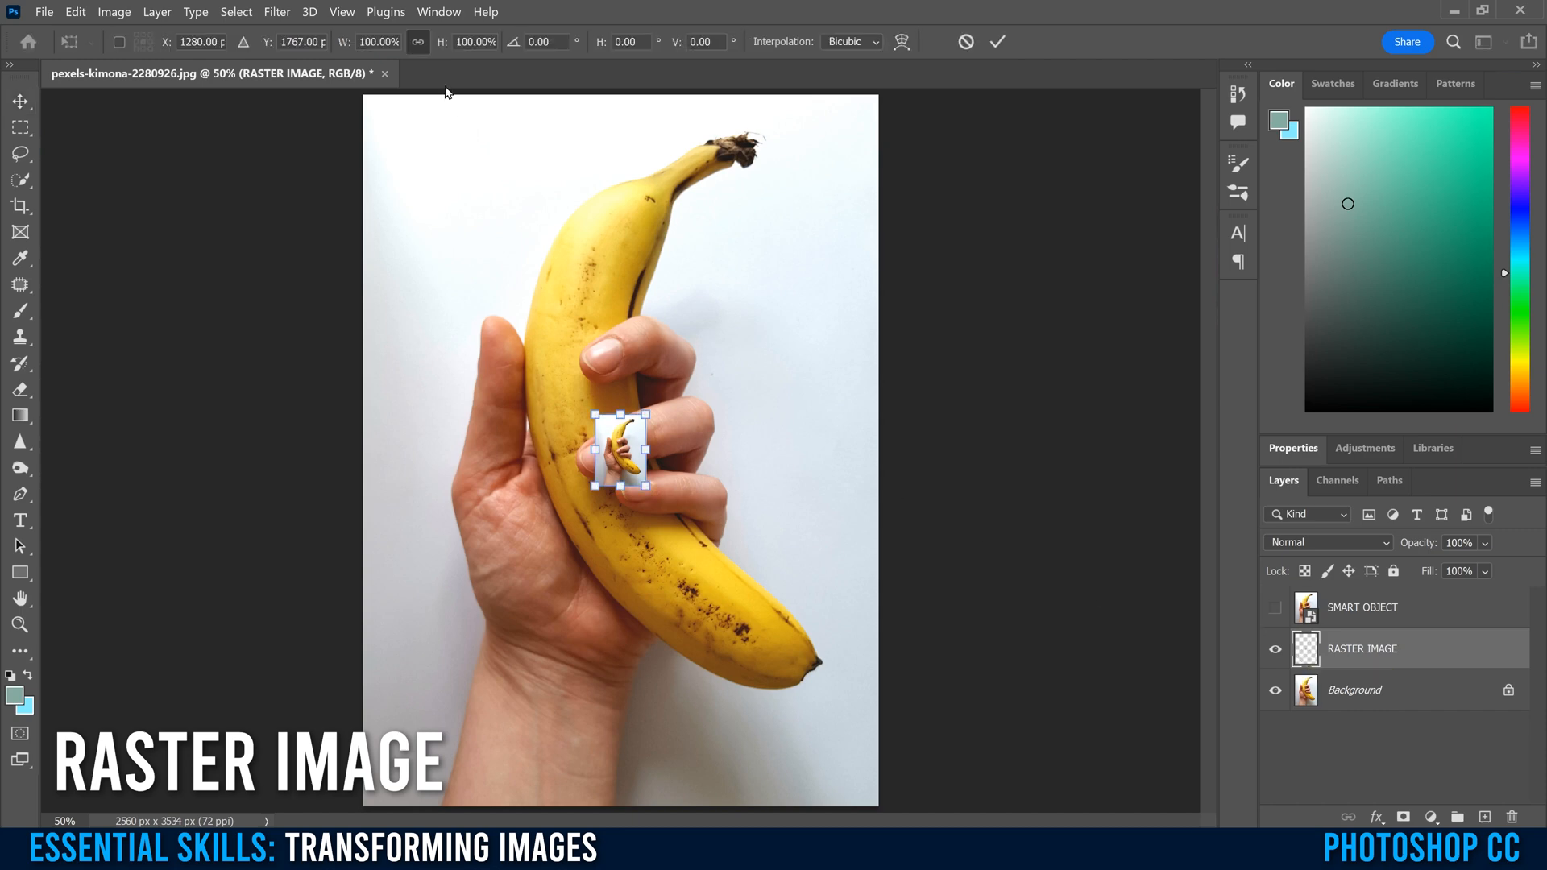
pyautogui.moveTo(408, 63)
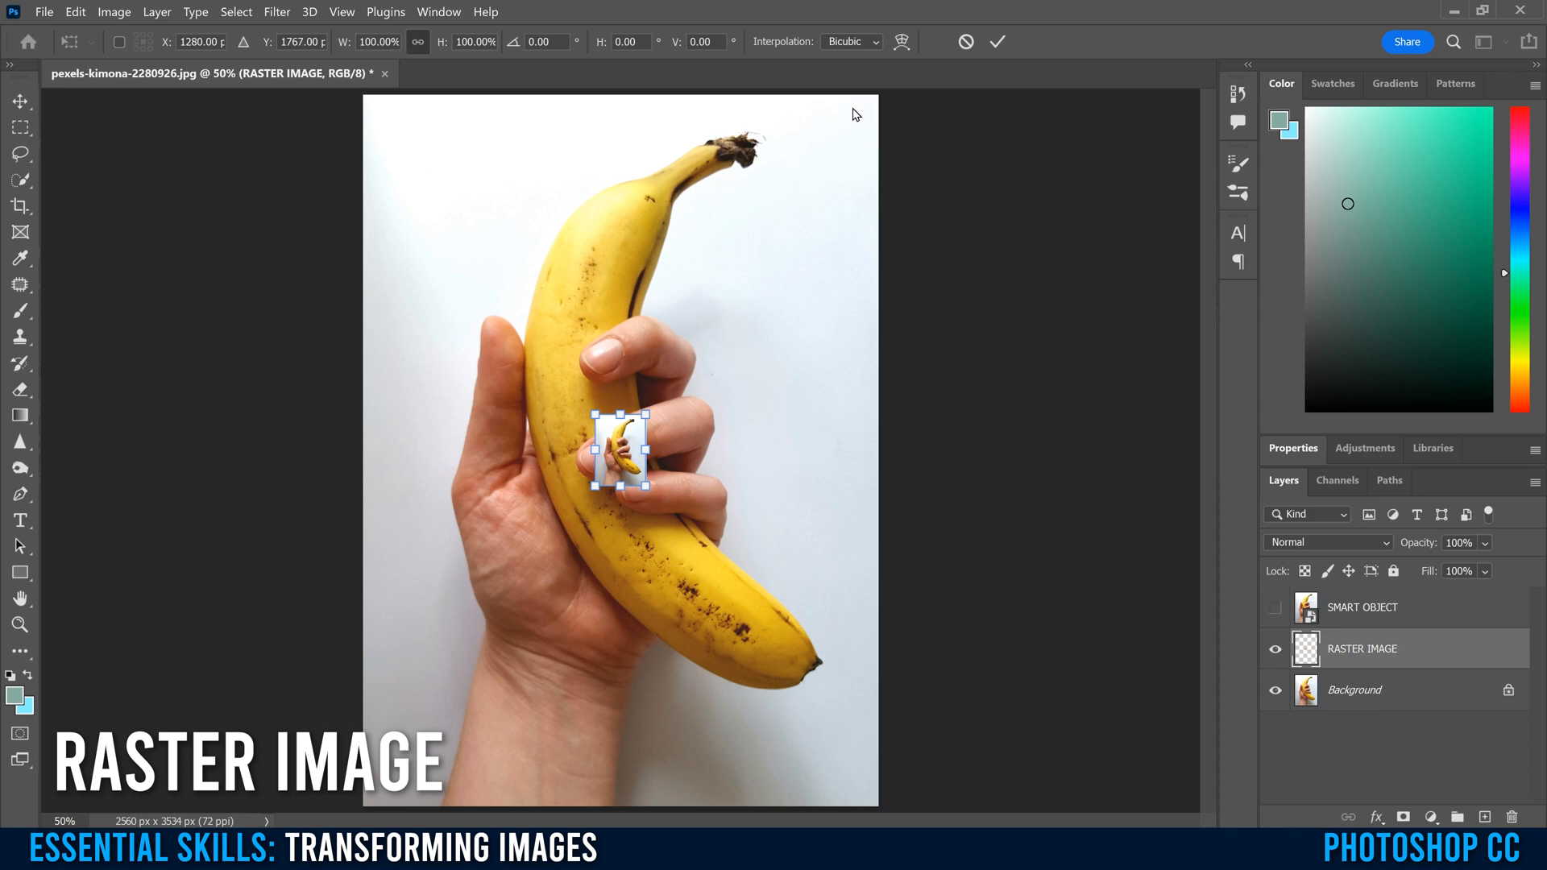
pyautogui.moveTo(810, 163)
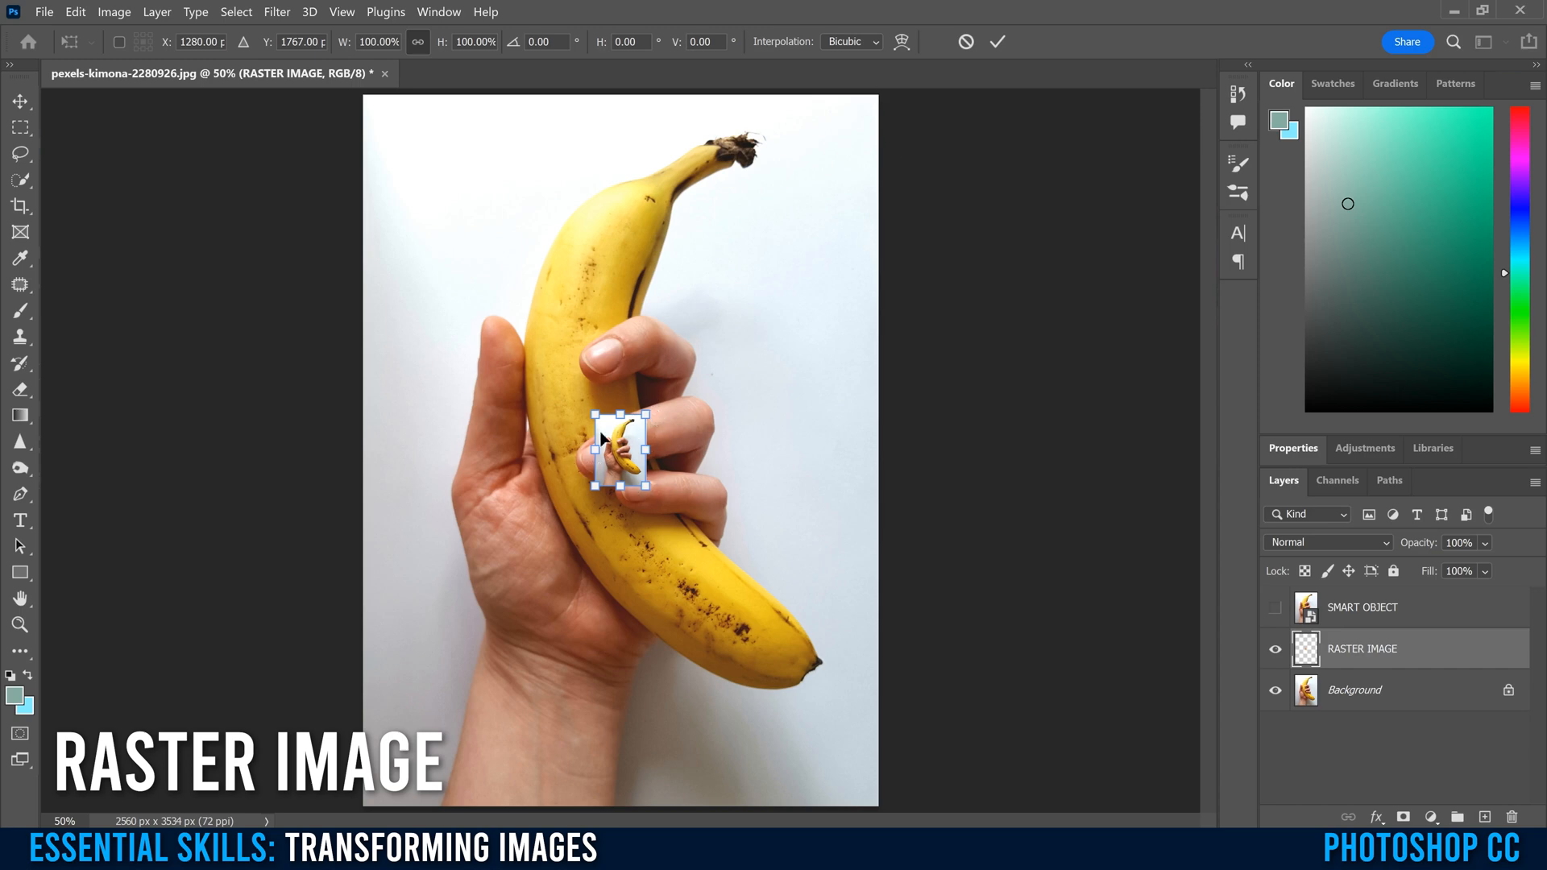
pyautogui.moveTo(608, 464)
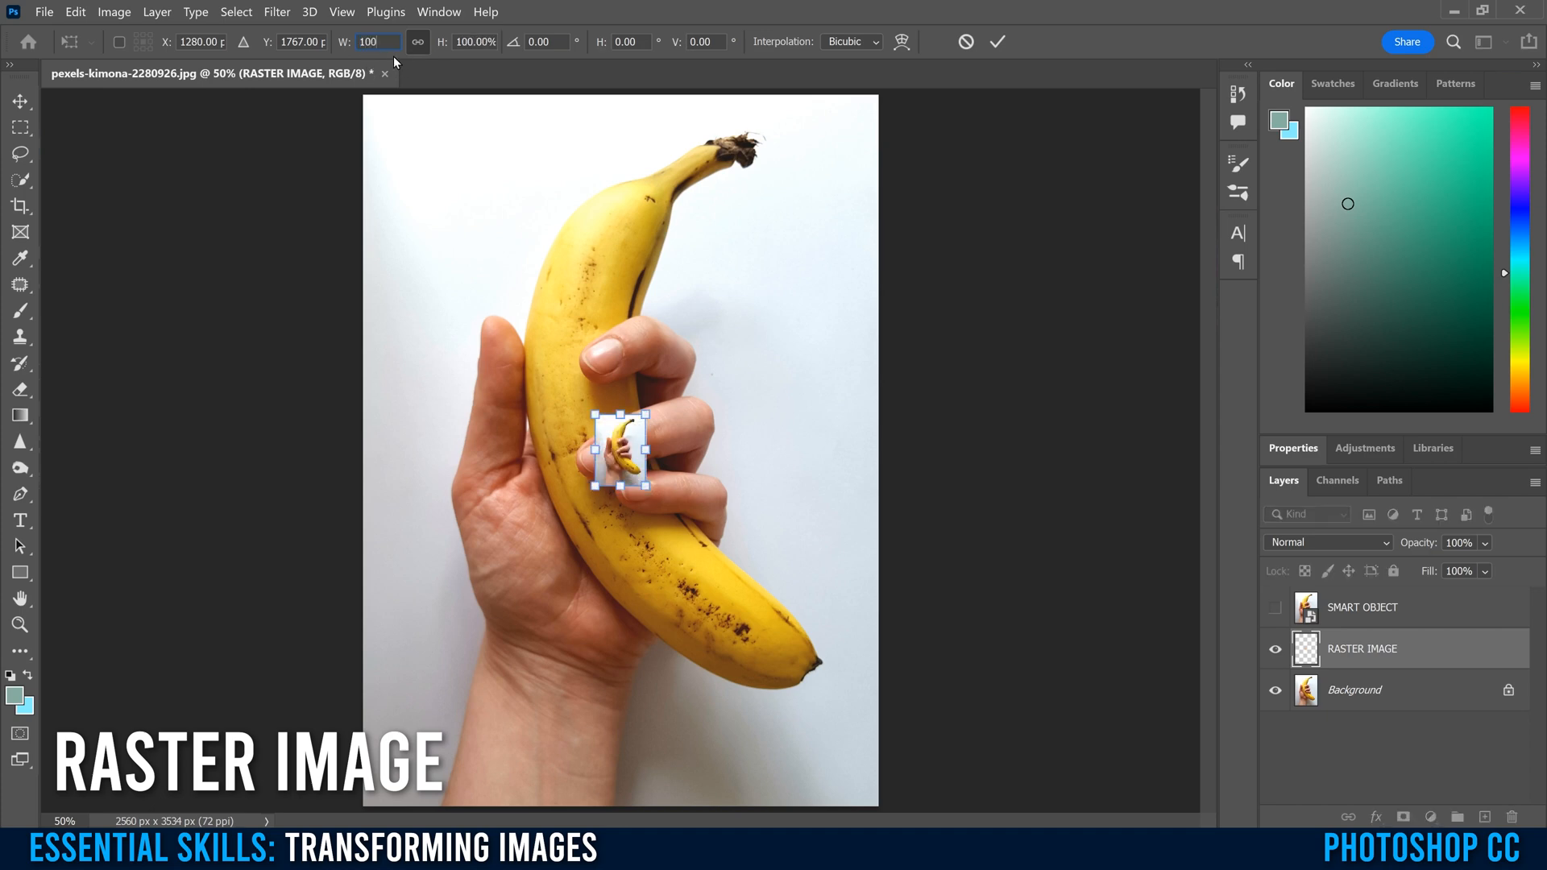
pyautogui.write('1000')
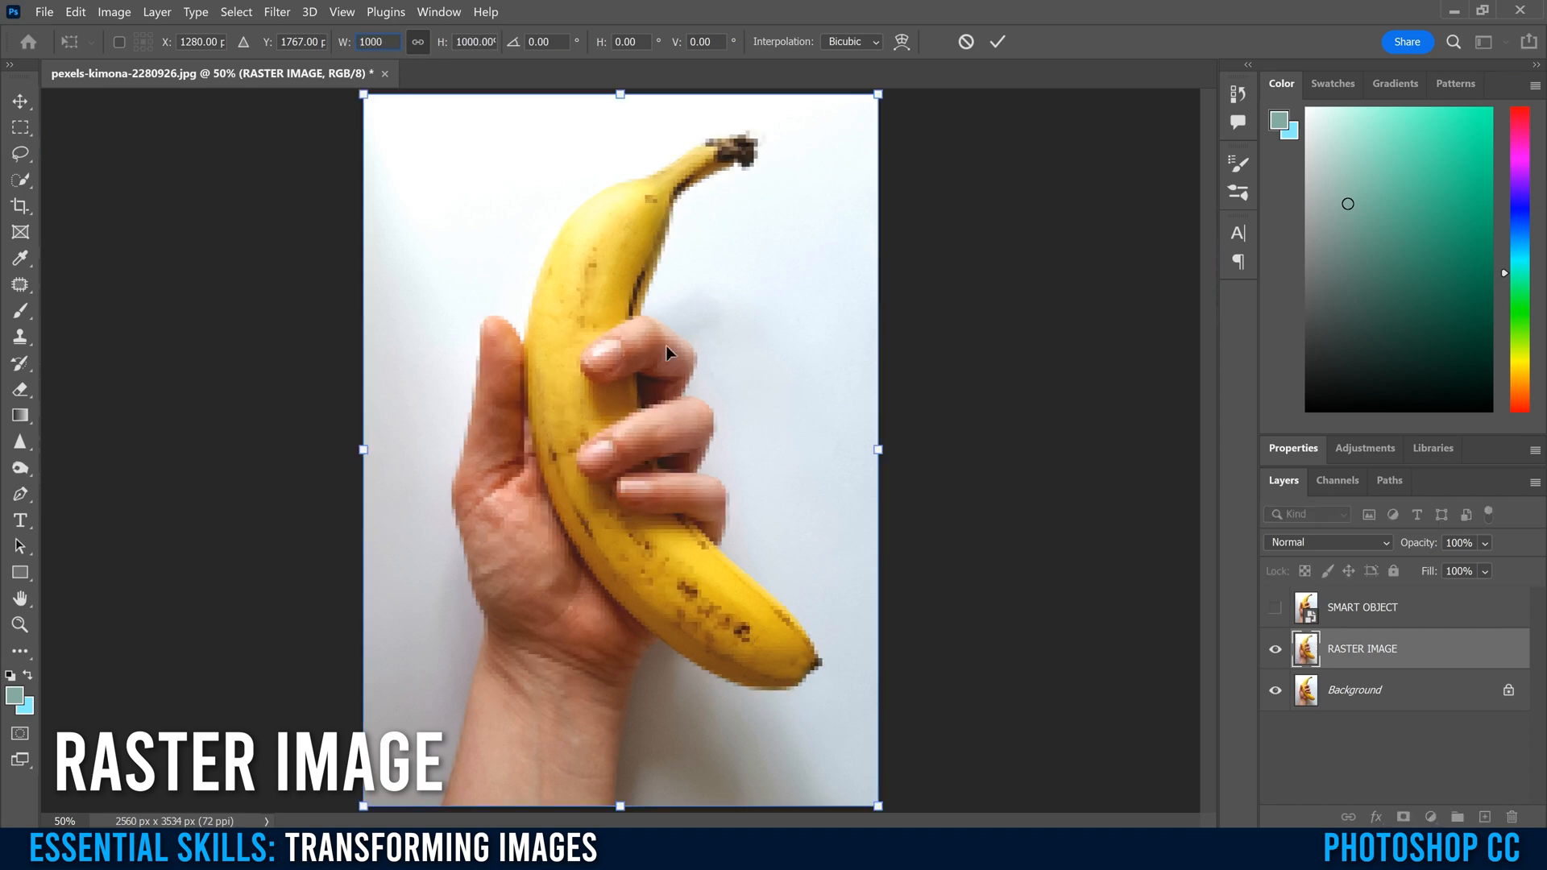
pyautogui.click(995, 42)
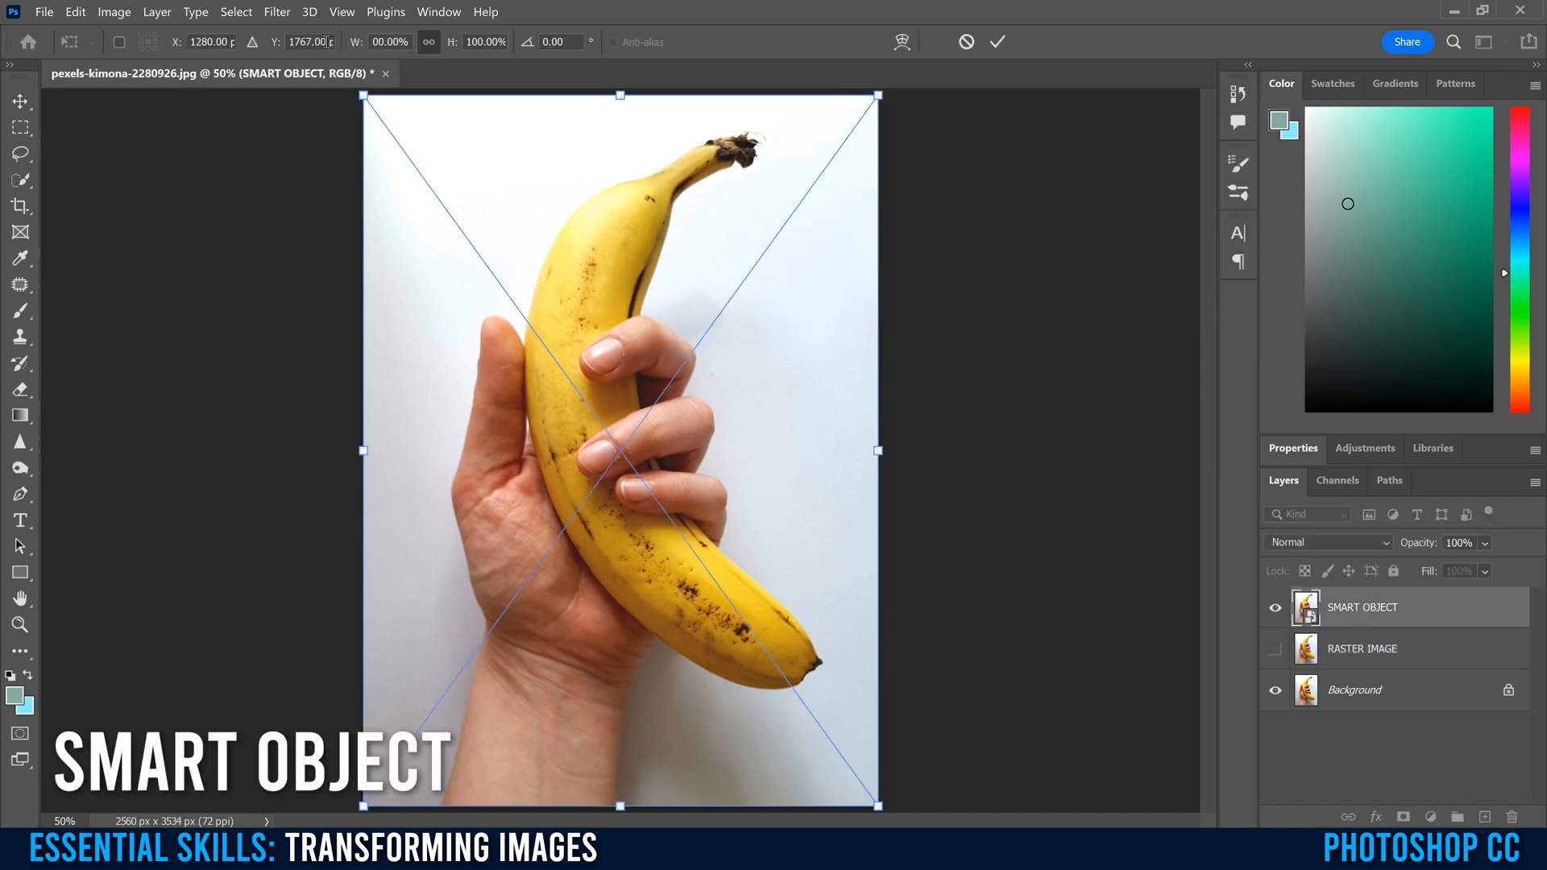
# Shrink the SMART OBJECT layer, then scale it back to full size, staying sharp.
pyautogui.click(390, 42)
pyautogui.write('10')
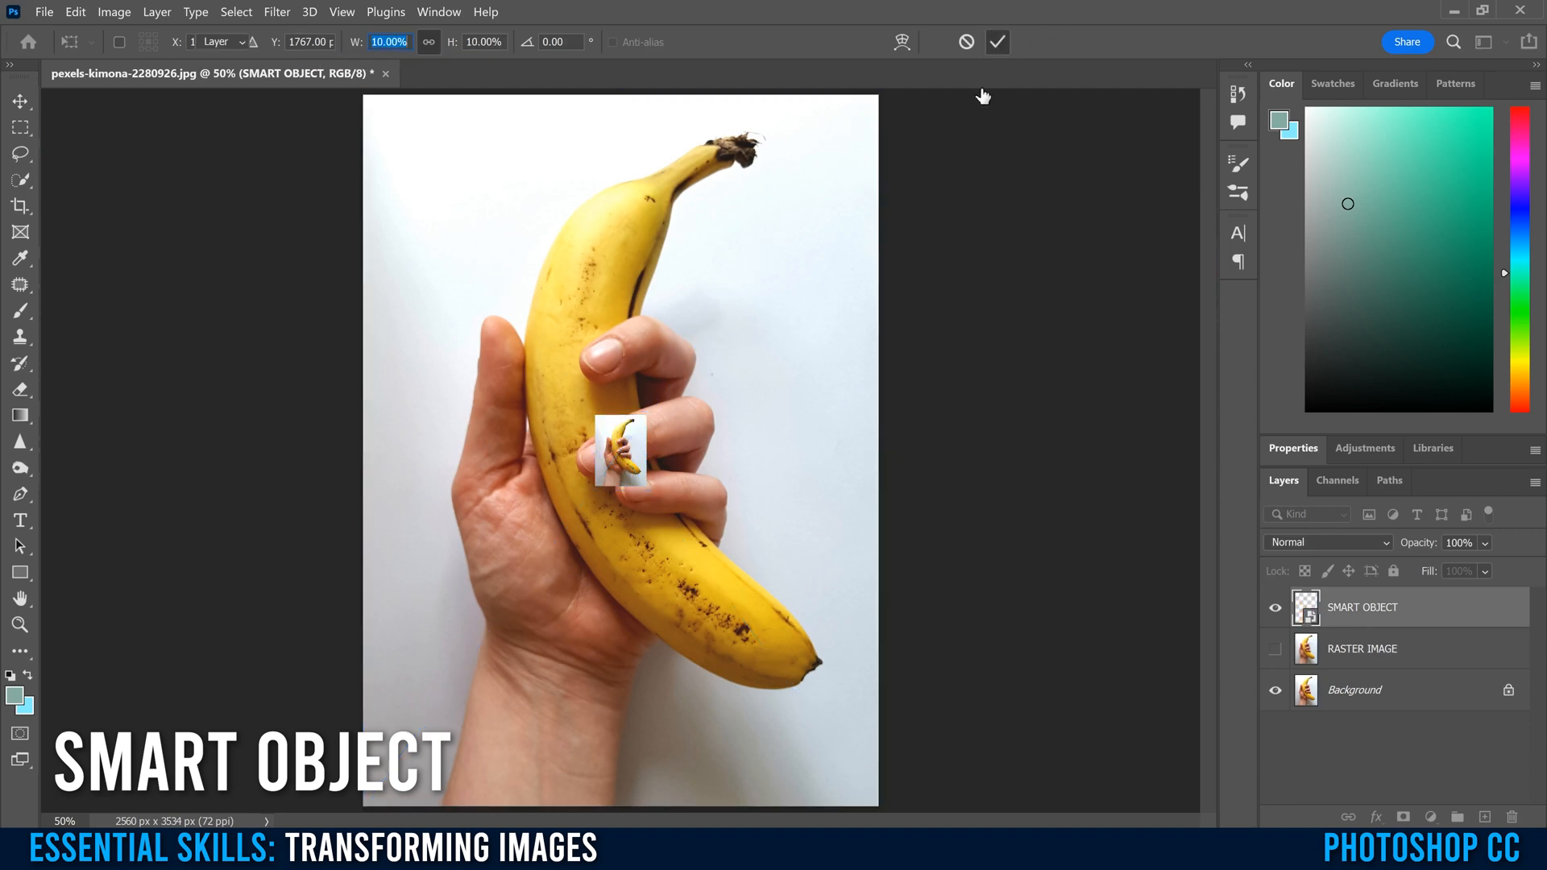
pyautogui.click(995, 42)
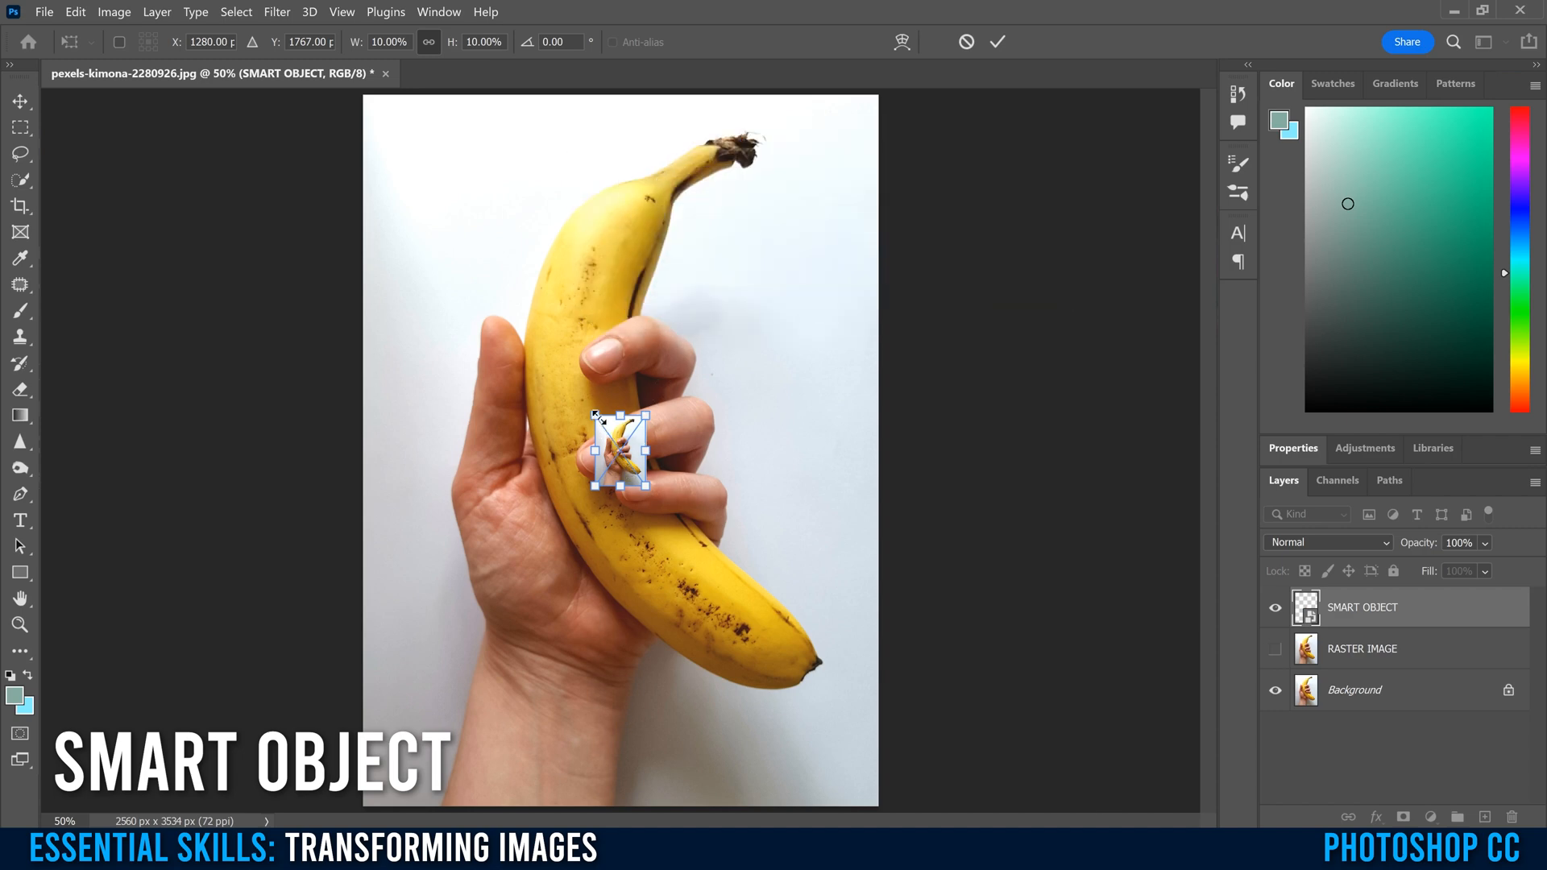
pyautogui.moveTo(596, 414); pyautogui.dragTo(441, 204)
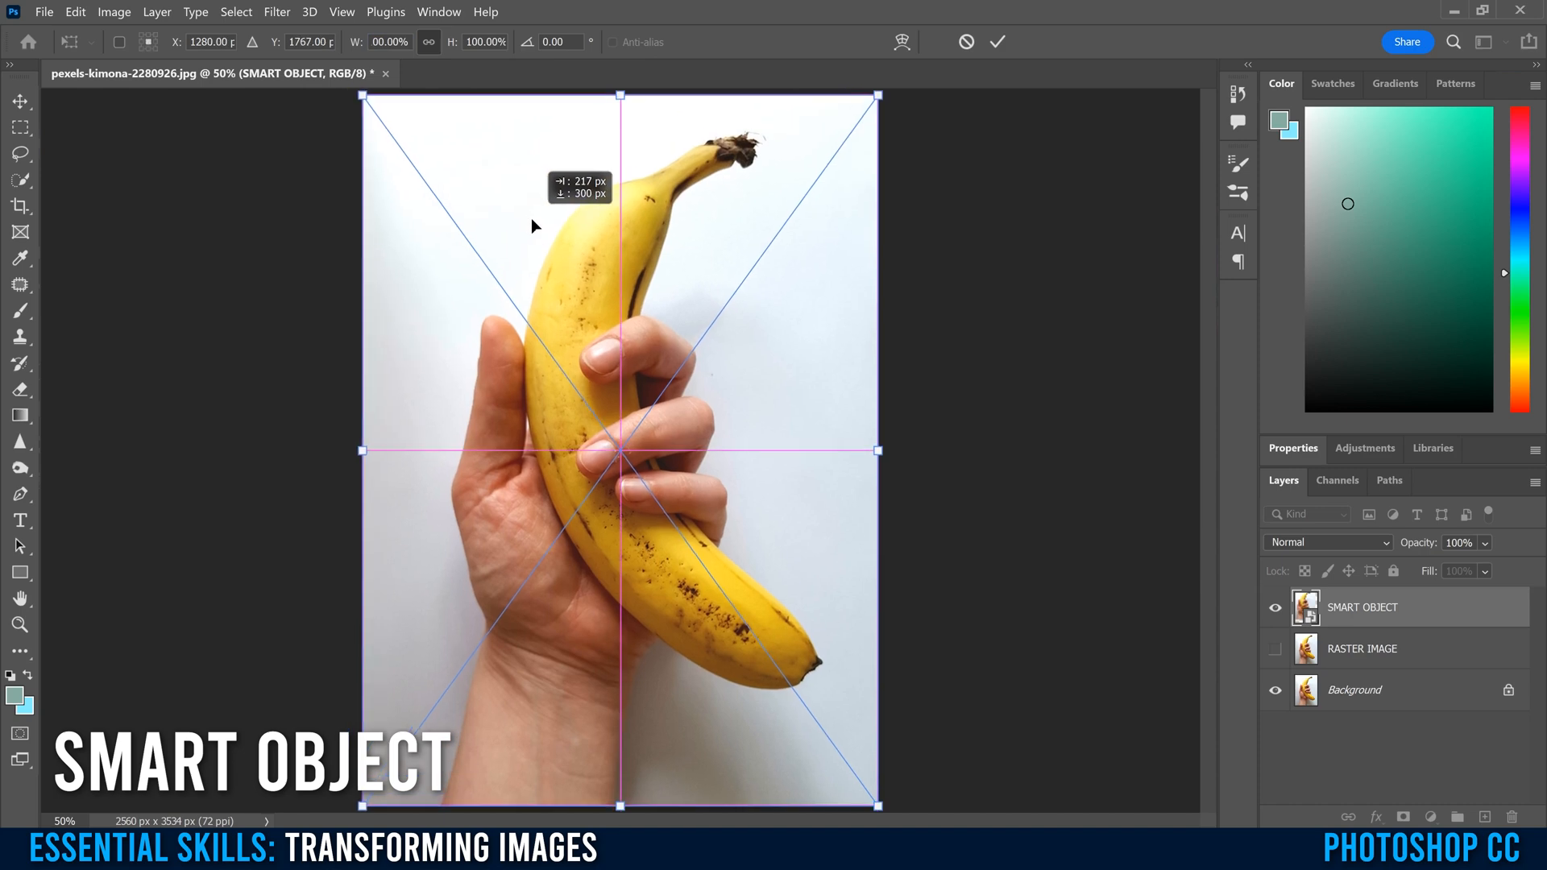
pyautogui.click(997, 42)
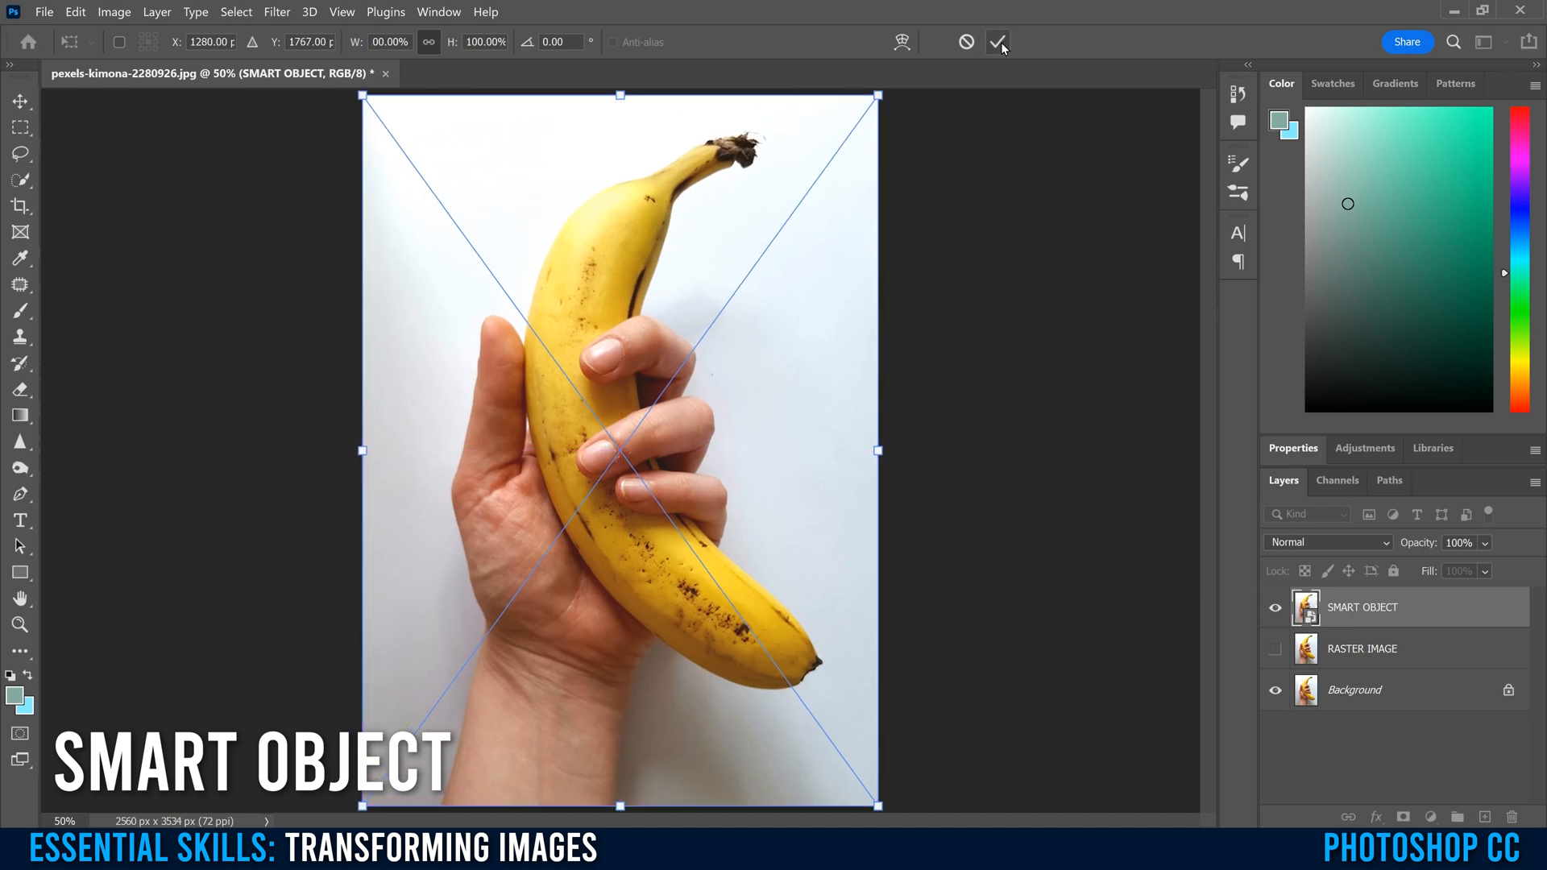
pyautogui.click(998, 42)
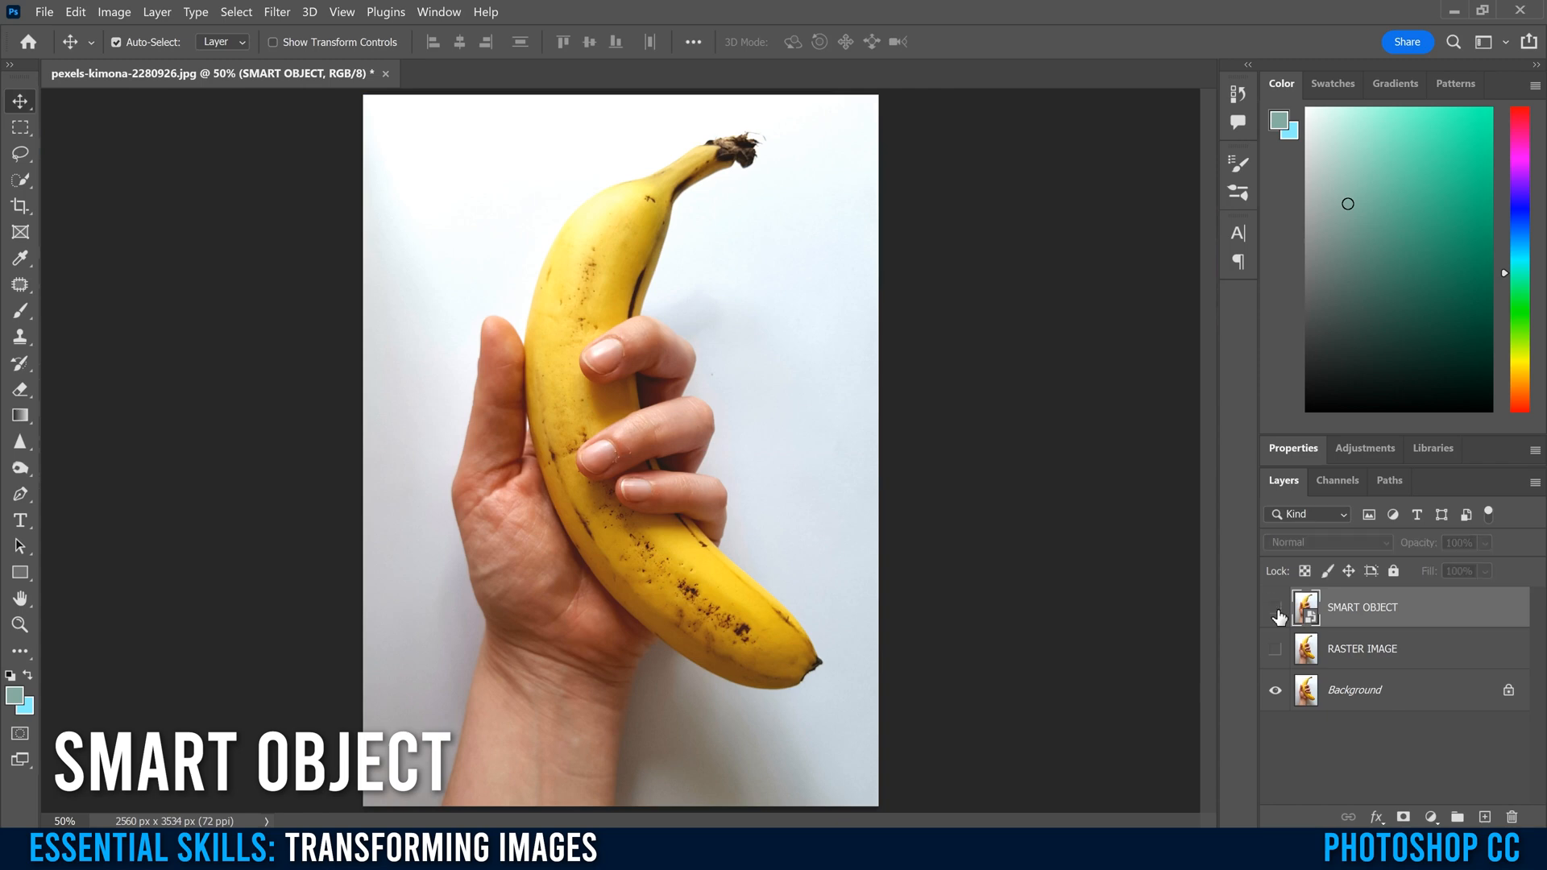
# Show the SMART OBJECT layer and compare context menus of SMART OBJECT and RASTER IMAGE.
pyautogui.click(1274, 607)
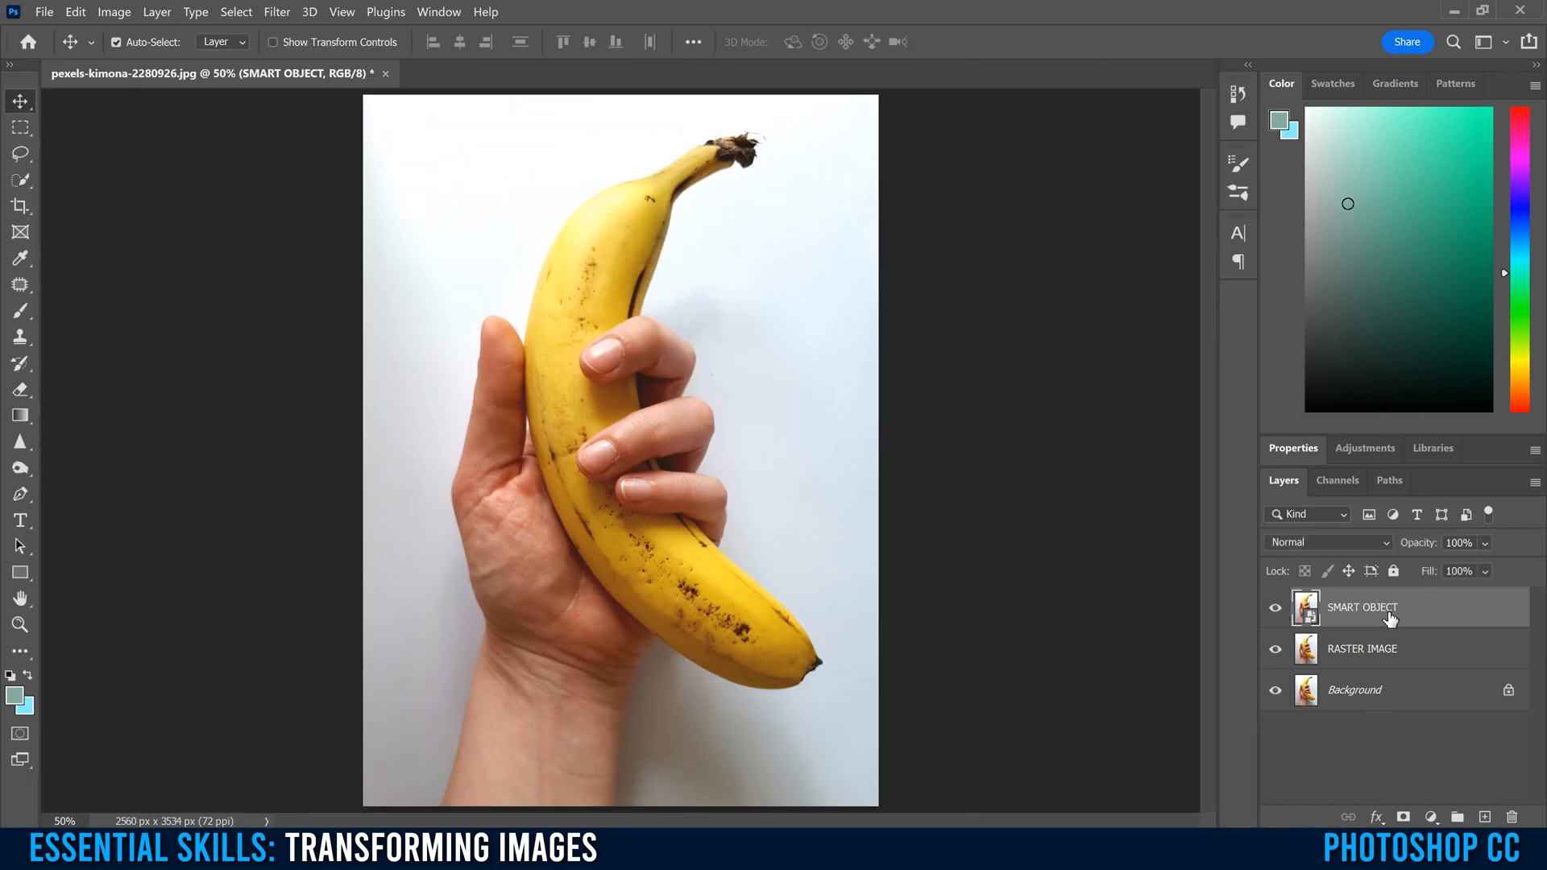
pyautogui.rightClick(1361, 608)
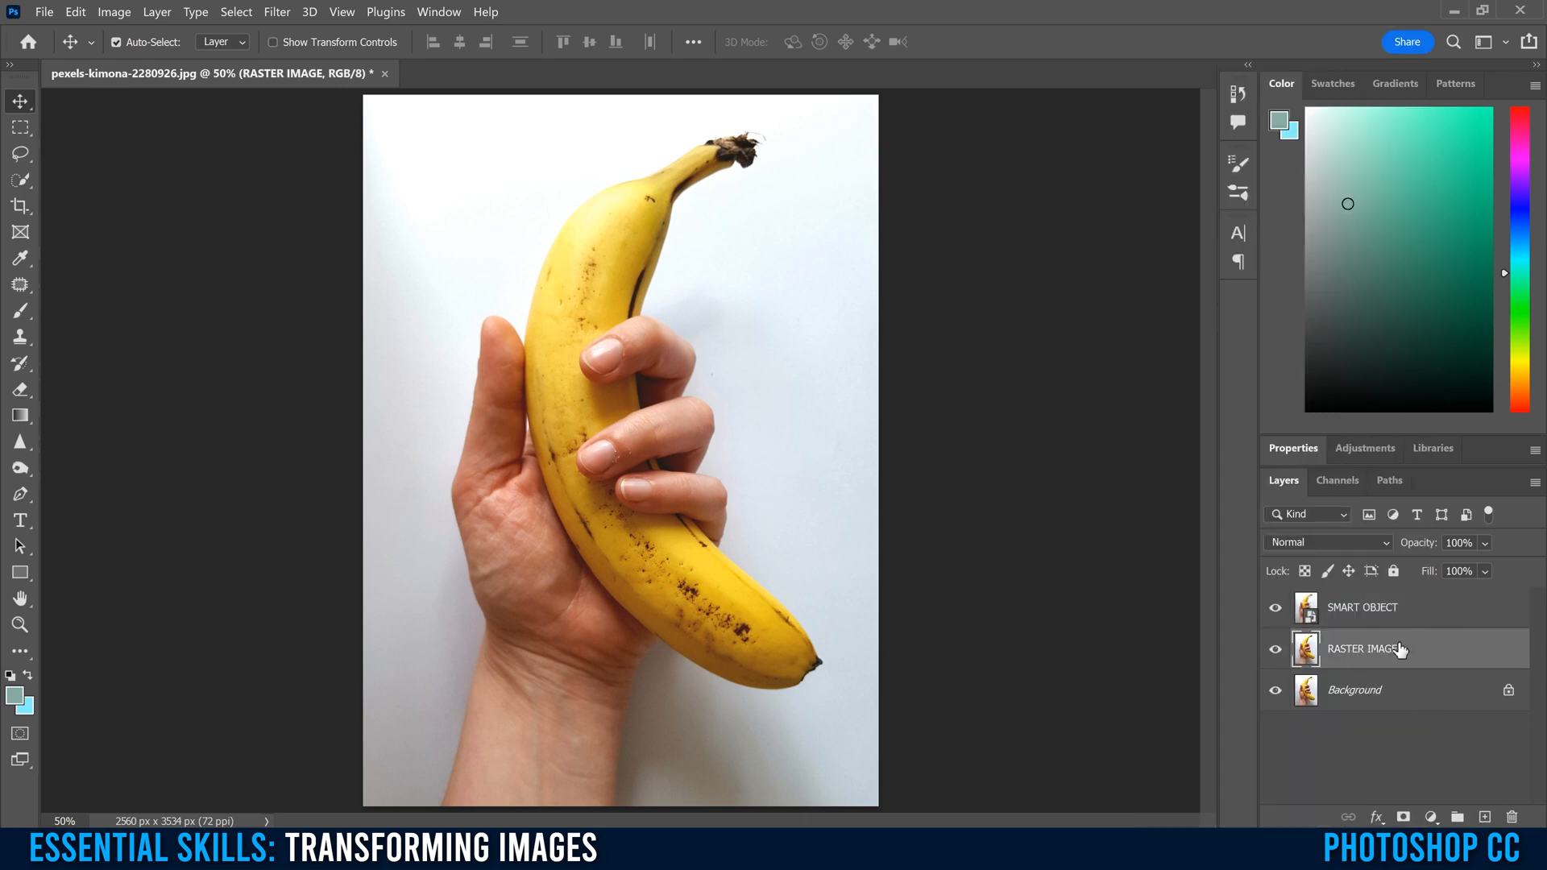
pyautogui.rightClick(1366, 647)
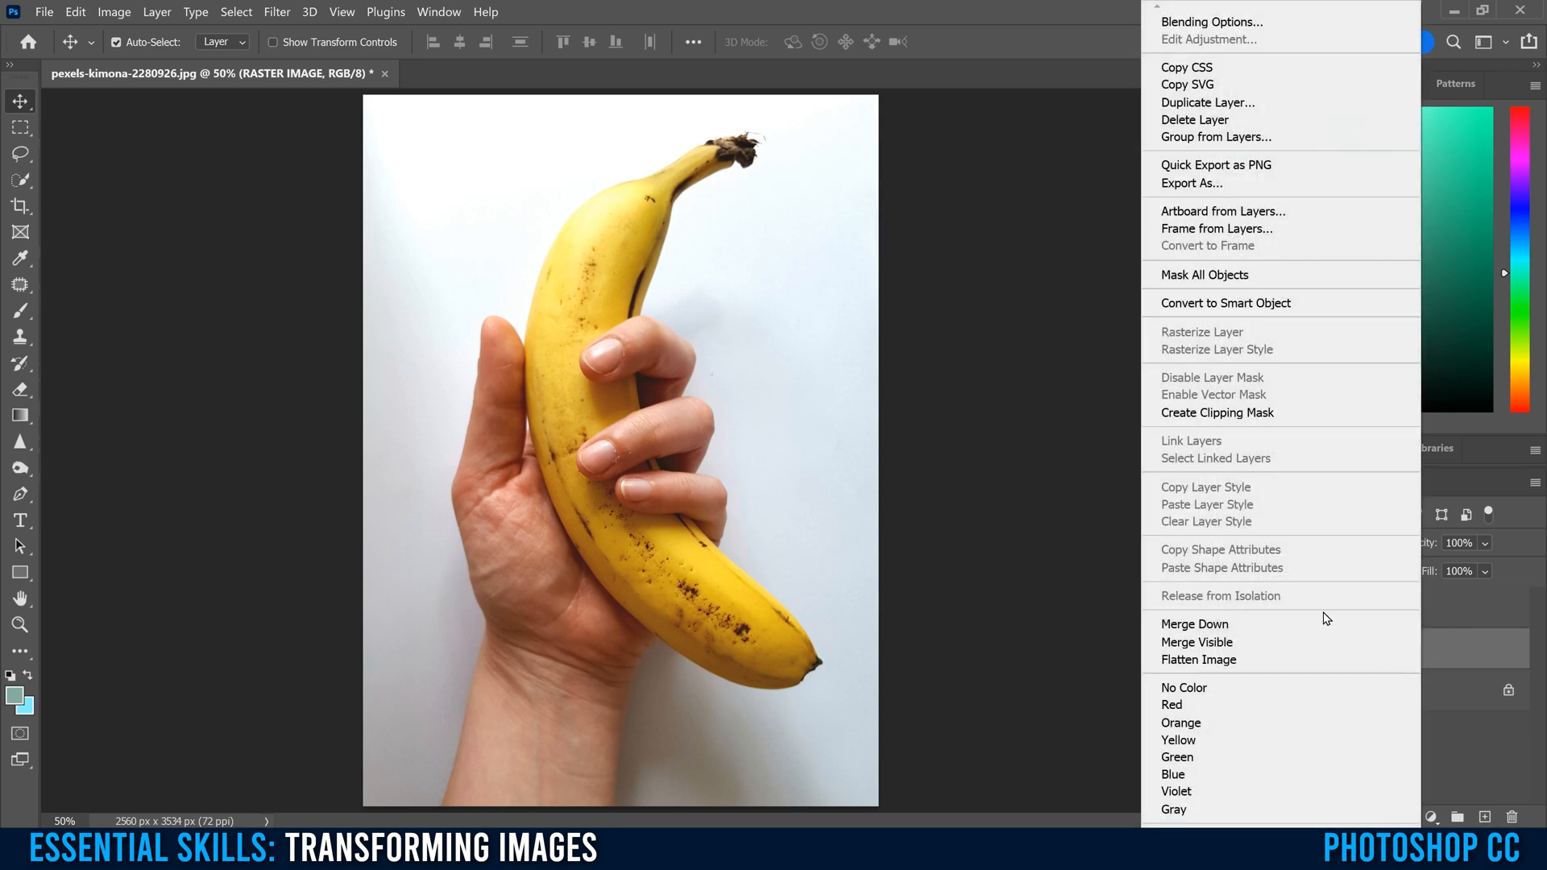
pyautogui.moveTo(1456, 759)
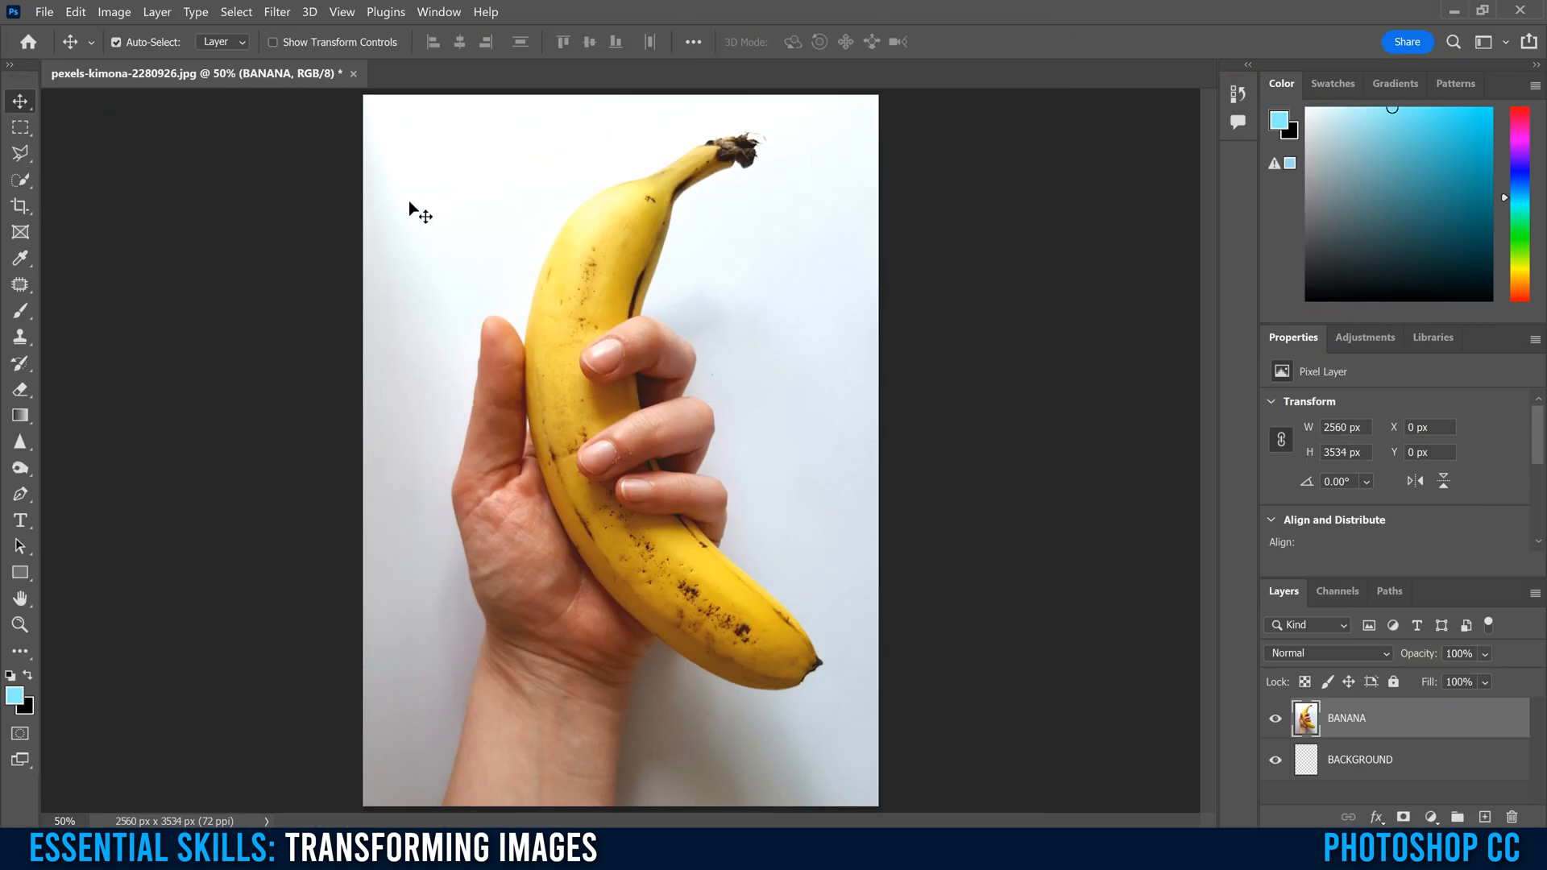
pyautogui.moveTo(713, 384)
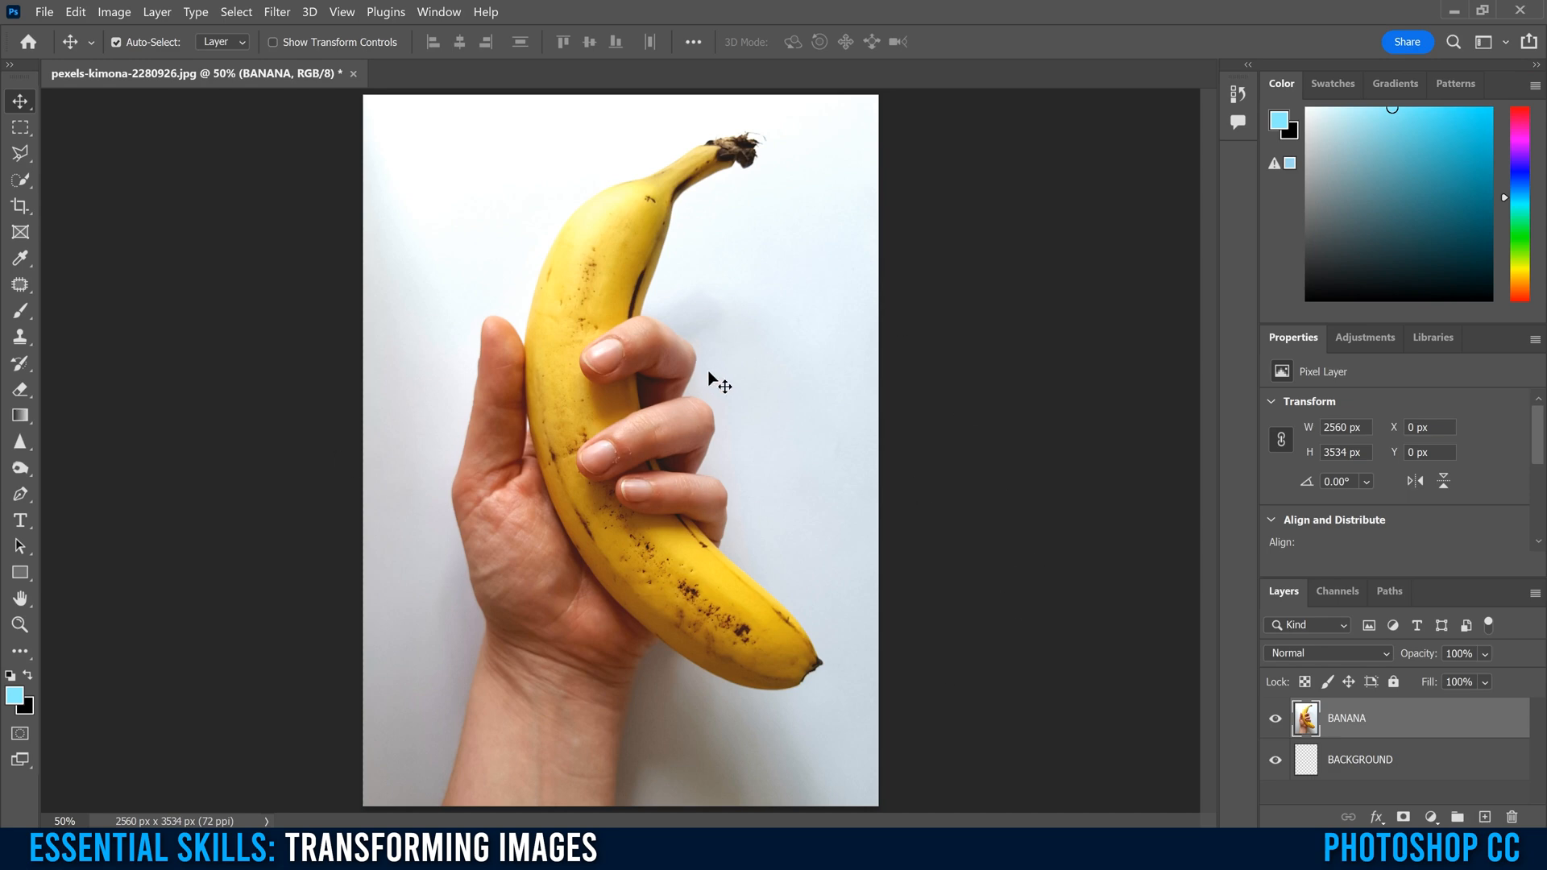
# Free-transform the BANANA layer, drag it to the right, then back to its original spot.
pyautogui.press('ctrl+t')
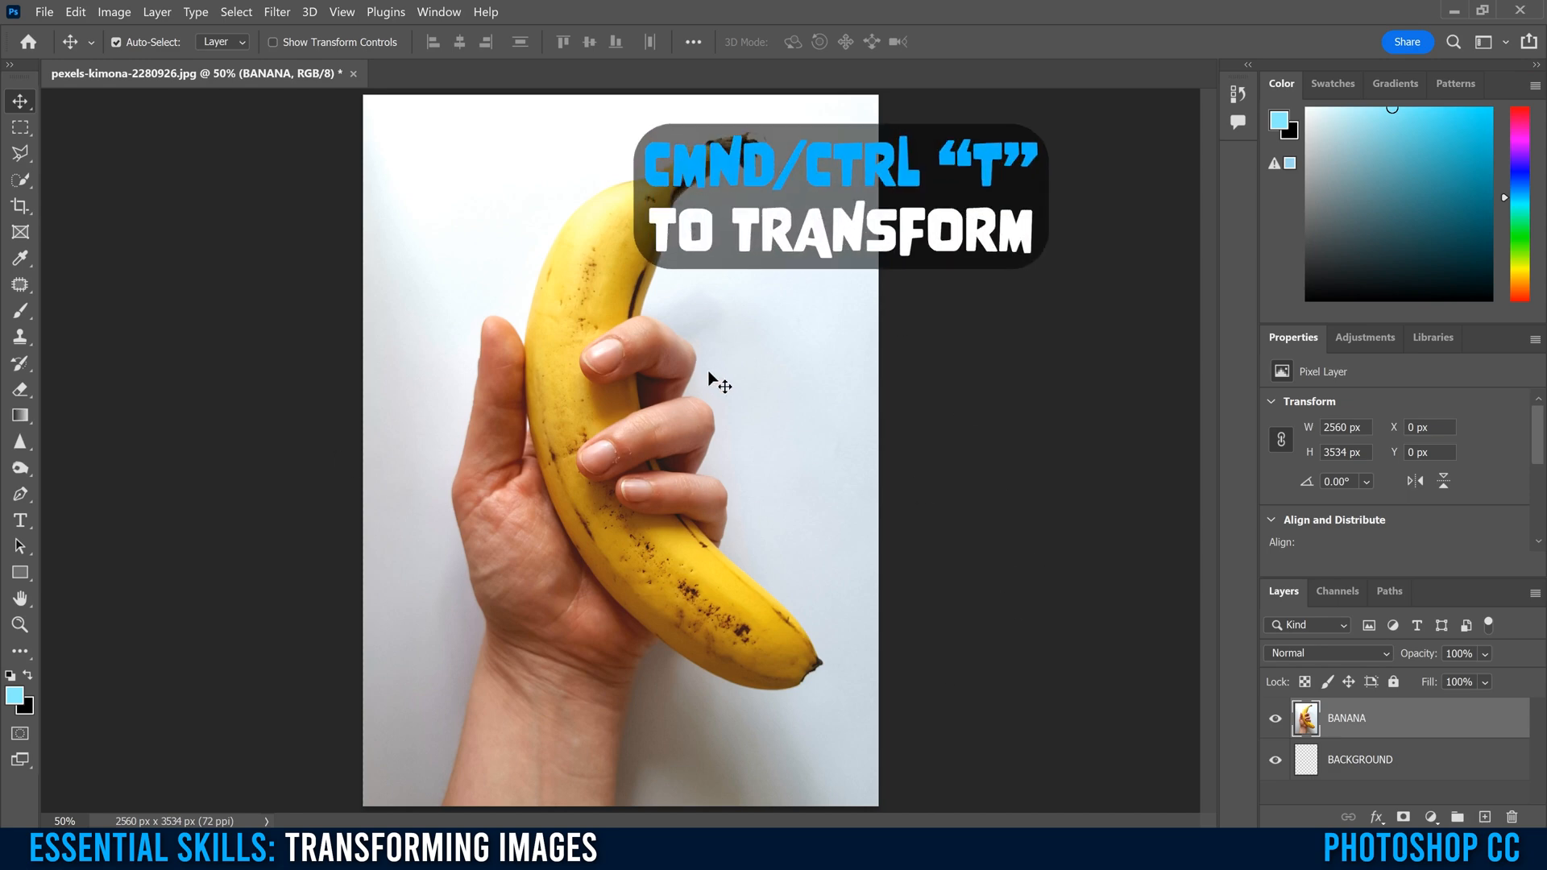
pyautogui.press('Ctrl+t')
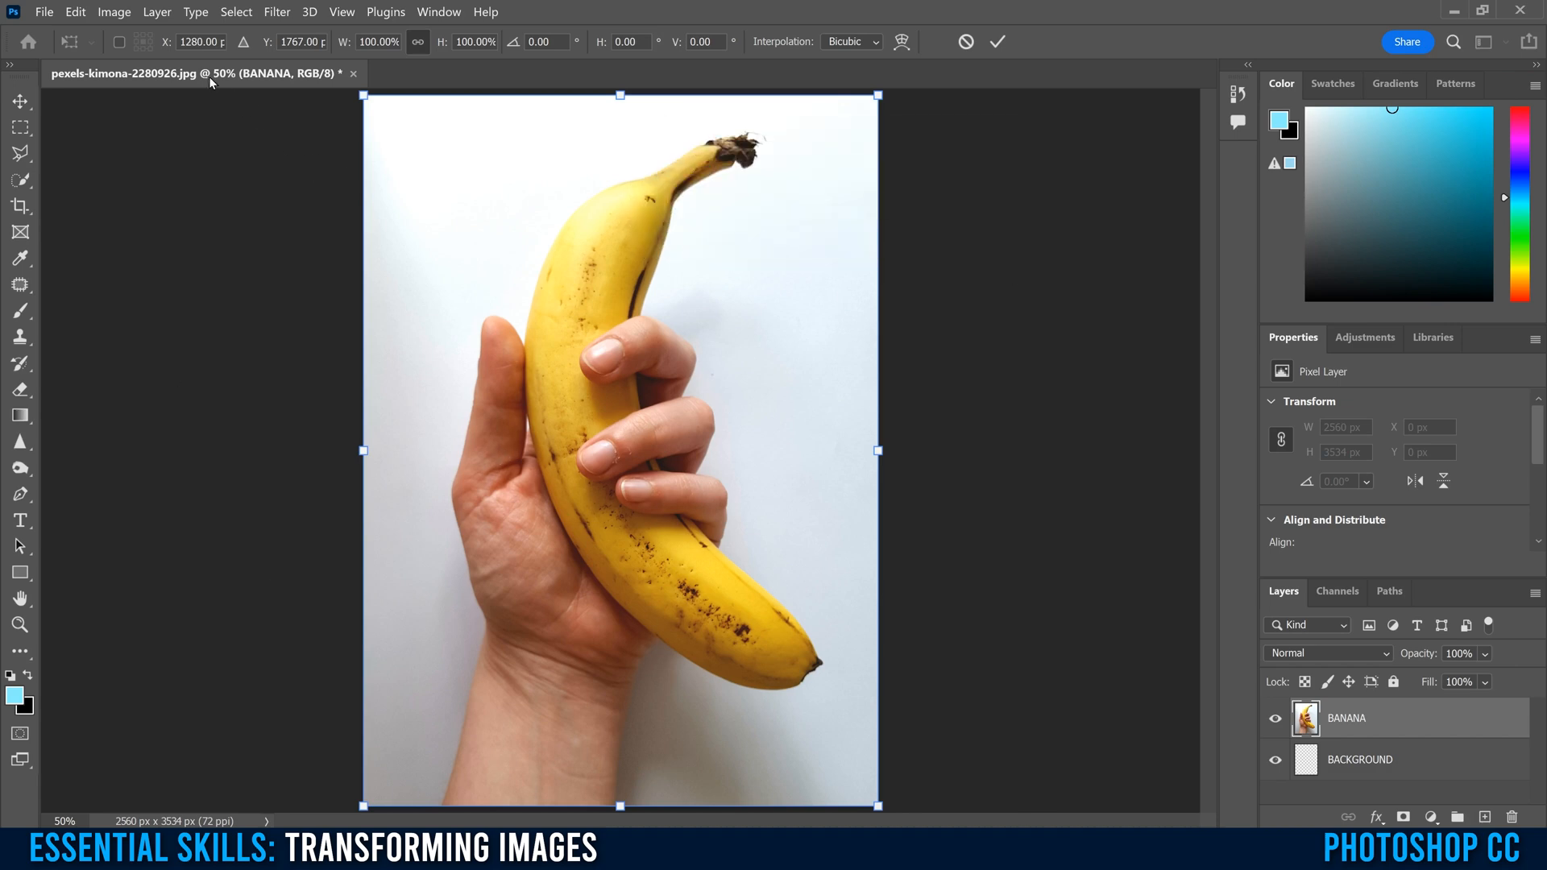
pyautogui.moveTo(975, 35)
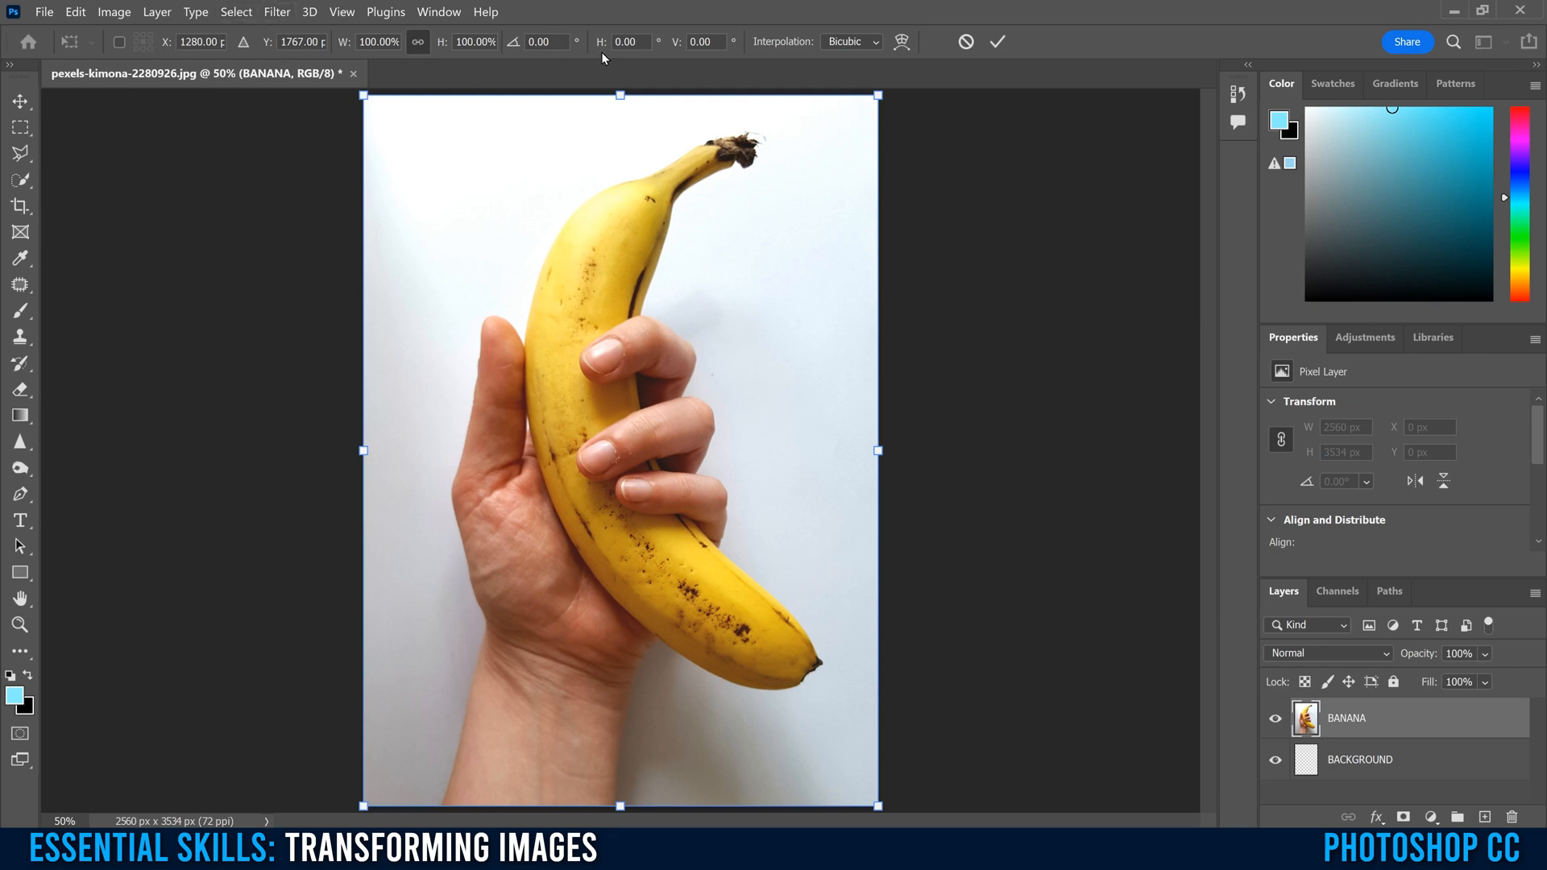
pyautogui.moveTo(266, 391)
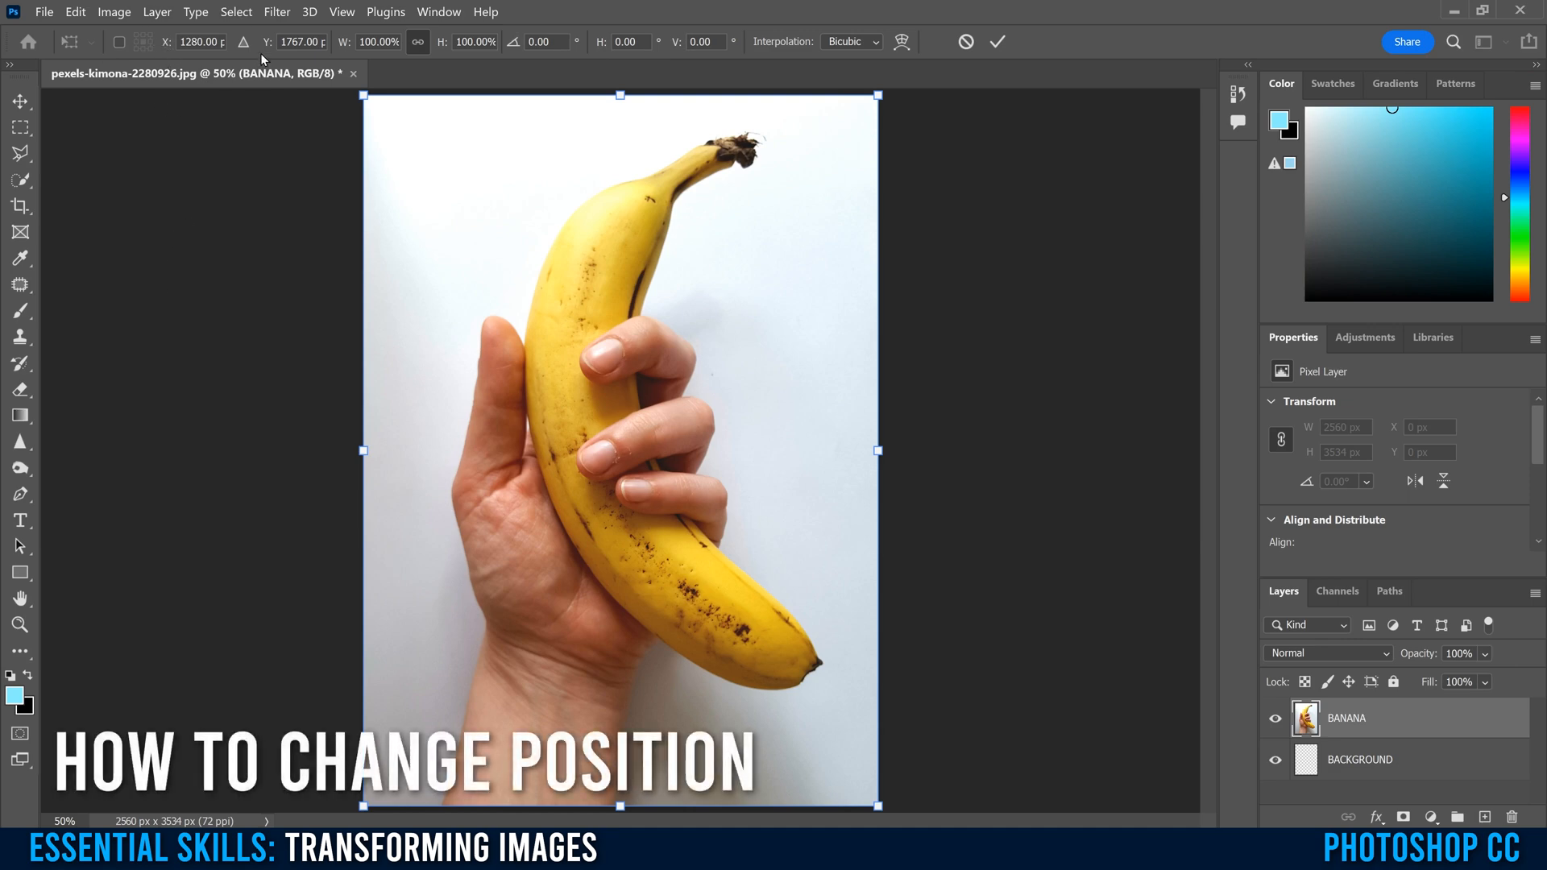
pyautogui.moveTo(618, 449); pyautogui.dragTo(780, 450)
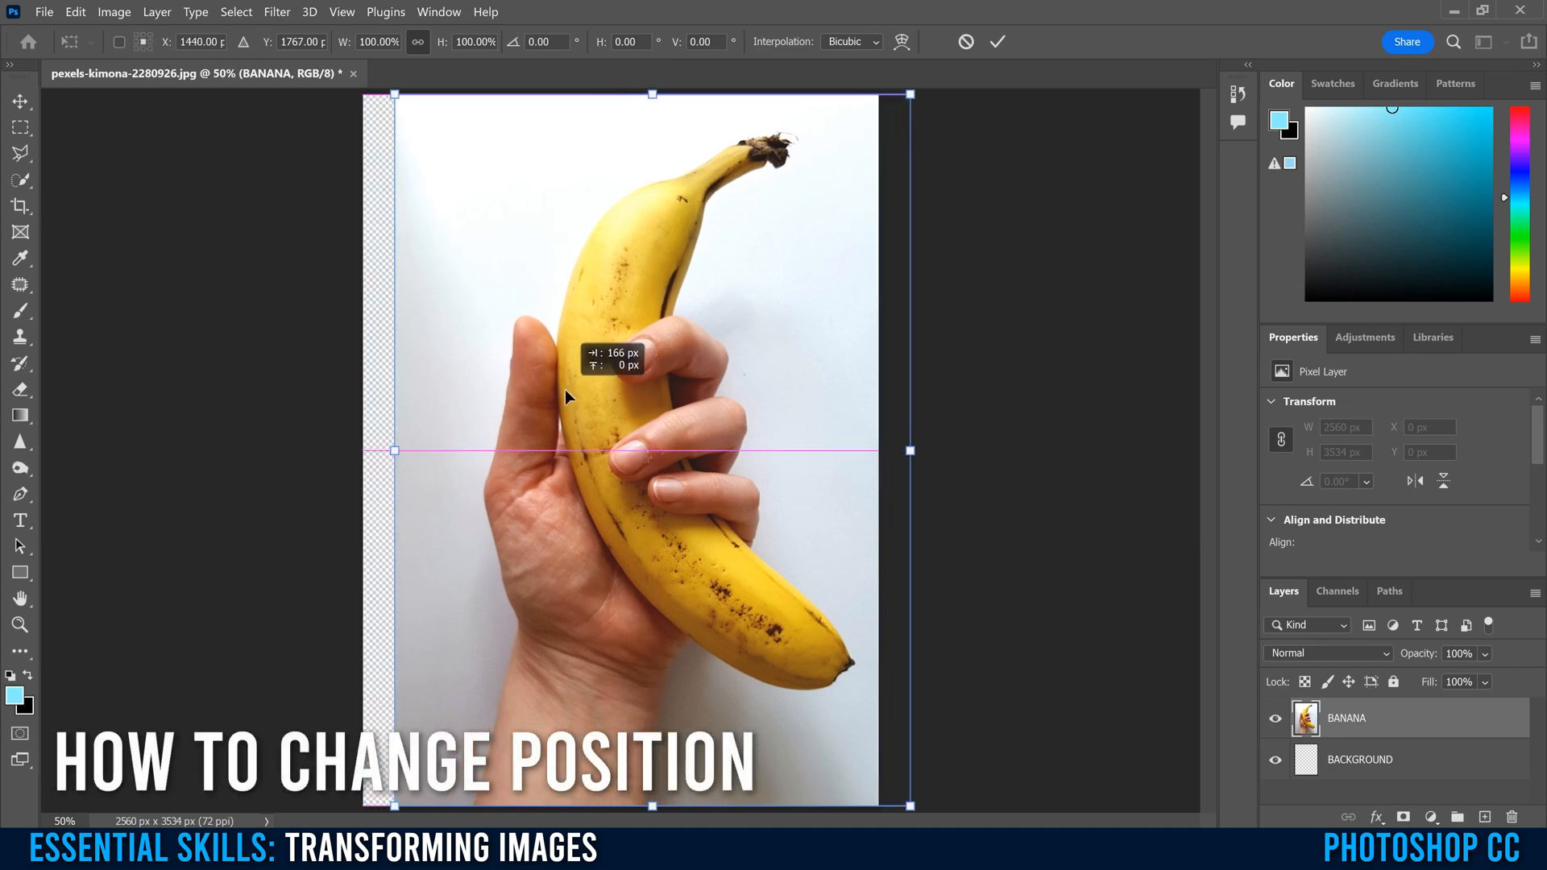
pyautogui.moveTo(567, 395); pyautogui.dragTo(639, 393)
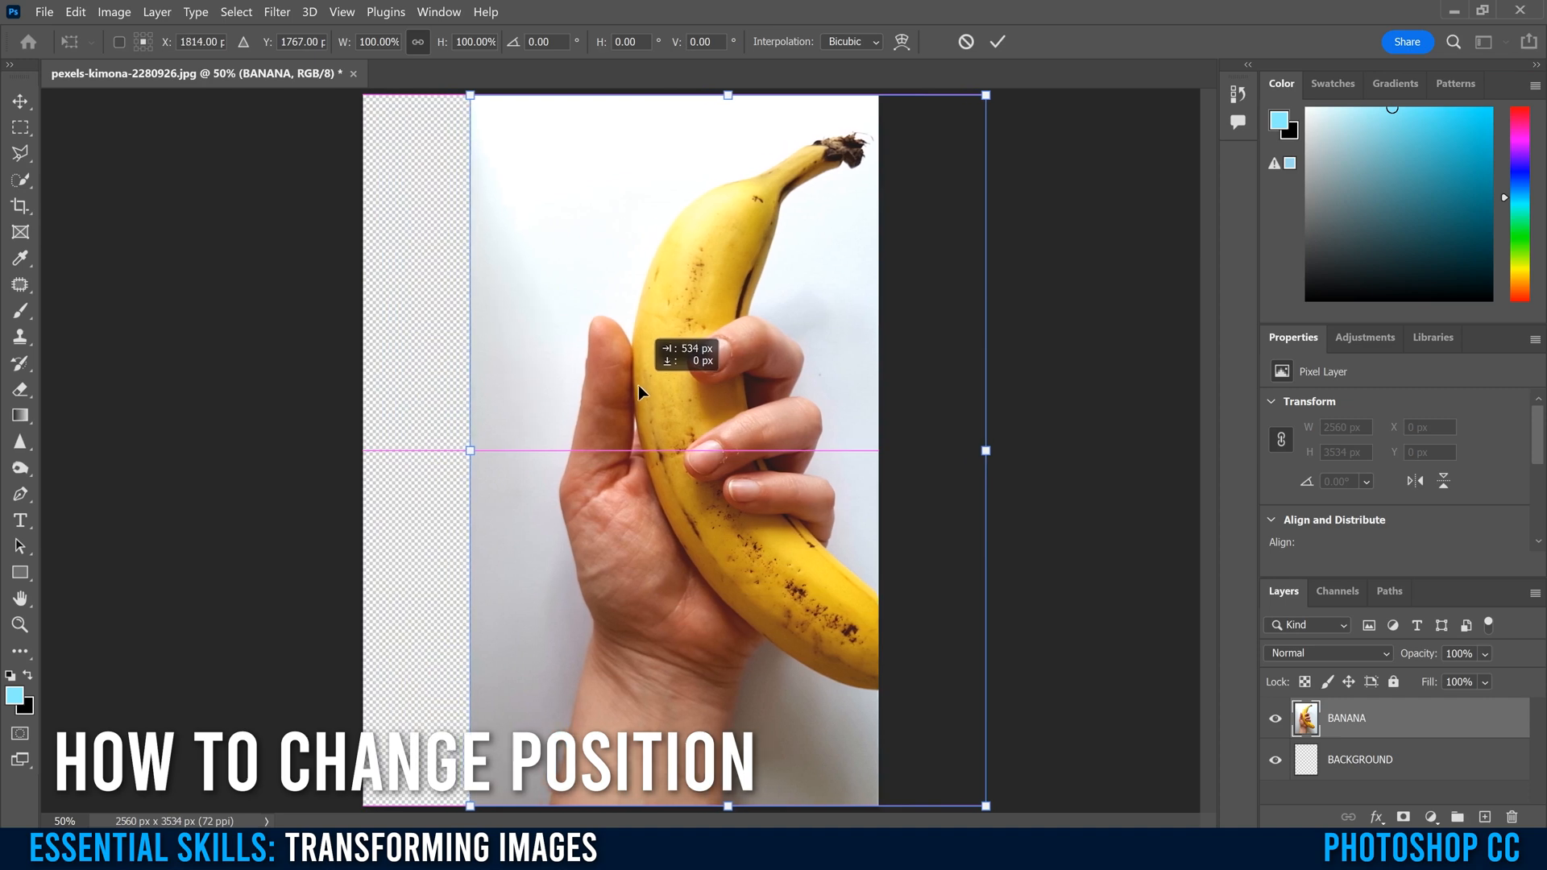
pyautogui.moveTo(642, 393); pyautogui.dragTo(673, 393)
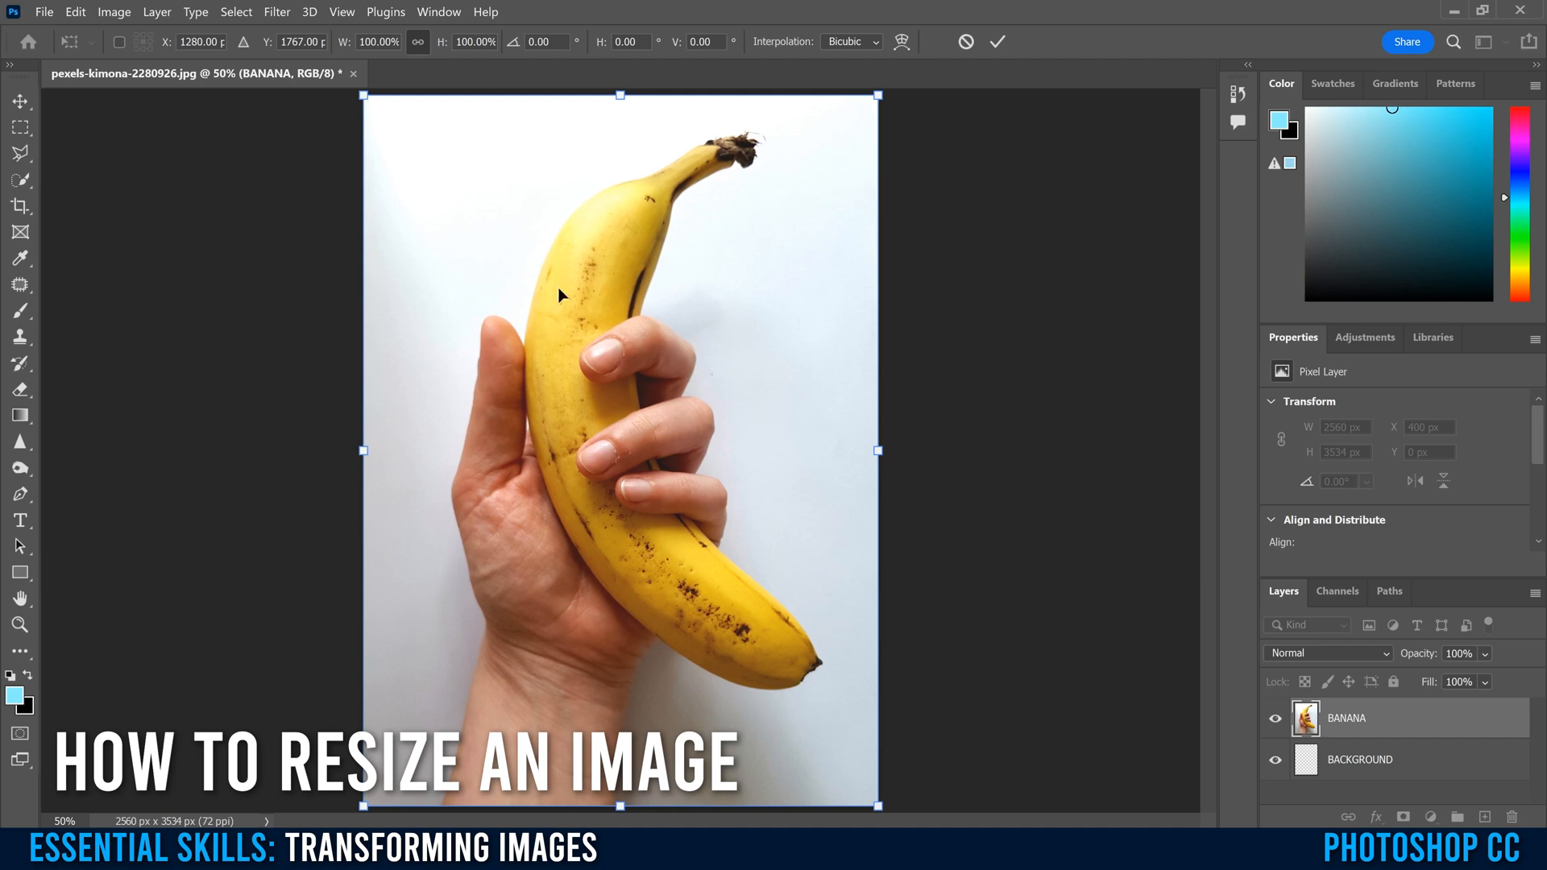
pyautogui.moveTo(411, 137)
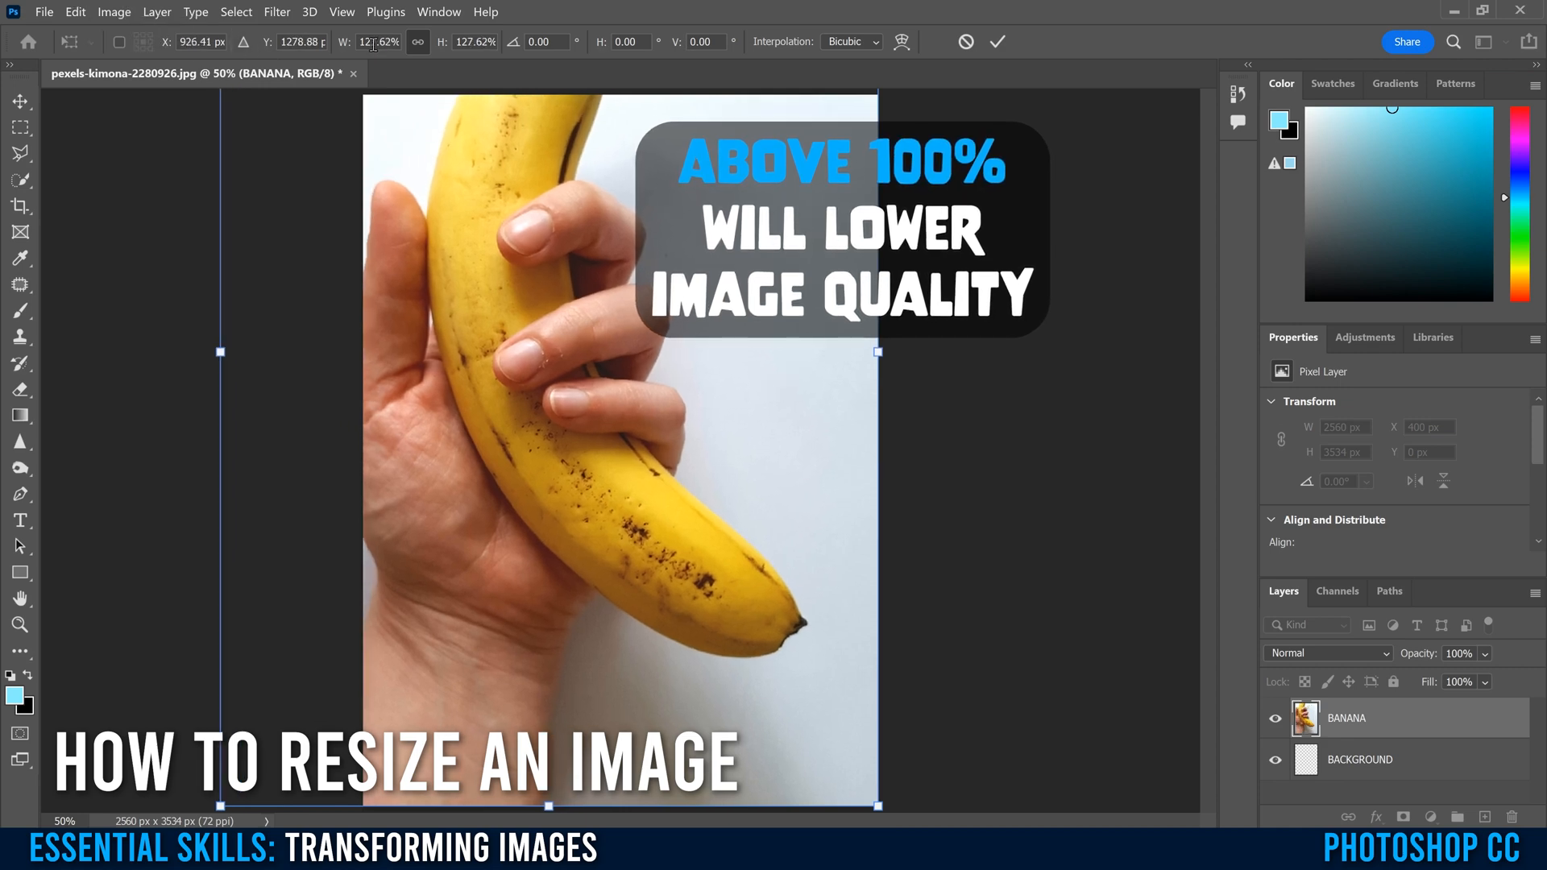
# Drag handles to enlarge, halve, recentre and vertically squash the banana photo.
pyautogui.moveTo(221, 353); pyautogui.dragTo(227, 352)
pyautogui.write('50')
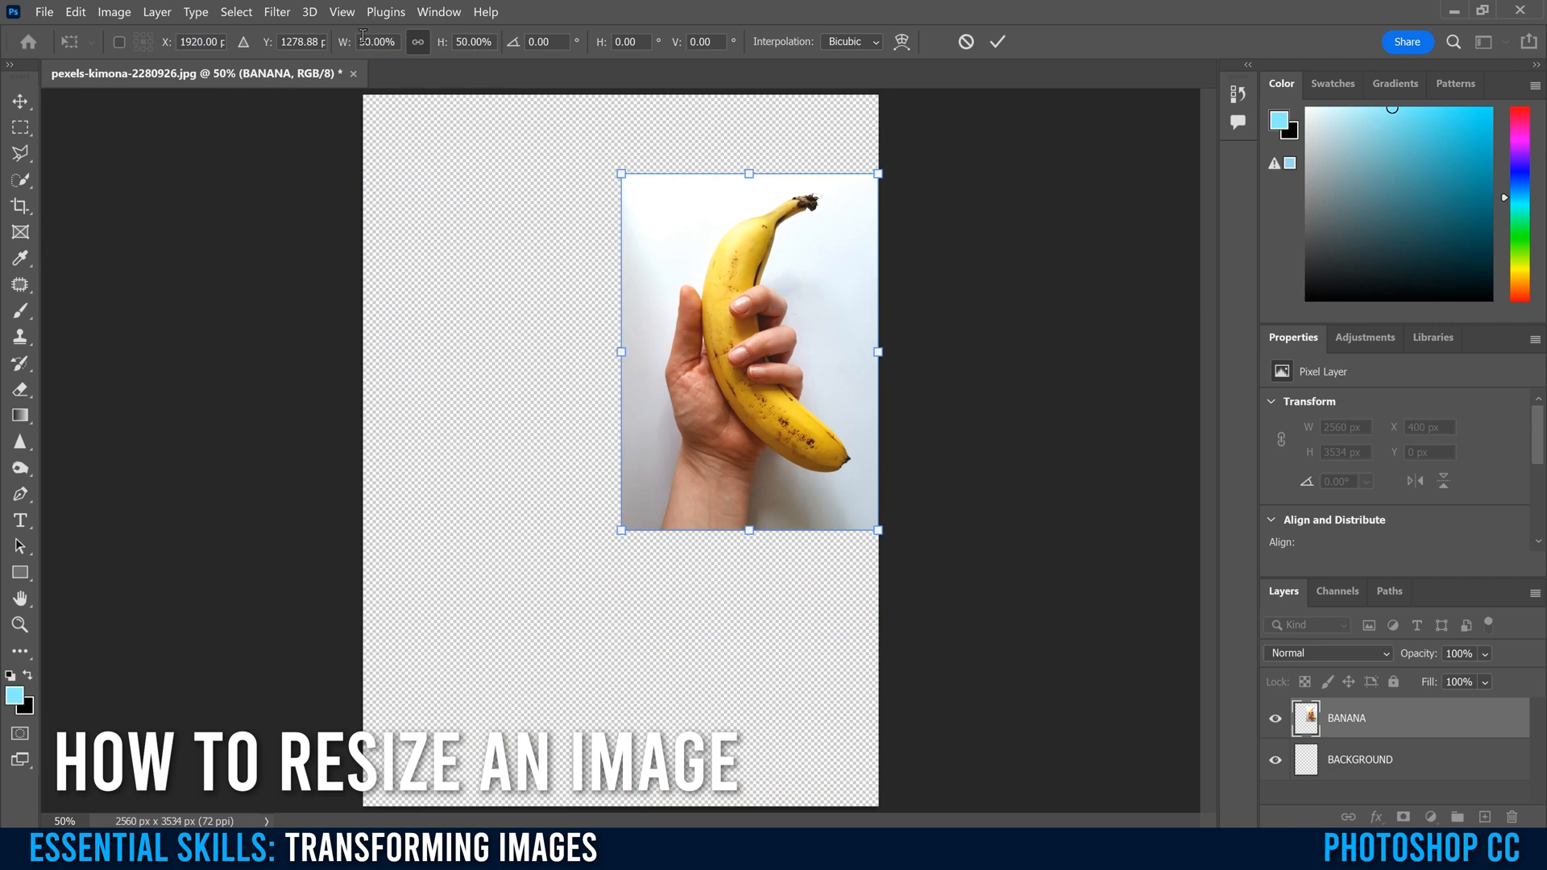
pyautogui.moveTo(621, 174); pyautogui.dragTo(577, 111)
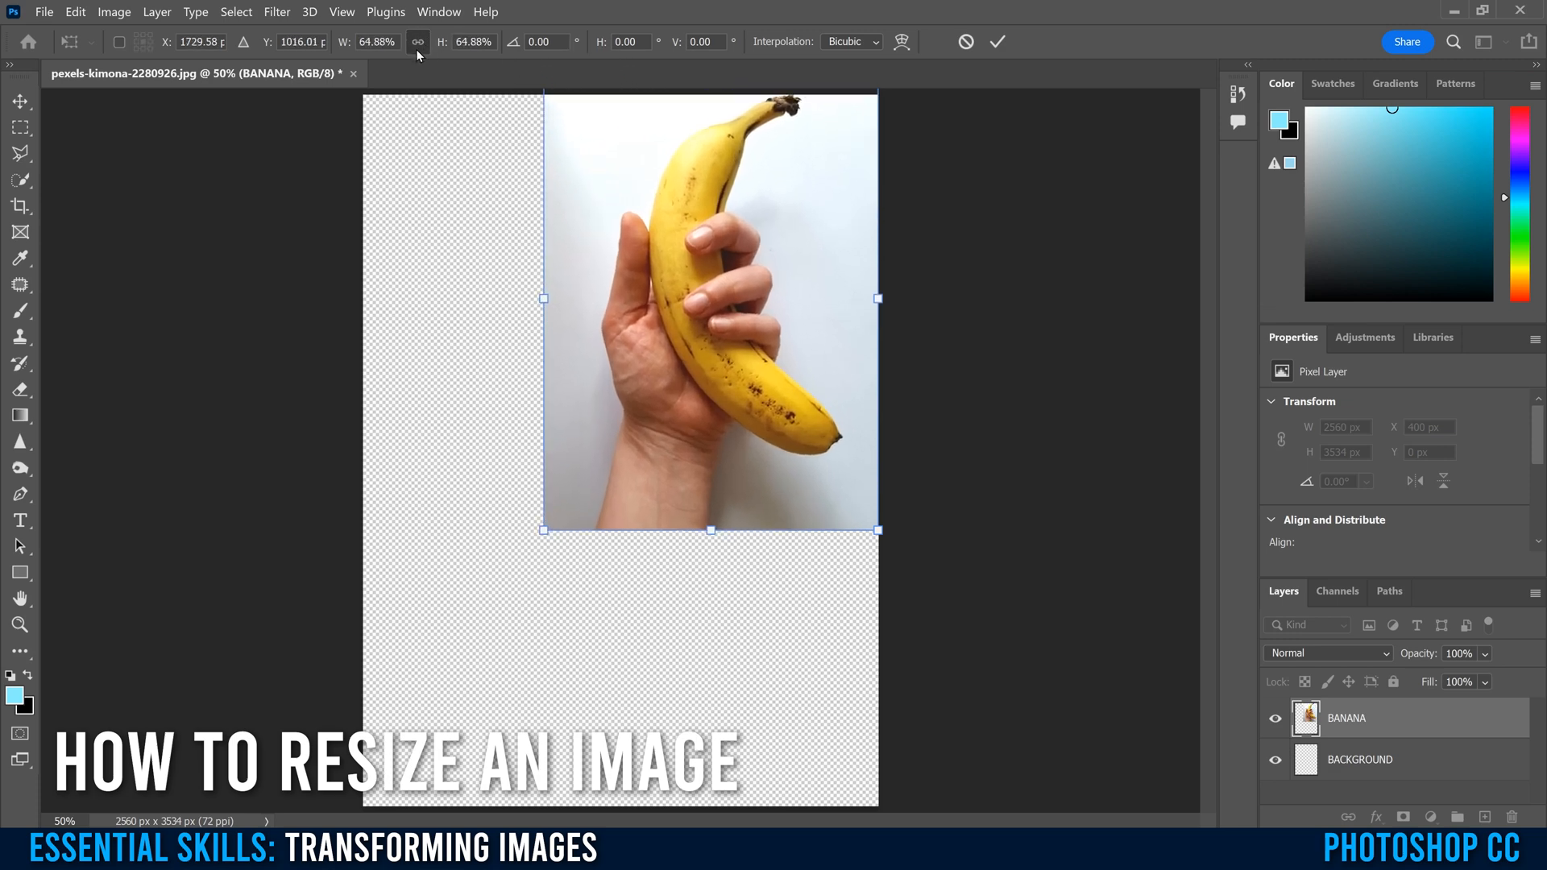
pyautogui.moveTo(709, 311); pyautogui.dragTo(631, 419)
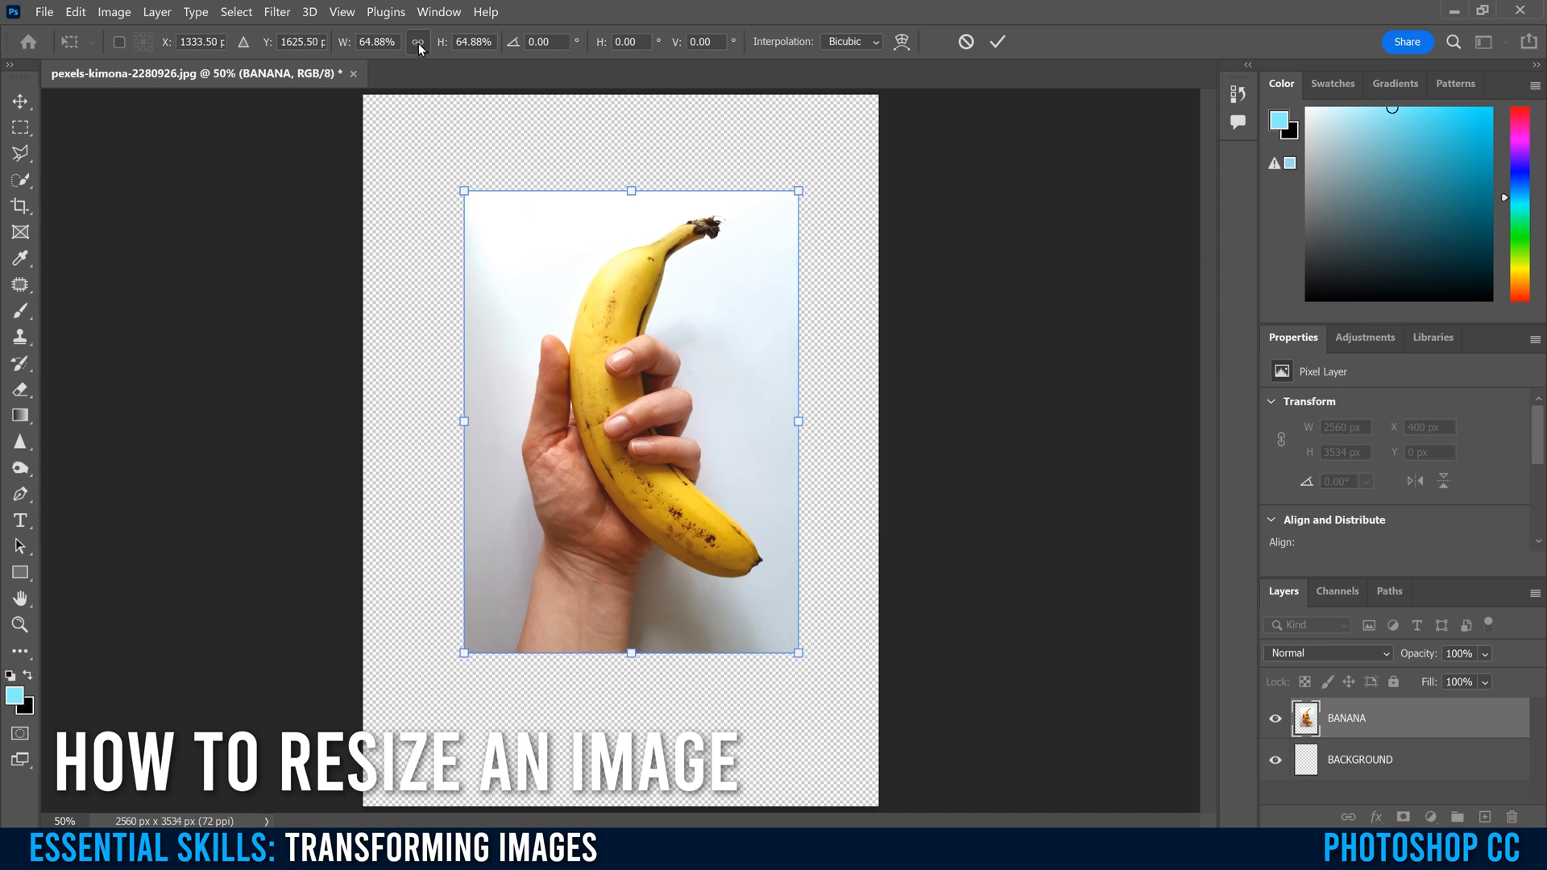
pyautogui.moveTo(631, 190); pyautogui.dragTo(631, 361)
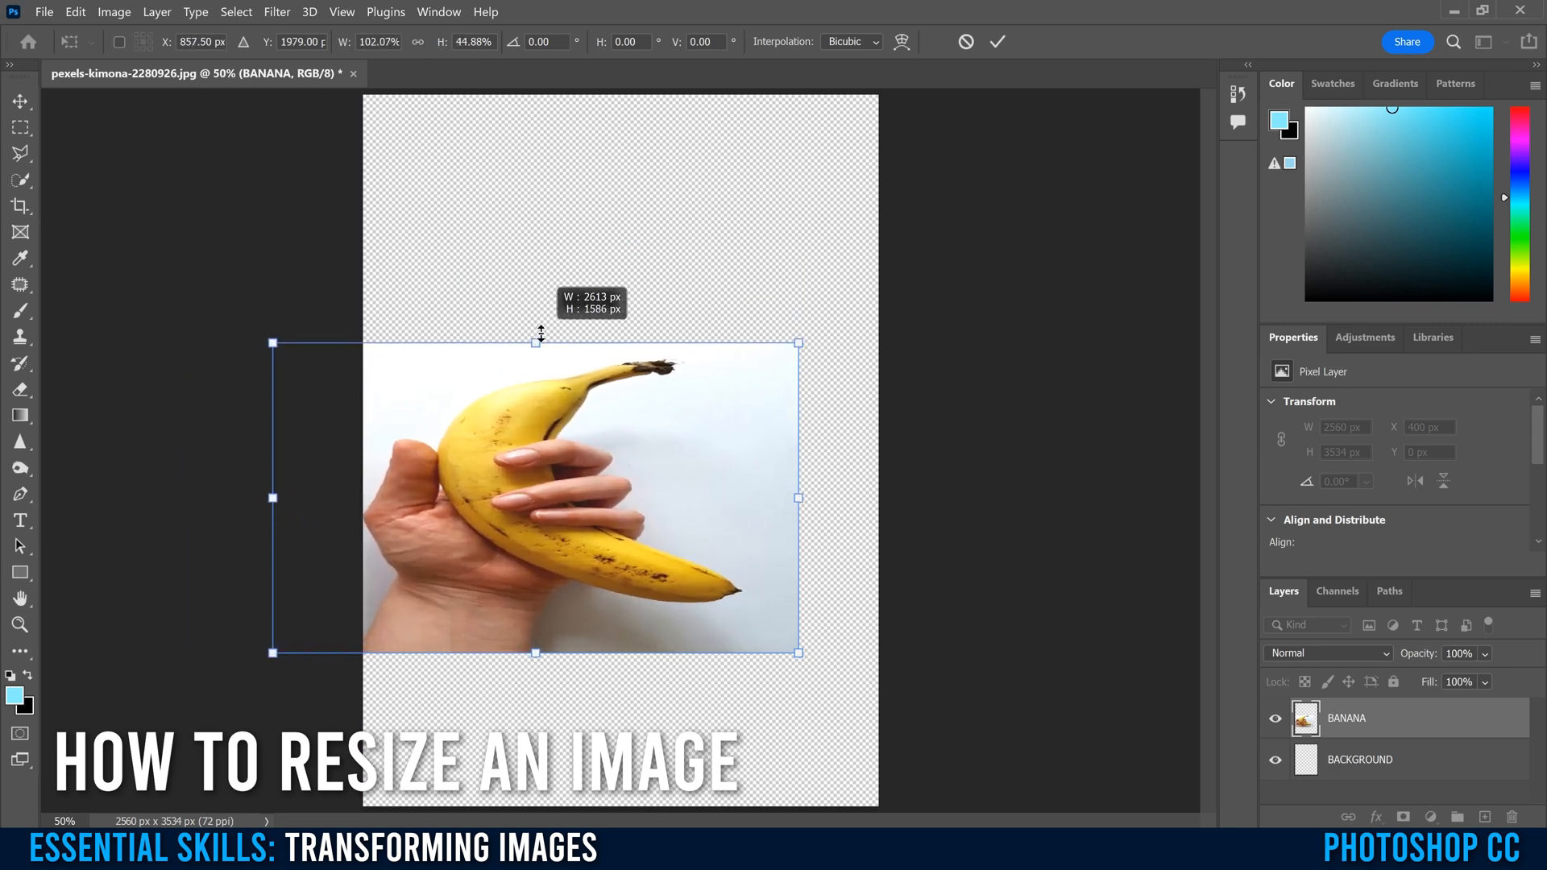
pyautogui.moveTo(539, 343); pyautogui.dragTo(538, 250)
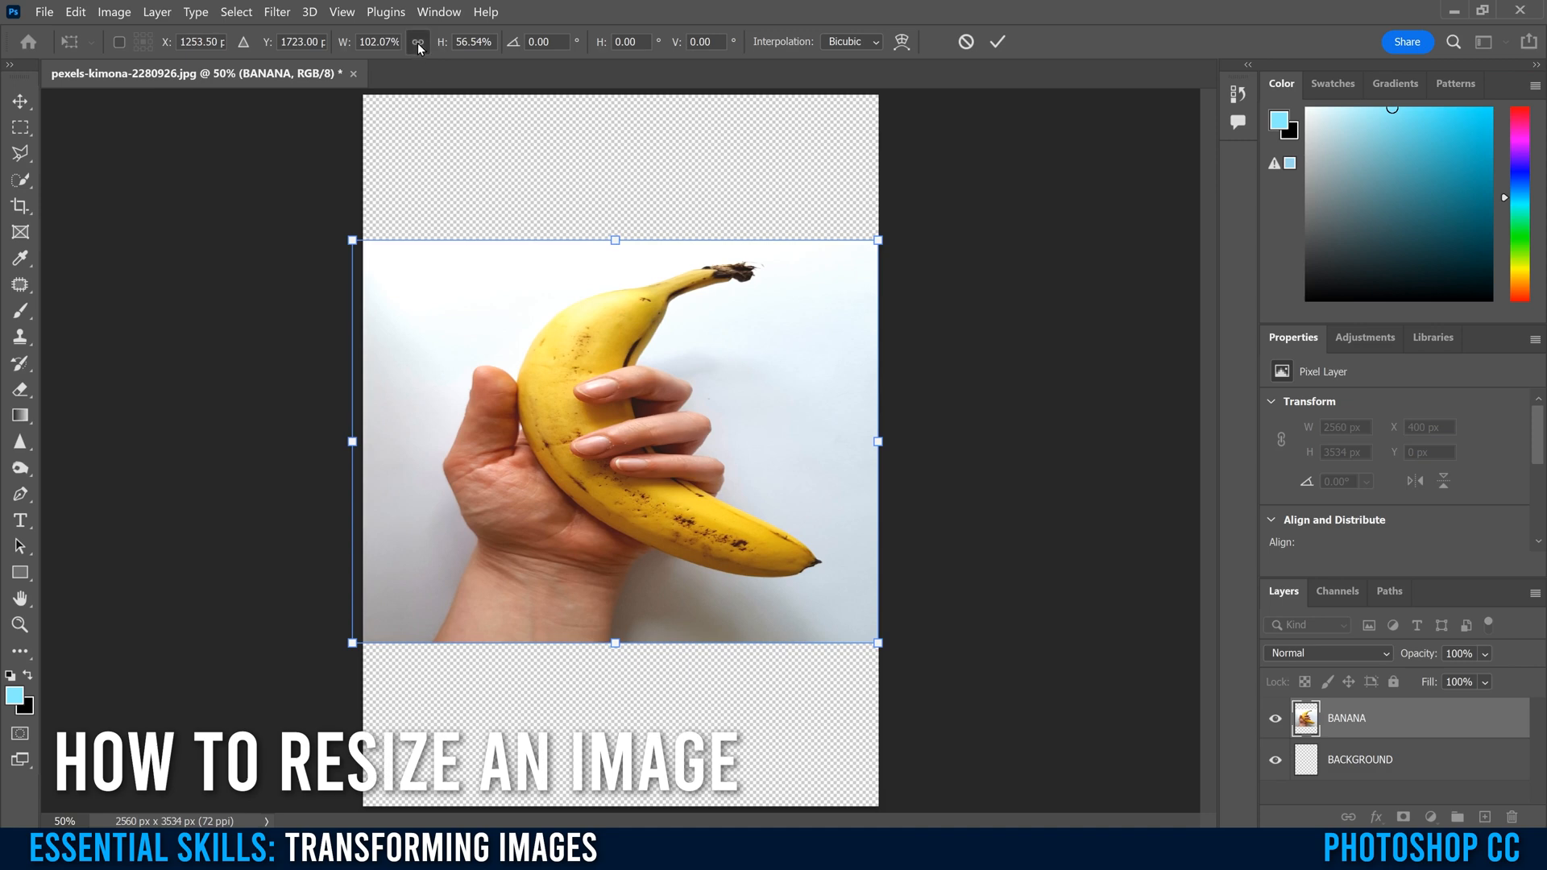
# Link width and height, scale to 50%, then set the width to 53.98% proportionally.
pyautogui.click(375, 42)
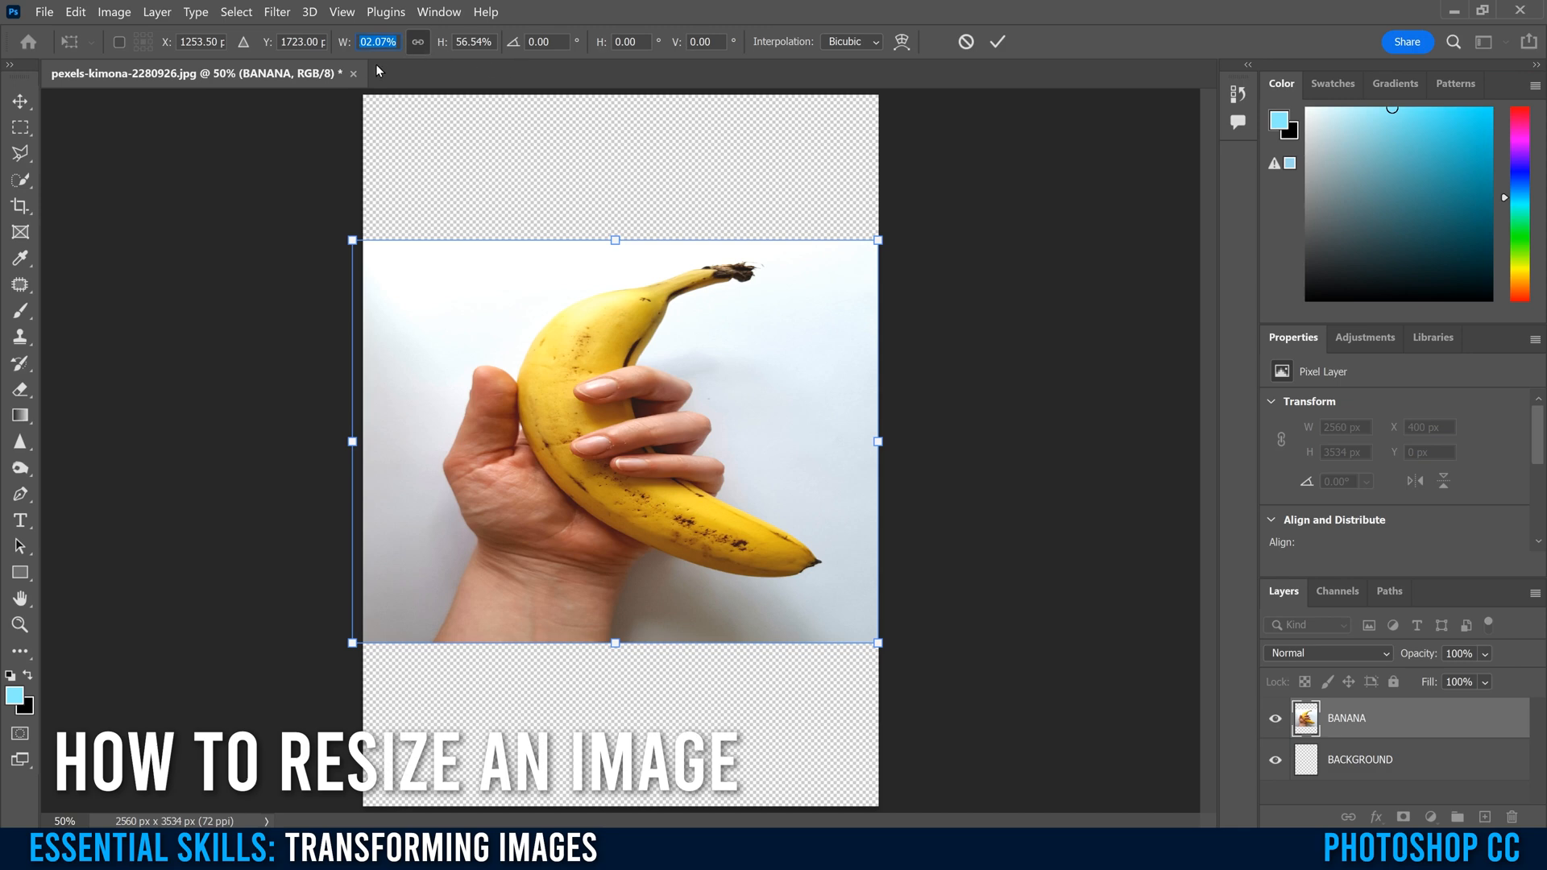
pyautogui.write('5')
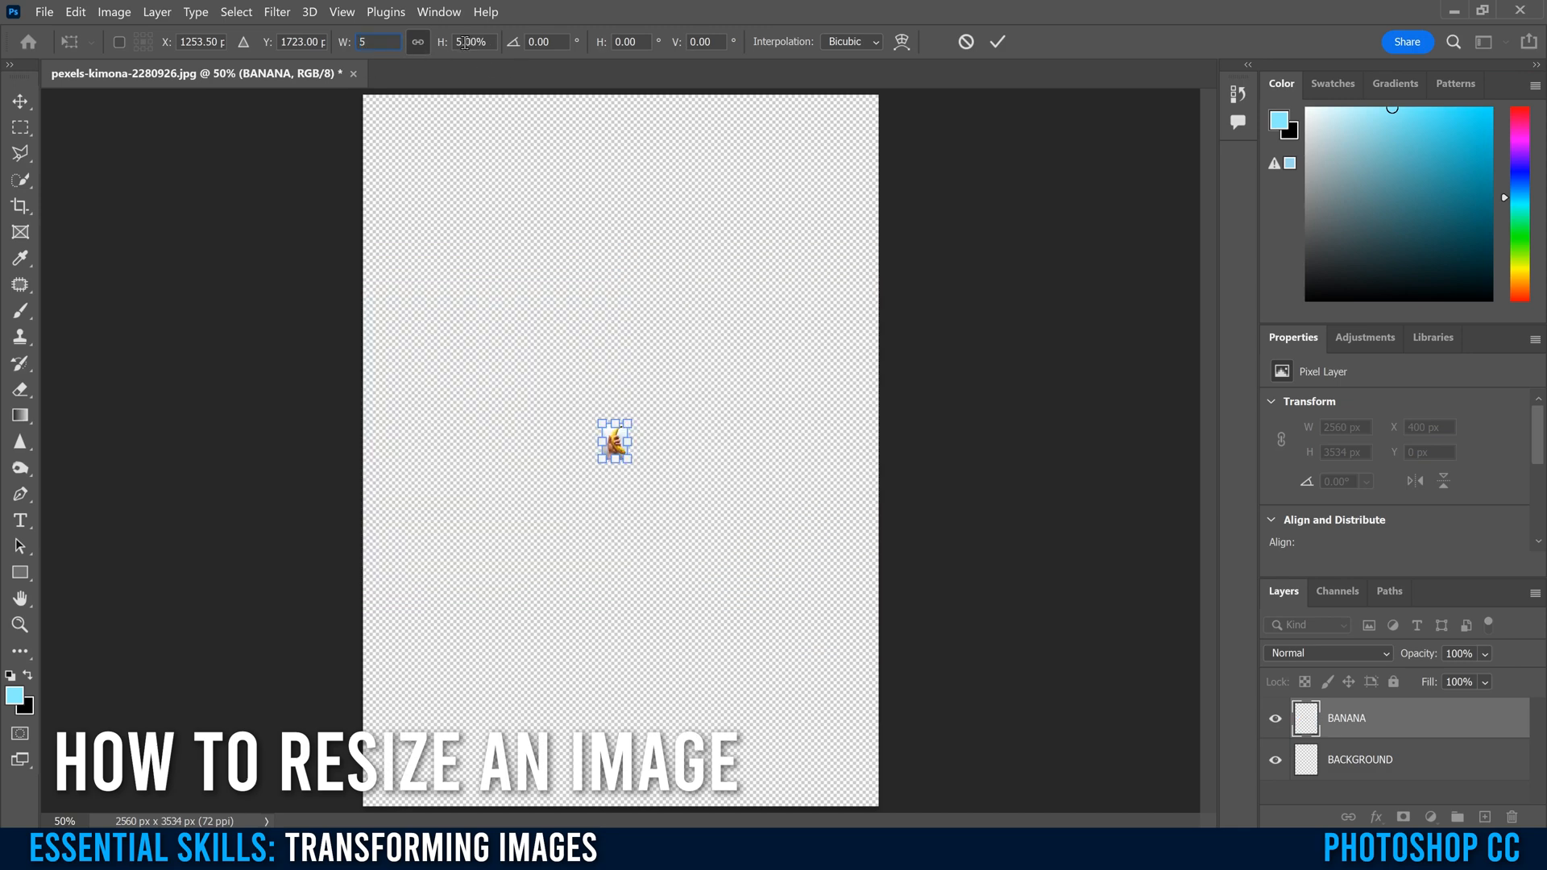
pyautogui.write('0')
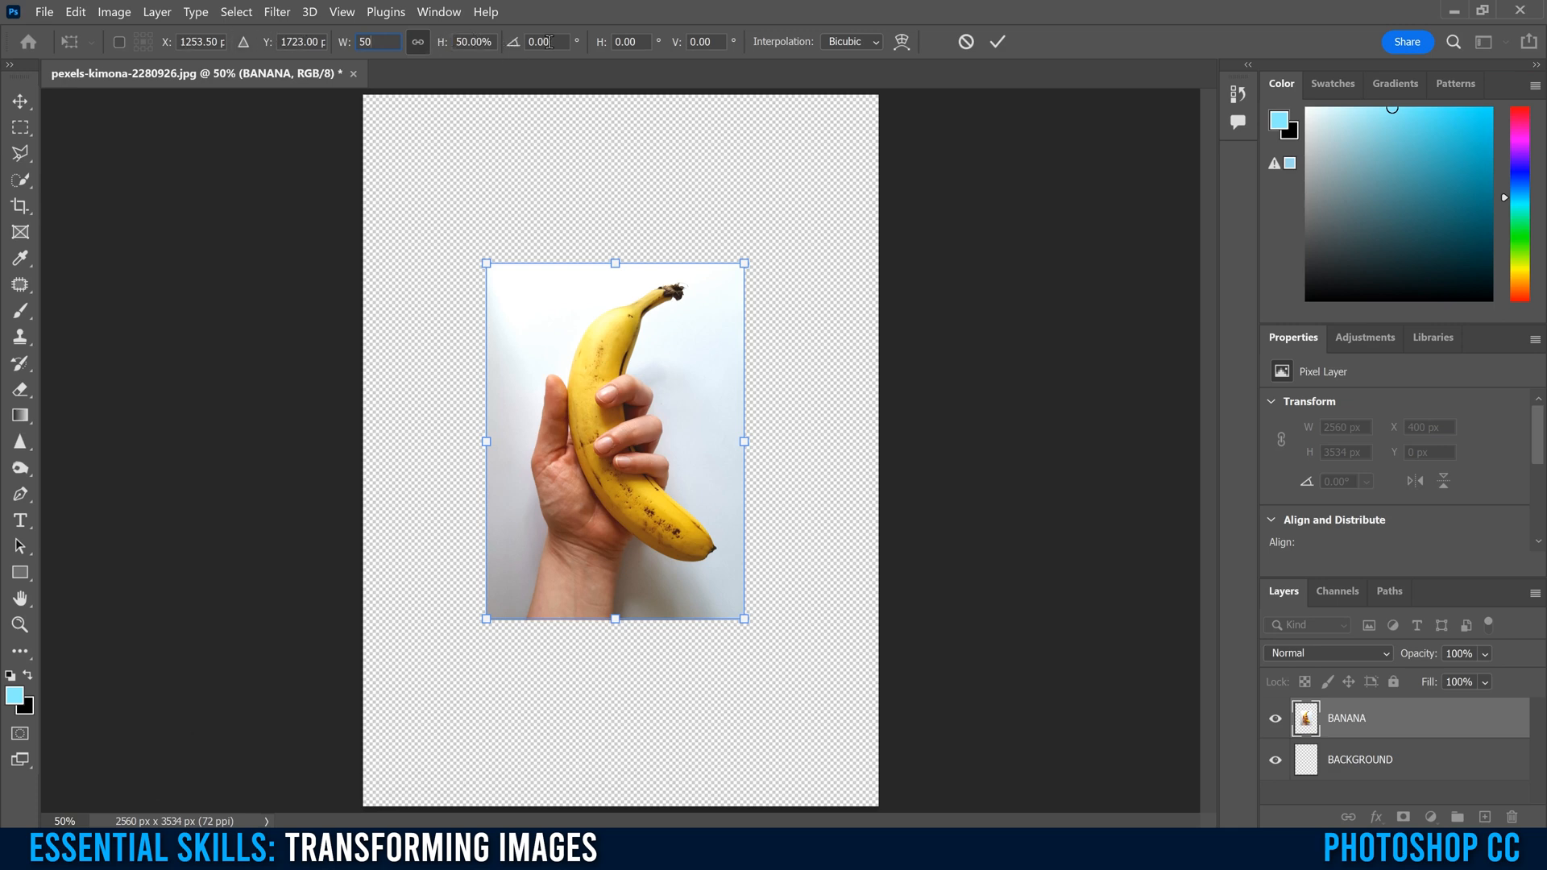
pyautogui.moveTo(485, 262); pyautogui.dragTo(472, 243)
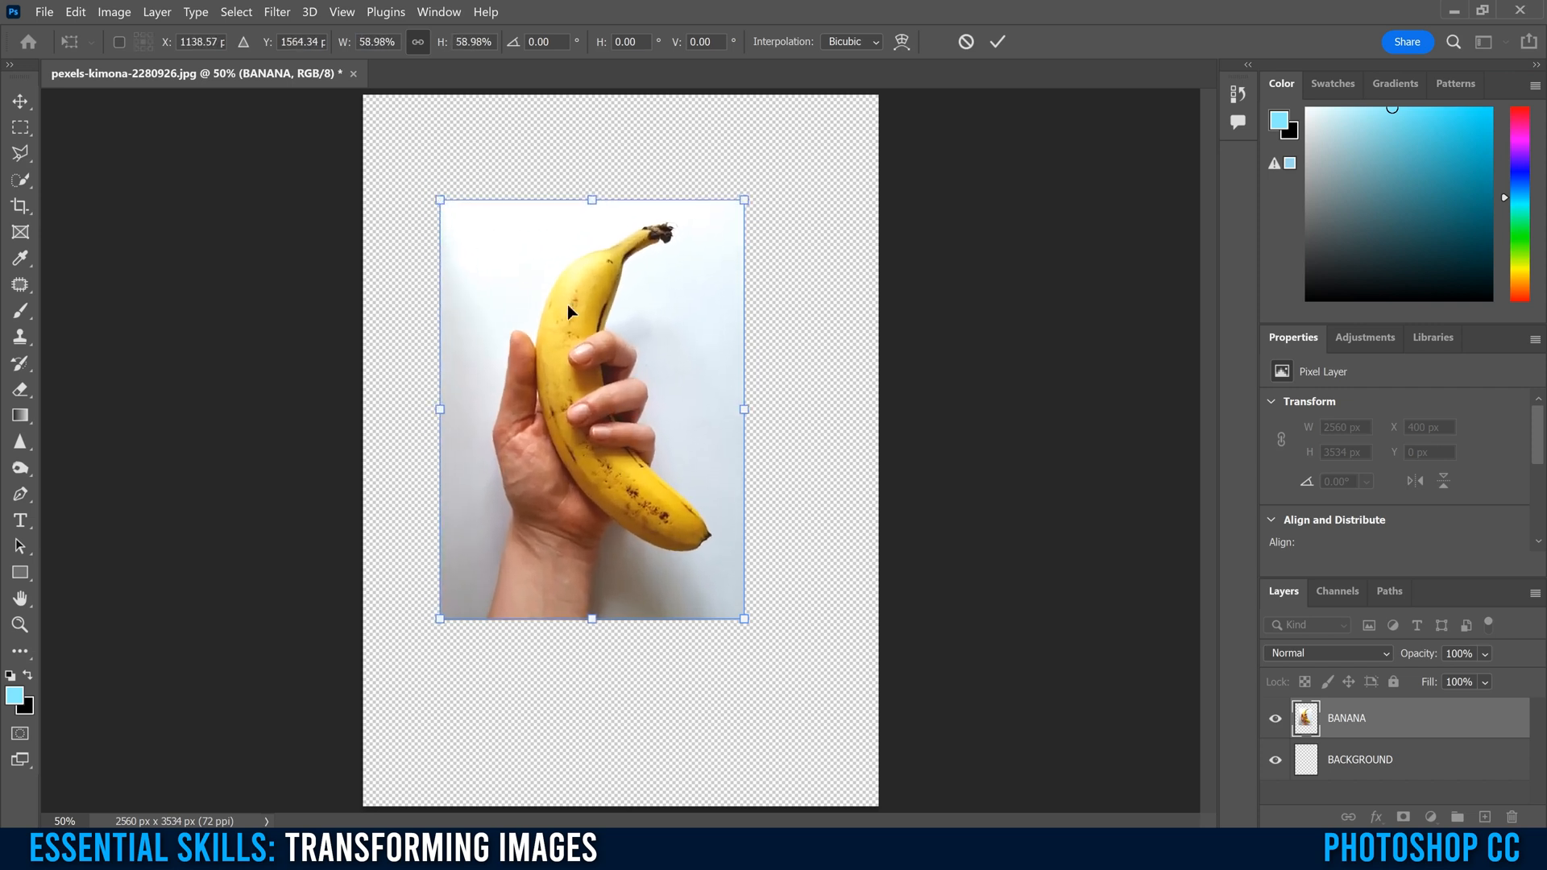
pyautogui.click(375, 42)
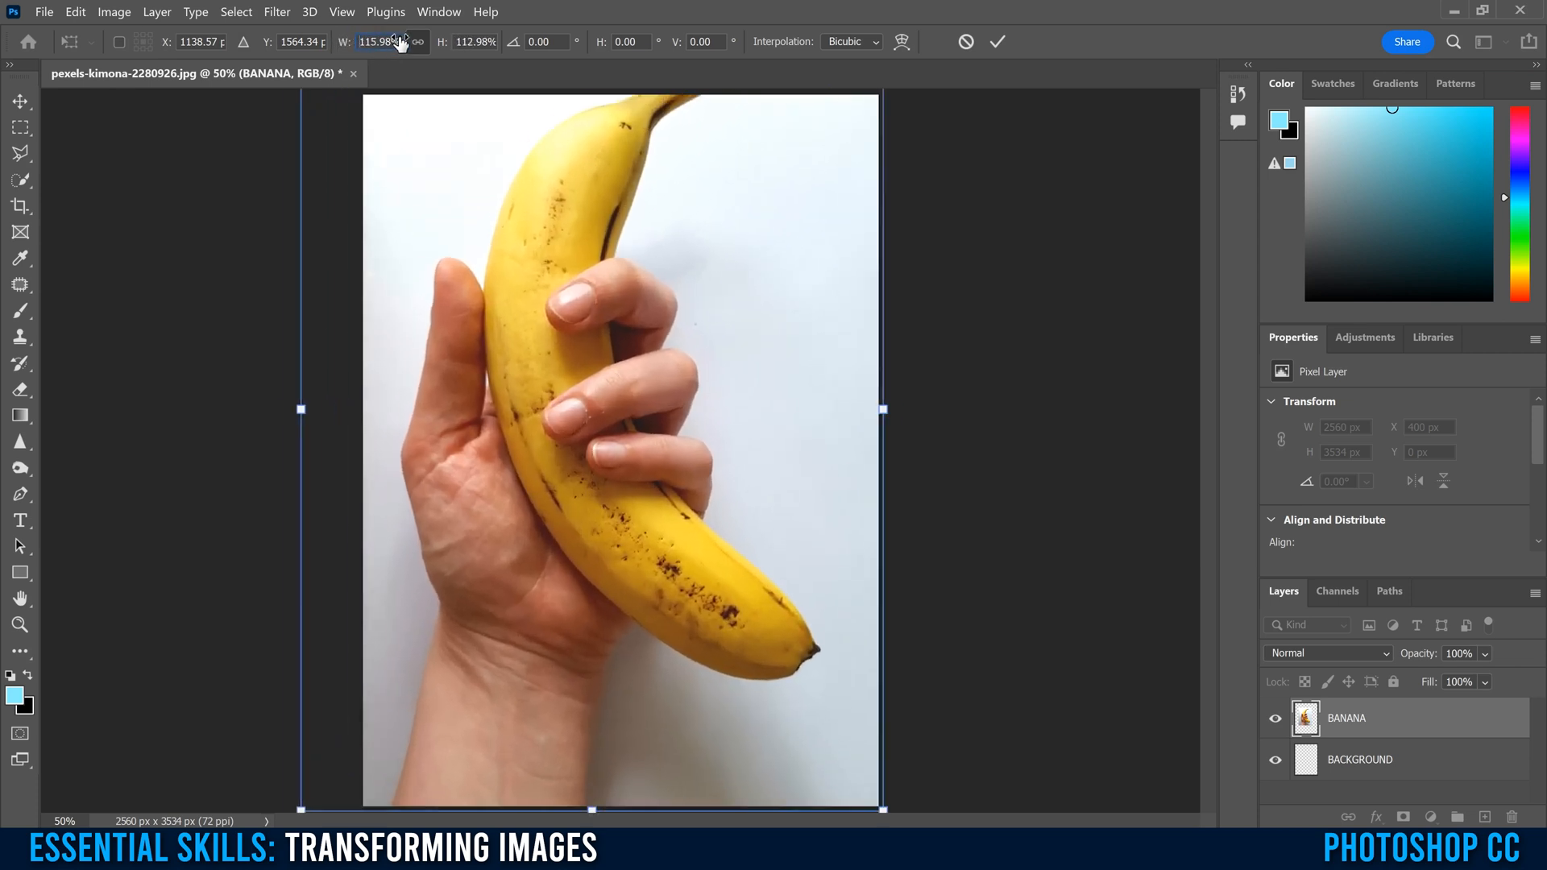
pyautogui.write('53.98')
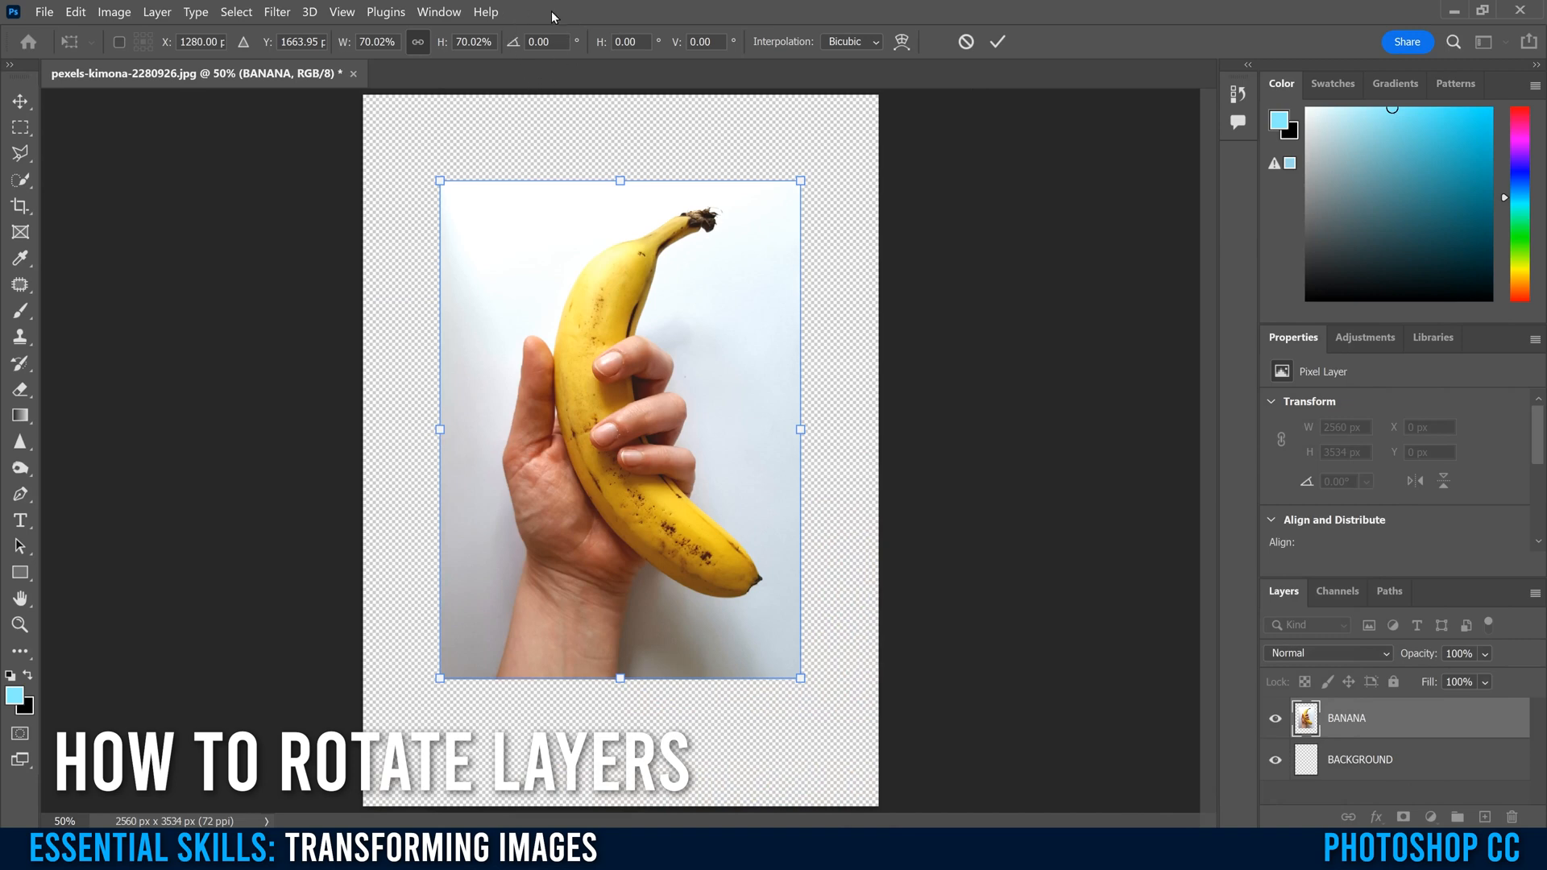
# Set the banana photo's rotation angle to -45 degrees.
pyautogui.click(541, 42)
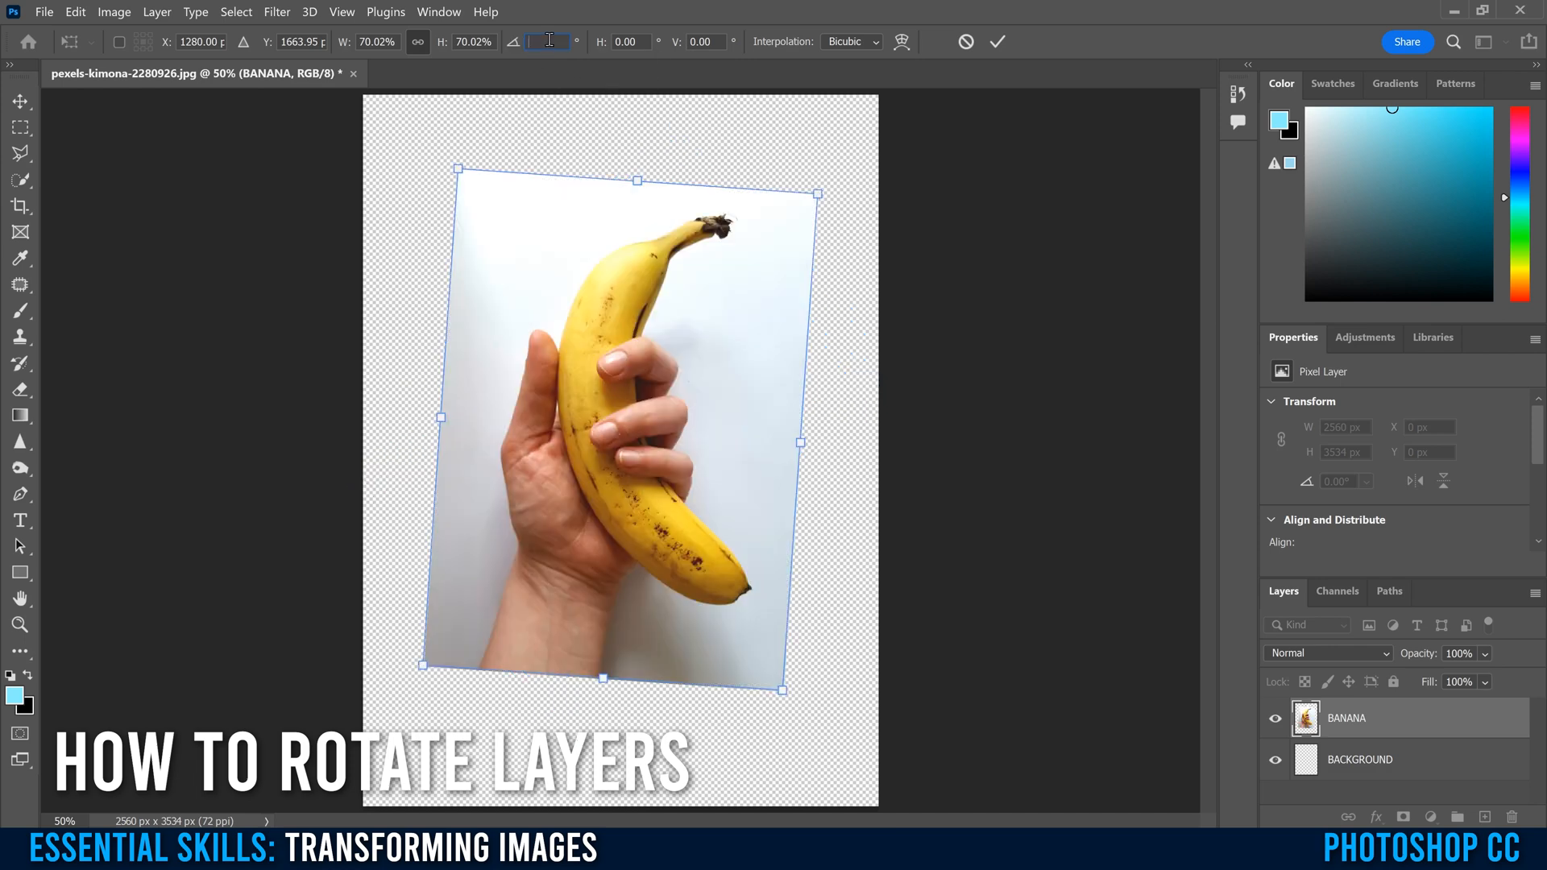
pyautogui.write('-45')
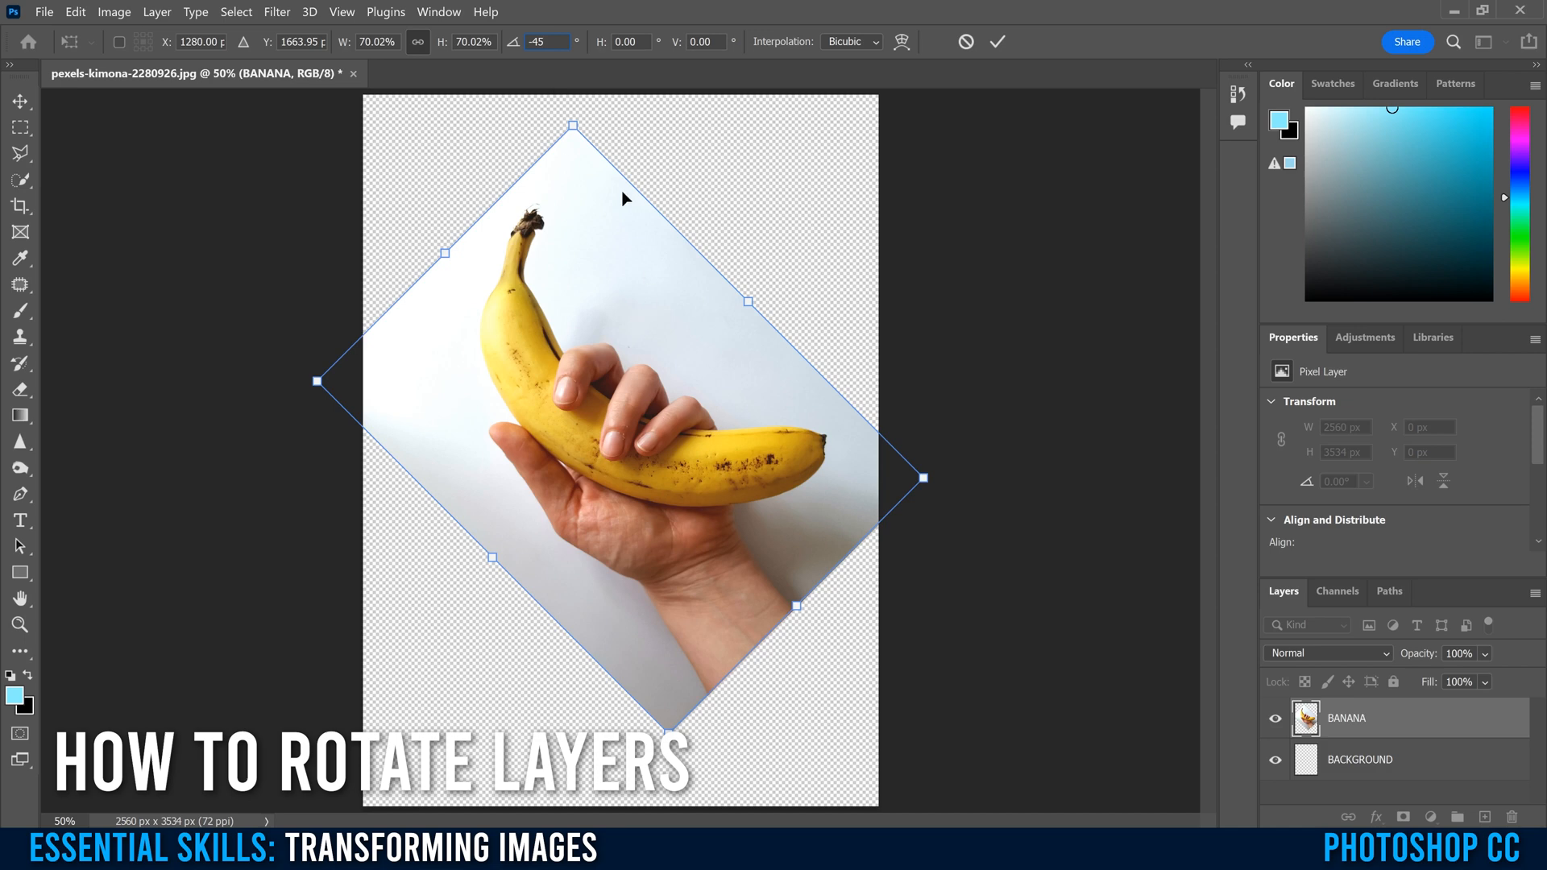
pyautogui.moveTo(517, 45)
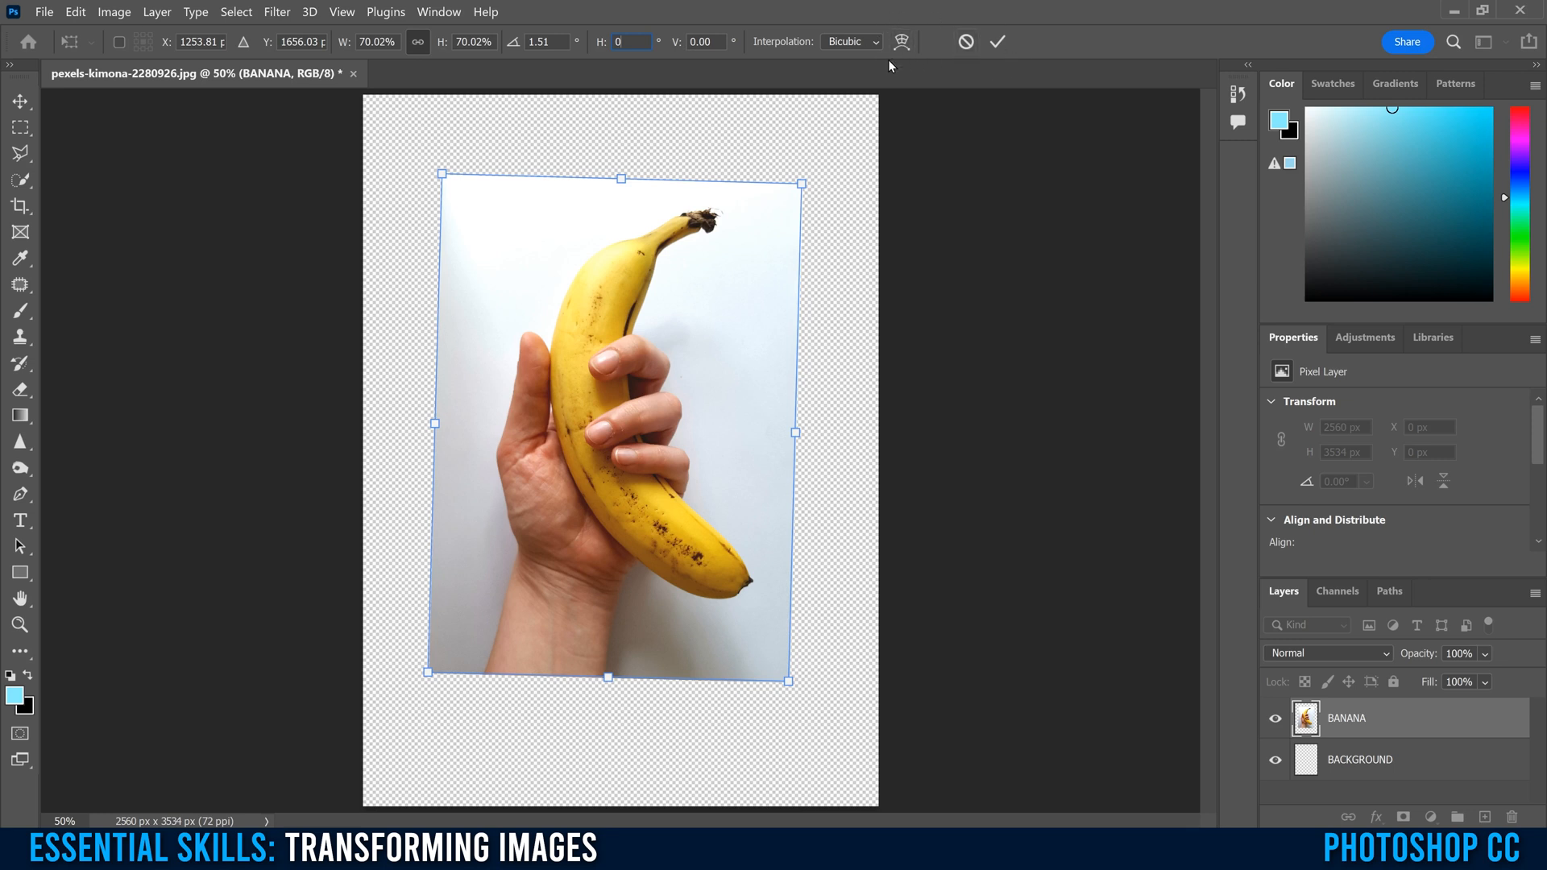
pyautogui.moveTo(1003, 34)
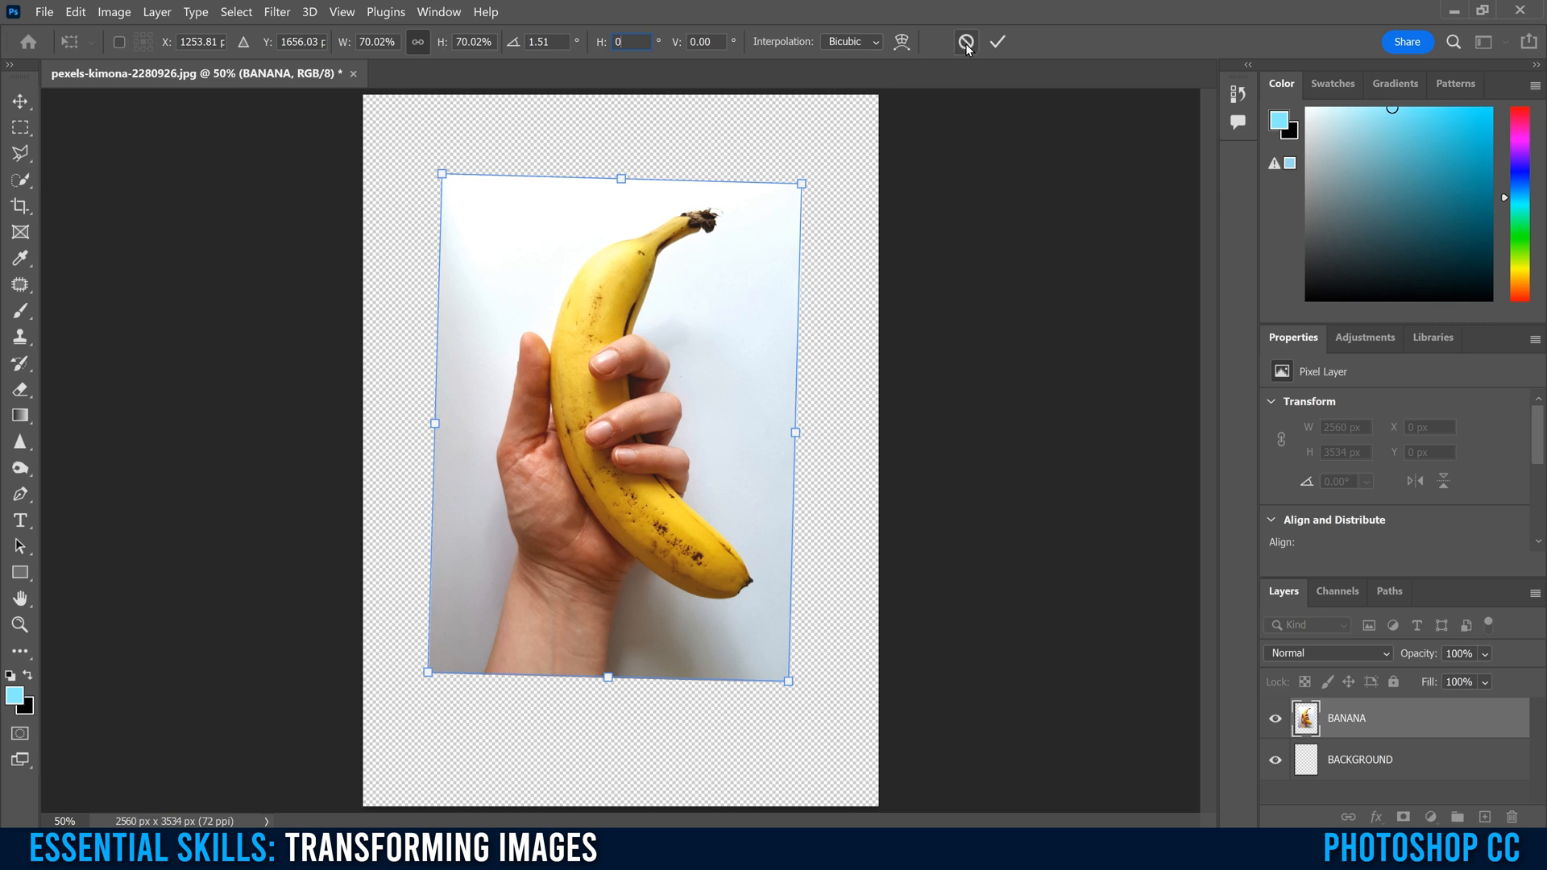
pyautogui.moveTo(967, 42)
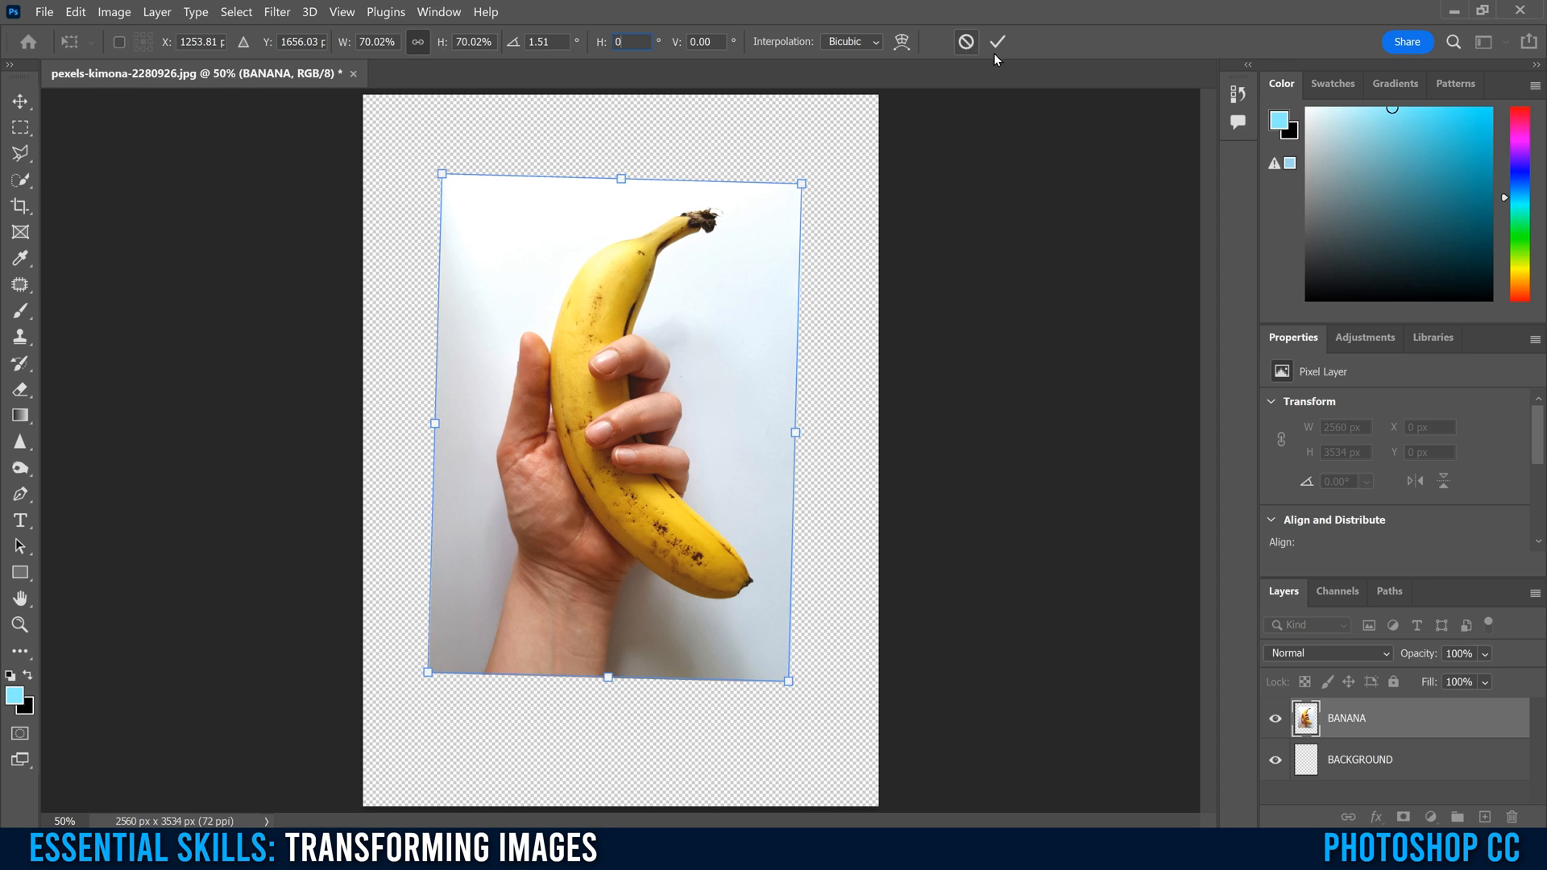
pyautogui.moveTo(995, 42)
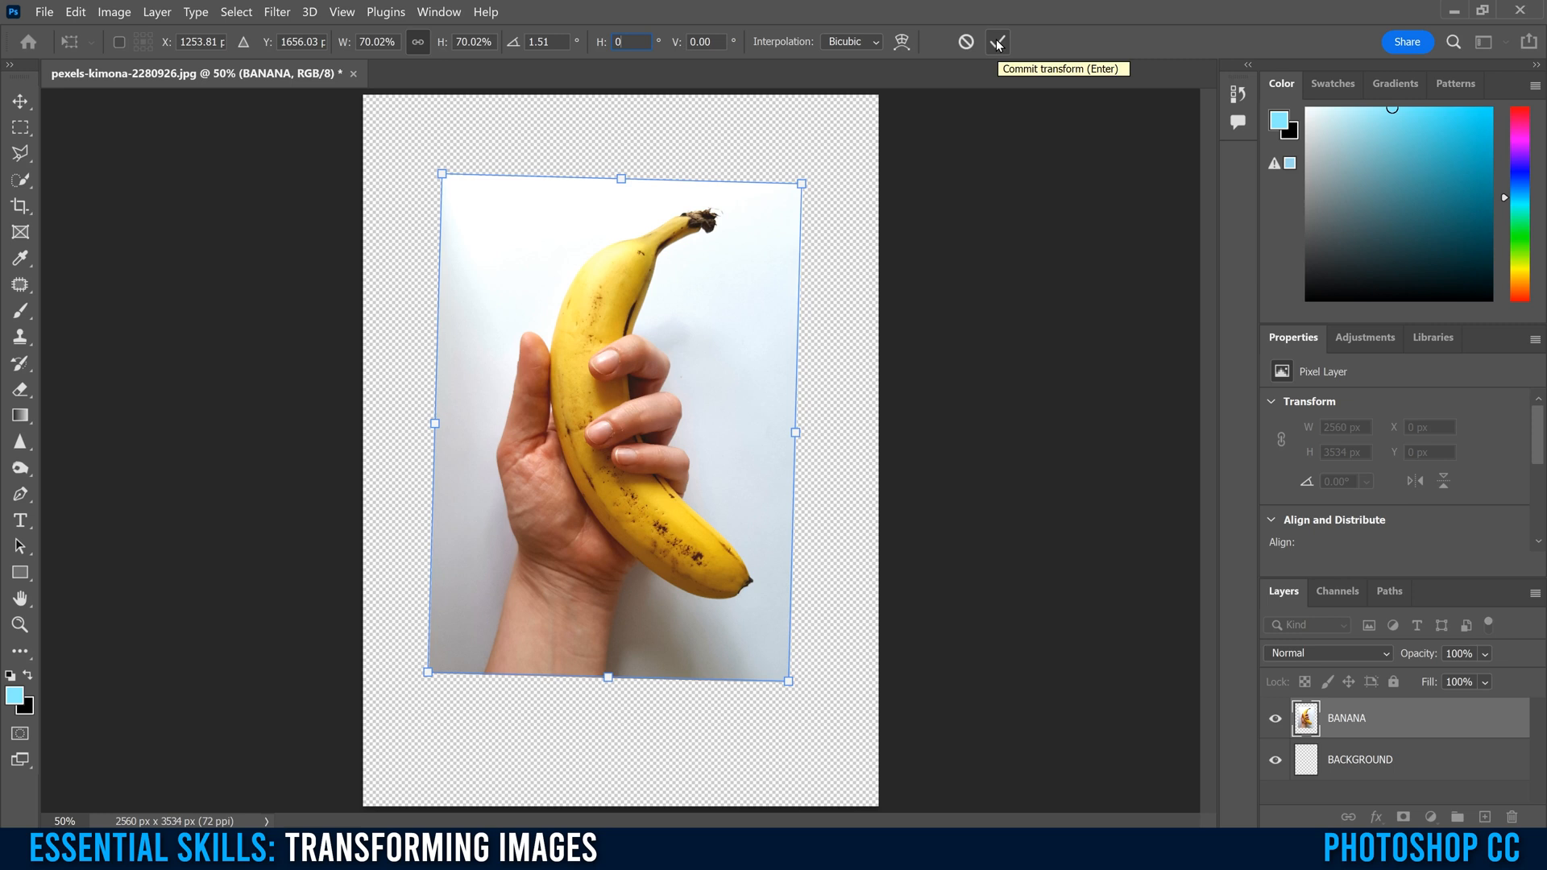
# Commit the scaled and rotated transform on the banana layer.
pyautogui.click(996, 41)
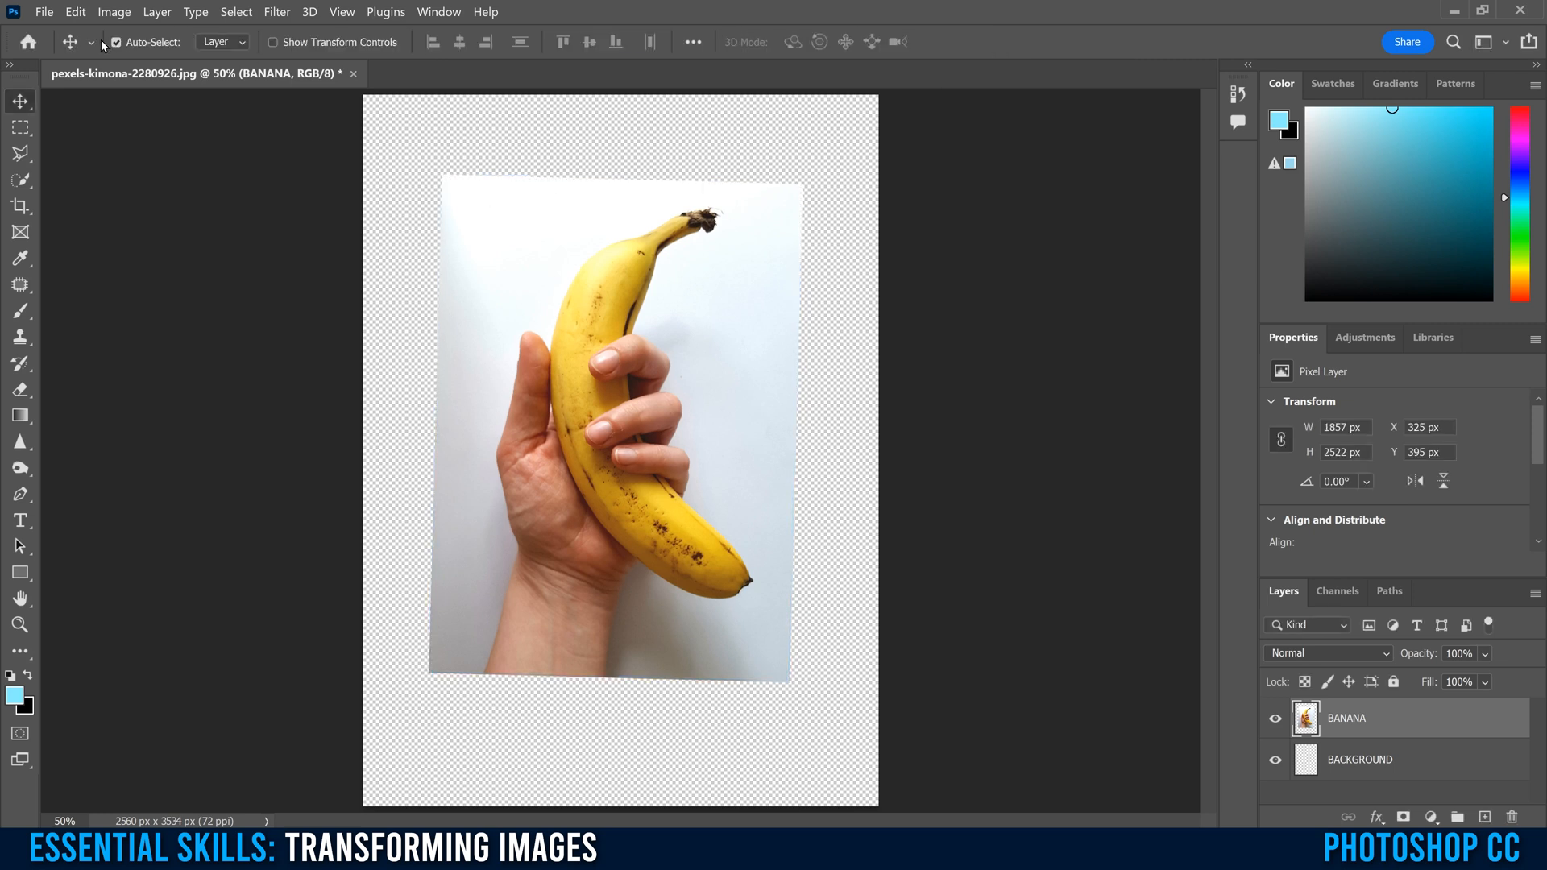
pyautogui.moveTo(850, 530)
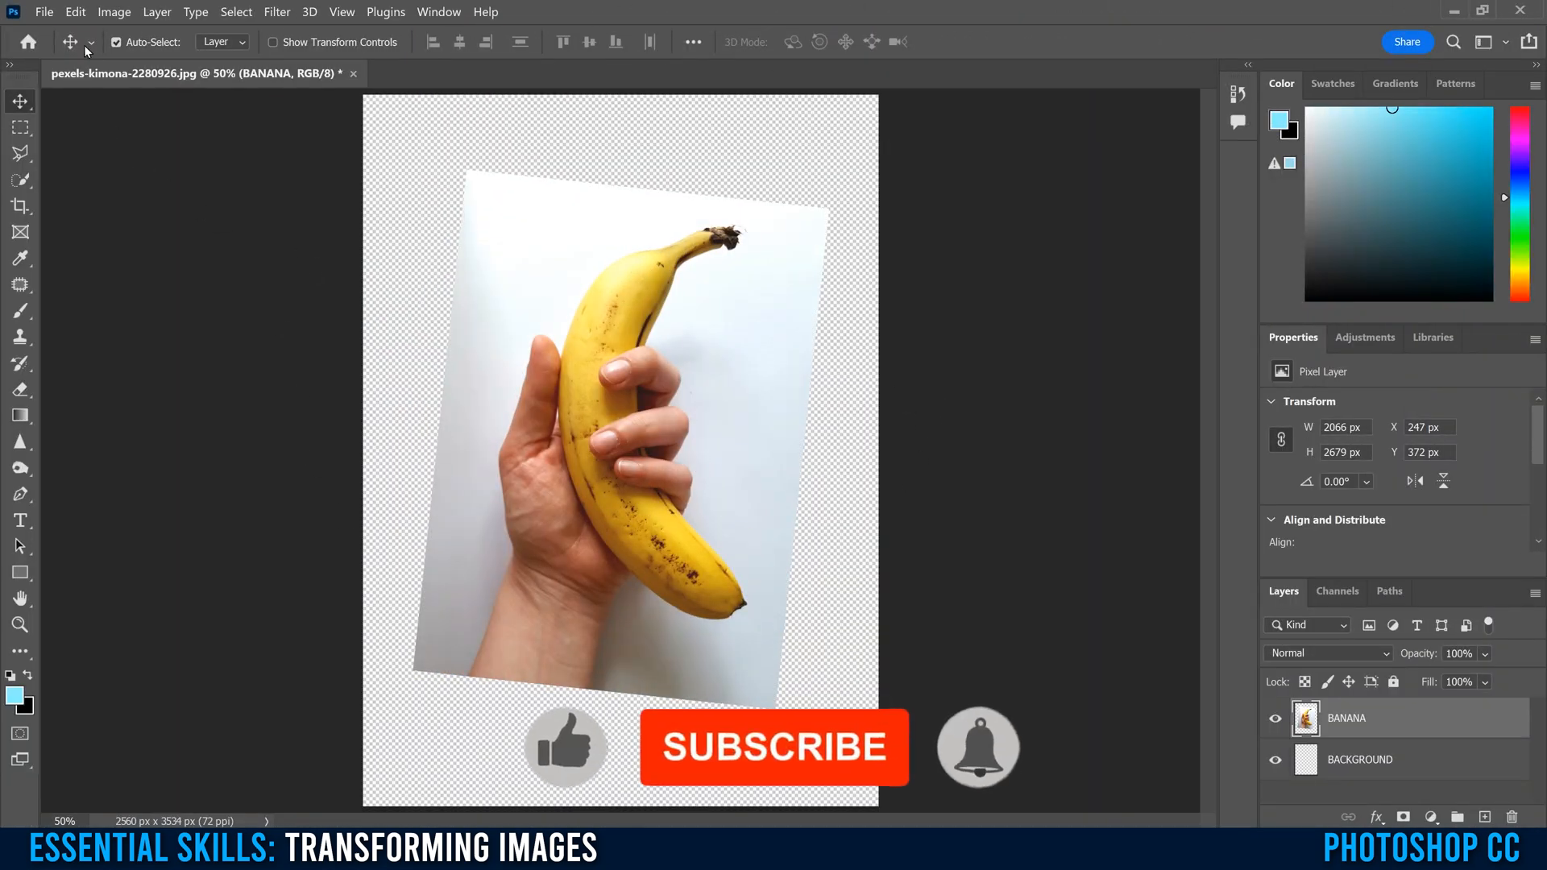
# Reapply the last transform via Edit > Transform > Again, shrinking and tilting the banana further.
pyautogui.click(74, 12)
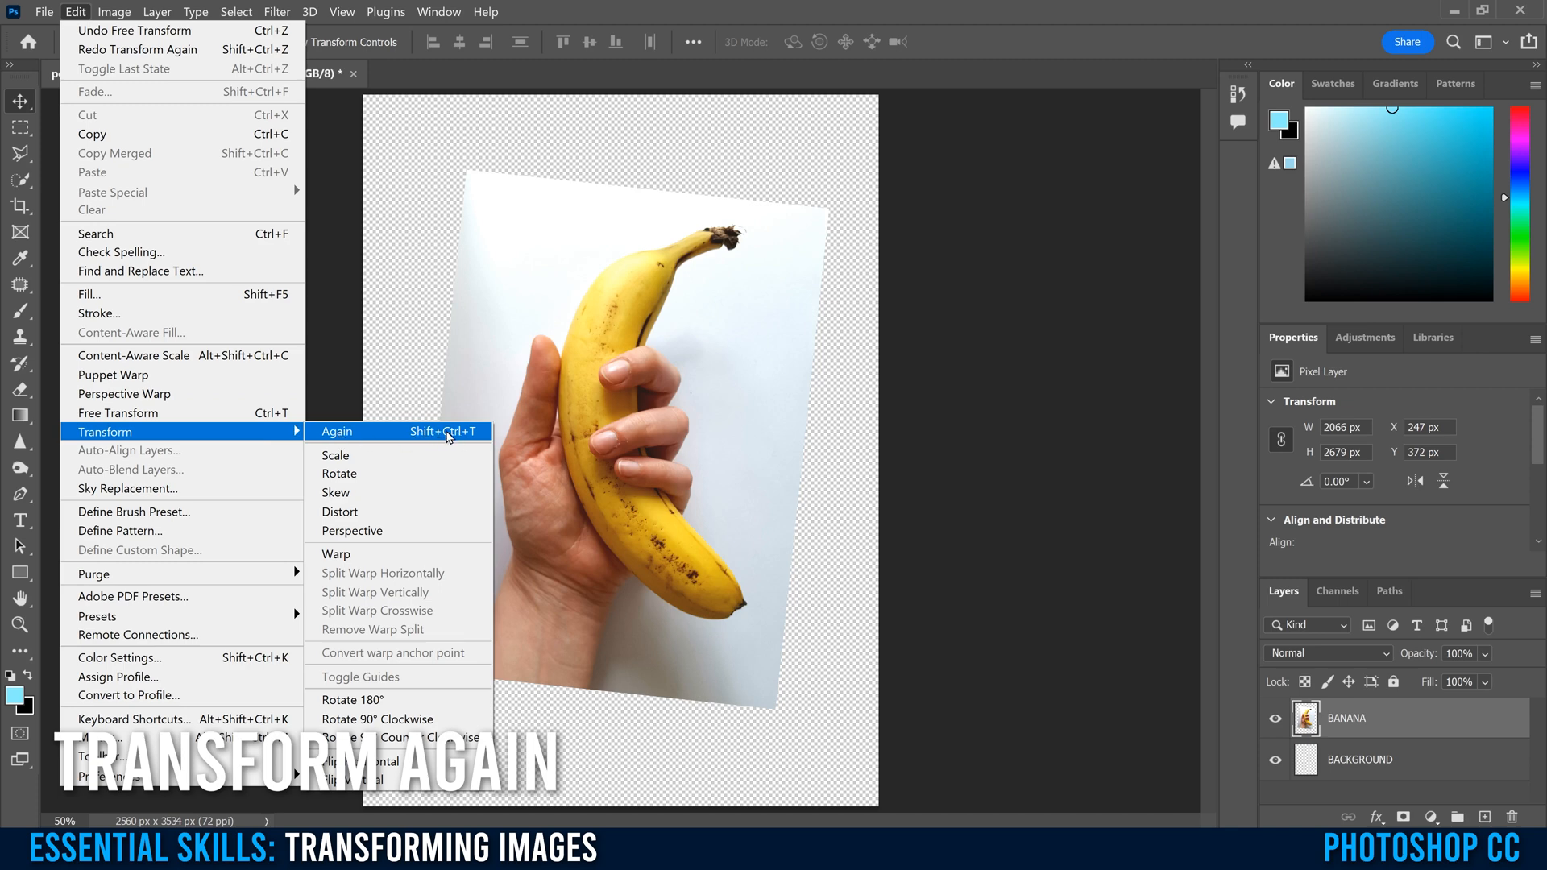
pyautogui.click(335, 432)
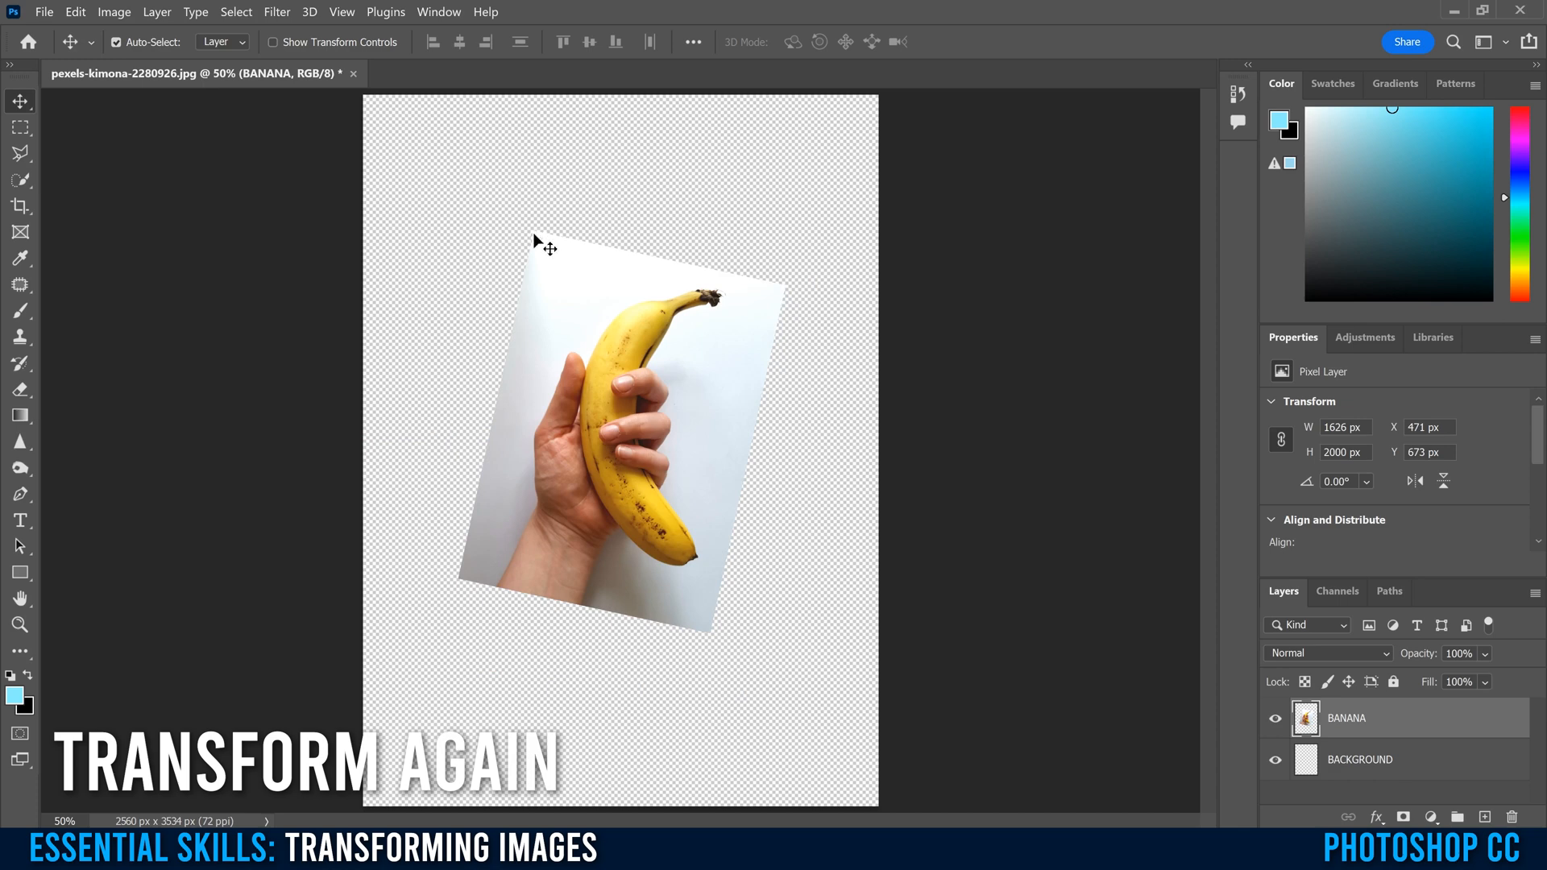
pyautogui.moveTo(370, 107)
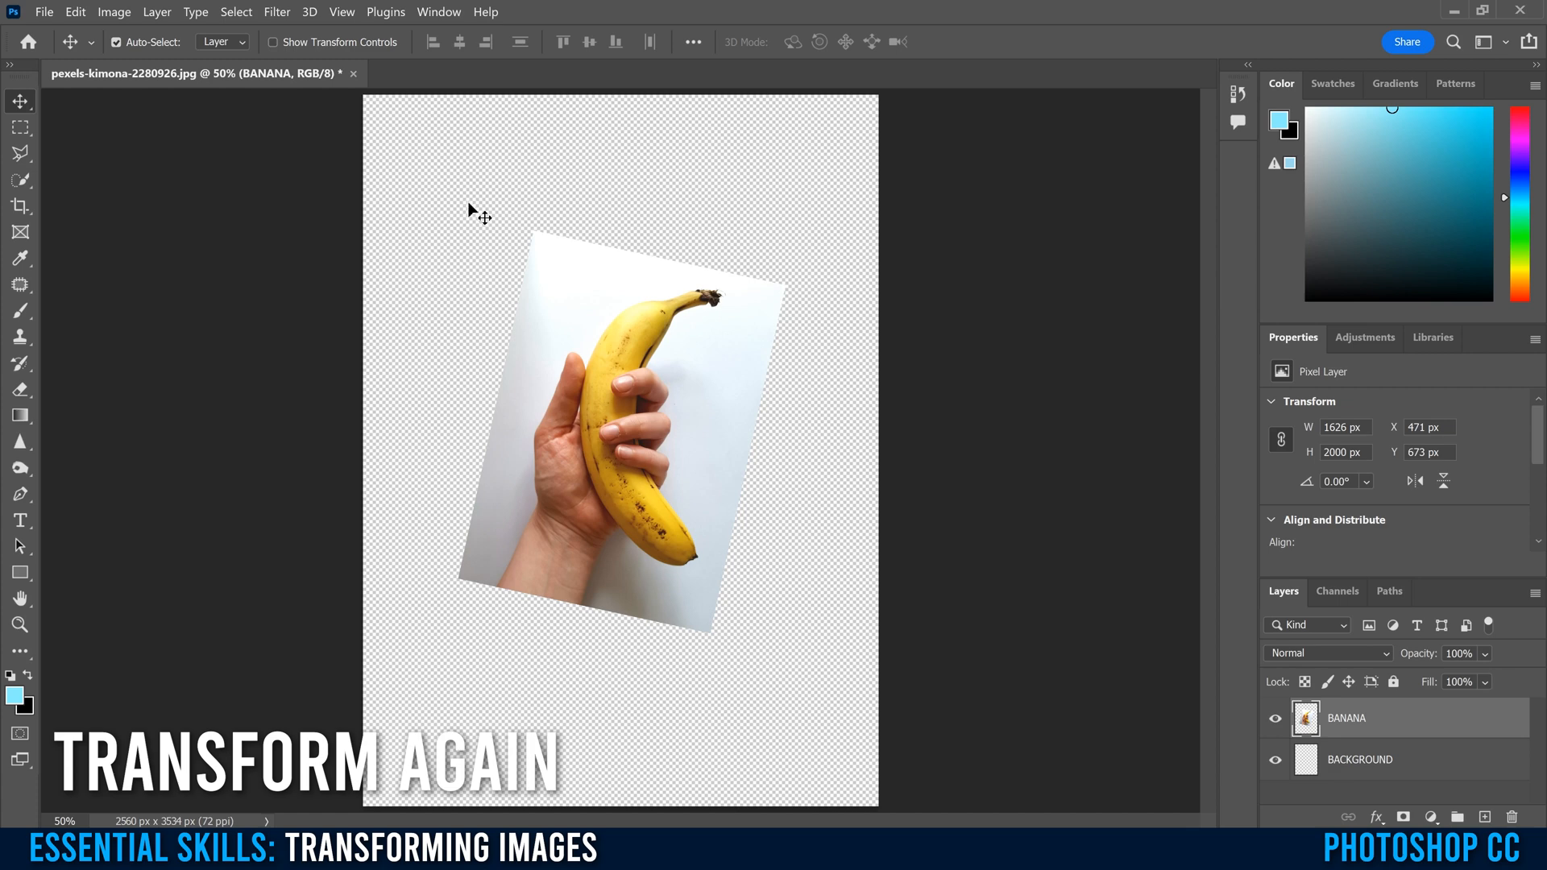
pyautogui.moveTo(659, 265)
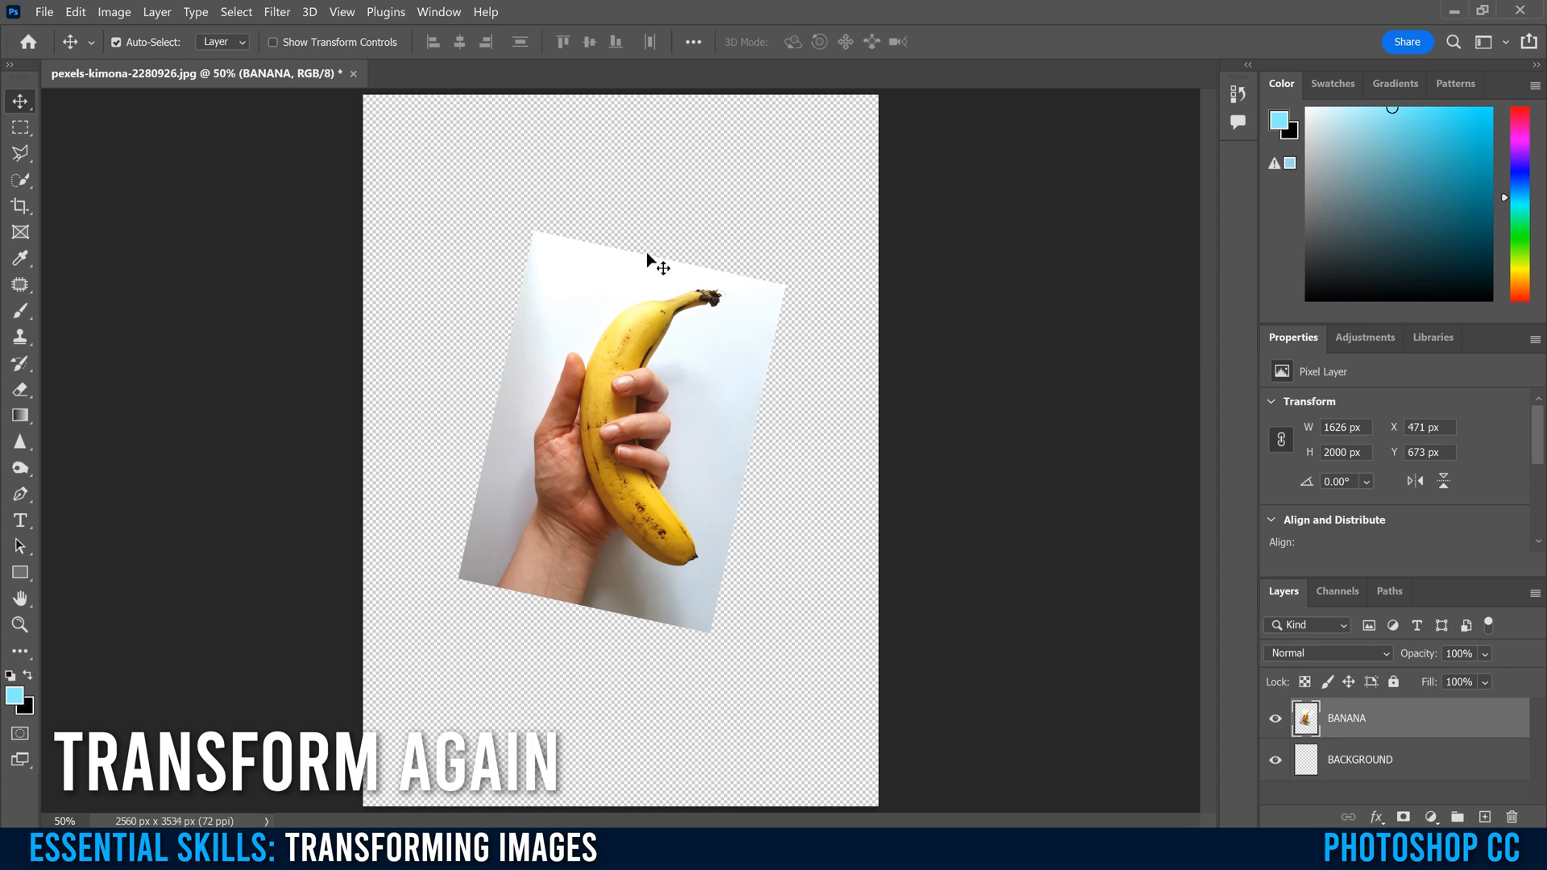
pyautogui.moveTo(551, 249)
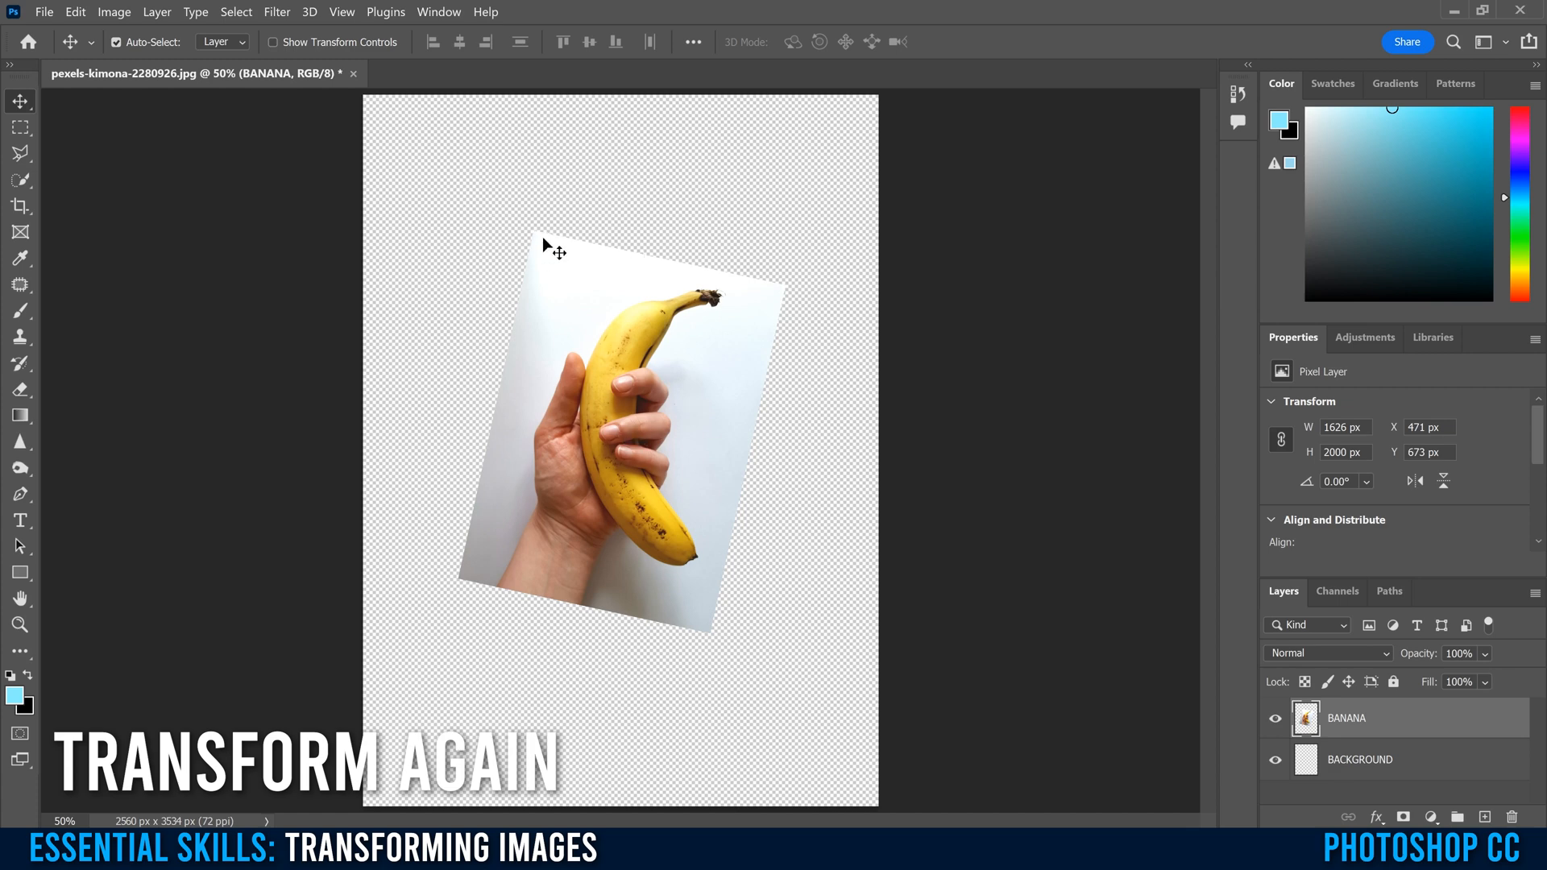
pyautogui.moveTo(533, 216)
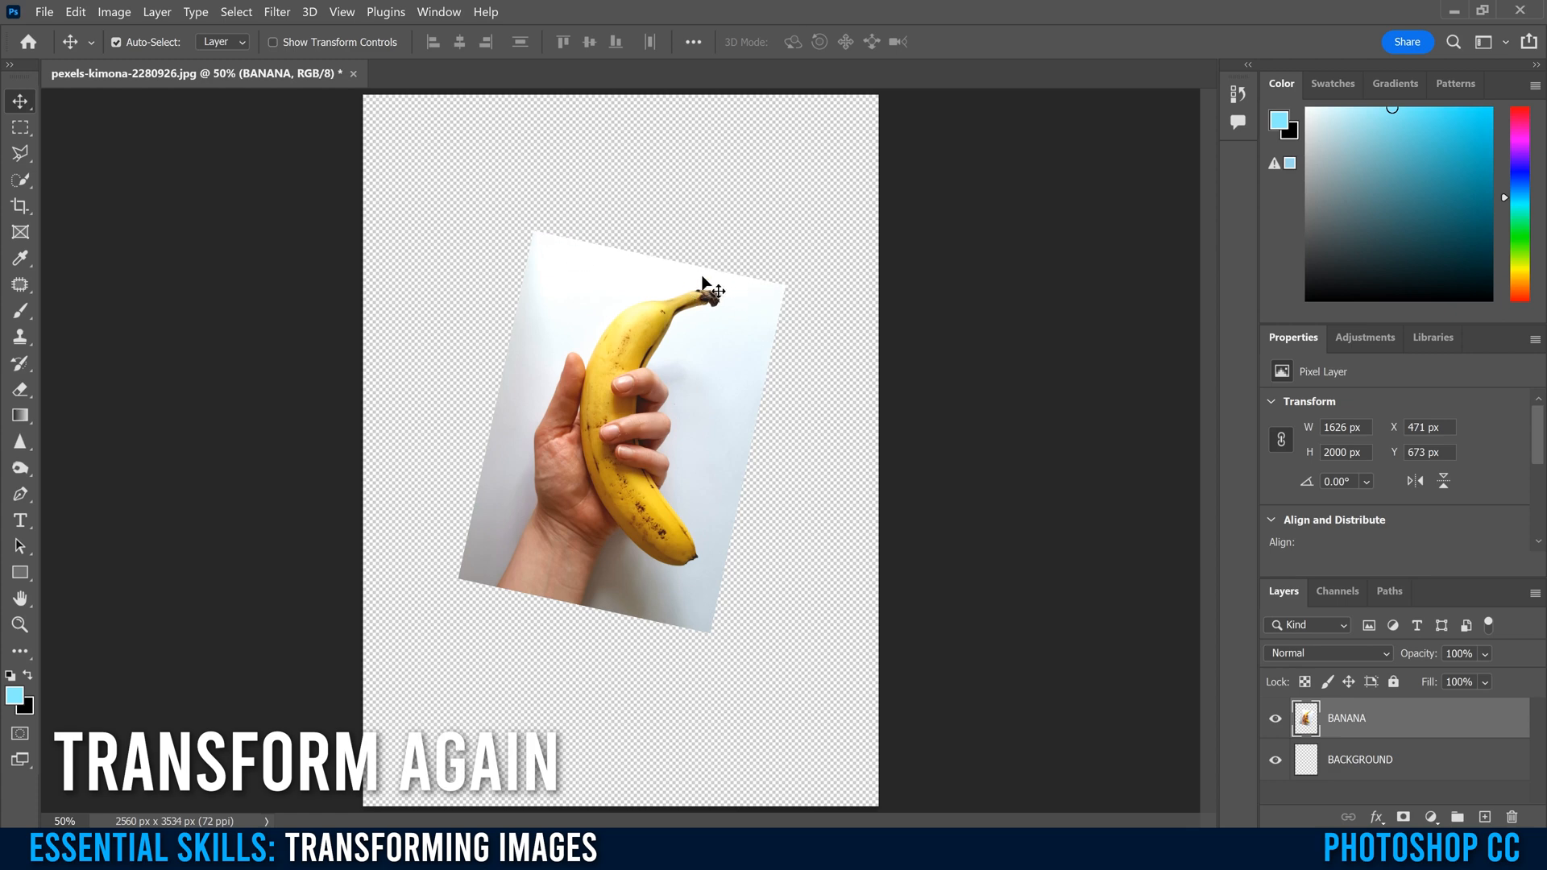
pyautogui.moveTo(937, 520)
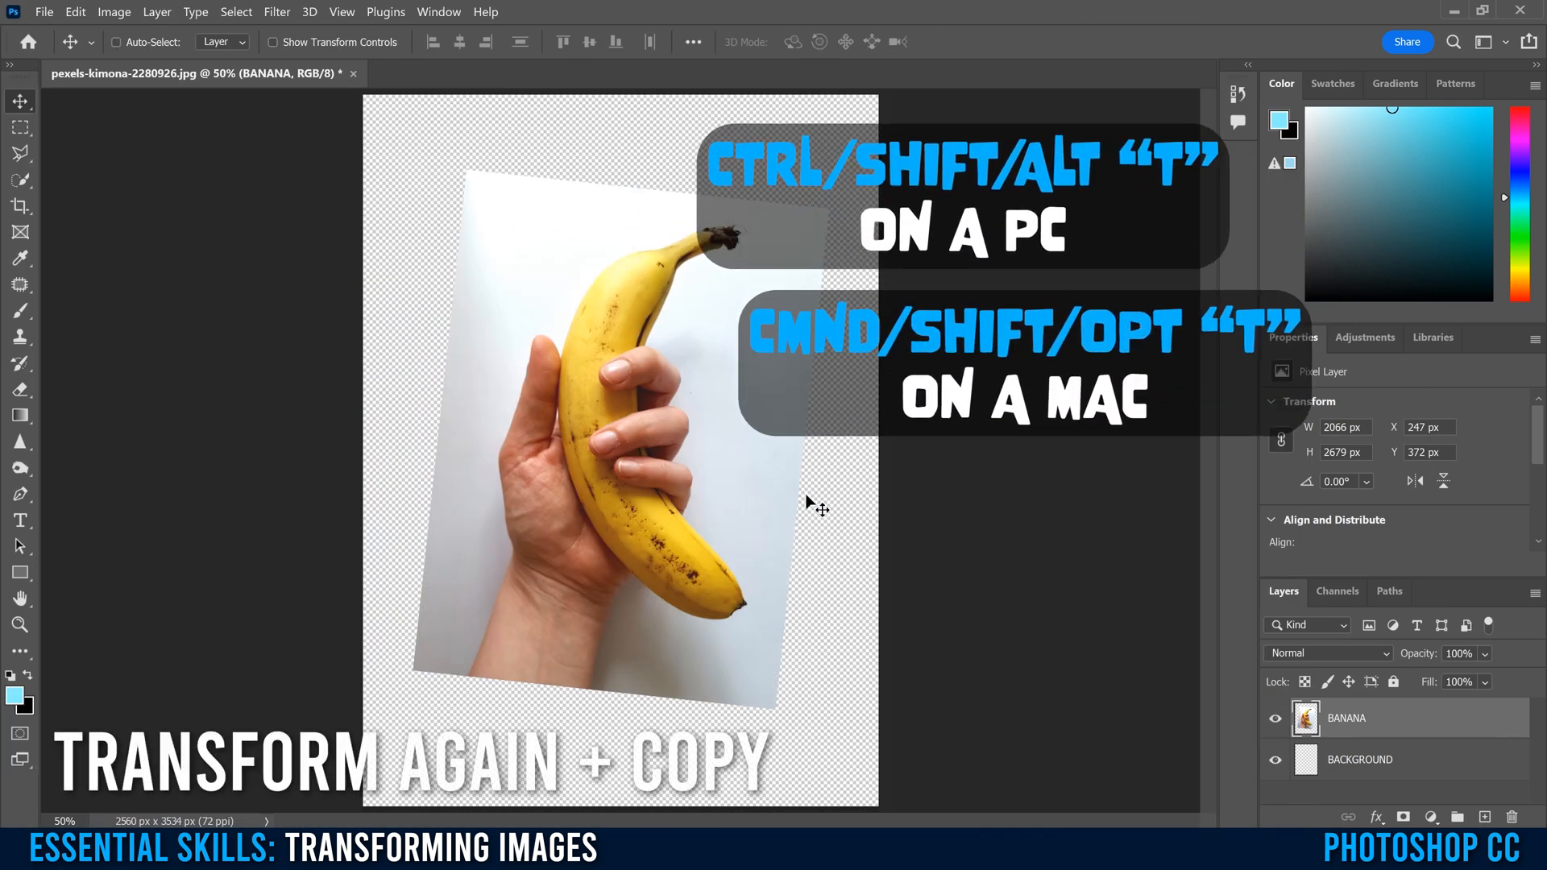
# Transform again with duplicate (Ctrl+Shift+Alt+T) to add smaller rotated banana copies up to copy 7.
pyautogui.press('ctrl+shift+alt+t')
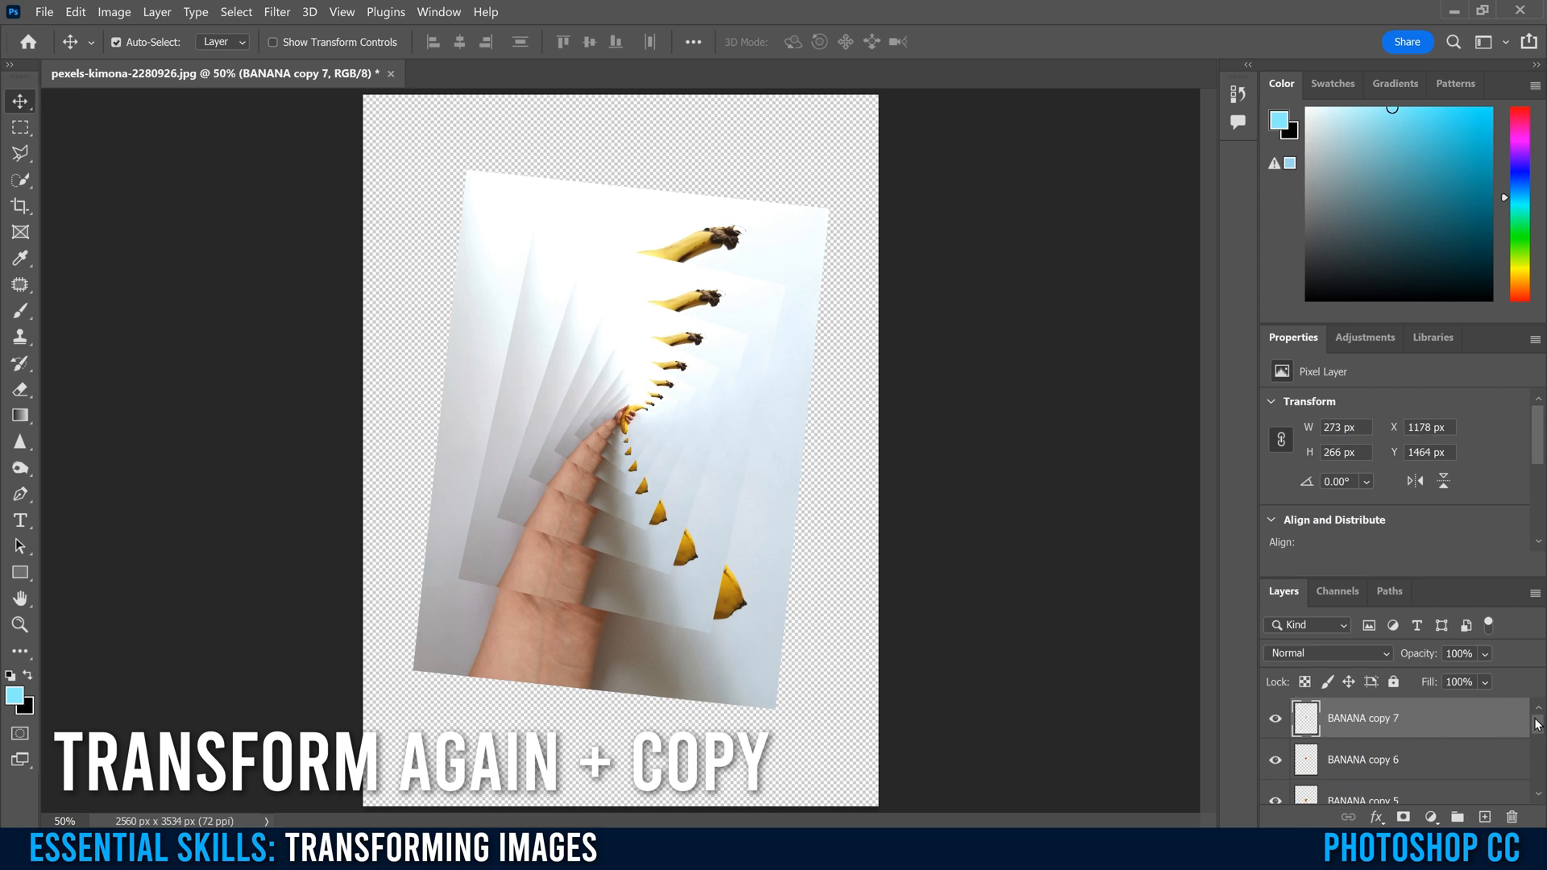
pyautogui.scroll(-3)
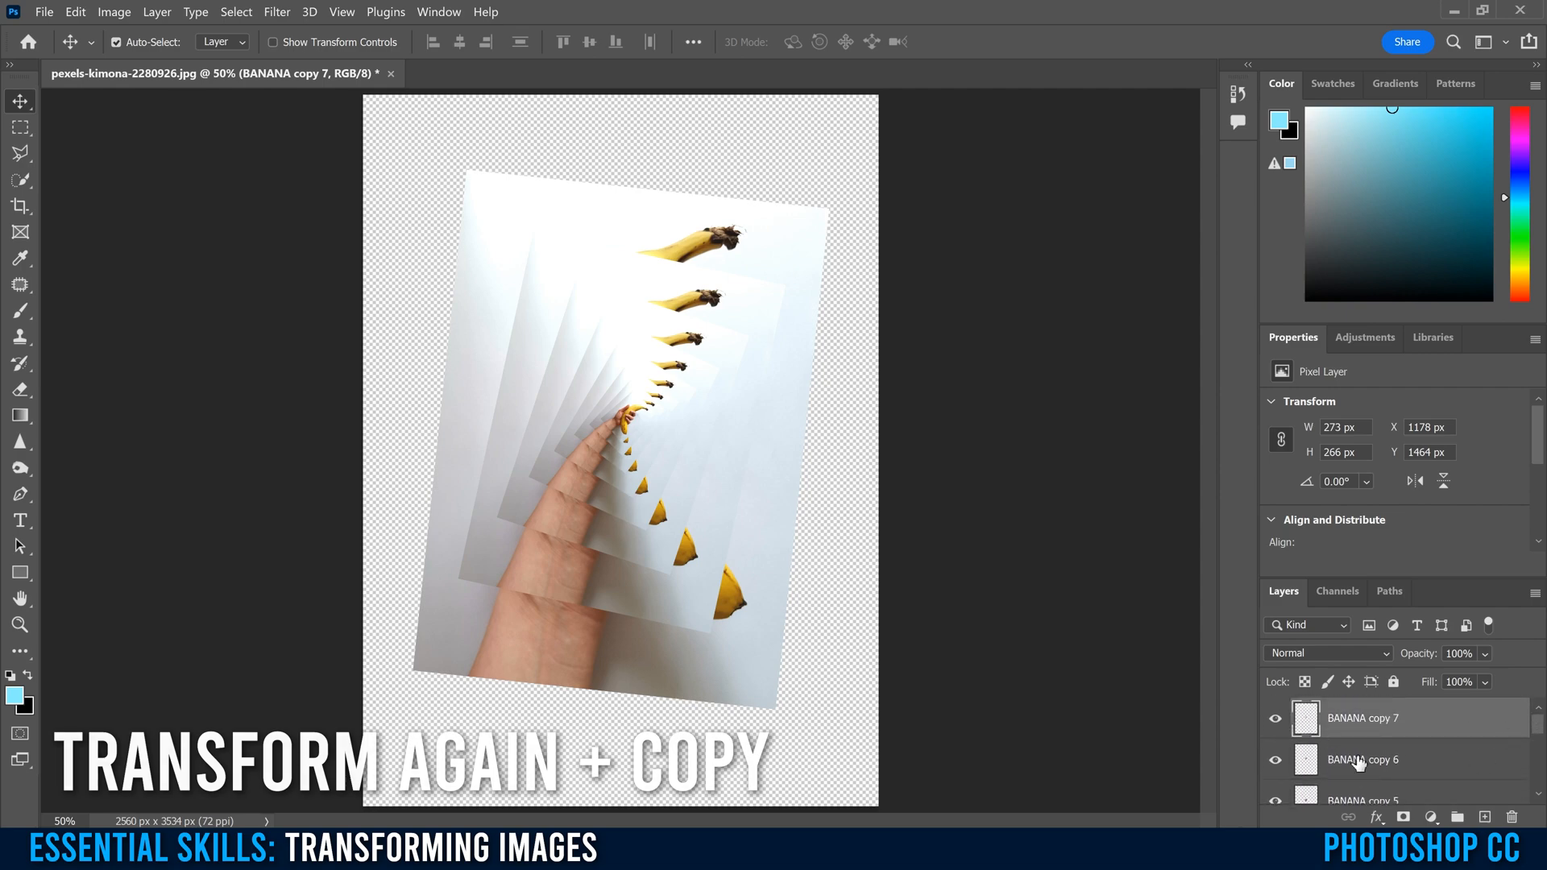
# Distort the banana by dragging its top-left corner around, then discard the distortion.
pyautogui.click(76, 11)
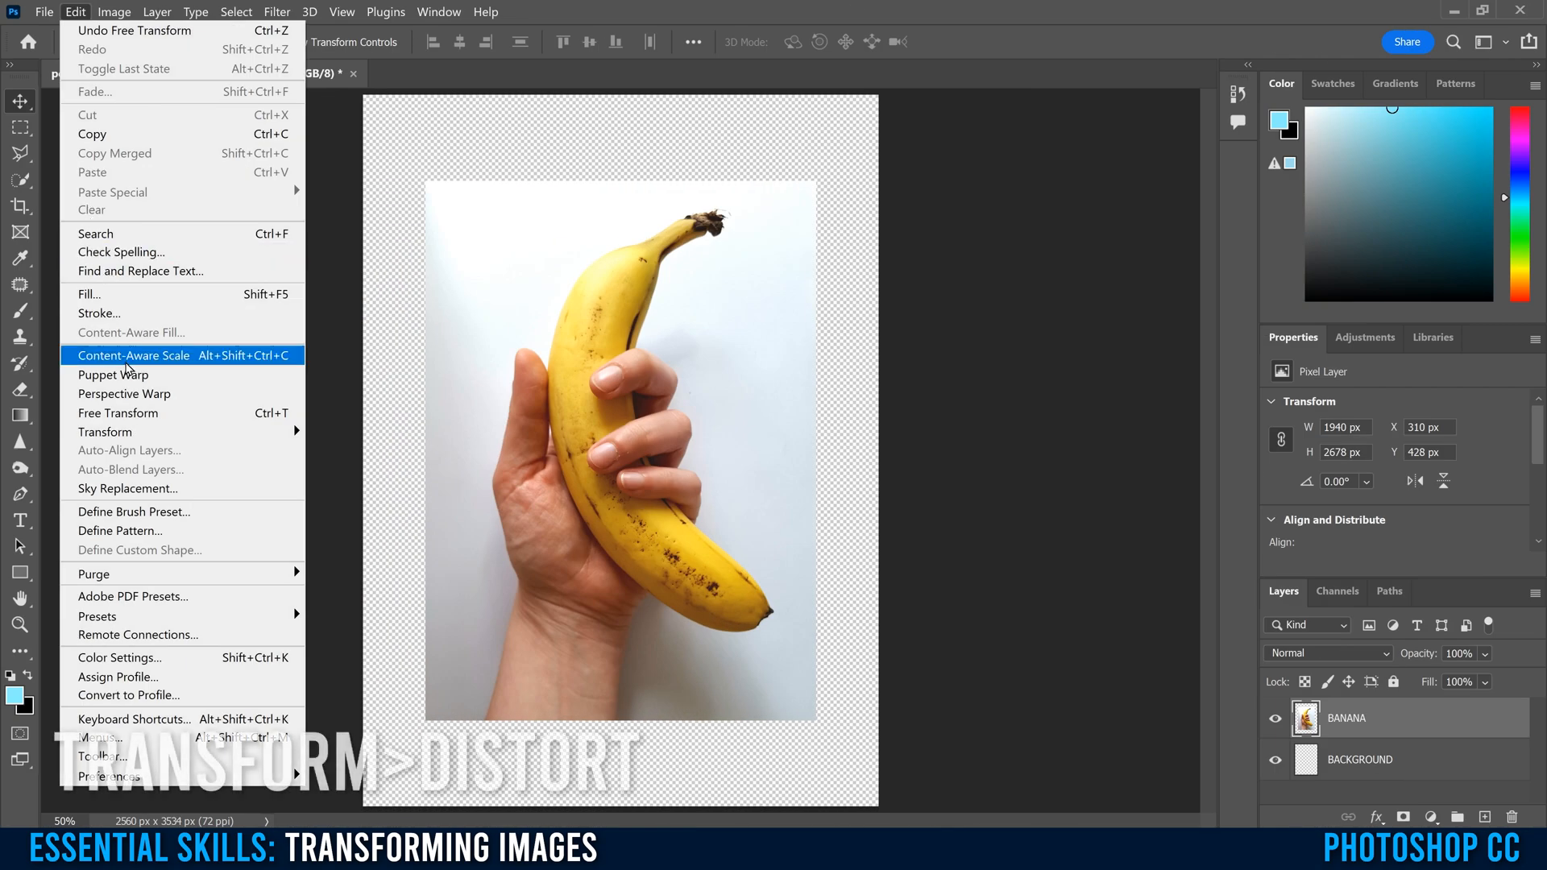
pyautogui.moveTo(106, 432)
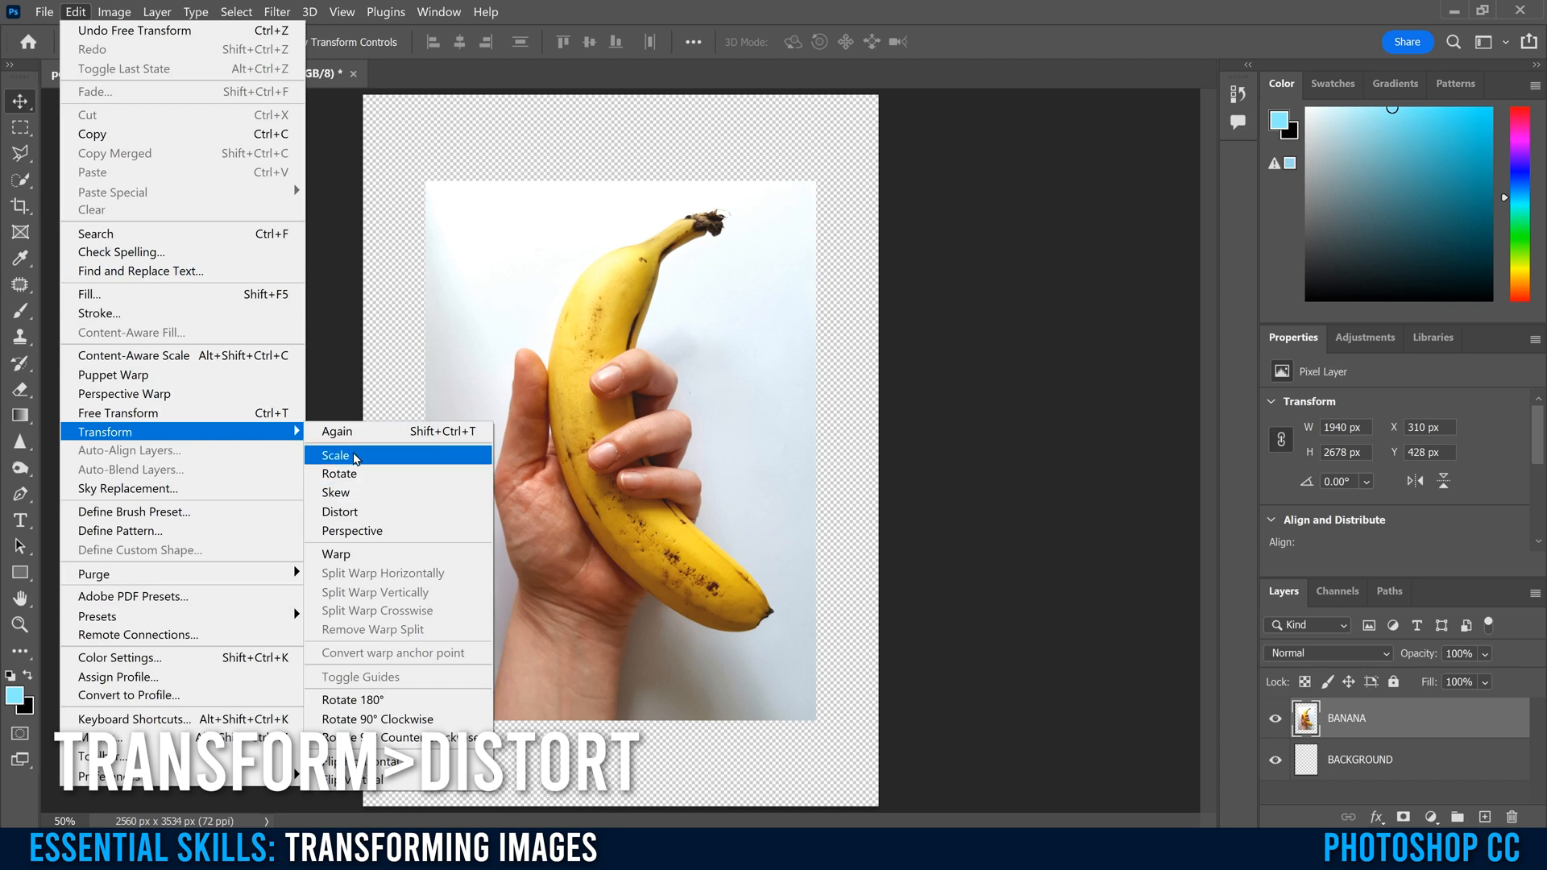
pyautogui.moveTo(340, 472)
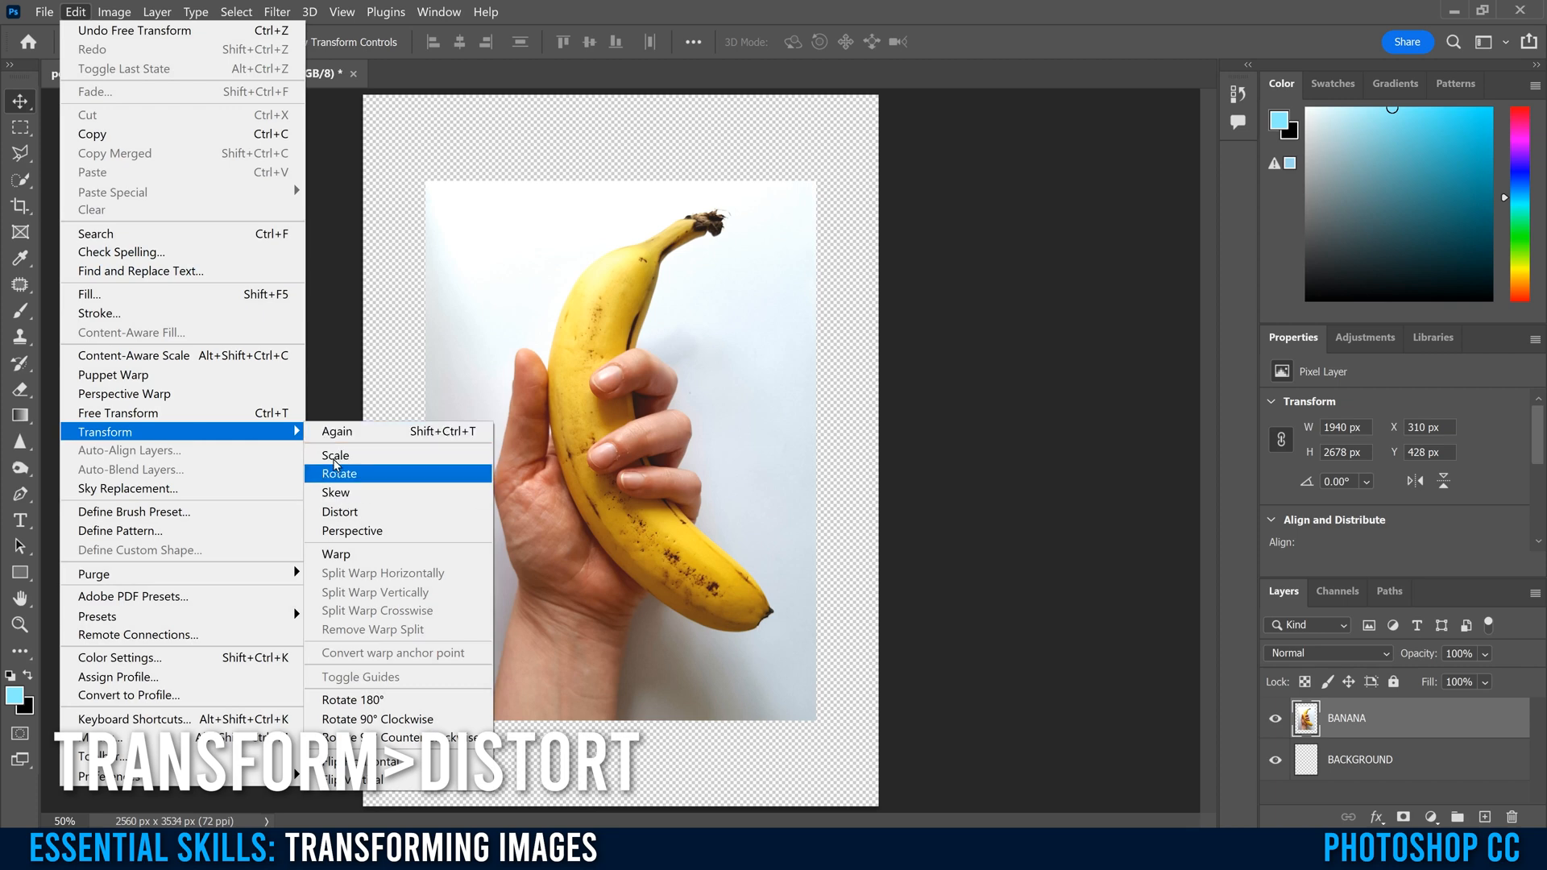
pyautogui.moveTo(340, 511)
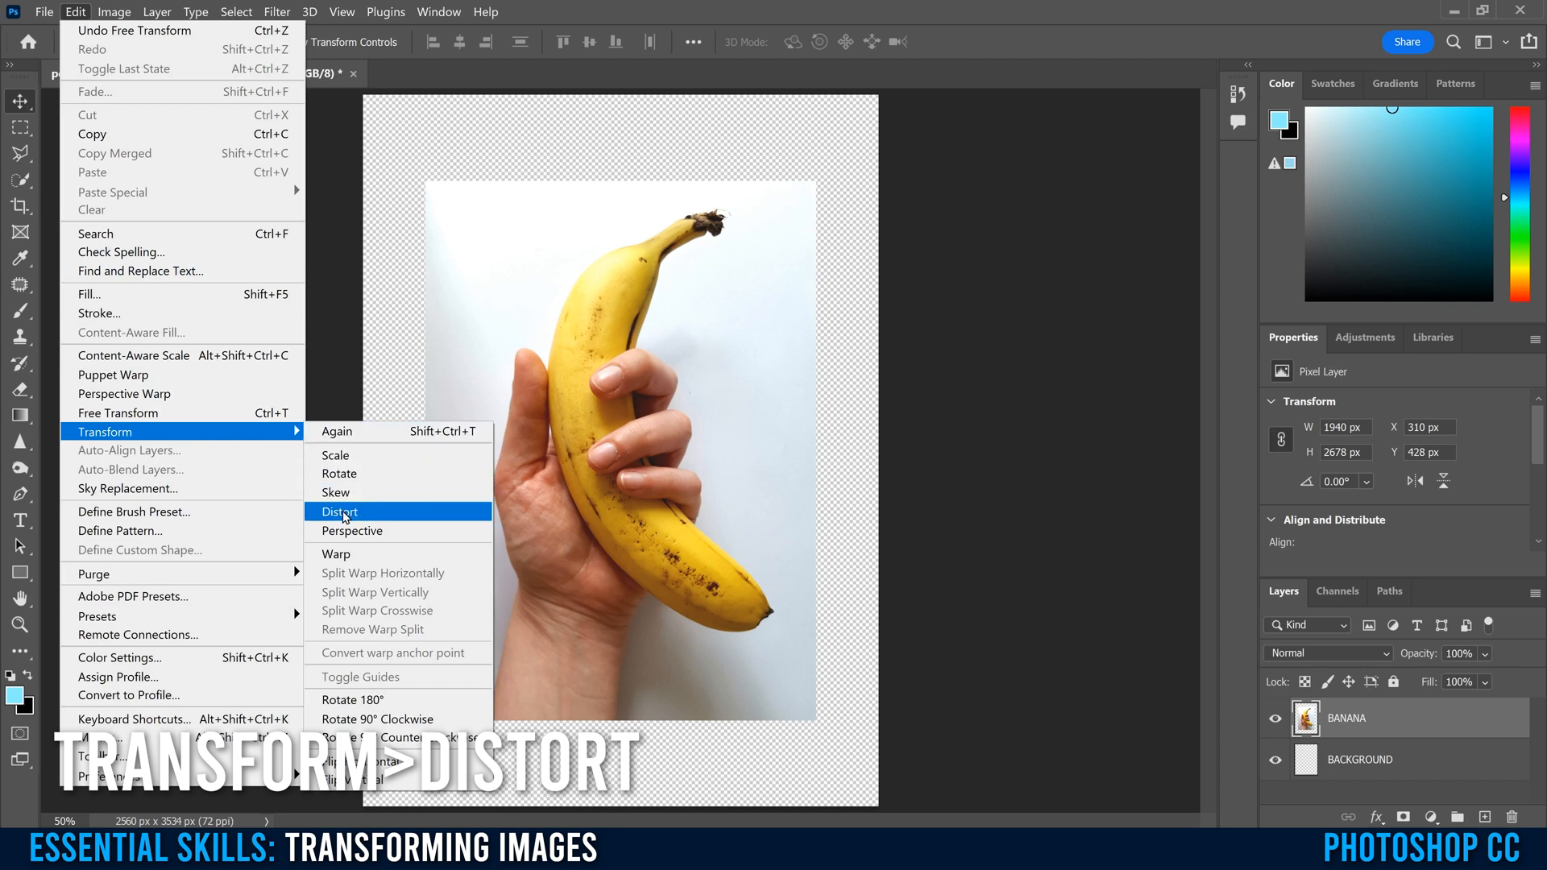
pyautogui.click(339, 510)
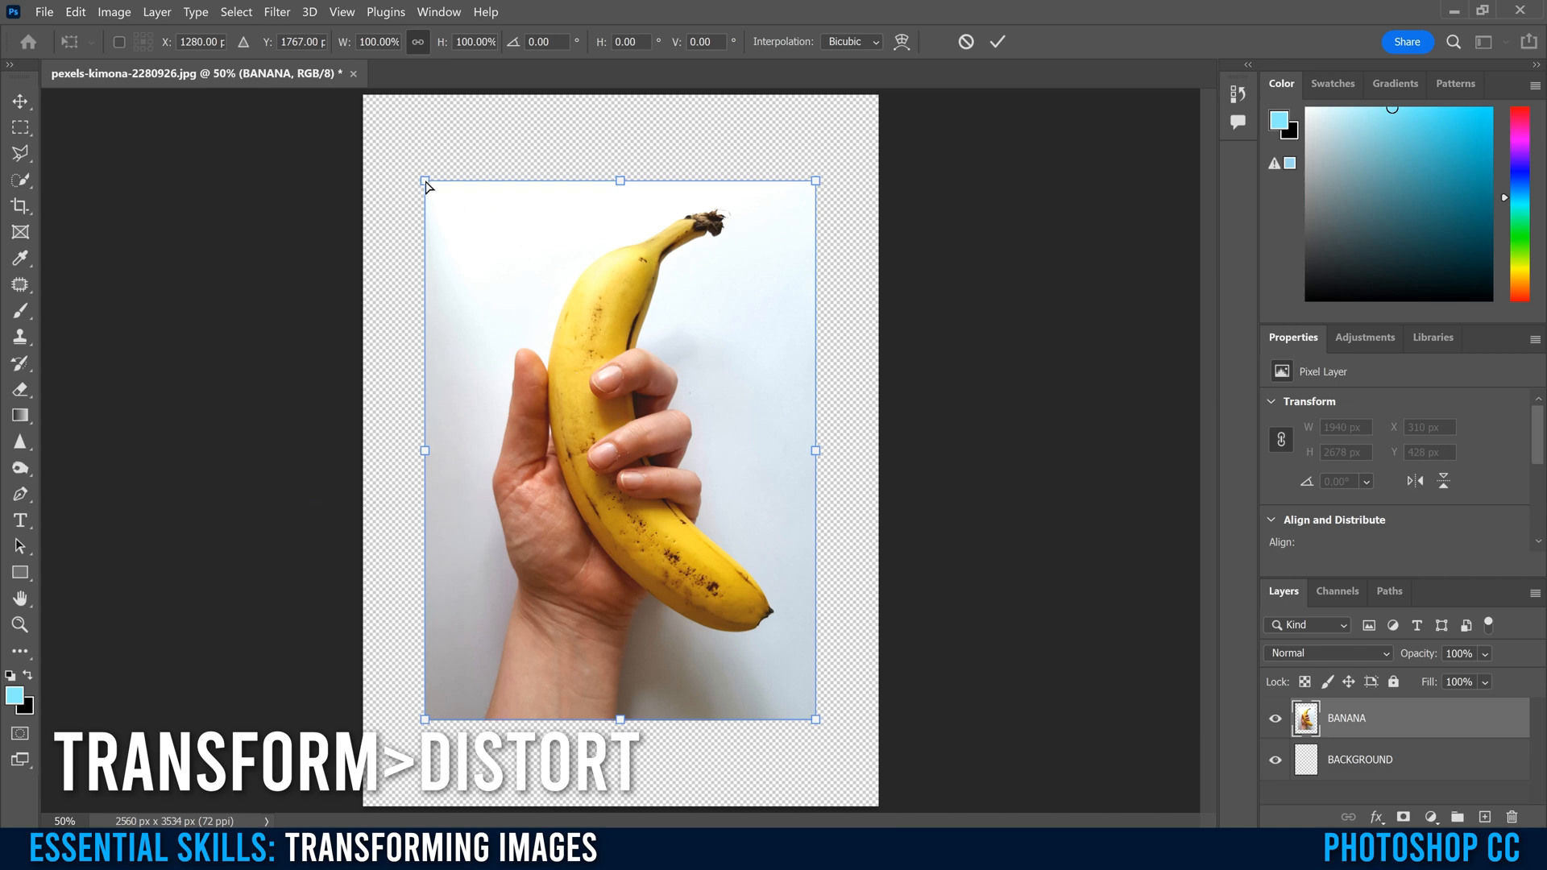
pyautogui.moveTo(425, 180); pyautogui.dragTo(131, 129)
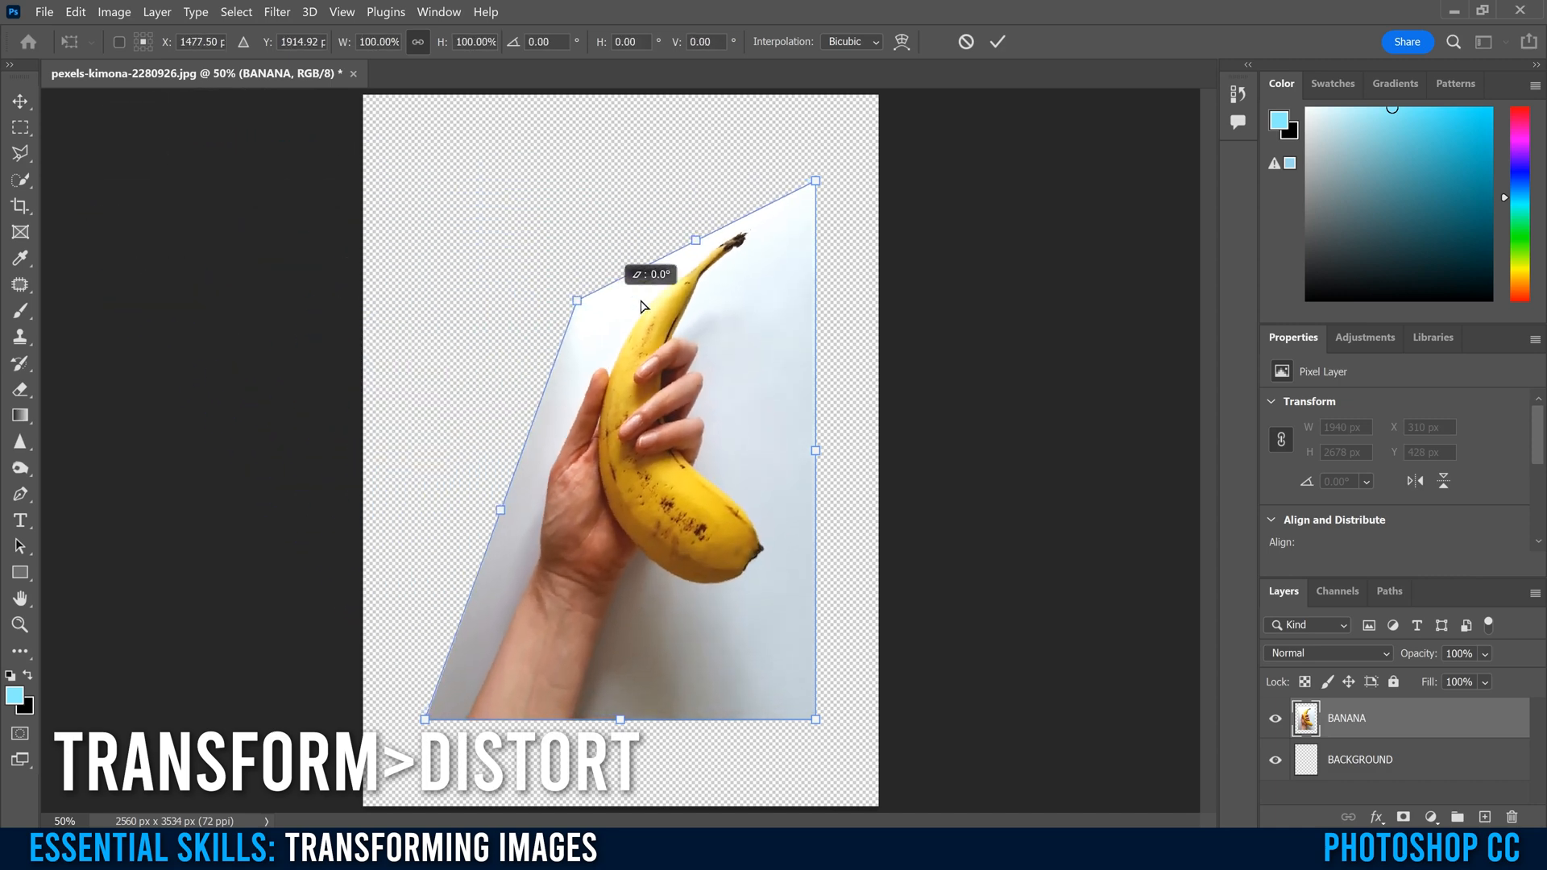
pyautogui.moveTo(575, 301); pyautogui.dragTo(204, 335)
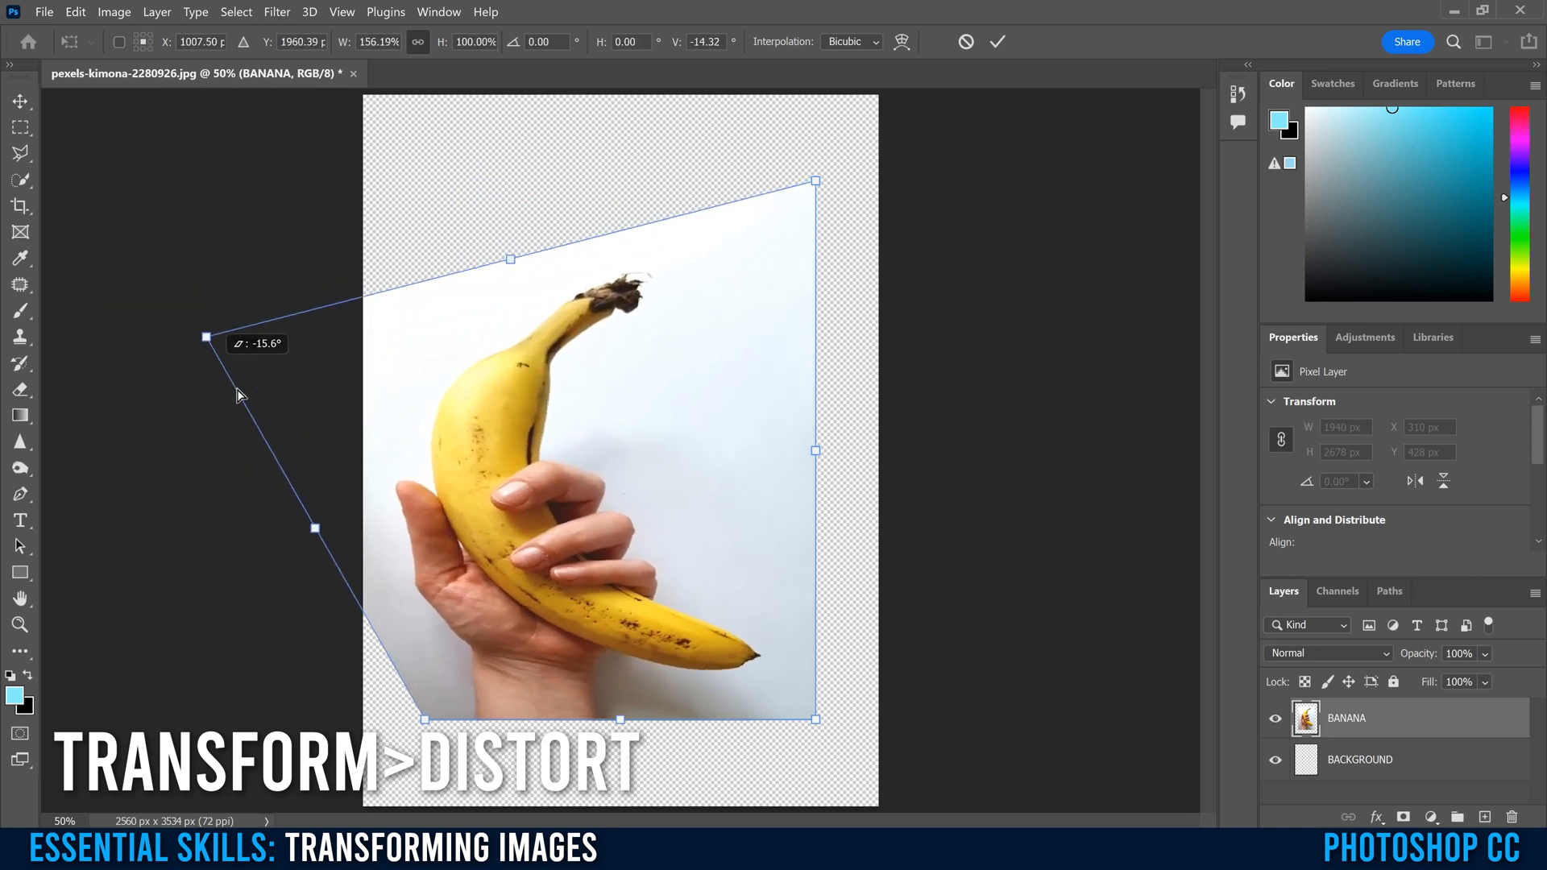
pyautogui.moveTo(205, 337); pyautogui.dragTo(414, 168)
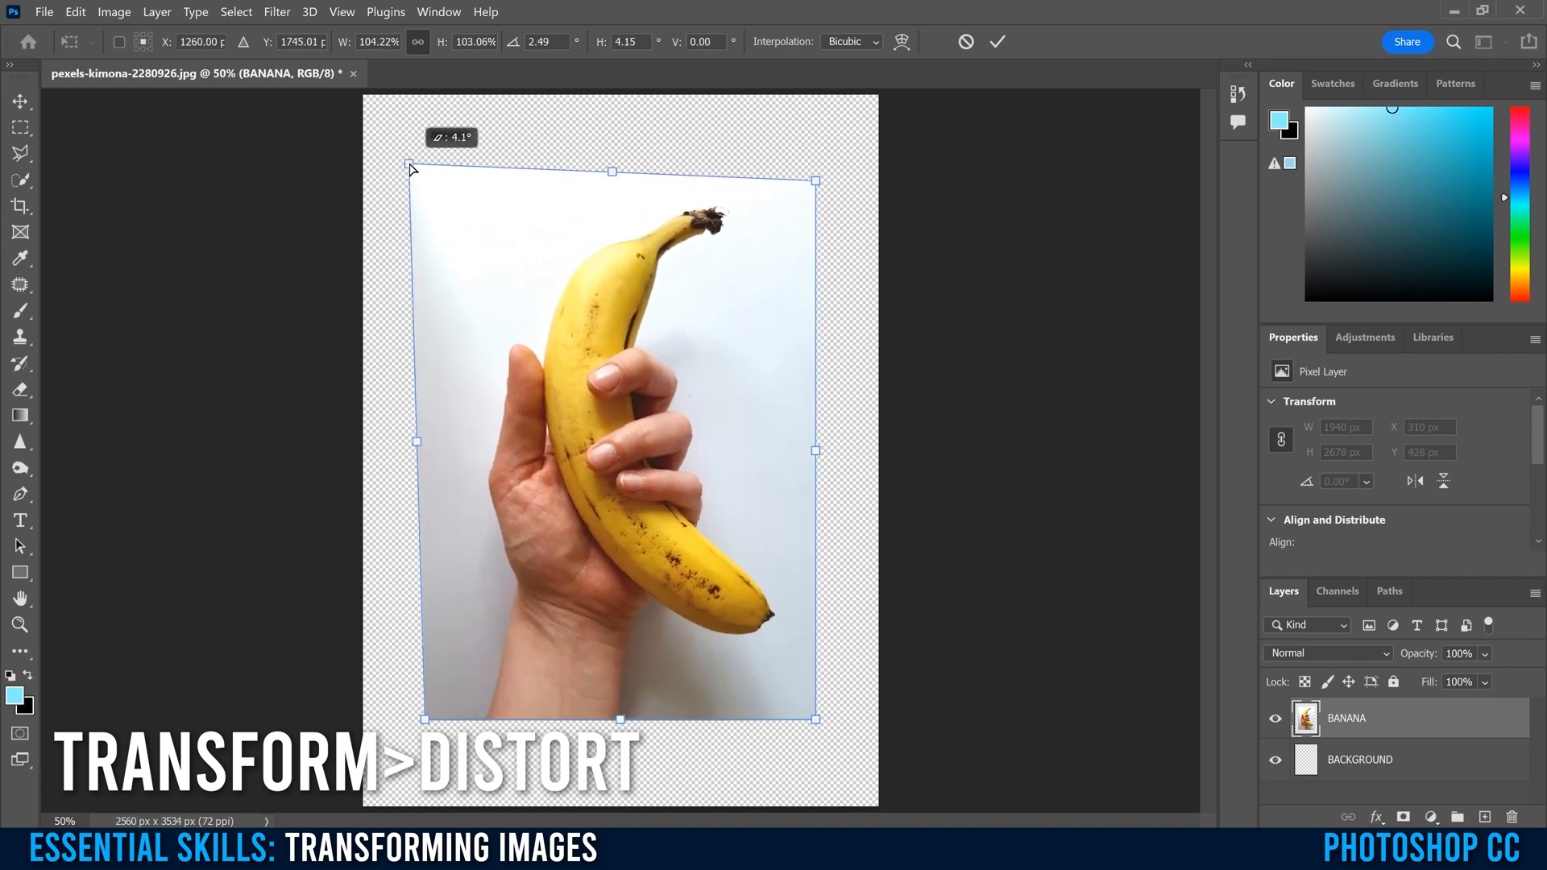
pyautogui.moveTo(415, 166); pyautogui.dragTo(590, 125)
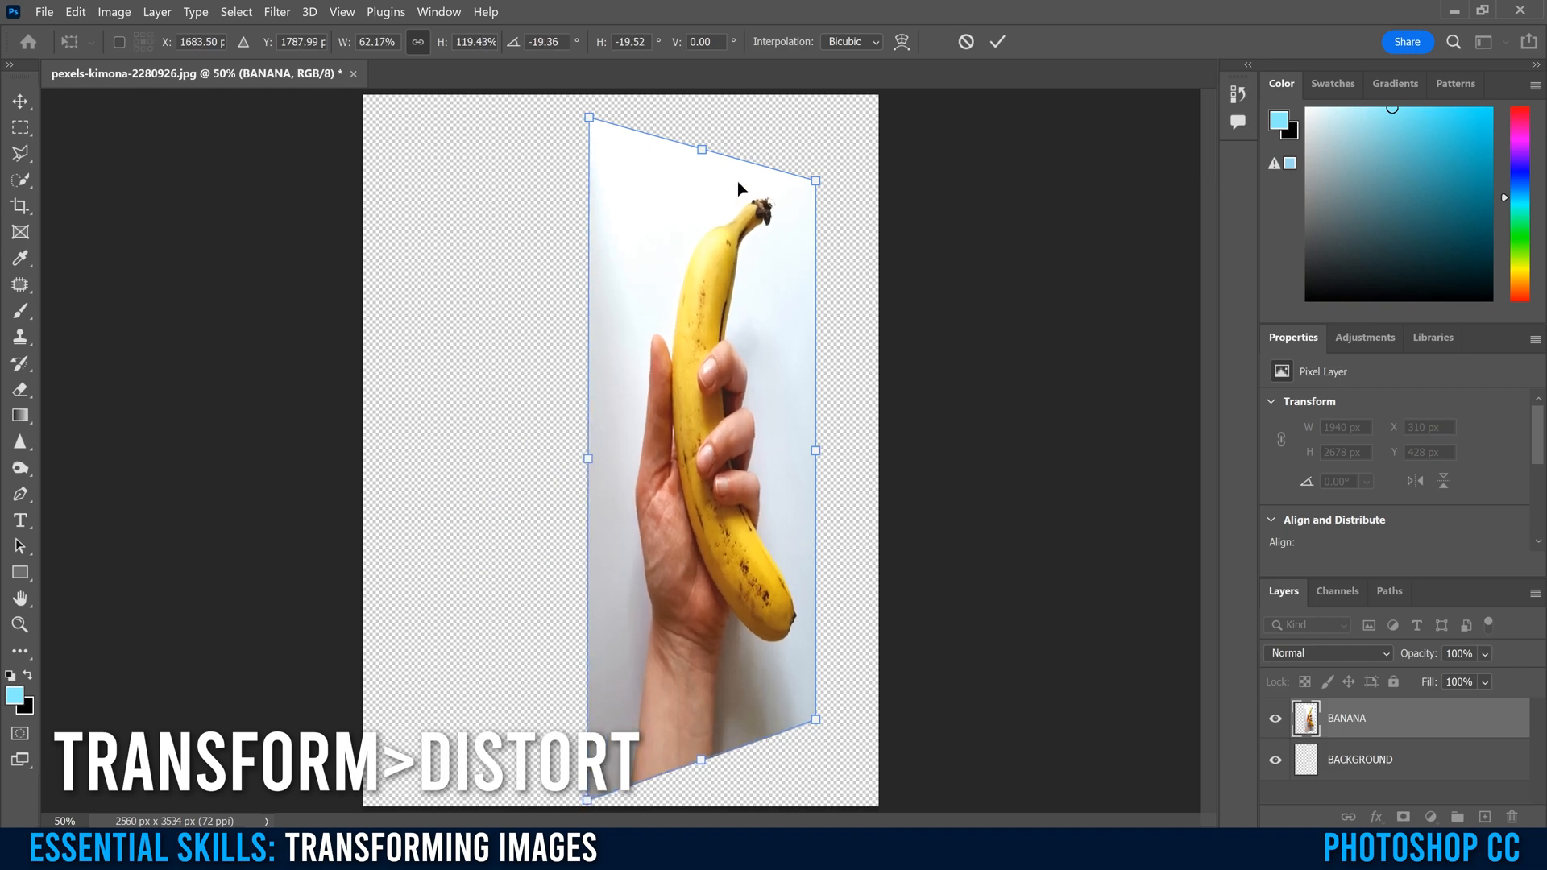
pyautogui.click(74, 12)
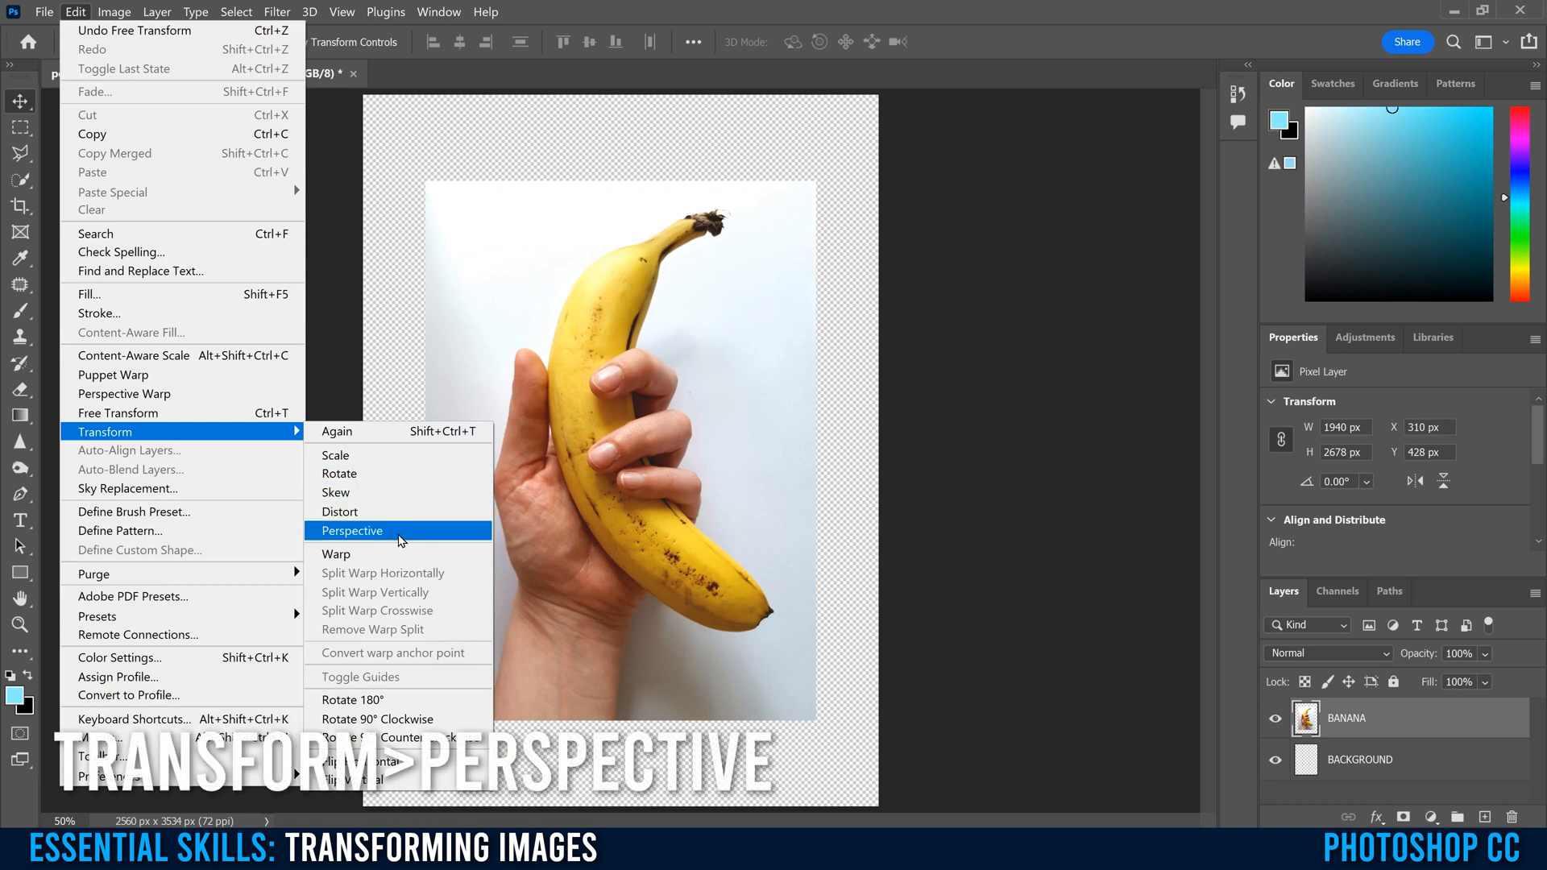
# Apply a Perspective transform, spreading the top corners so the banana photo tapers toward the bottom.
pyautogui.click(351, 530)
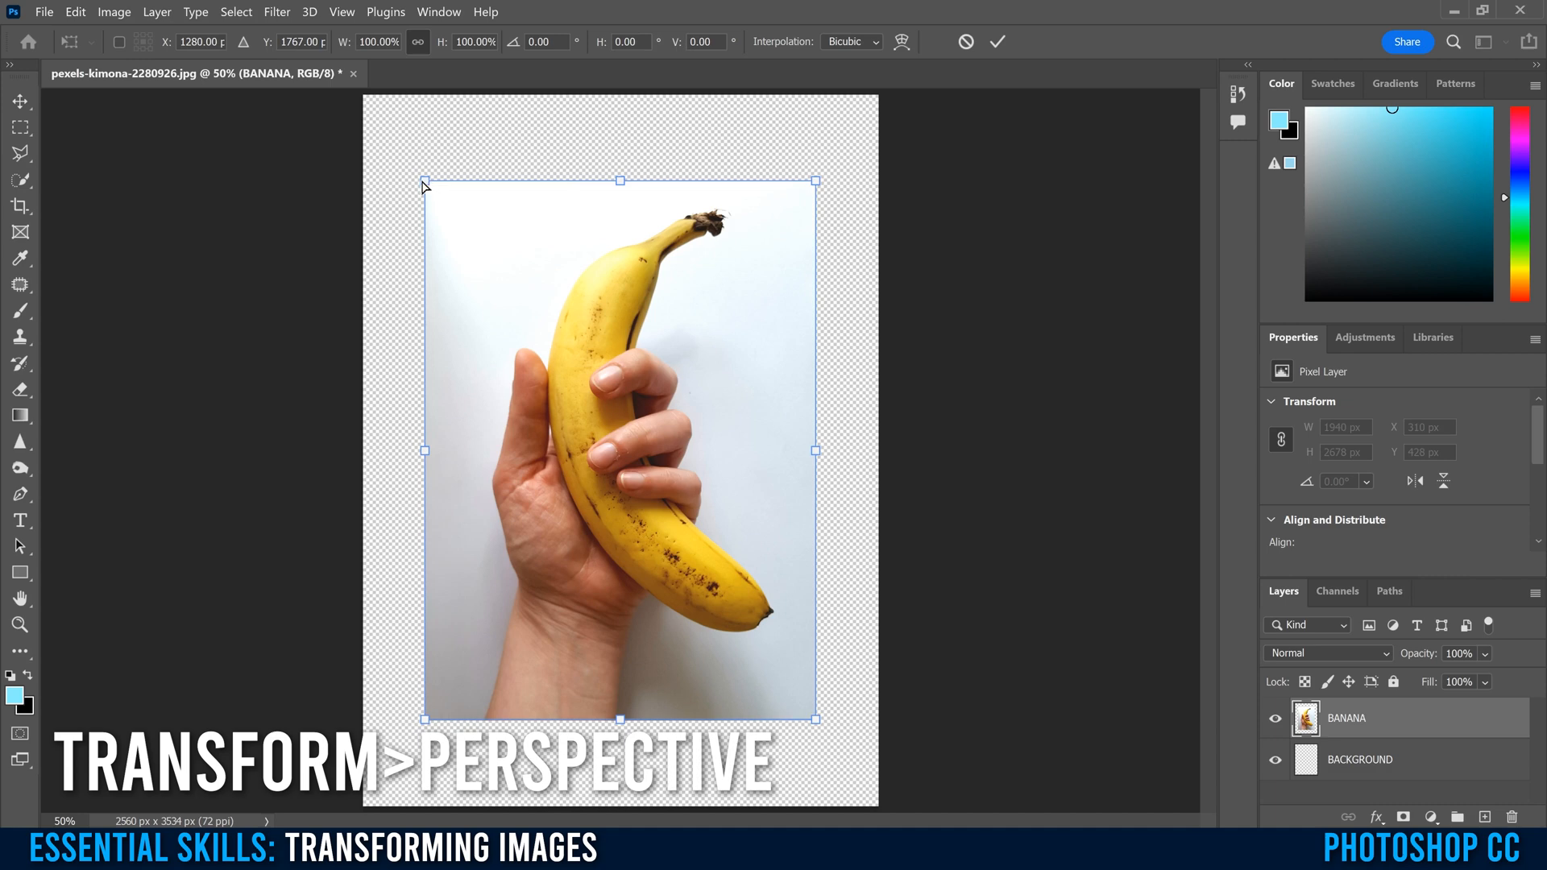
pyautogui.moveTo(424, 180); pyautogui.dragTo(498, 182)
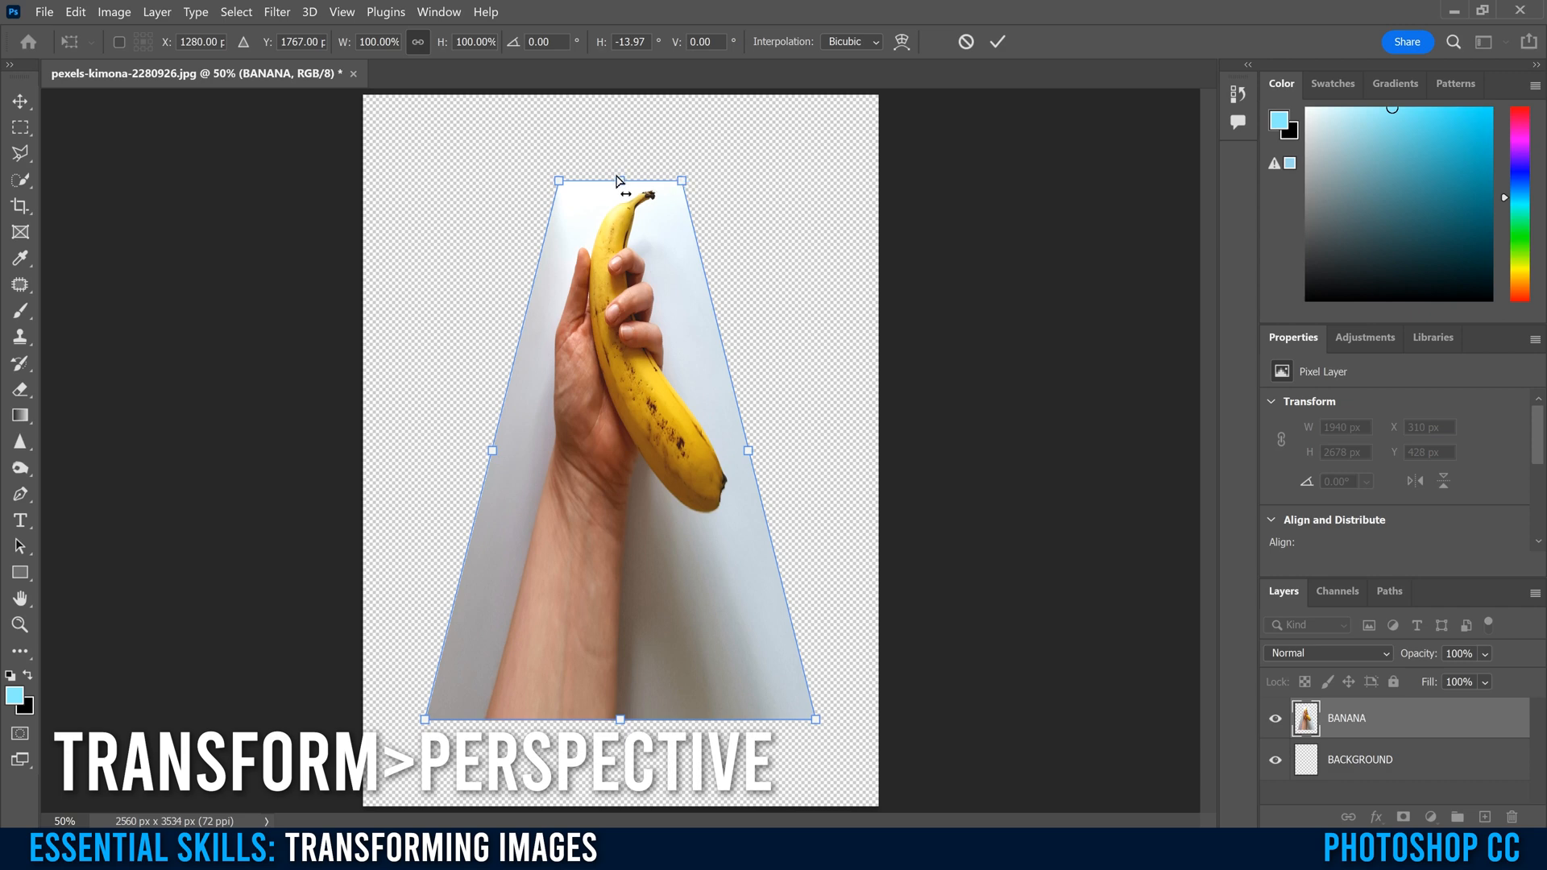
pyautogui.moveTo(562, 186)
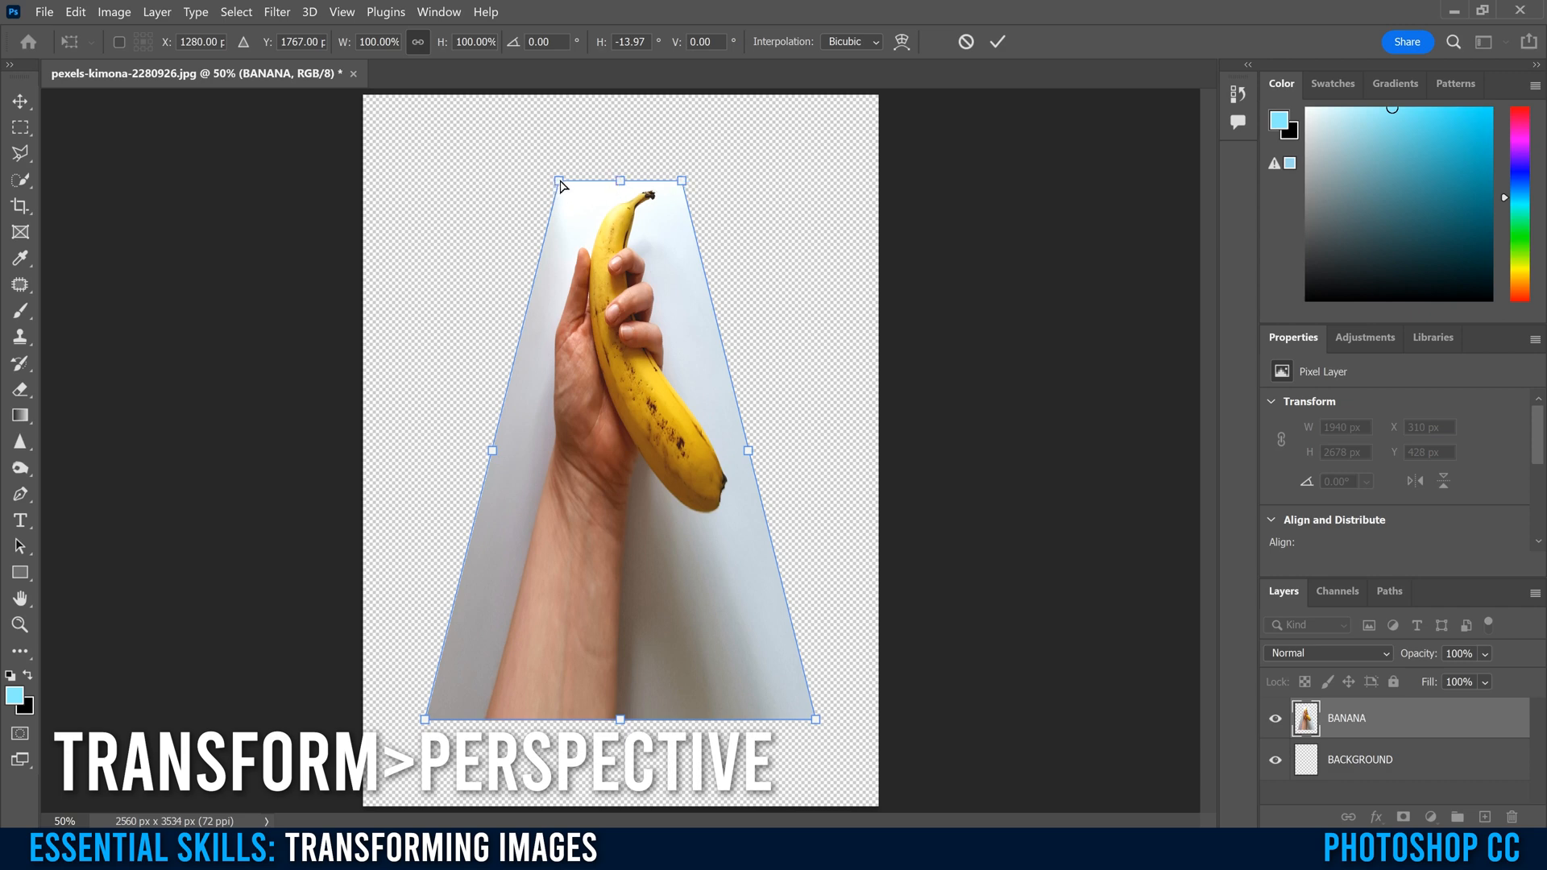
pyautogui.moveTo(556, 182); pyautogui.dragTo(393, 180)
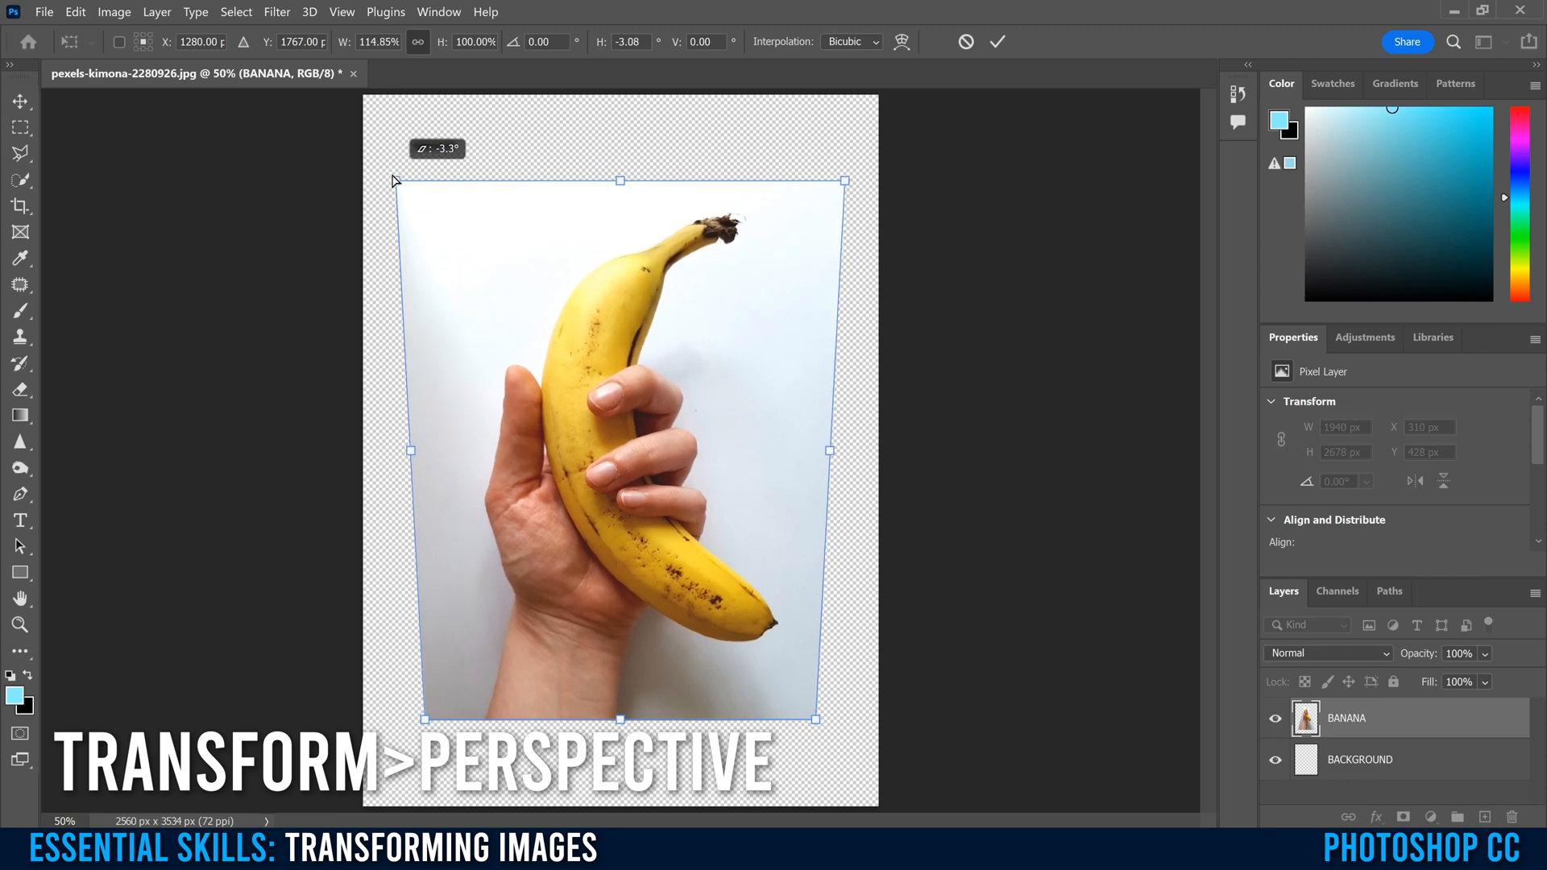
pyautogui.moveTo(843, 181); pyautogui.dragTo(867, 185)
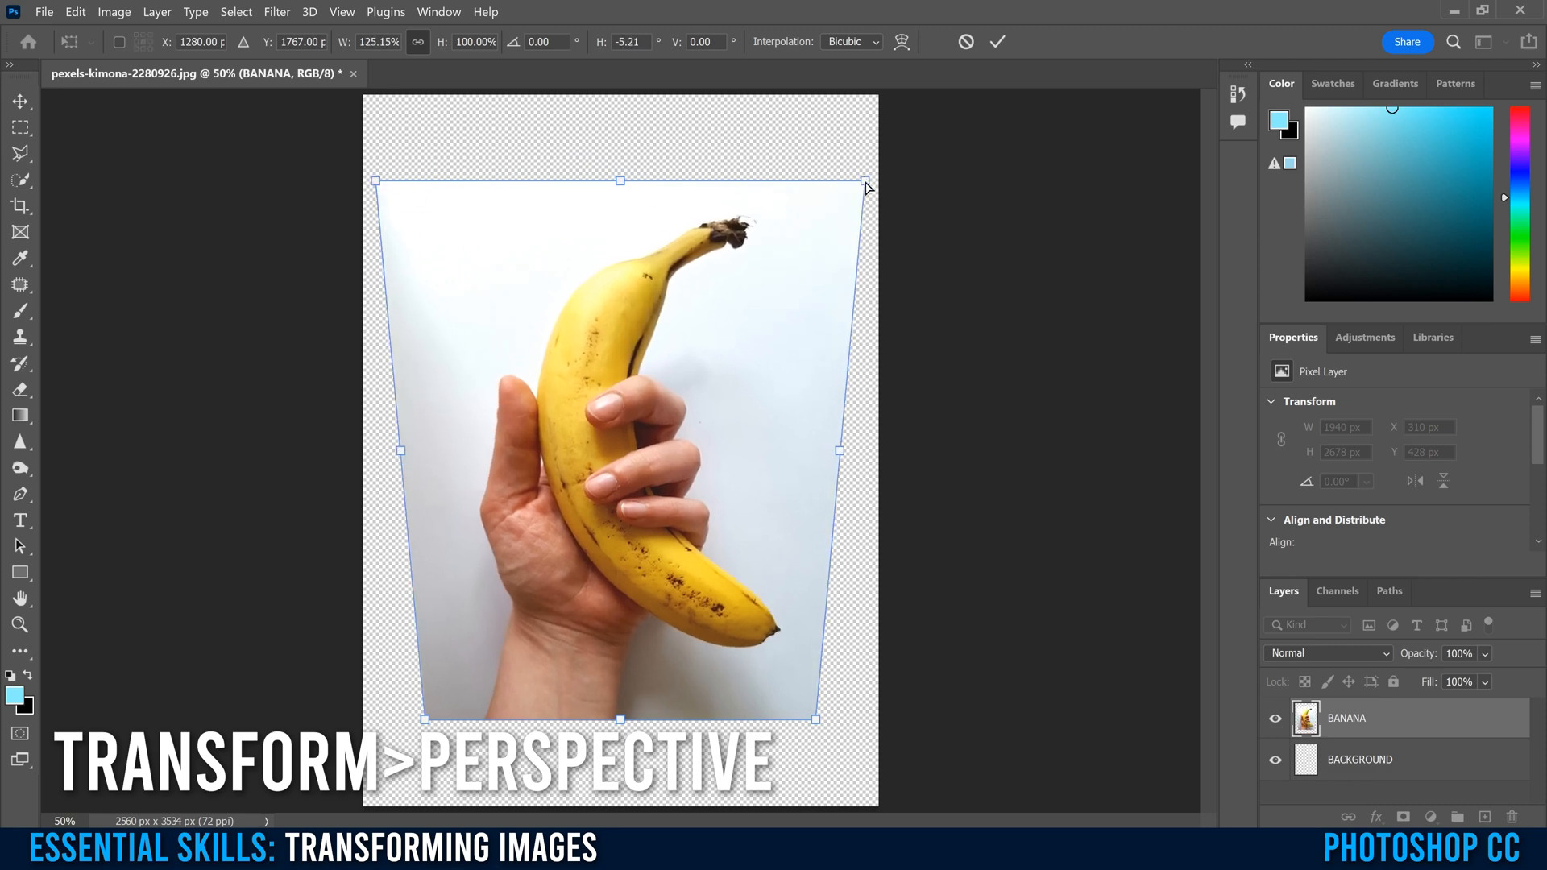
pyautogui.moveTo(884, 190)
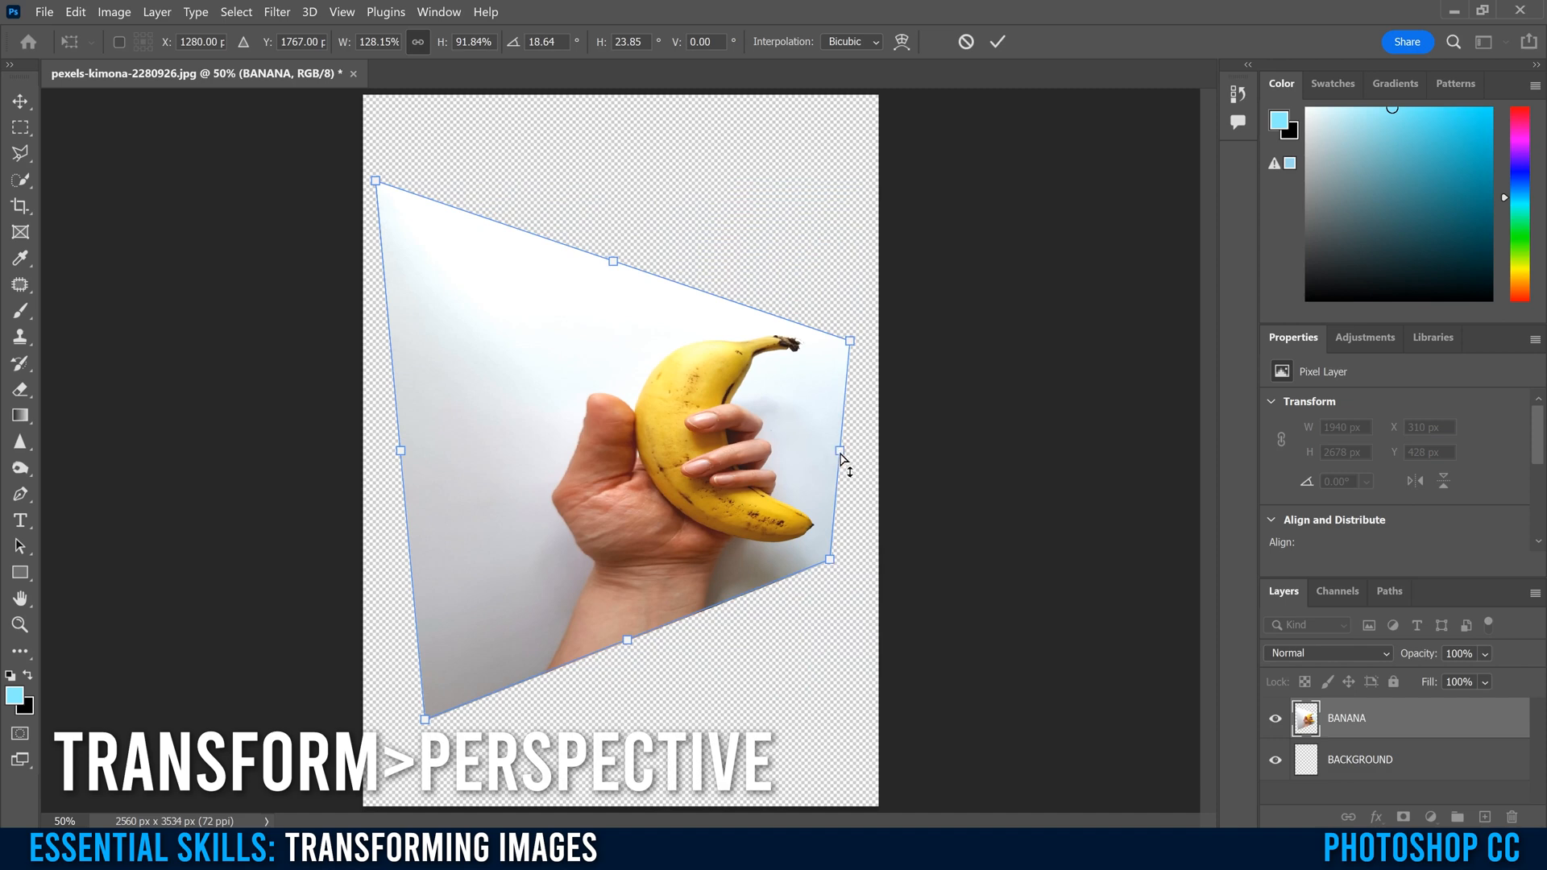
pyautogui.moveTo(391, 383)
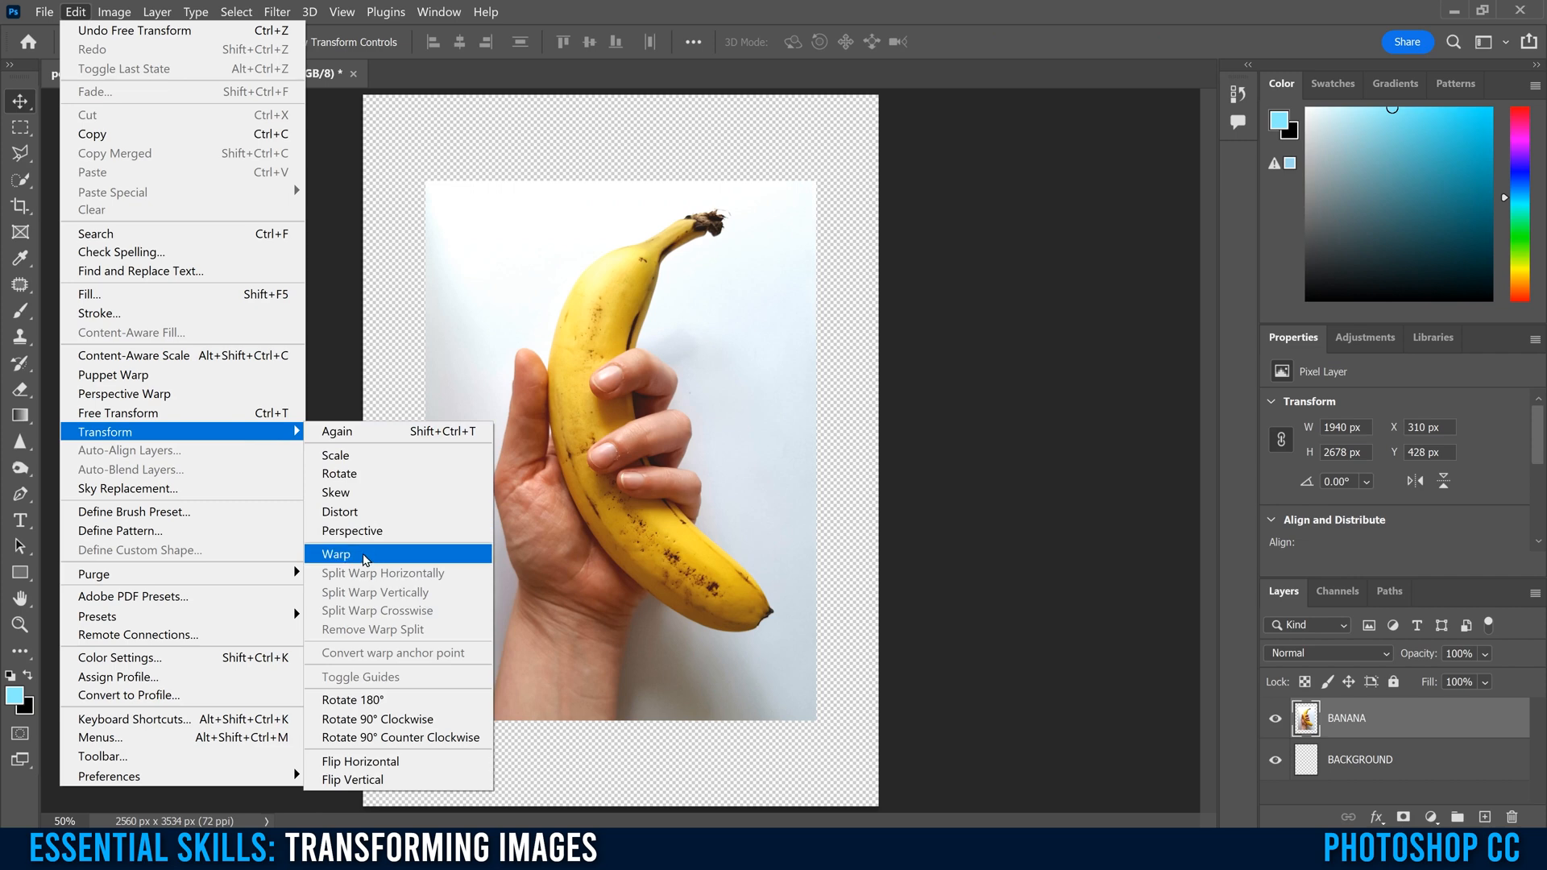
pyautogui.moveTo(362, 699)
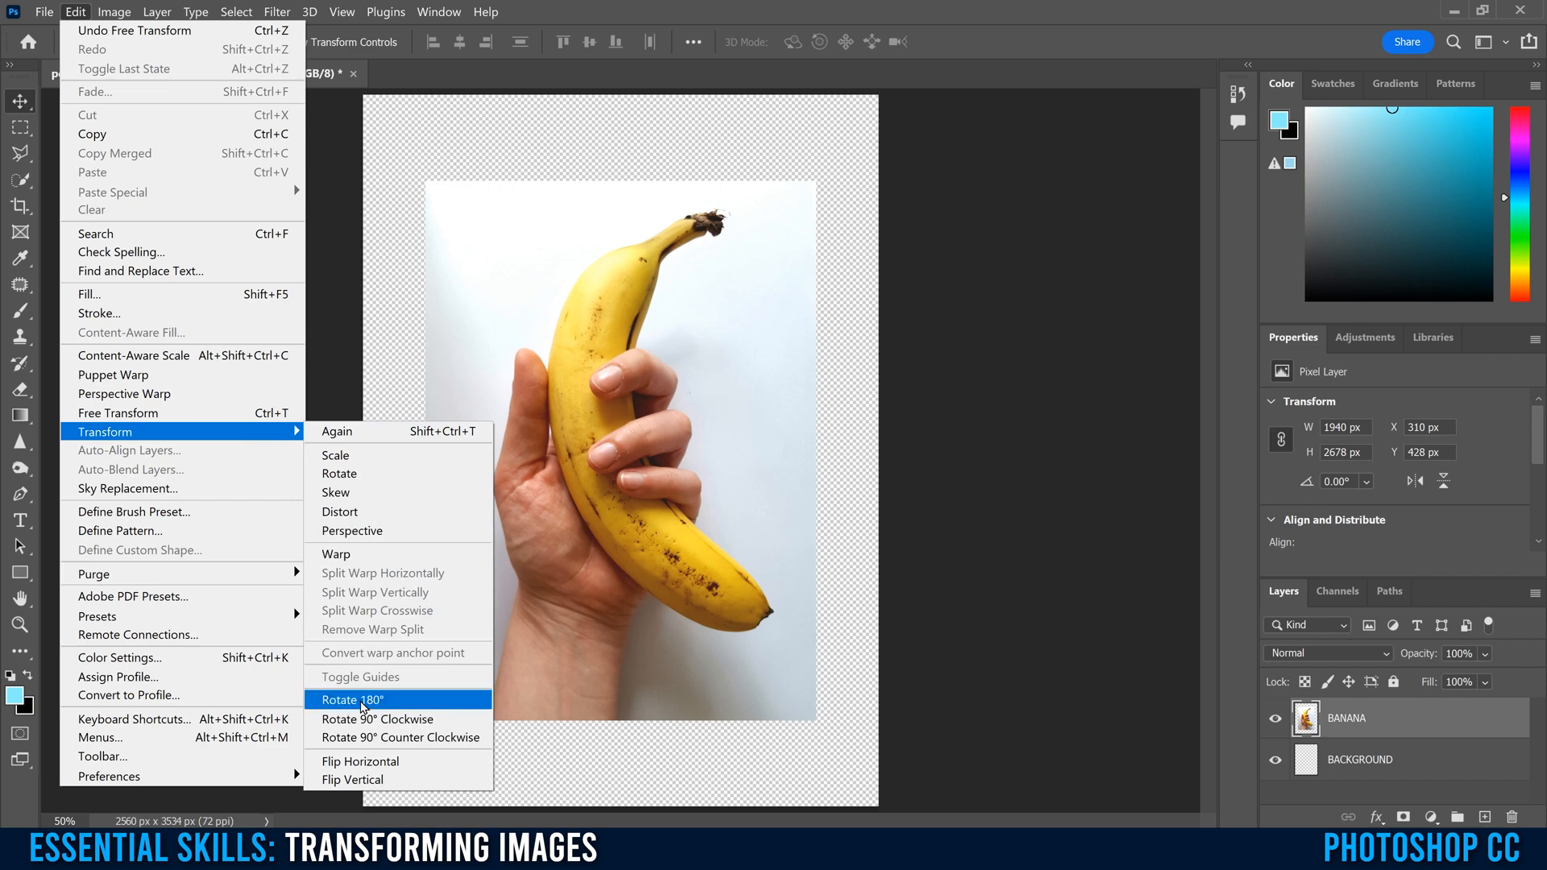
pyautogui.moveTo(361, 760)
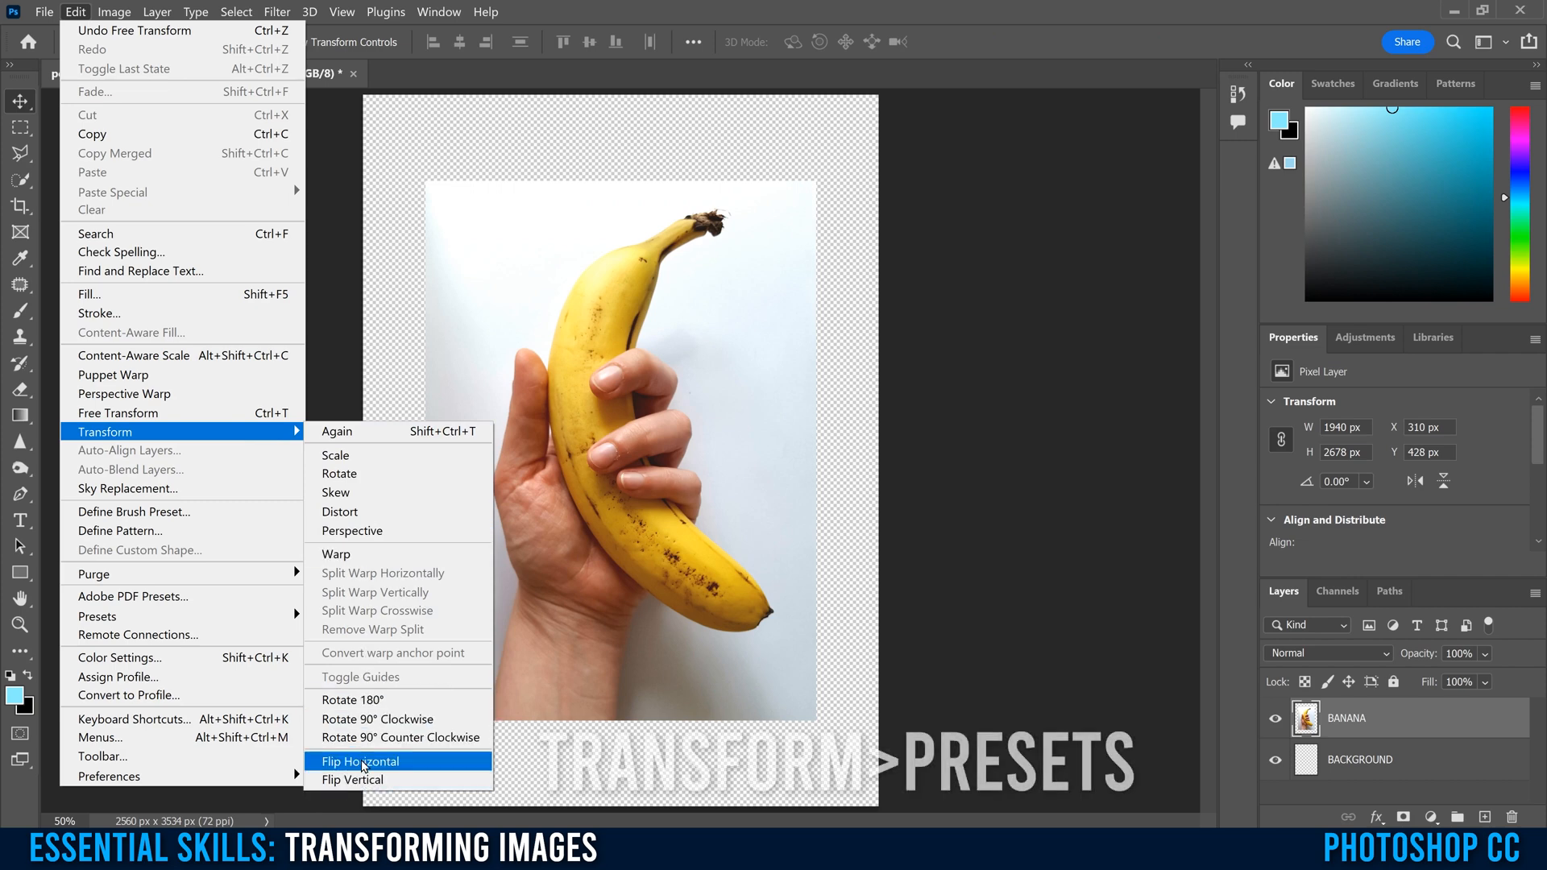
pyautogui.moveTo(353, 697)
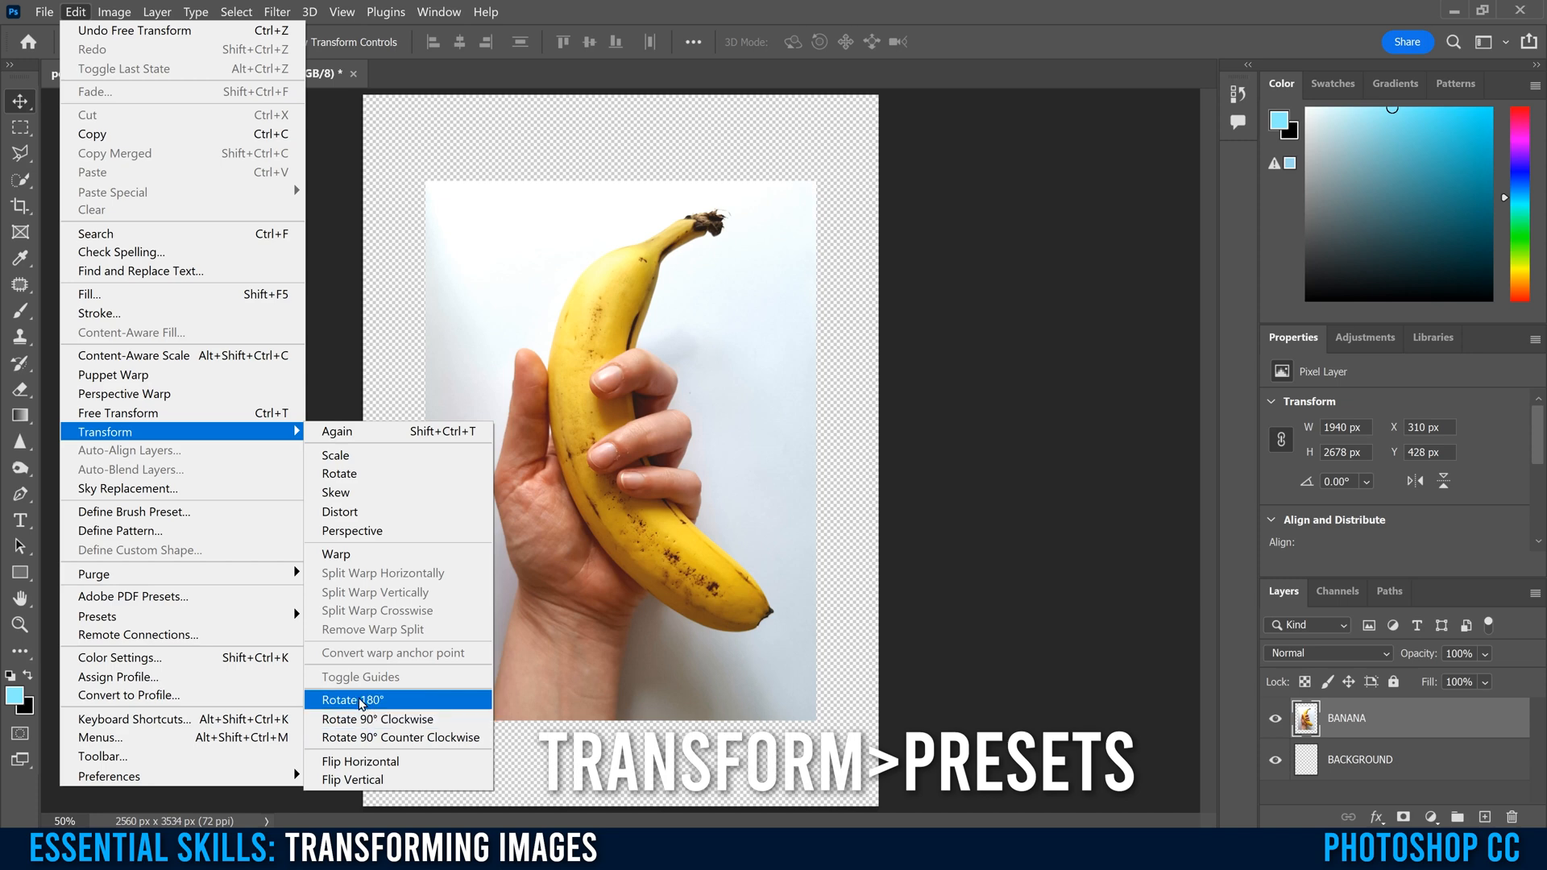
# Rotate the banana photo 180°, flip it horizontally, then flip vertically so it ends upright again.
pyautogui.click(349, 700)
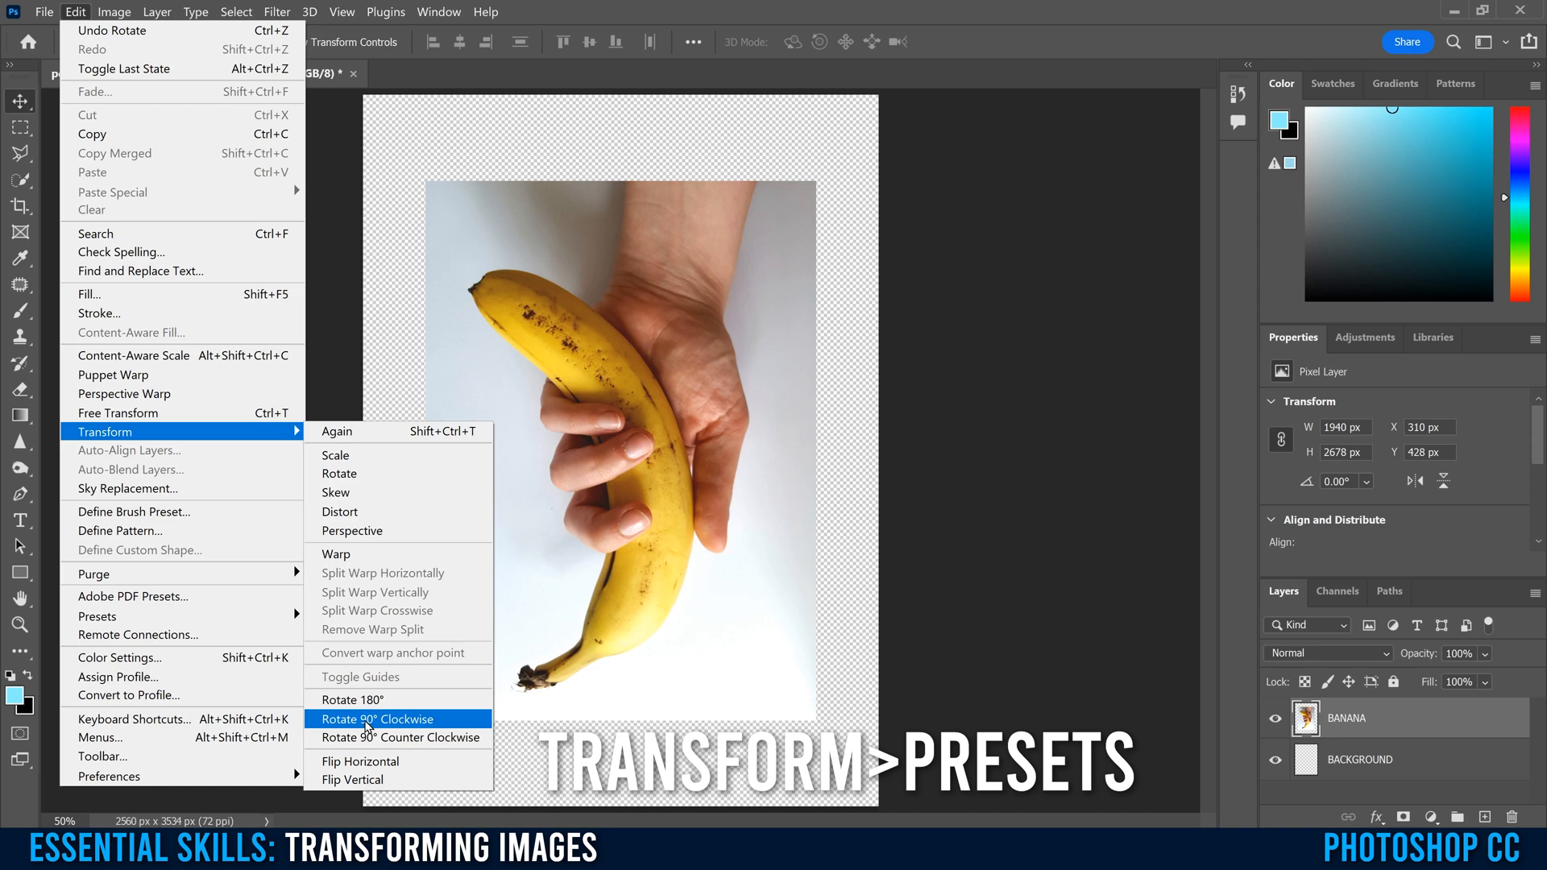
pyautogui.click(377, 719)
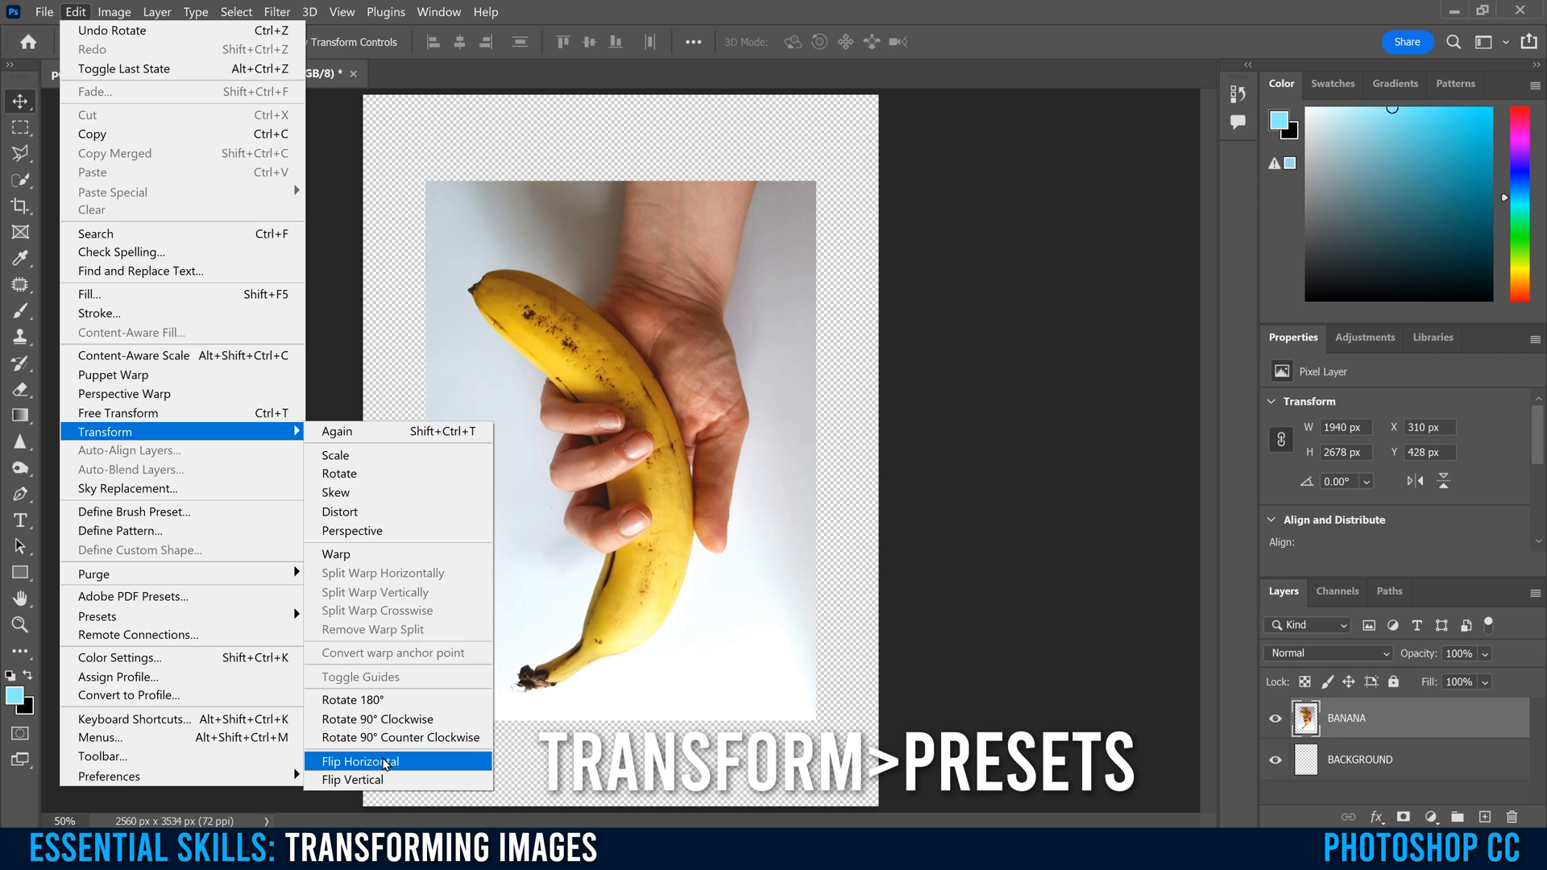
pyautogui.click(372, 761)
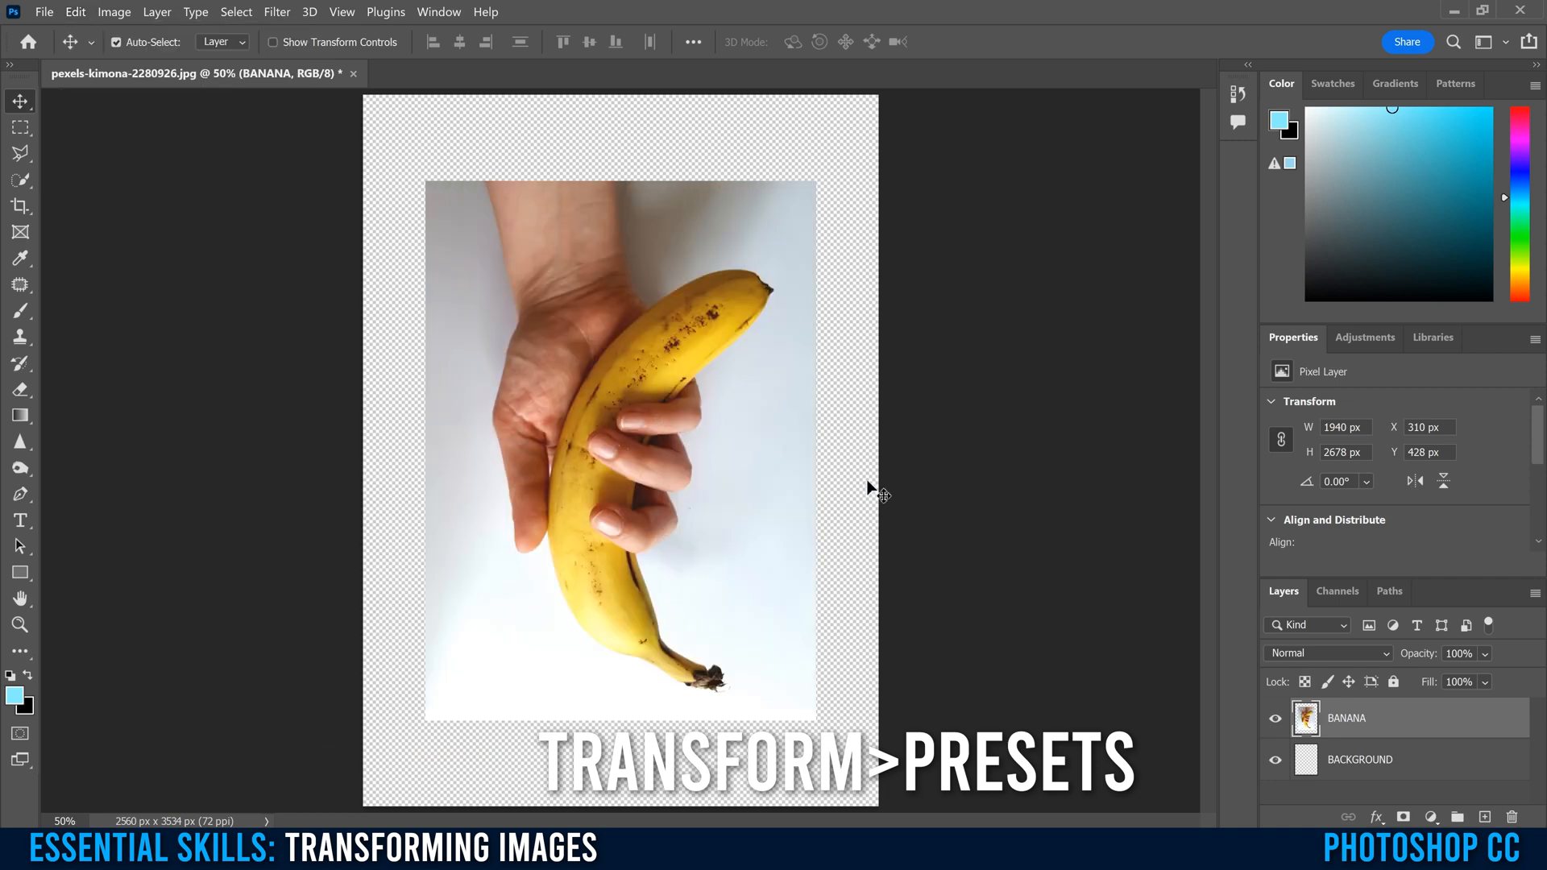
pyautogui.moveTo(691, 388)
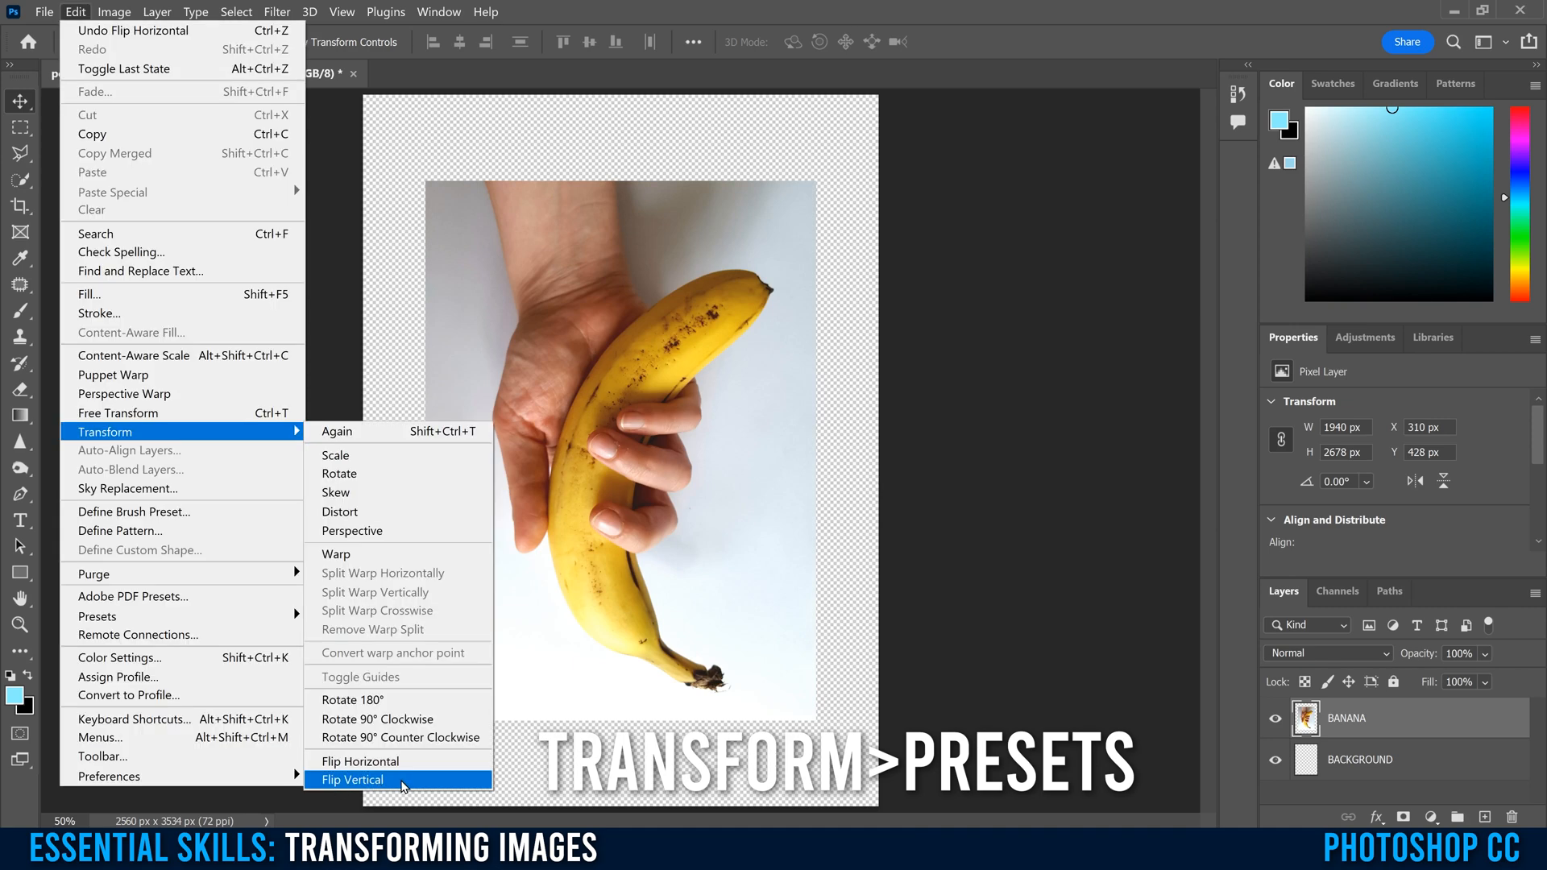
pyautogui.click(353, 780)
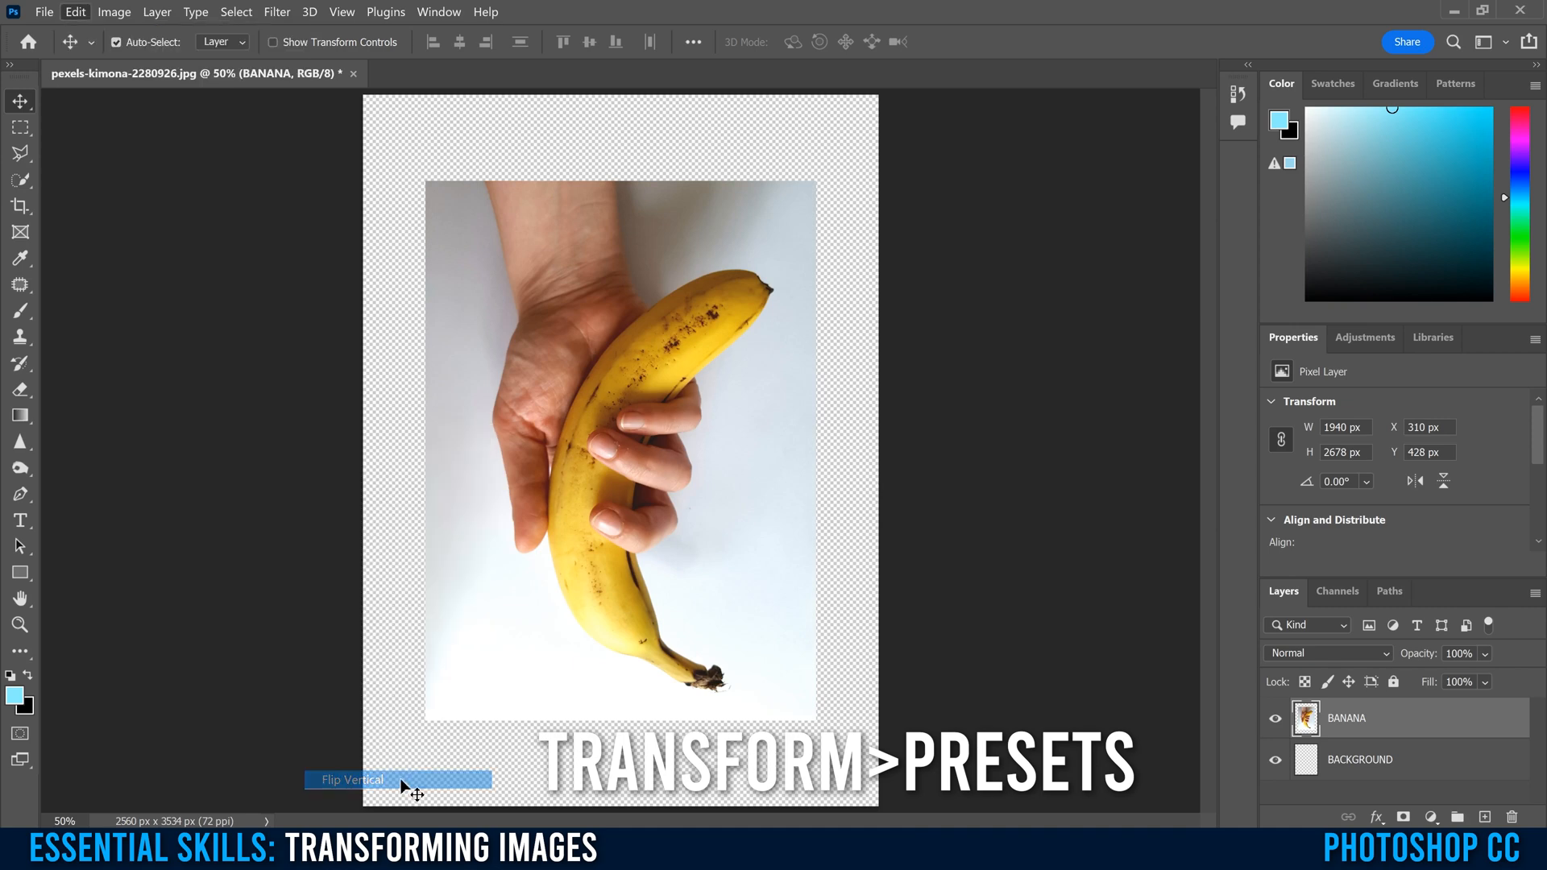
pyautogui.click(352, 779)
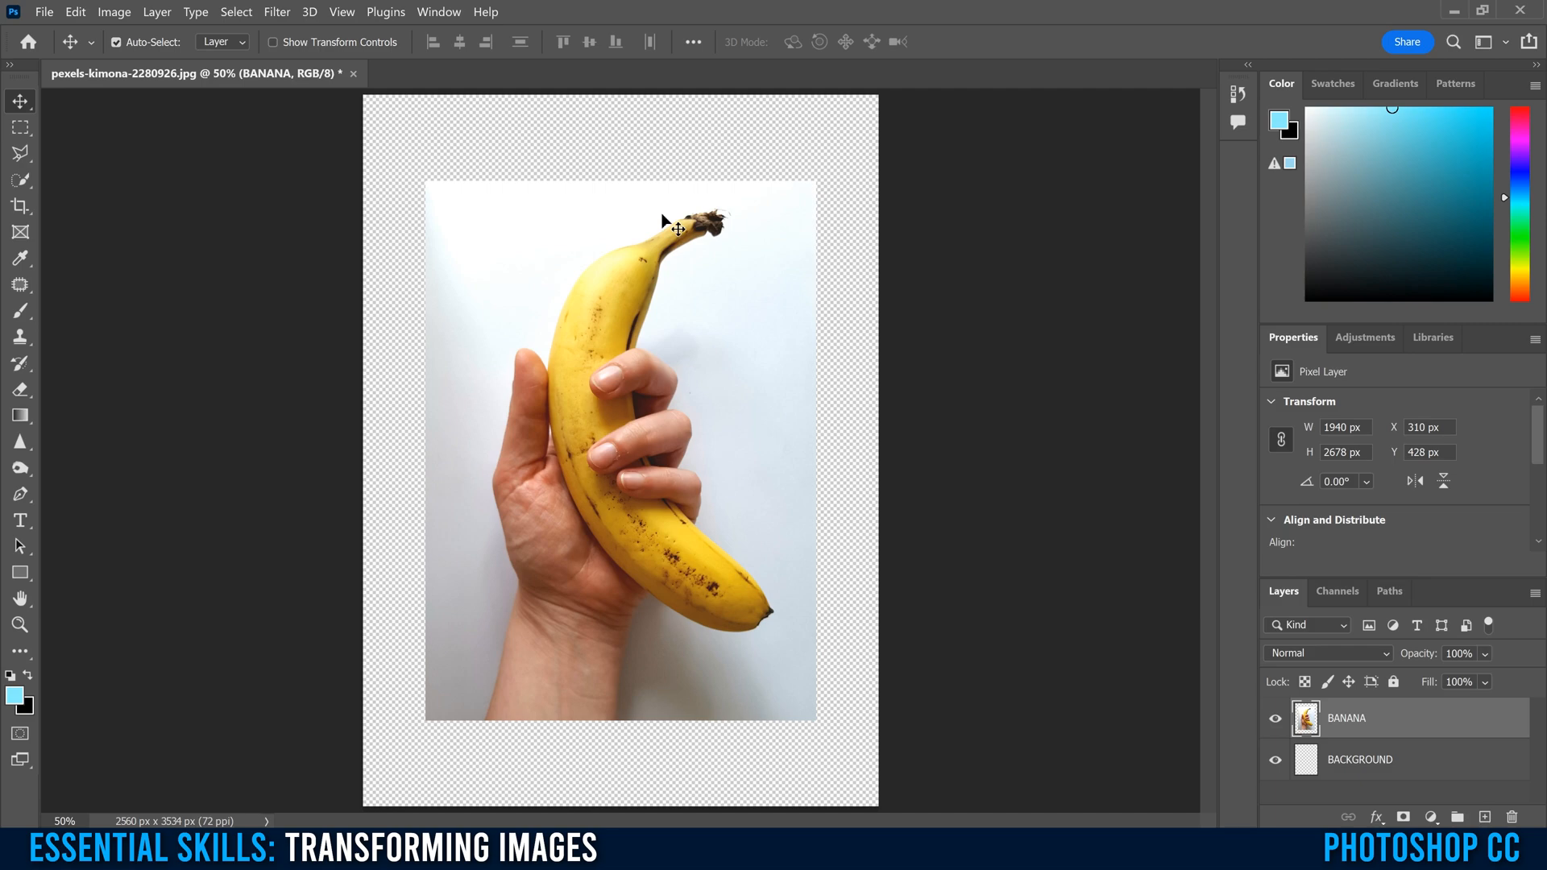
pyautogui.click(76, 11)
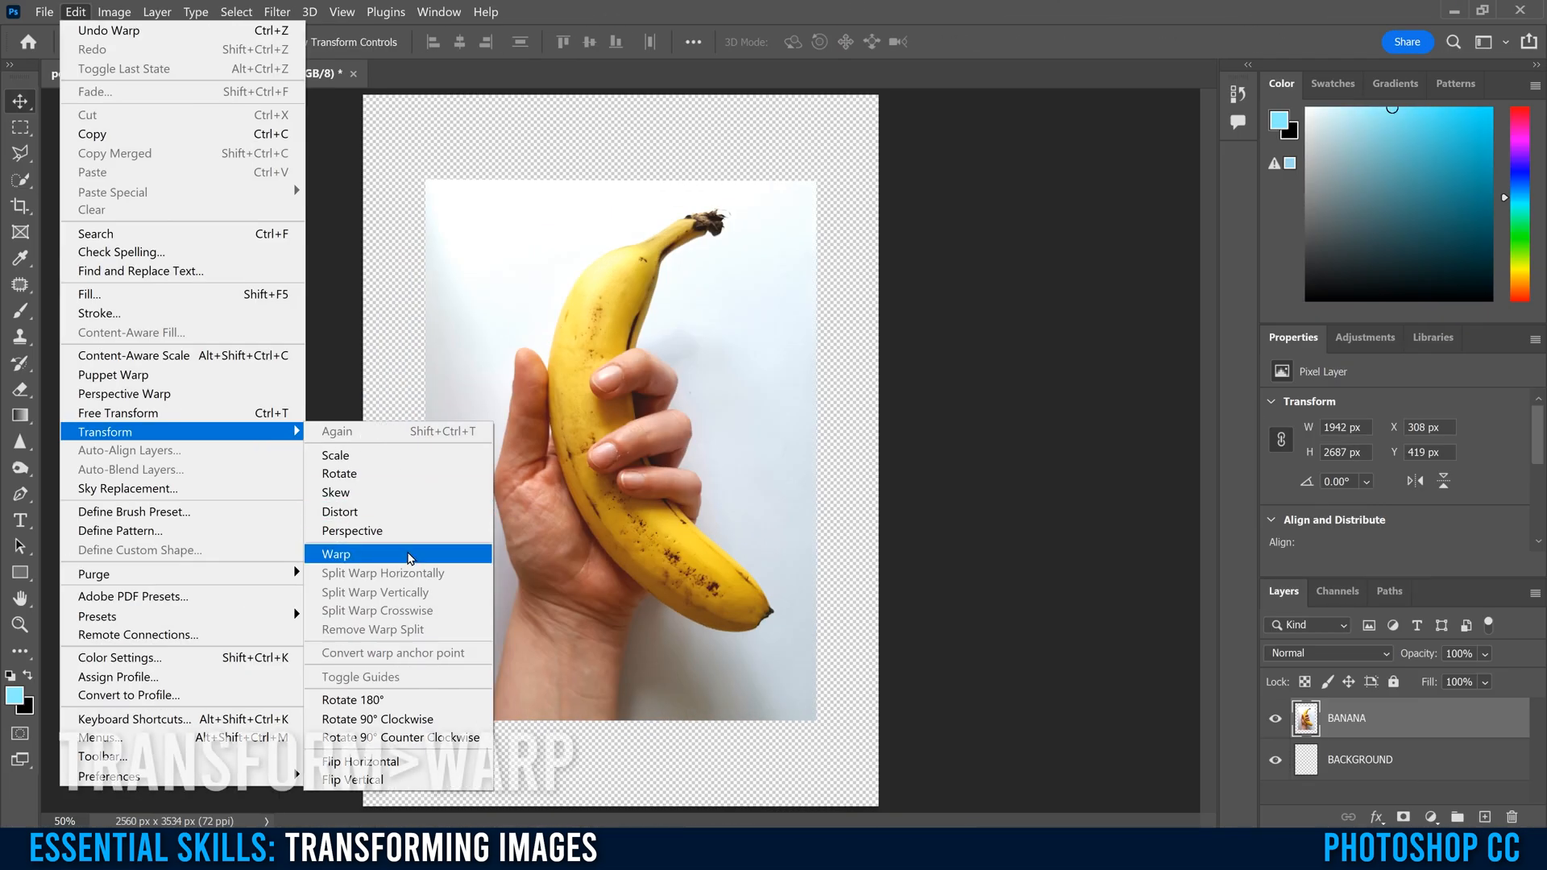
# Enter Warp mode and bend the upper grid line and top edge into a curve.
pyautogui.click(335, 553)
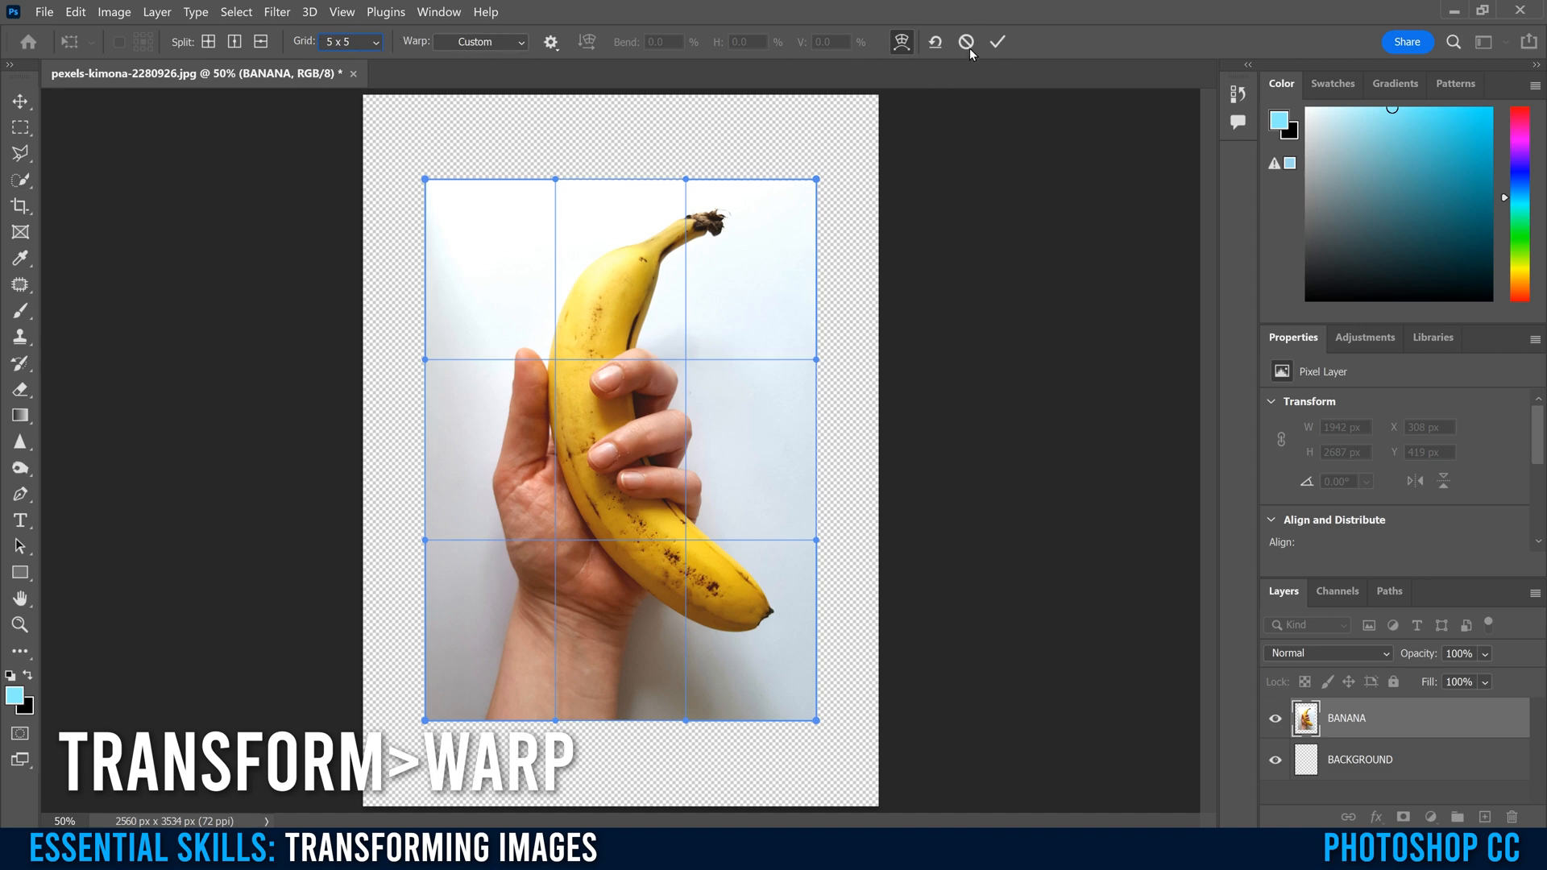
pyautogui.moveTo(635, 398)
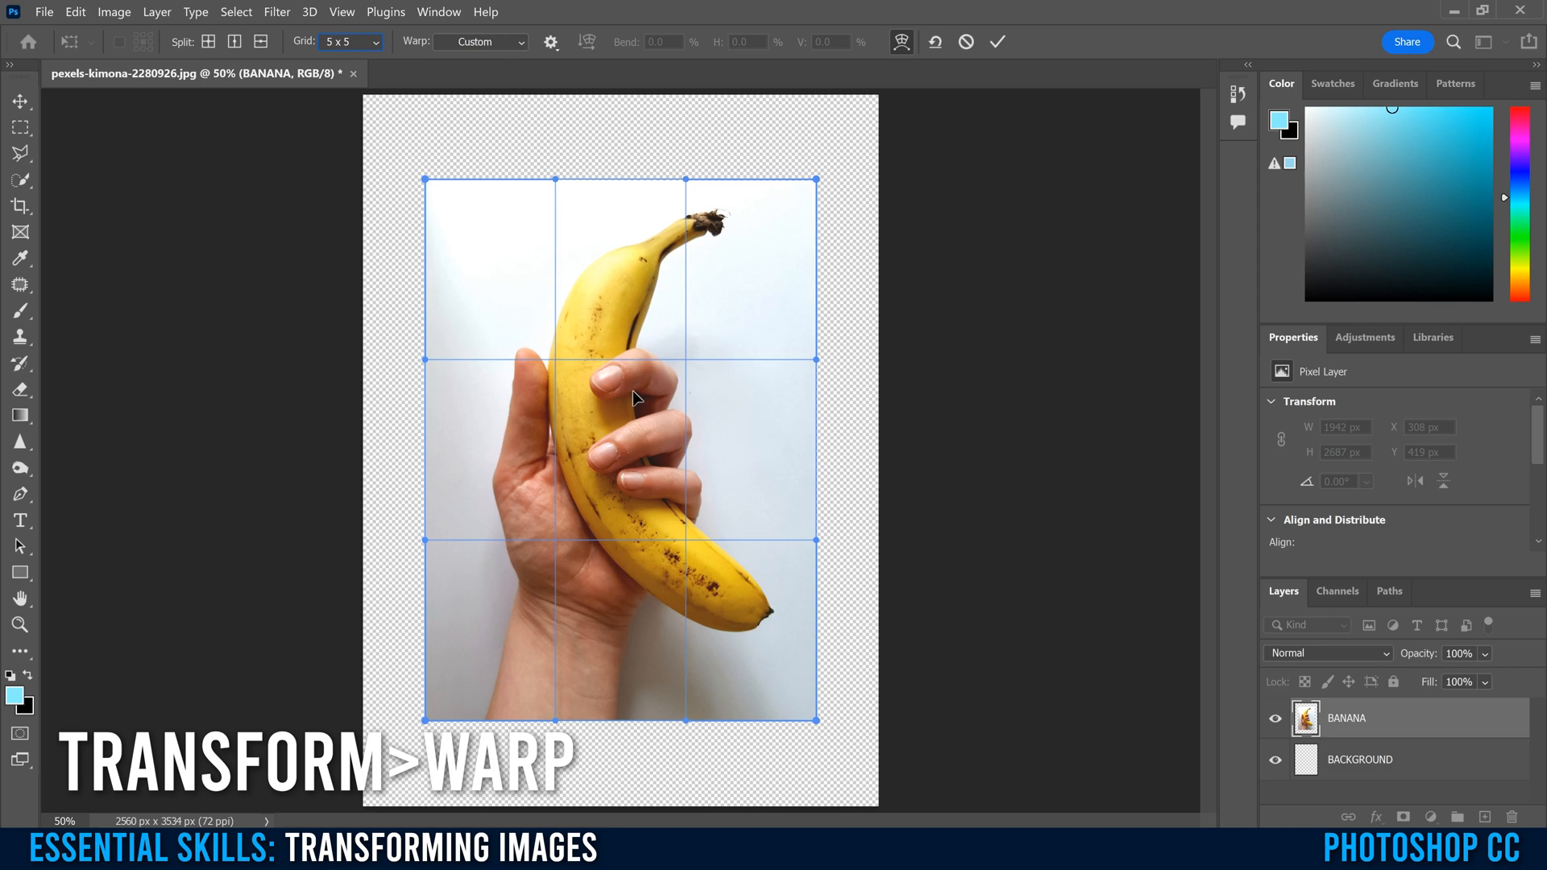
pyautogui.moveTo(740, 306)
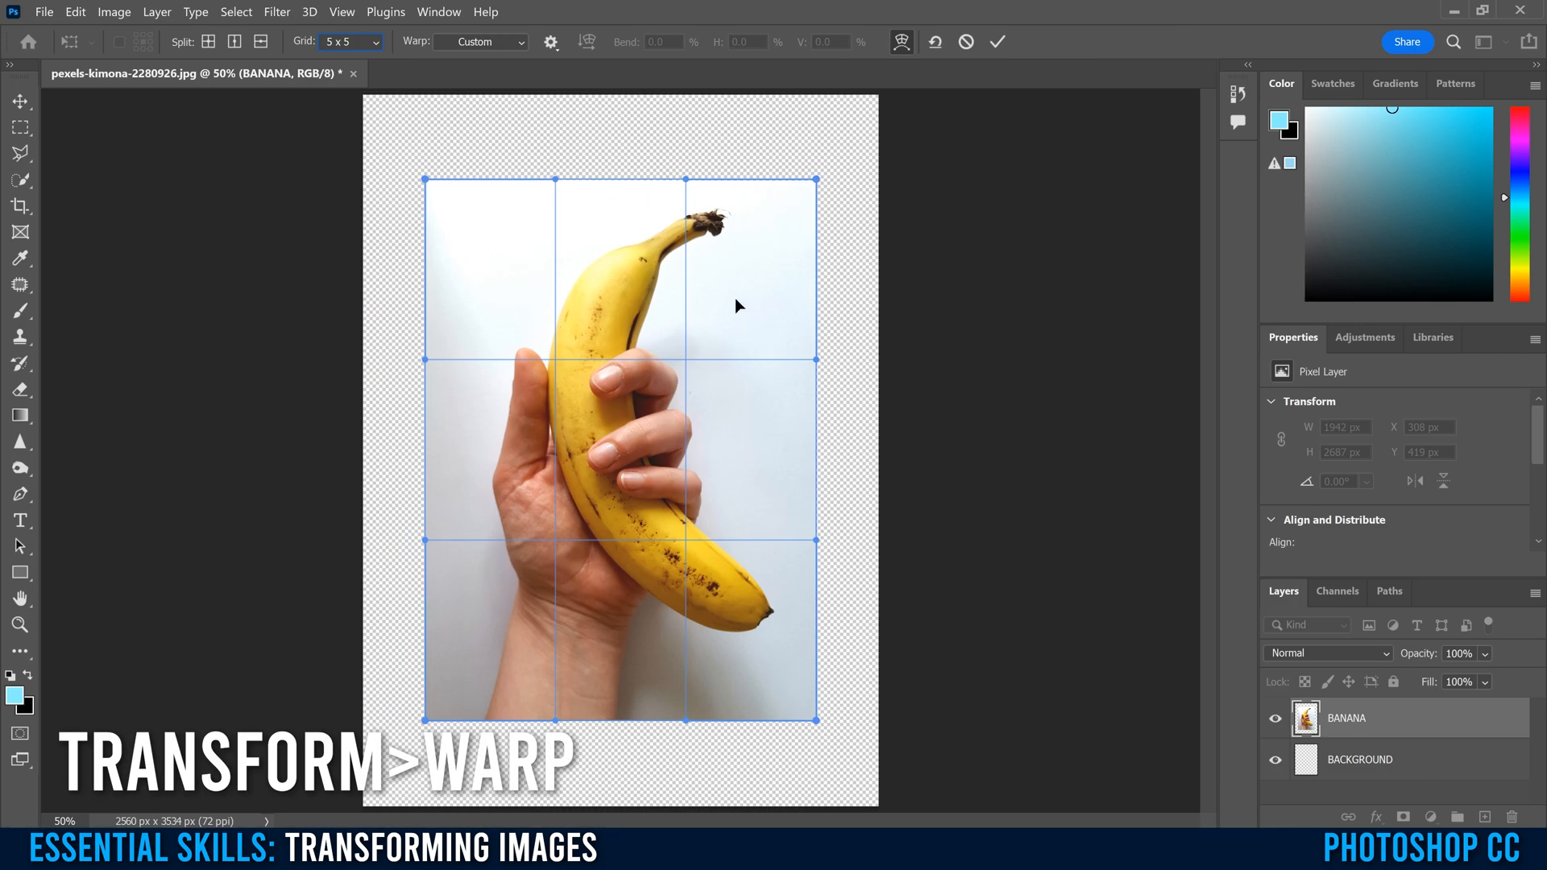
pyautogui.moveTo(530, 522)
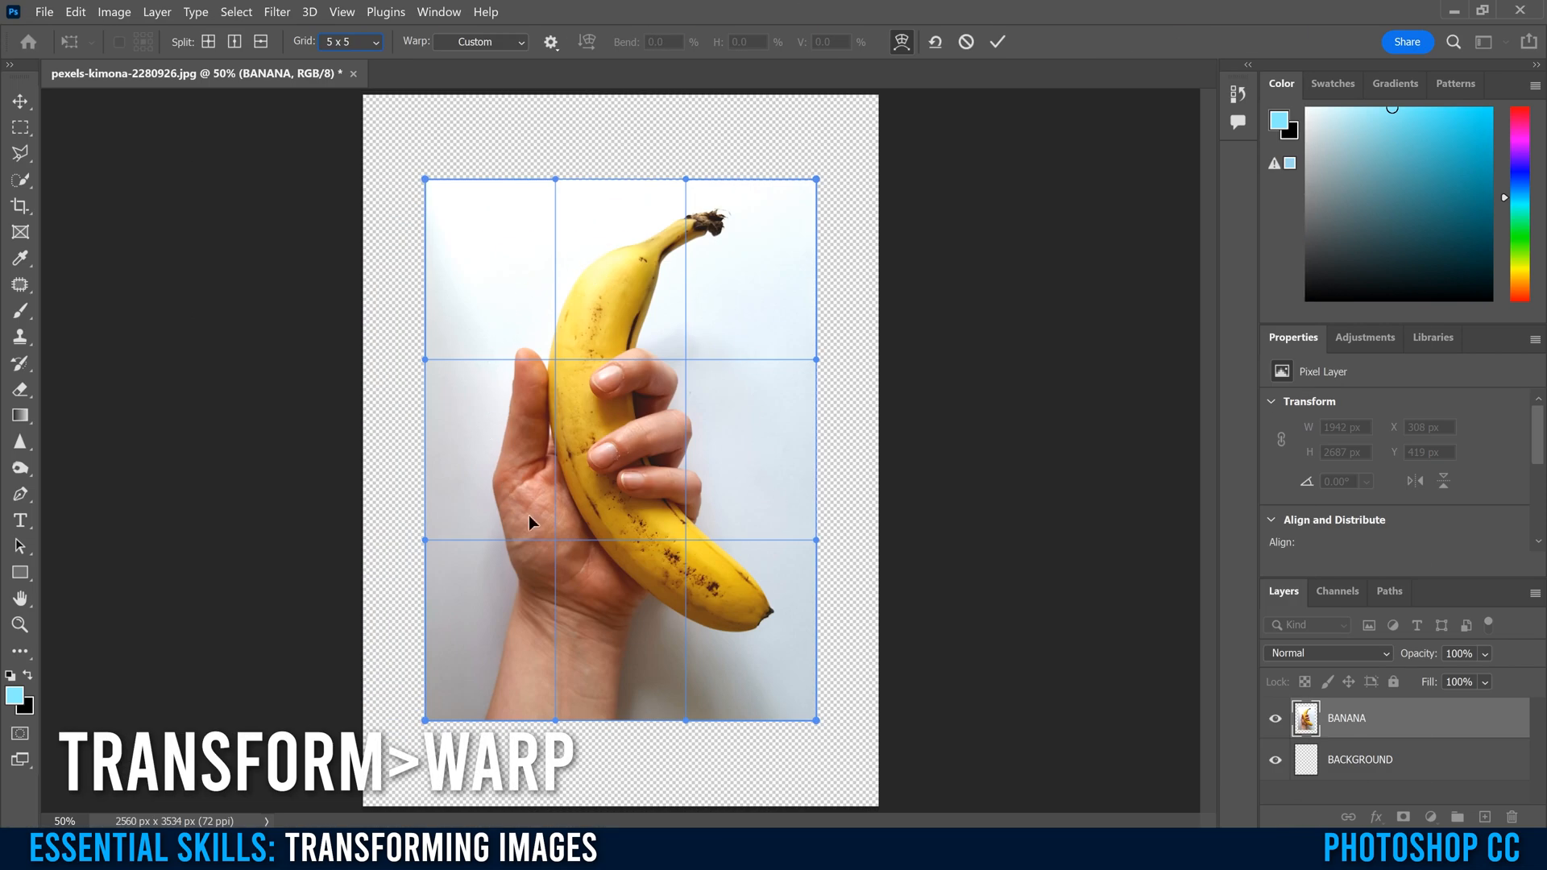
pyautogui.moveTo(530, 332)
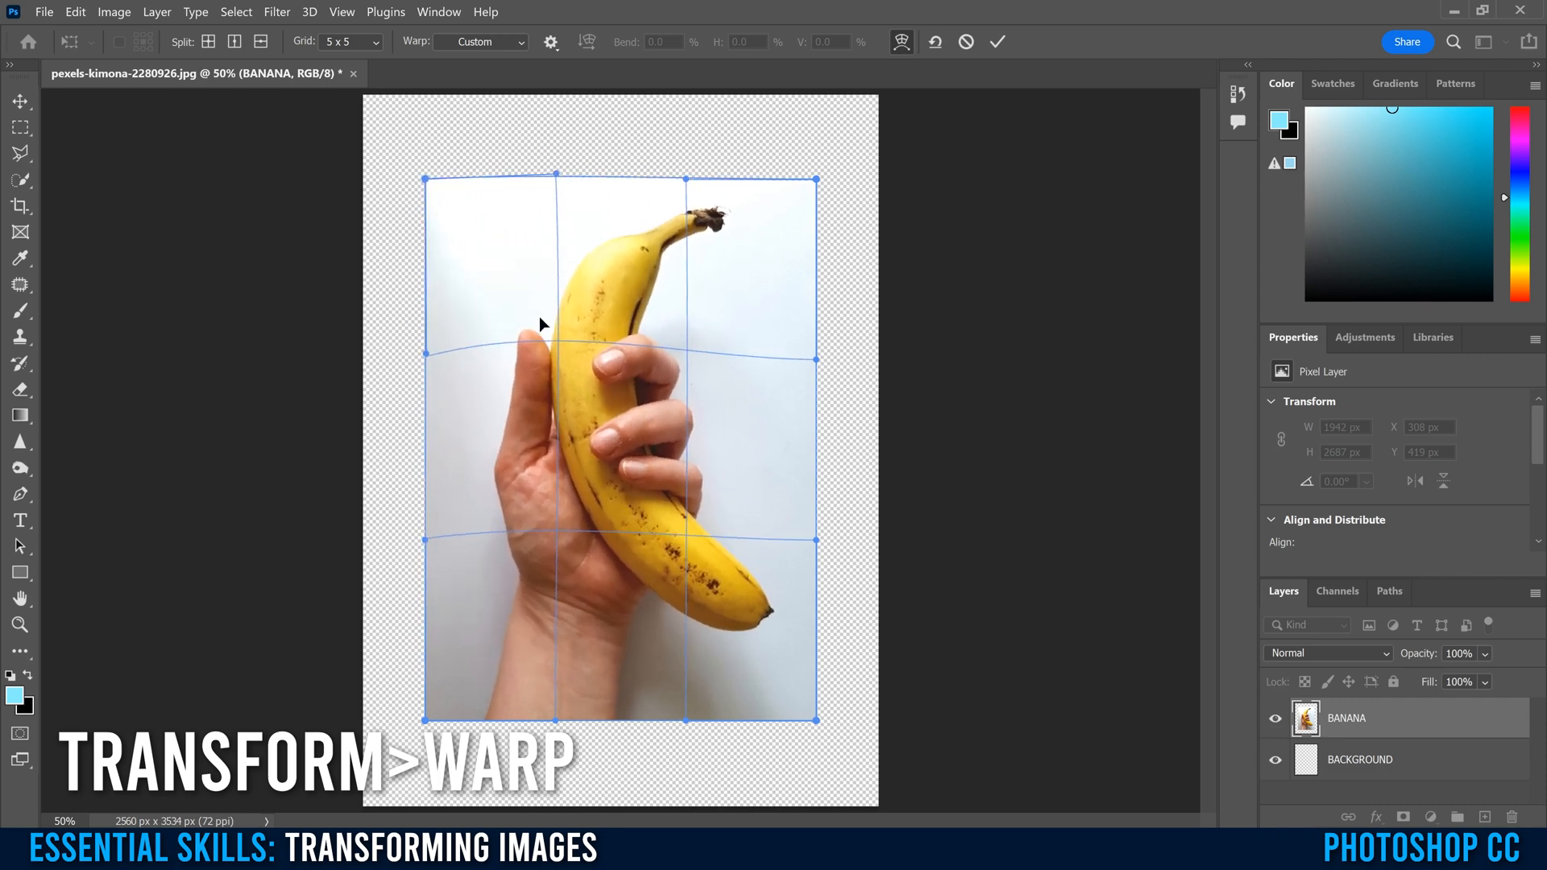
pyautogui.moveTo(559, 175); pyautogui.dragTo(554, 168)
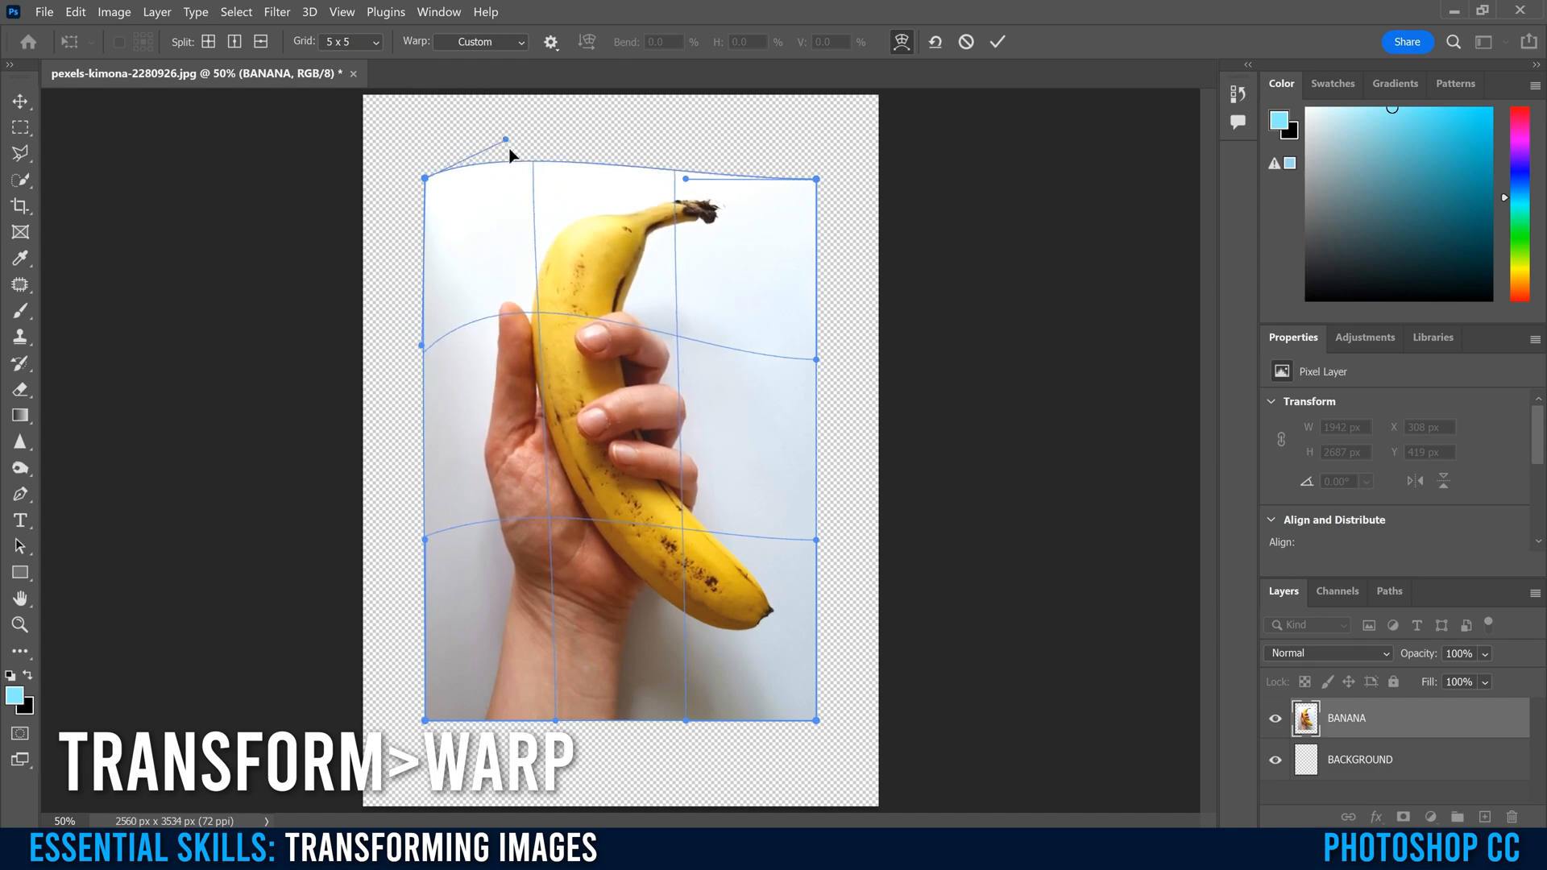
pyautogui.moveTo(477, 142); pyautogui.dragTo(508, 179)
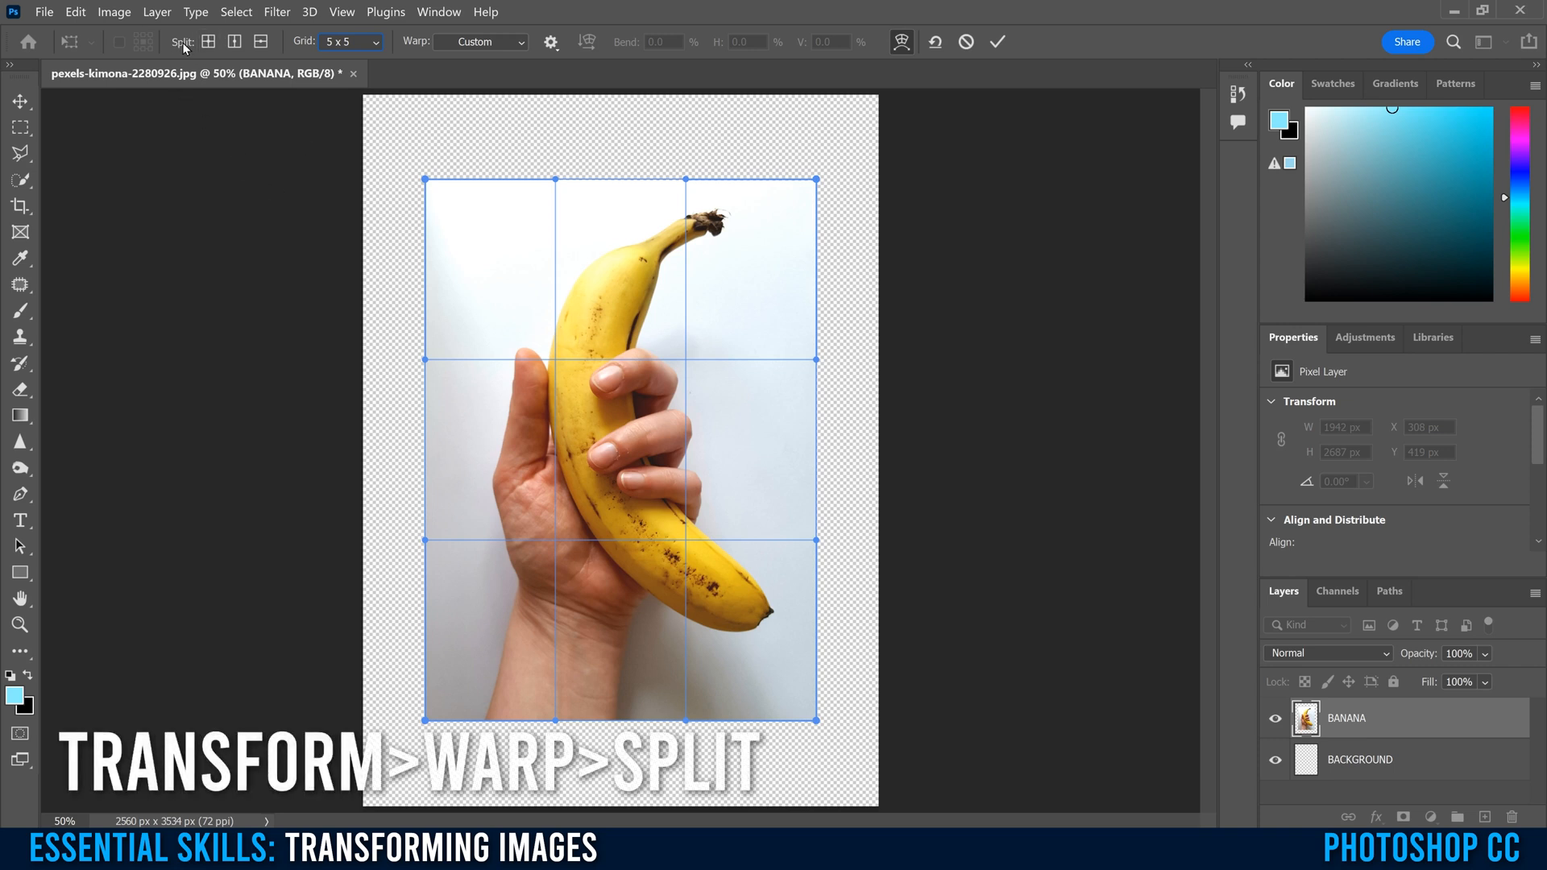
pyautogui.moveTo(261, 41)
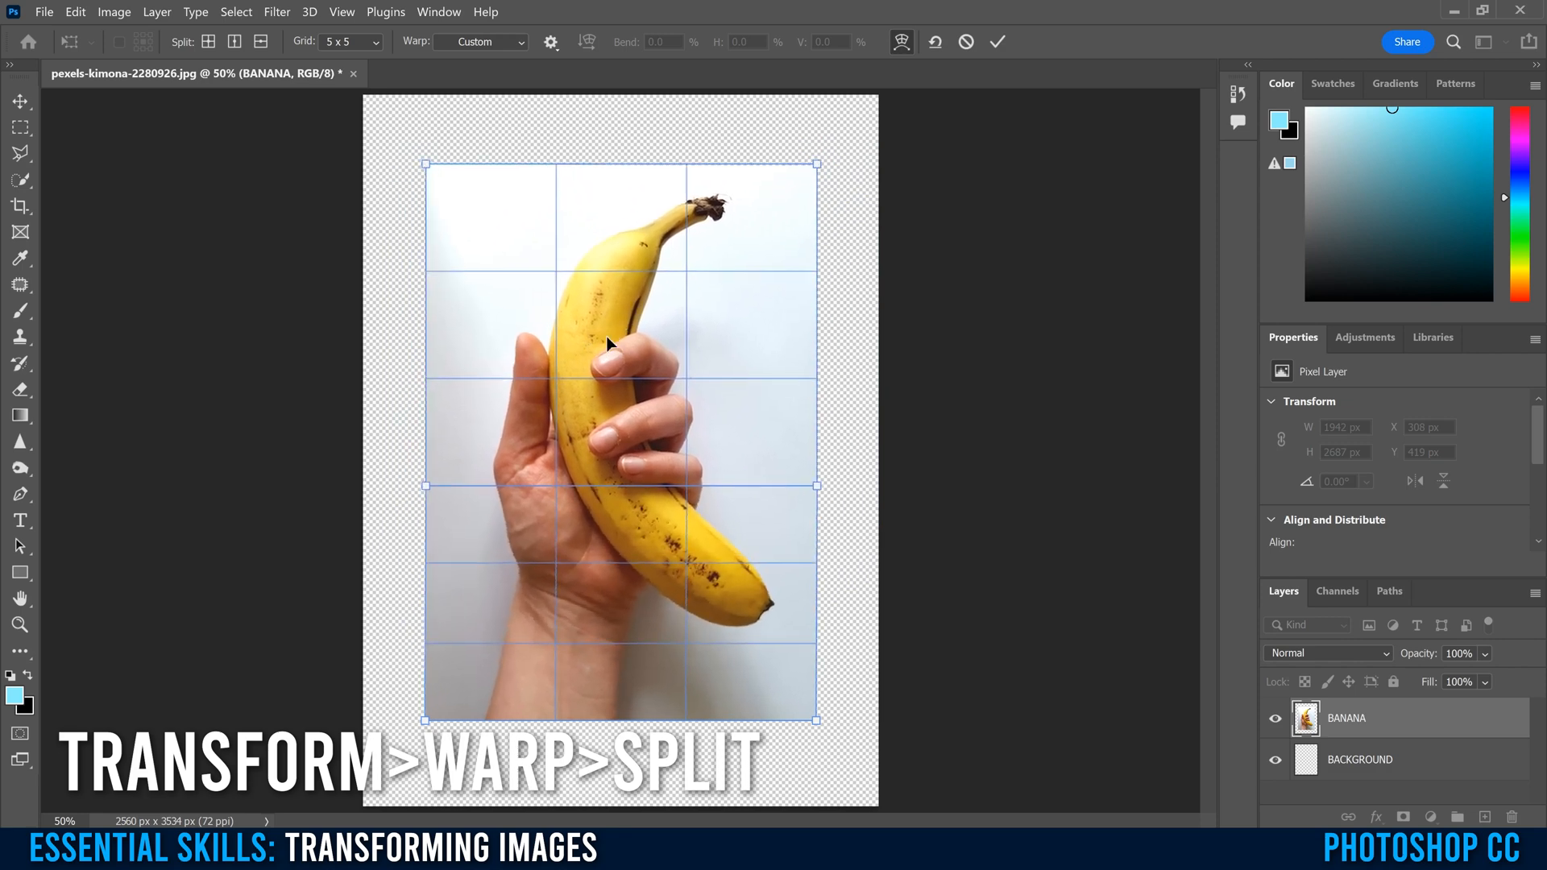
# Add a horizontal split line to the warp grid and curve the top-right corner down and inward.
pyautogui.moveTo(607, 342); pyautogui.dragTo(602, 355)
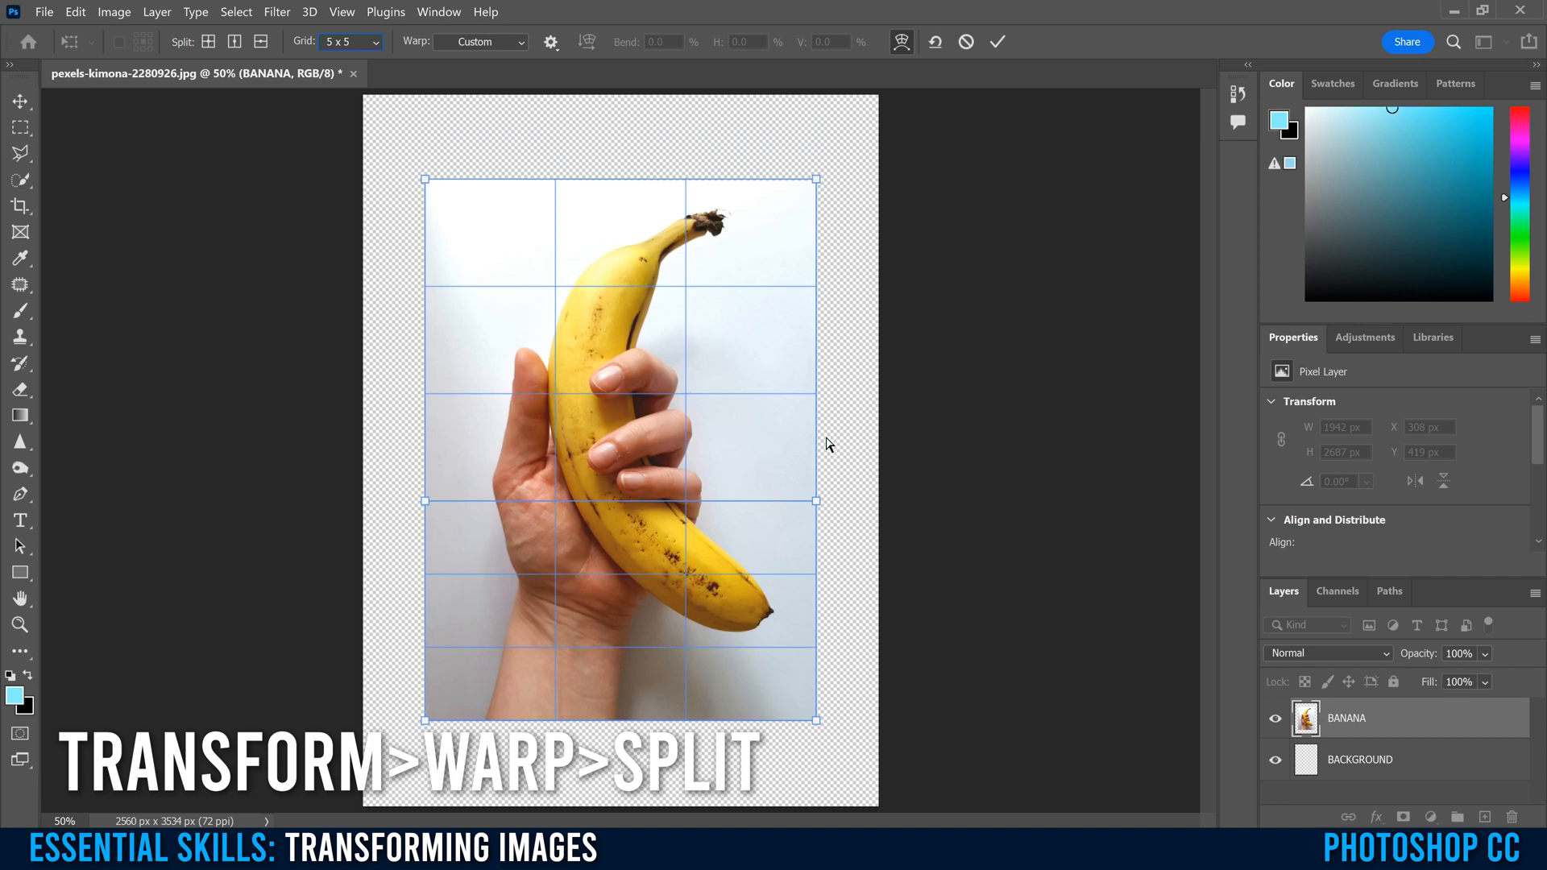
pyautogui.moveTo(817, 185)
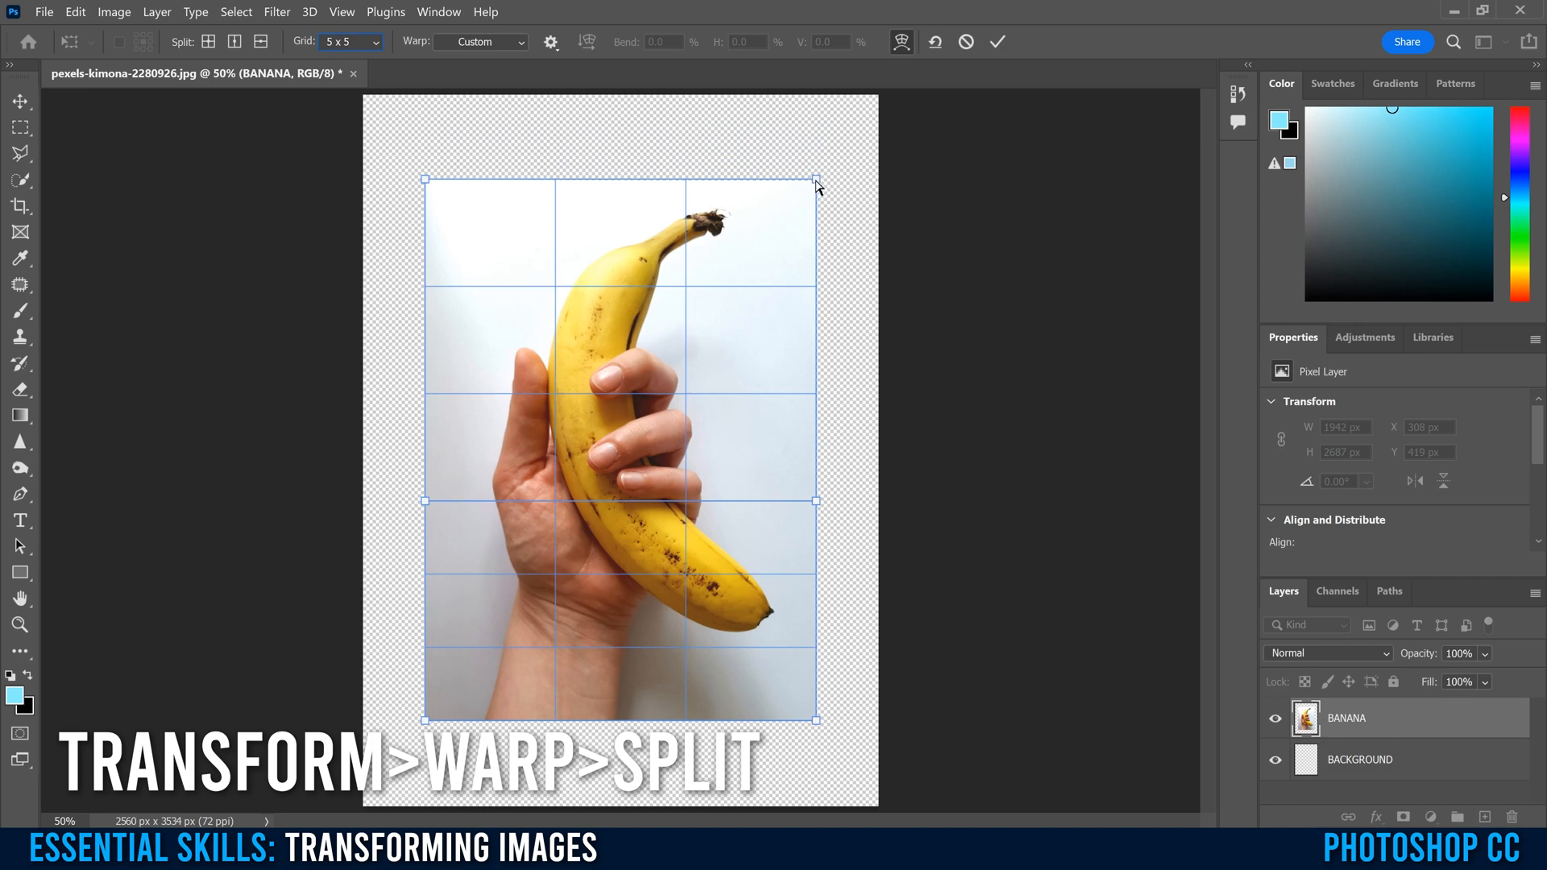
pyautogui.moveTo(816, 180); pyautogui.dragTo(745, 226)
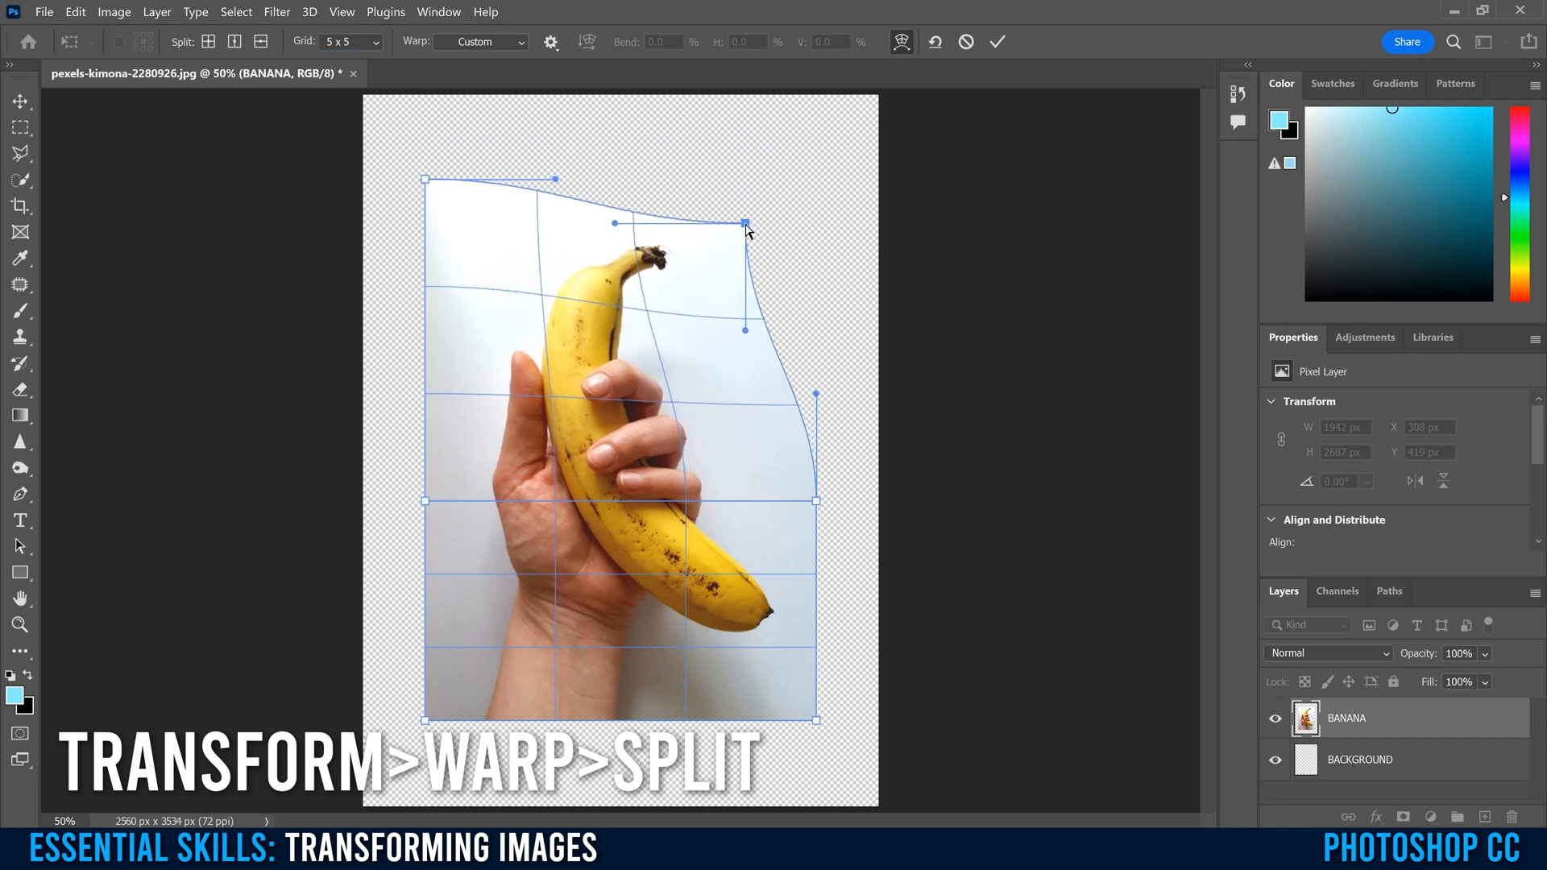
pyautogui.moveTo(745, 224); pyautogui.dragTo(789, 209)
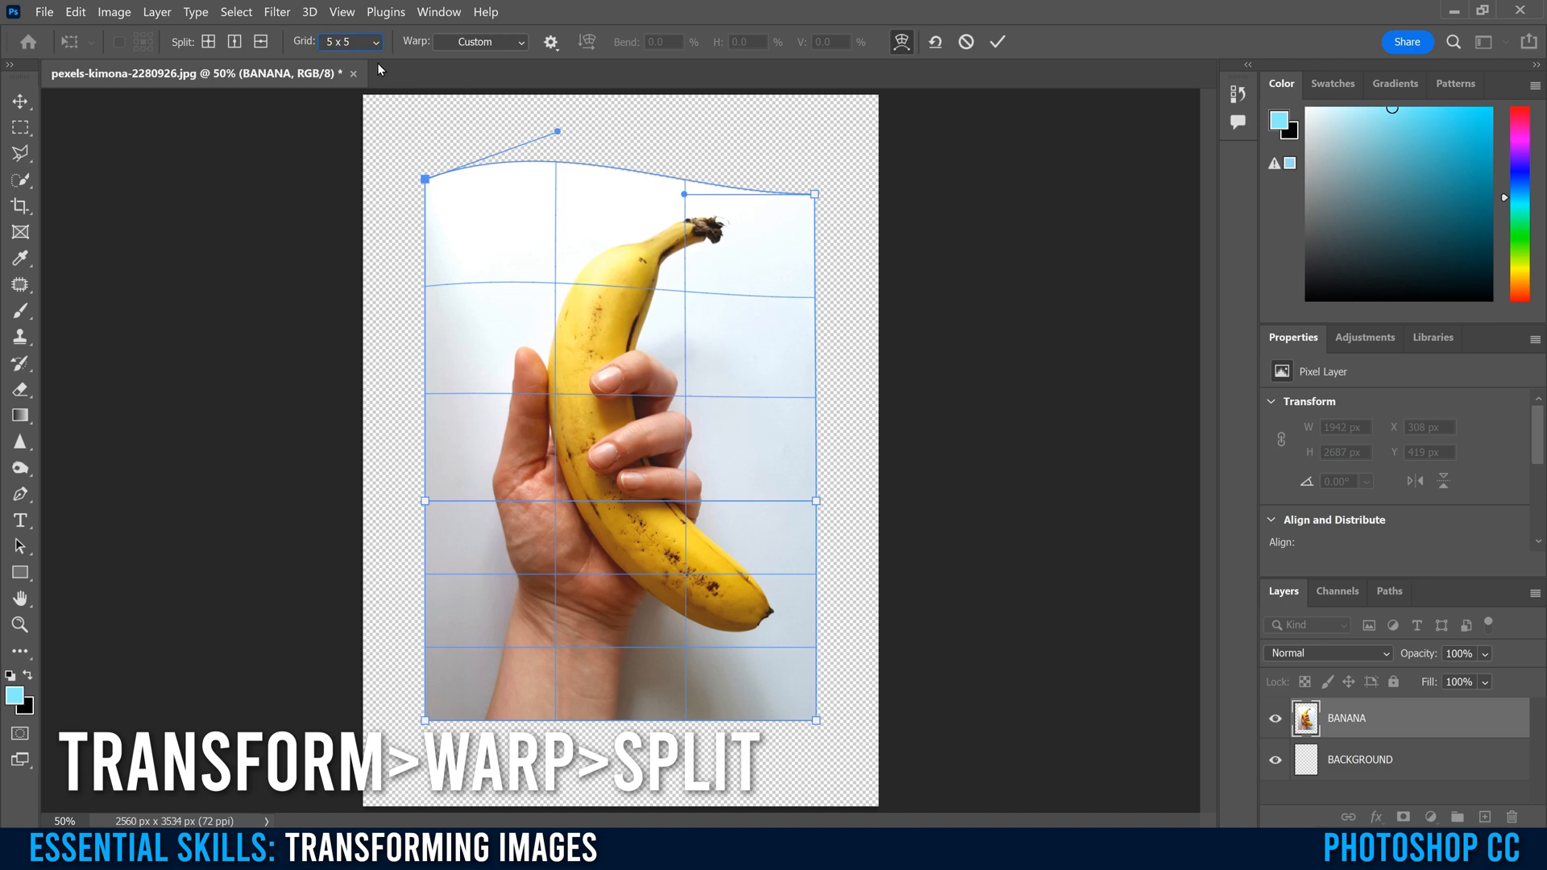
# Choose a denser warp grid size and bend the photo by moving a split grid point.
pyautogui.click(349, 42)
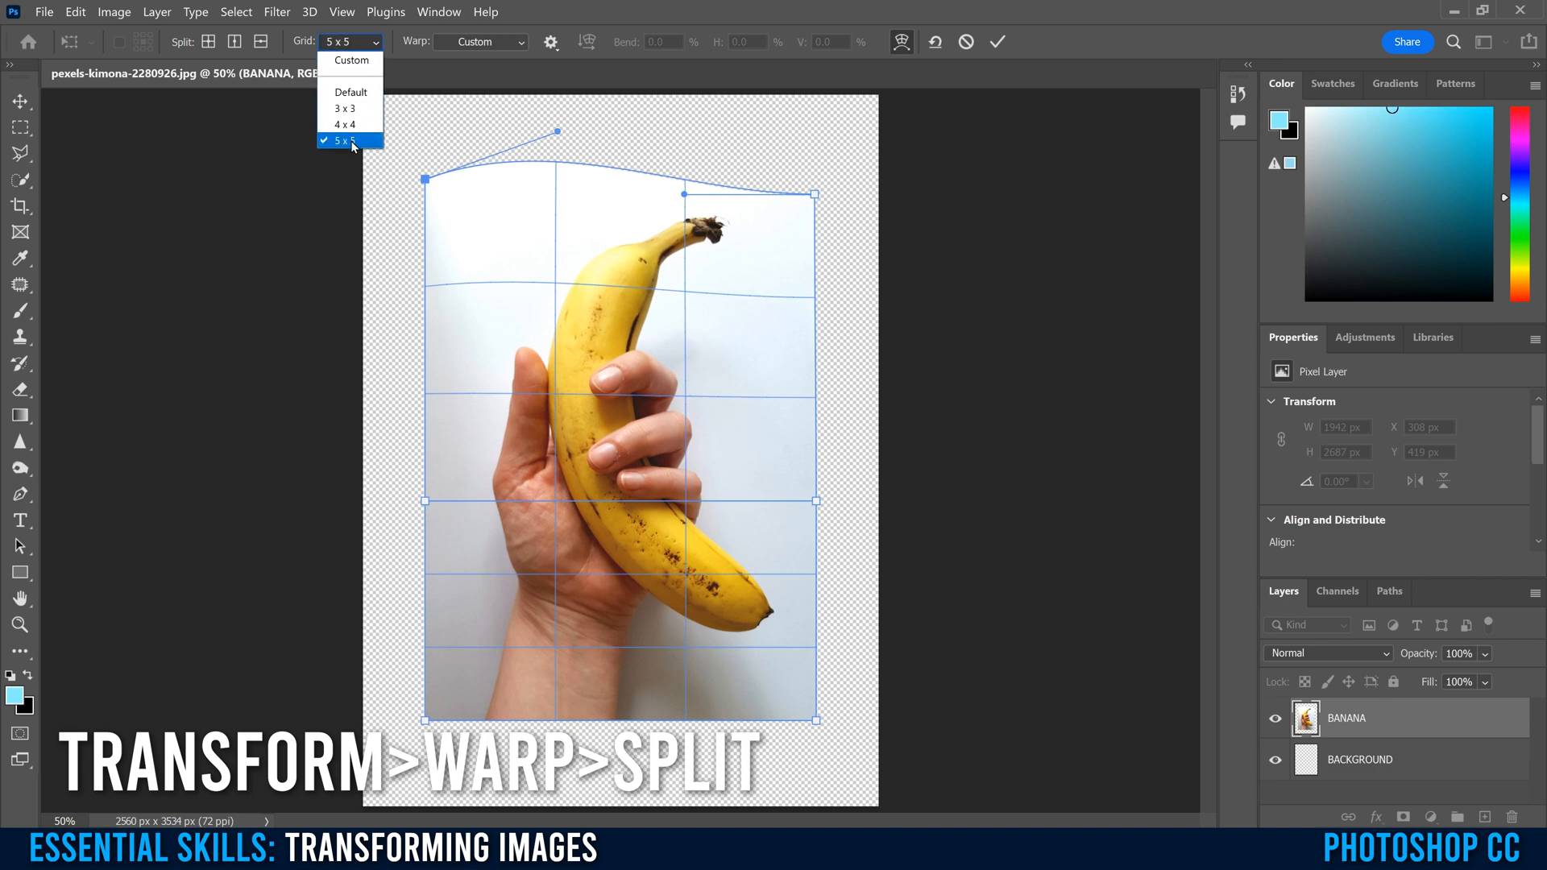
pyautogui.moveTo(354, 165)
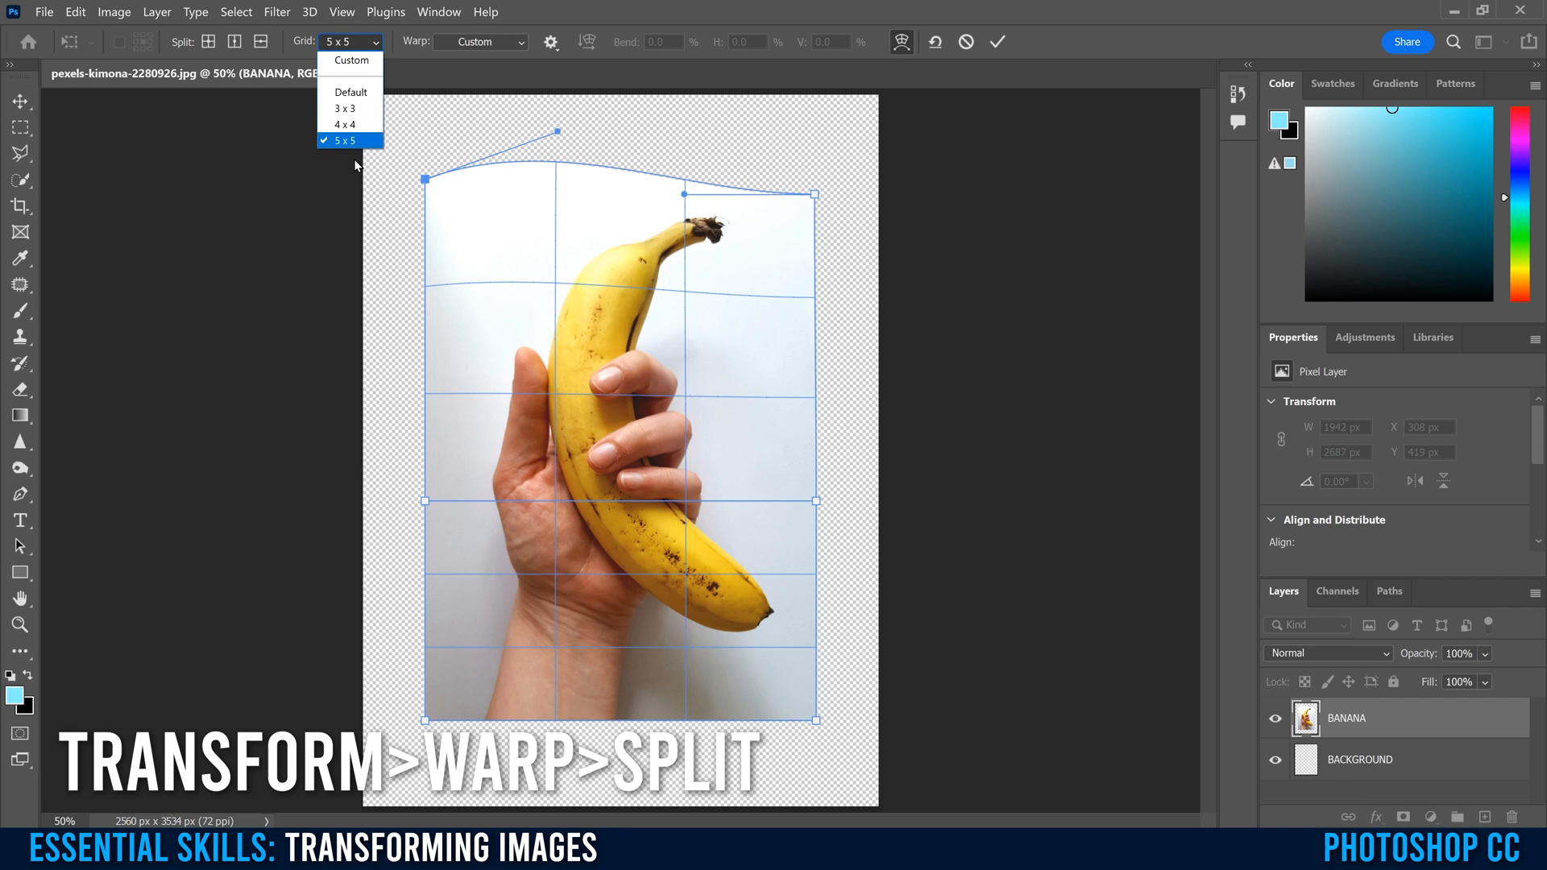
pyautogui.click(345, 140)
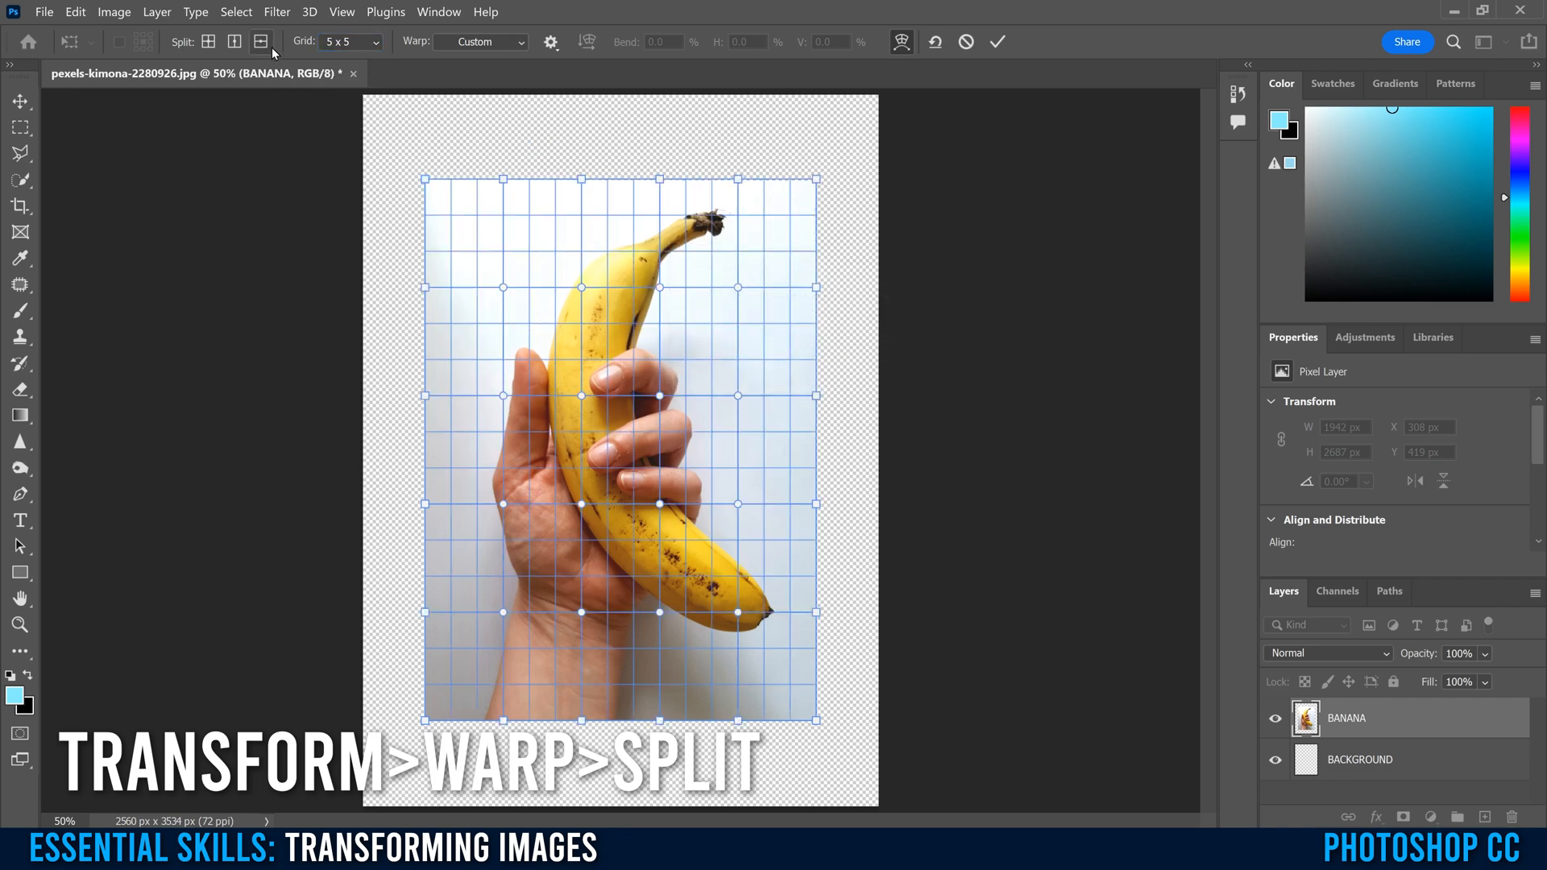
pyautogui.click(234, 42)
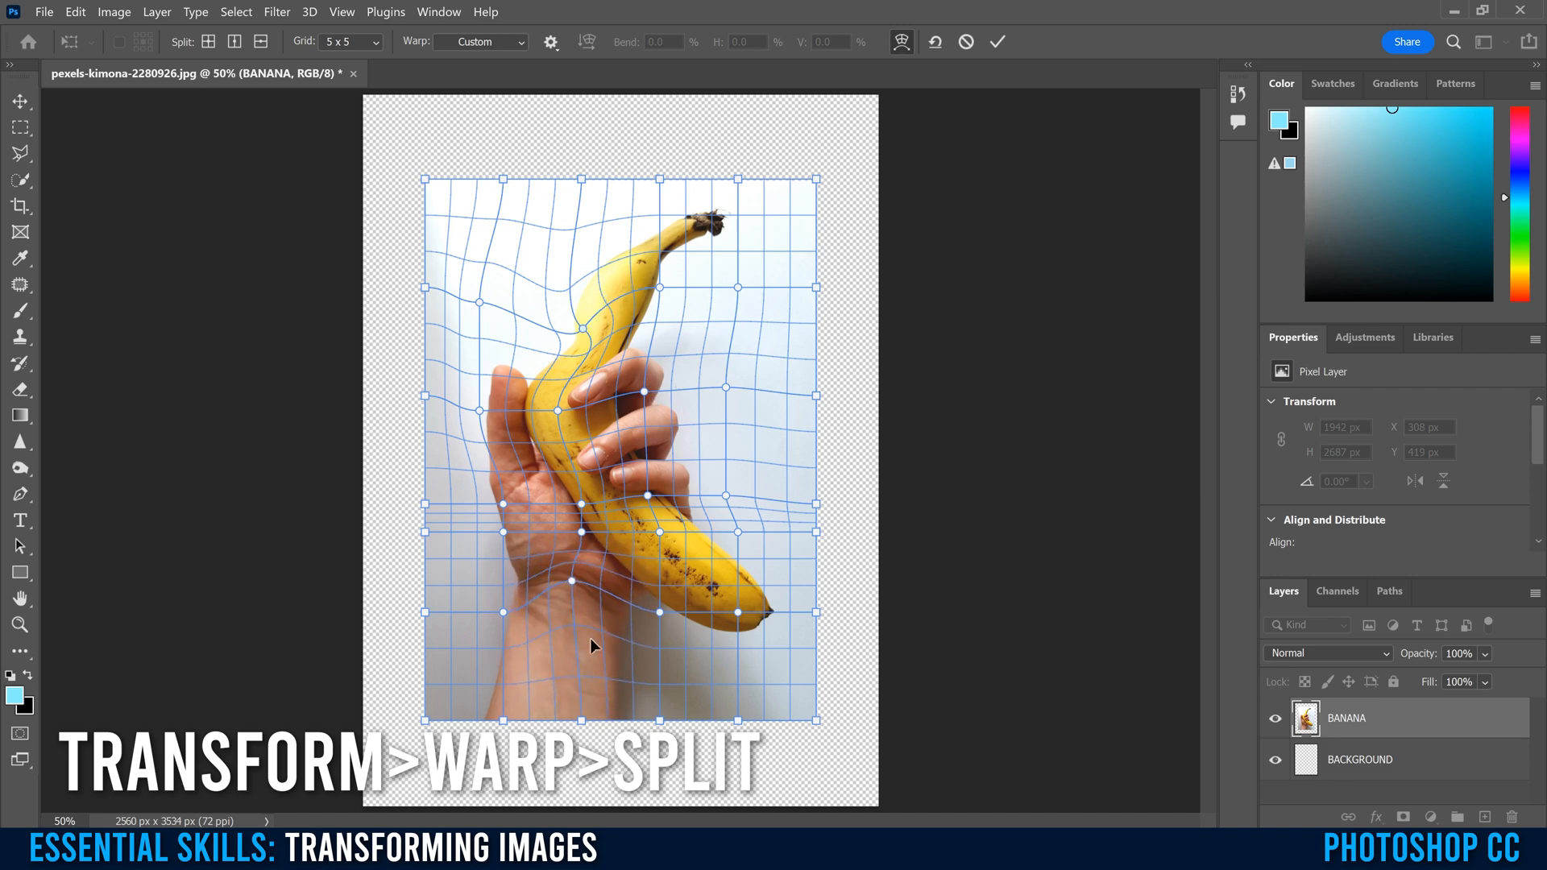
pyautogui.moveTo(592, 646); pyautogui.dragTo(645, 626)
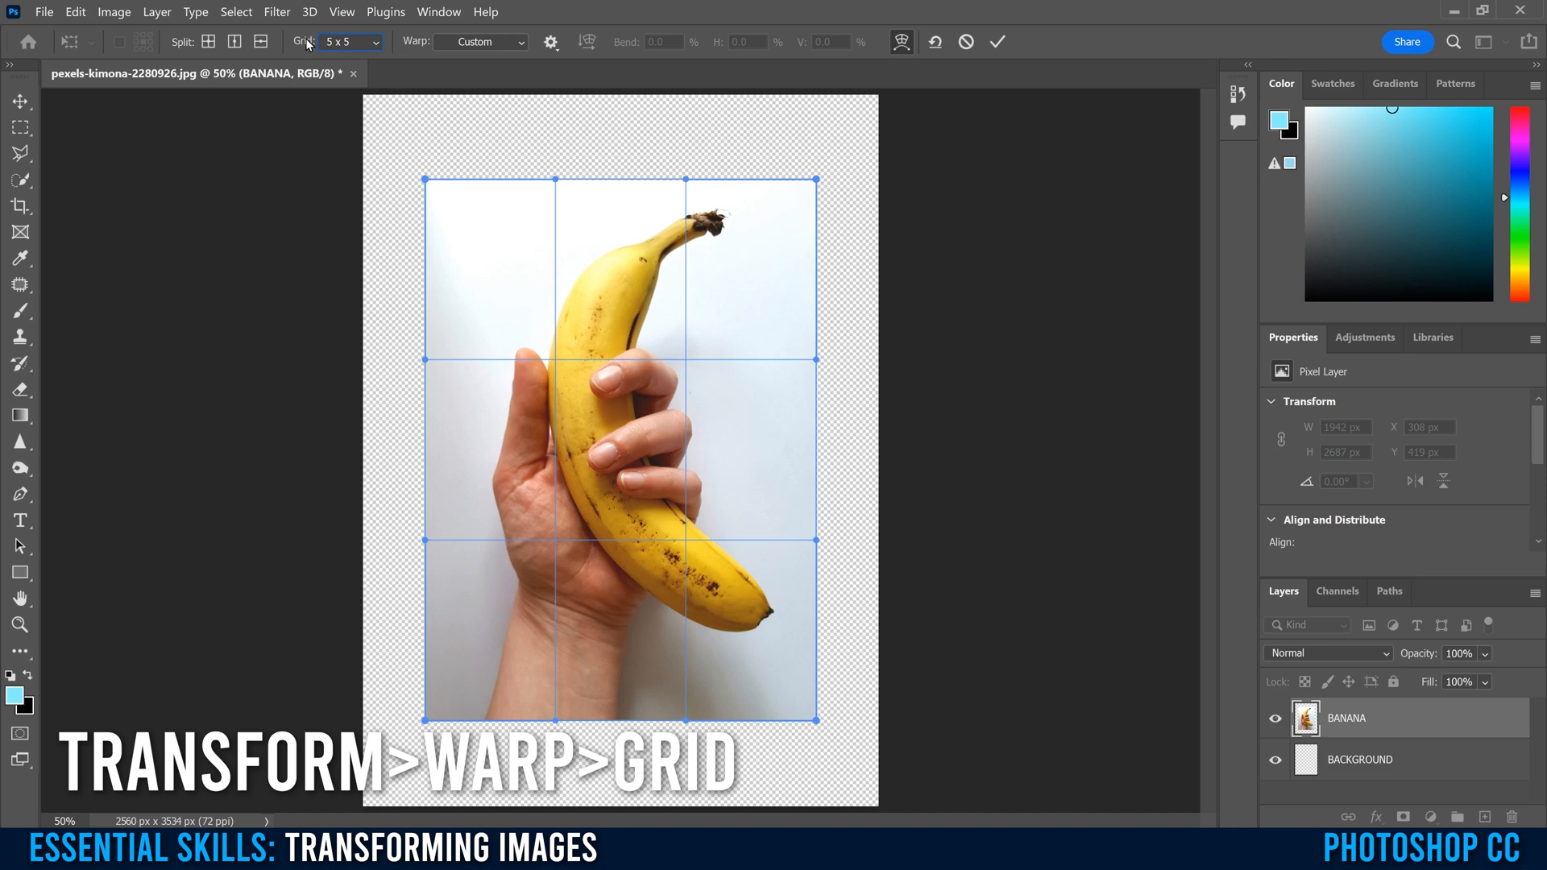
# Switch the warp grid to 3 x 3 then 5 x 5 and pull points near the hand to bend the photo.
pyautogui.click(352, 42)
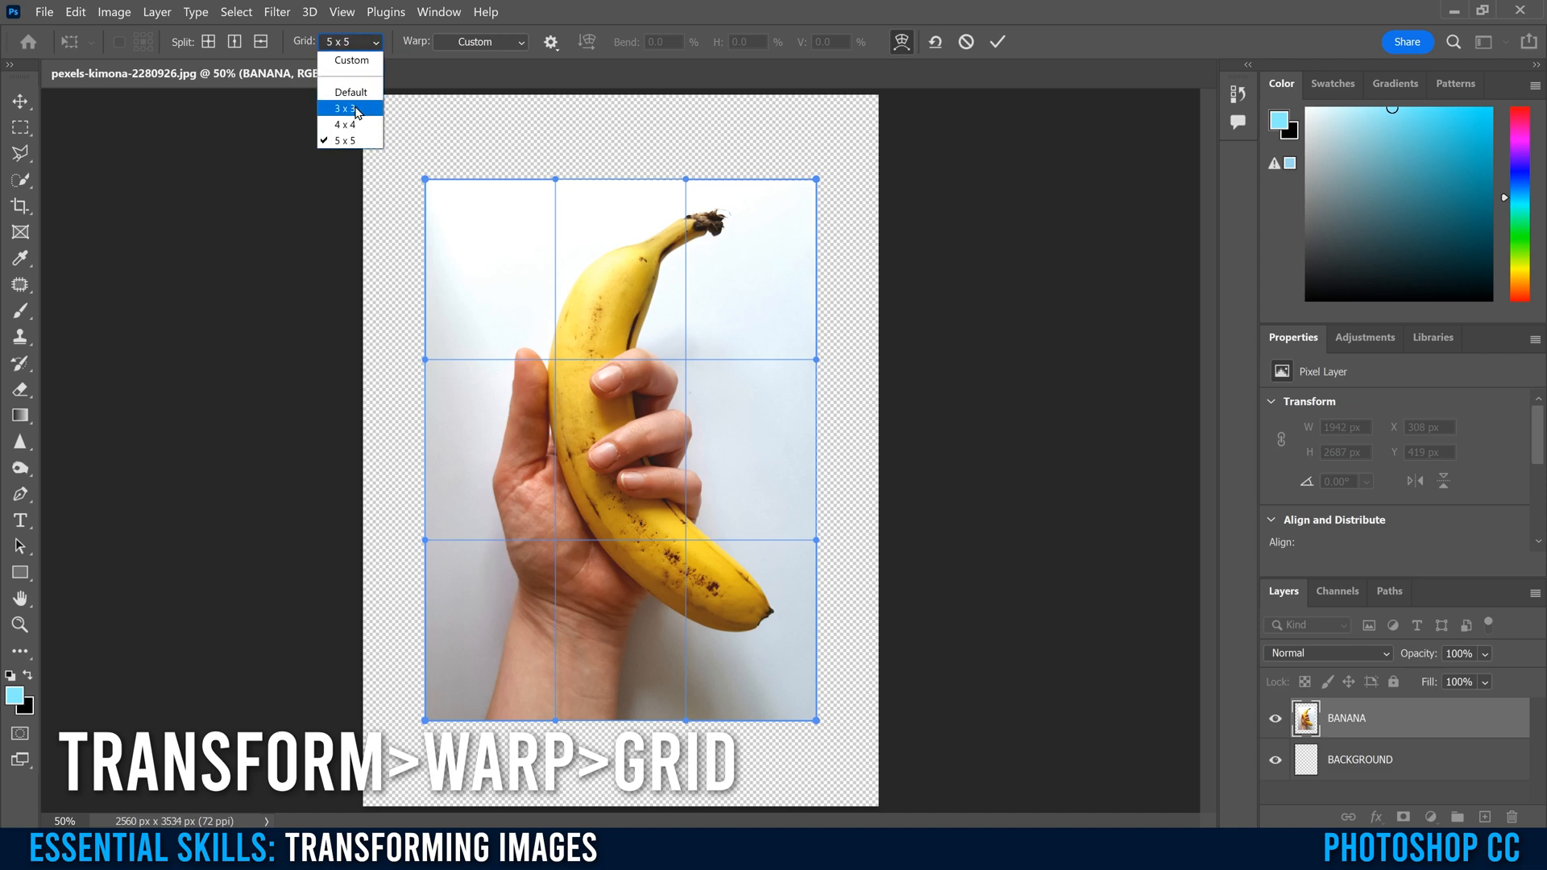
pyautogui.click(345, 108)
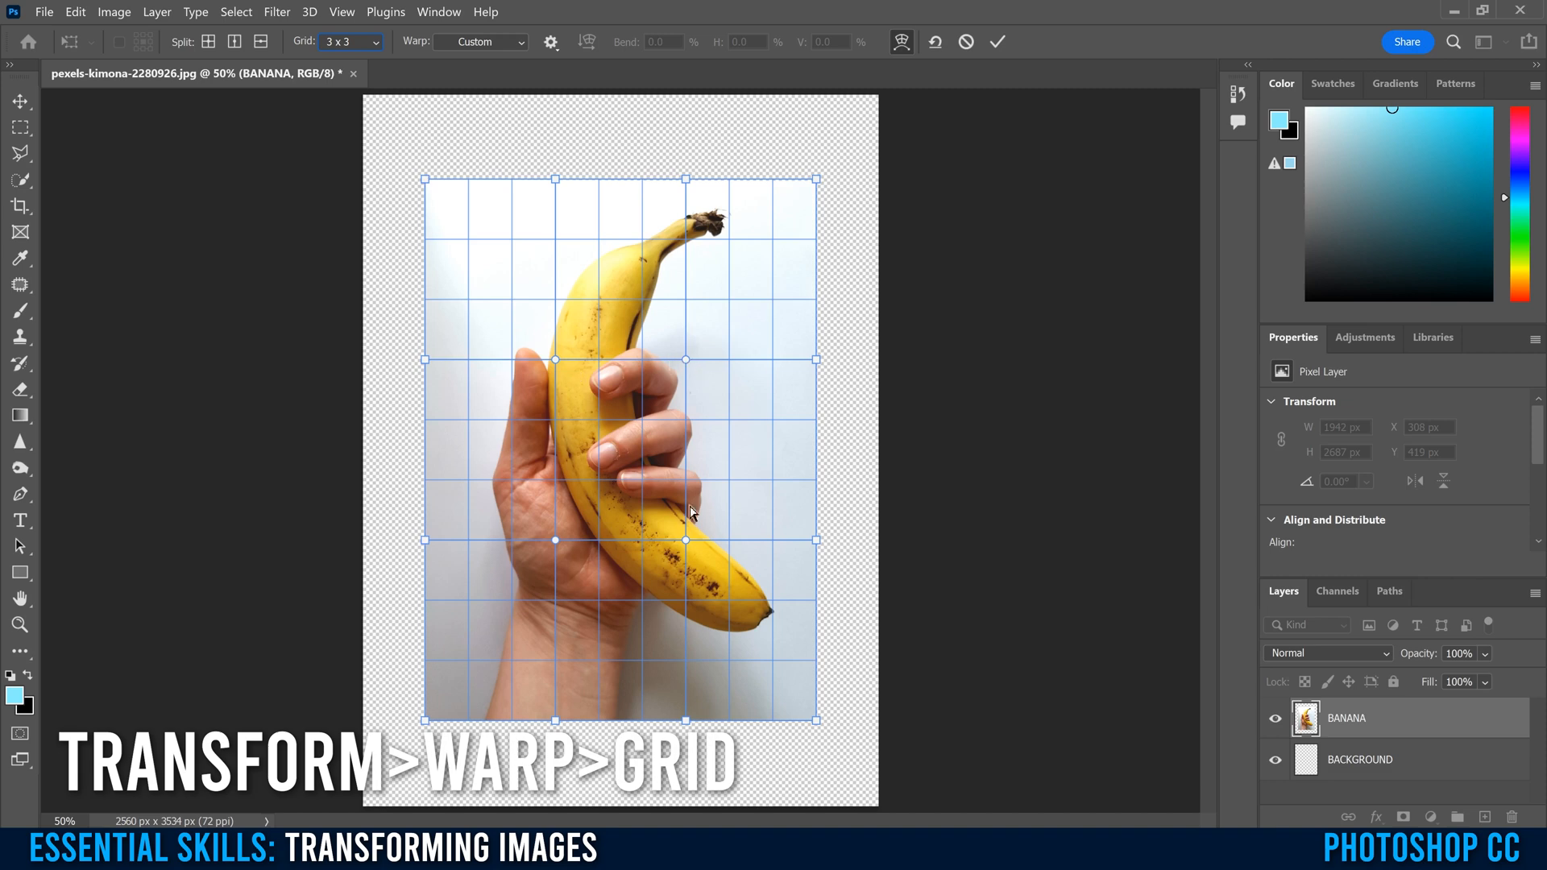
pyautogui.moveTo(316, 65)
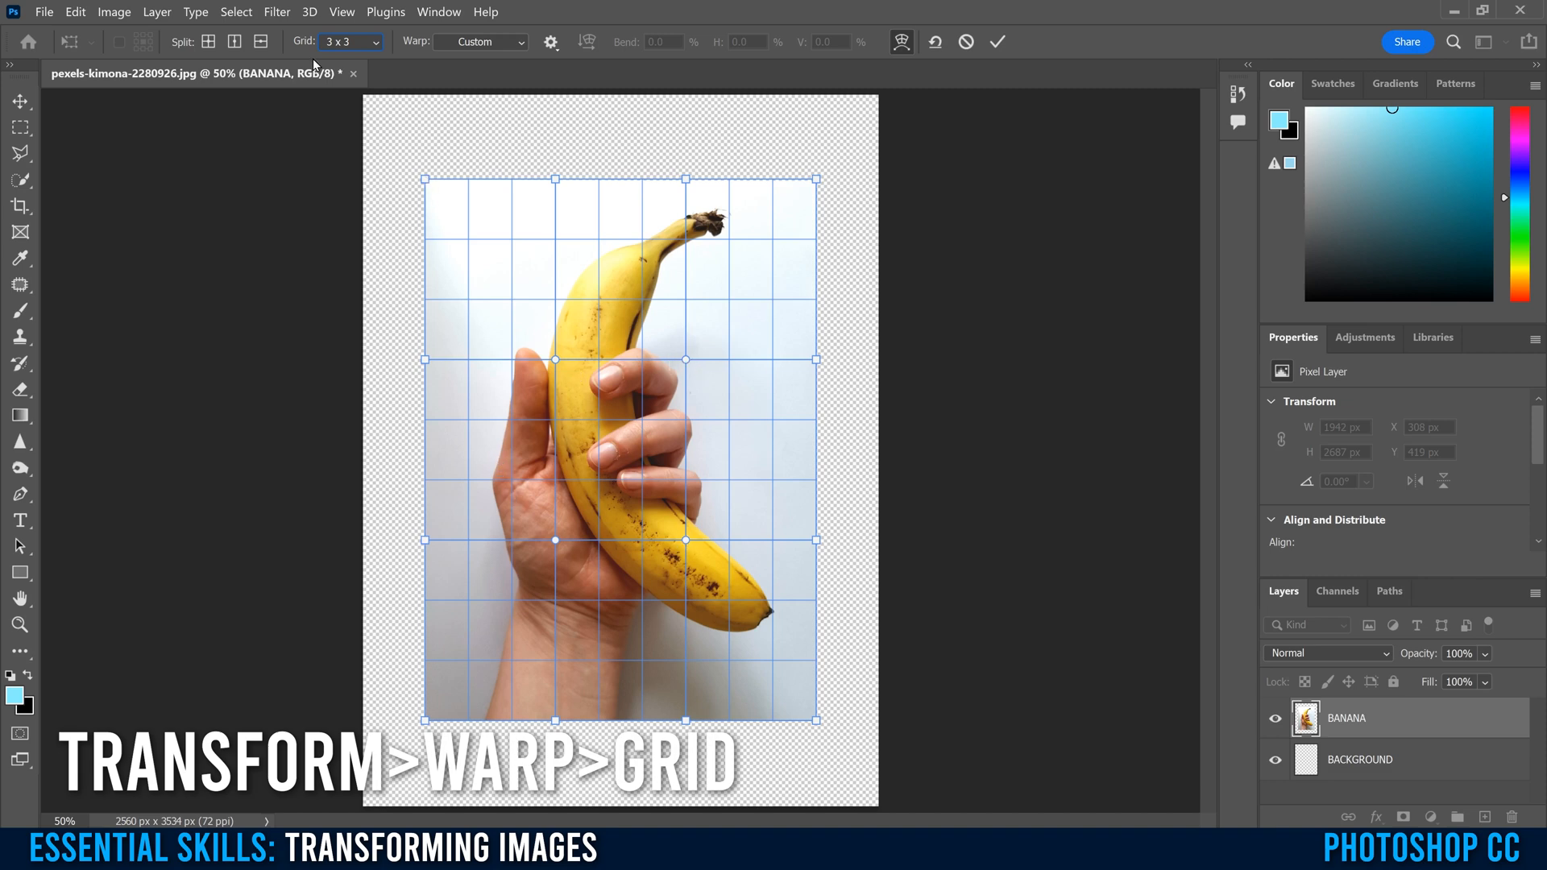
pyautogui.click(351, 42)
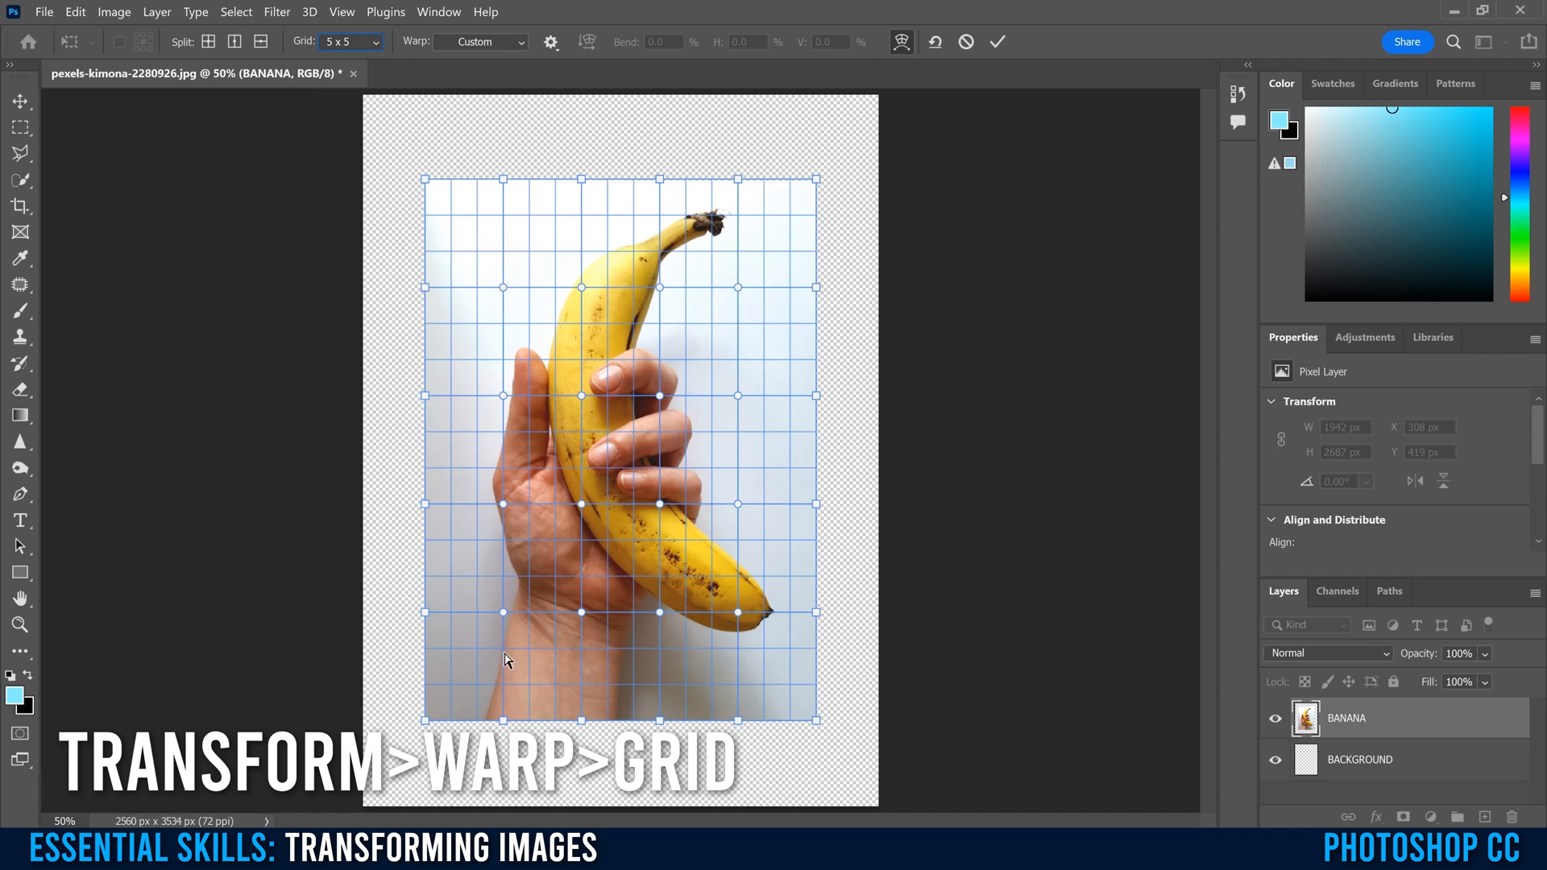
pyautogui.moveTo(543, 450)
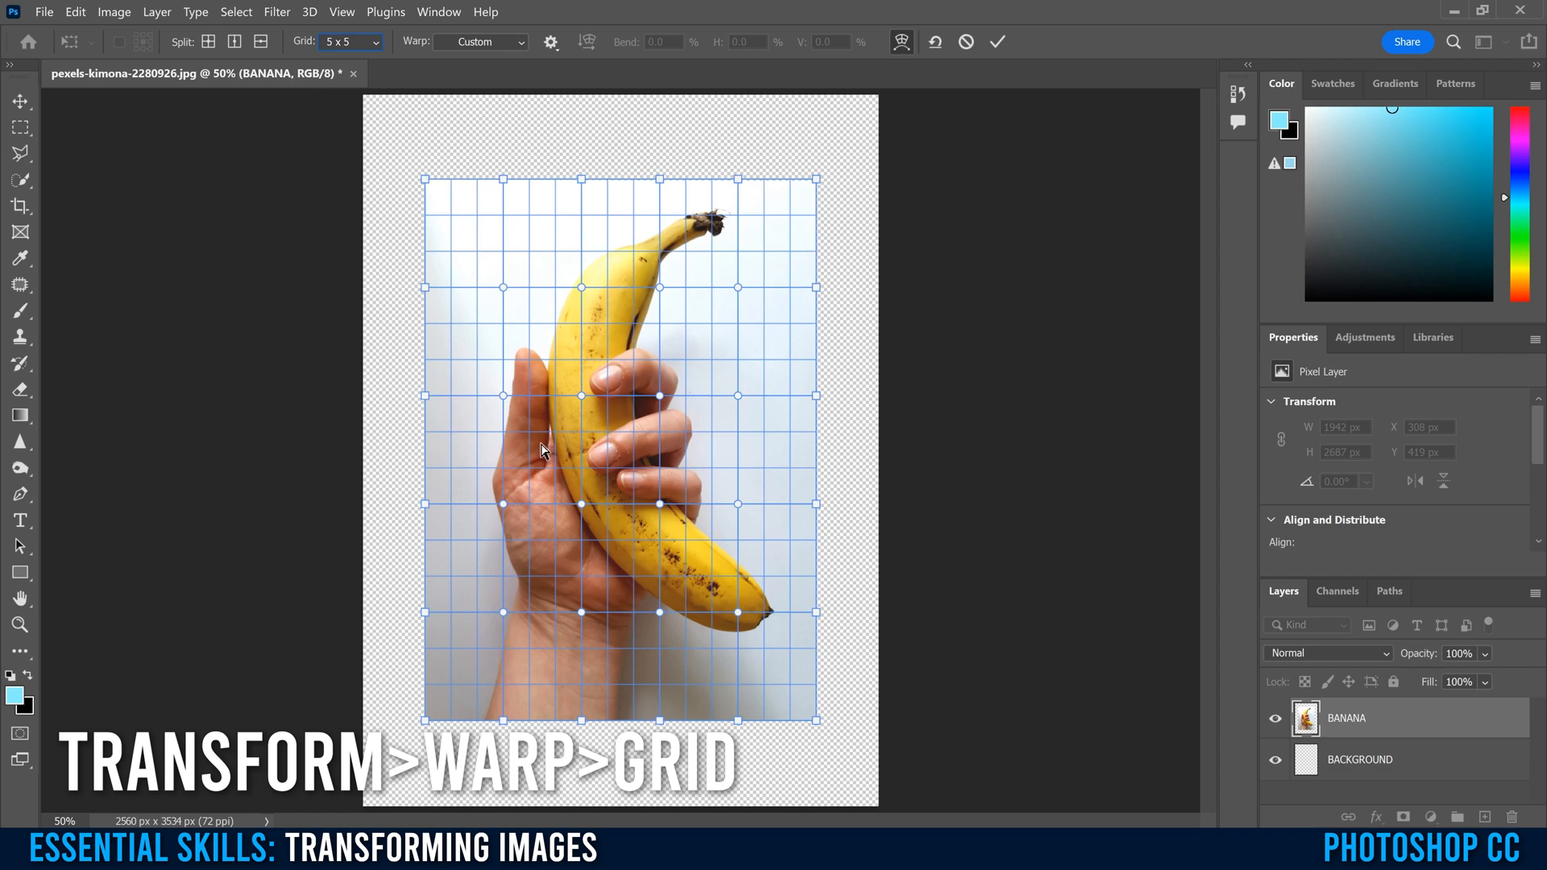
pyautogui.moveTo(586, 398)
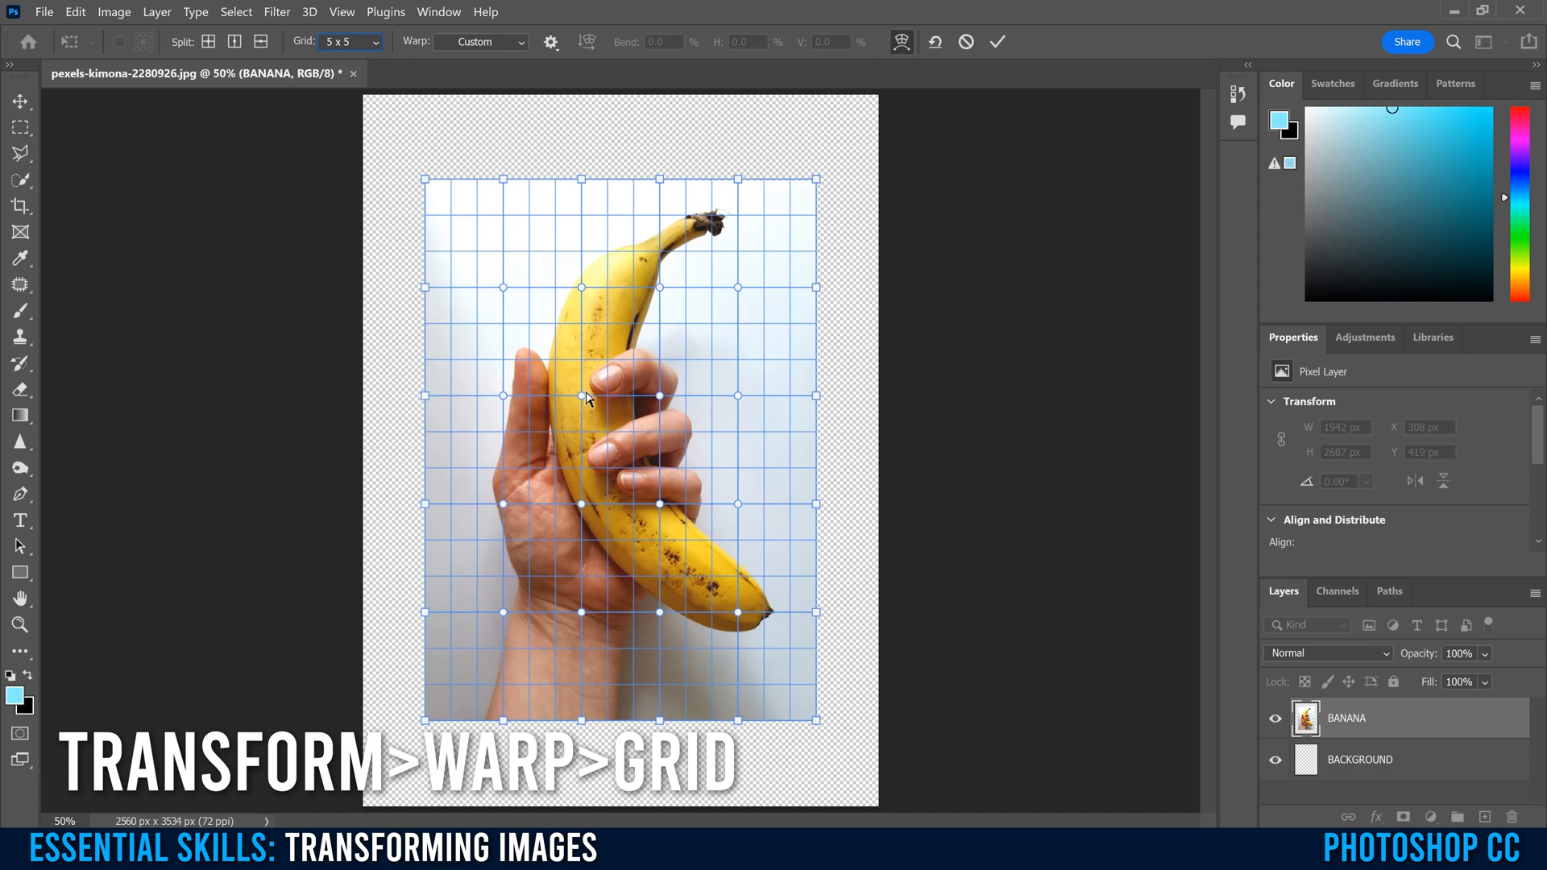
pyautogui.moveTo(586, 399); pyautogui.dragTo(522, 439)
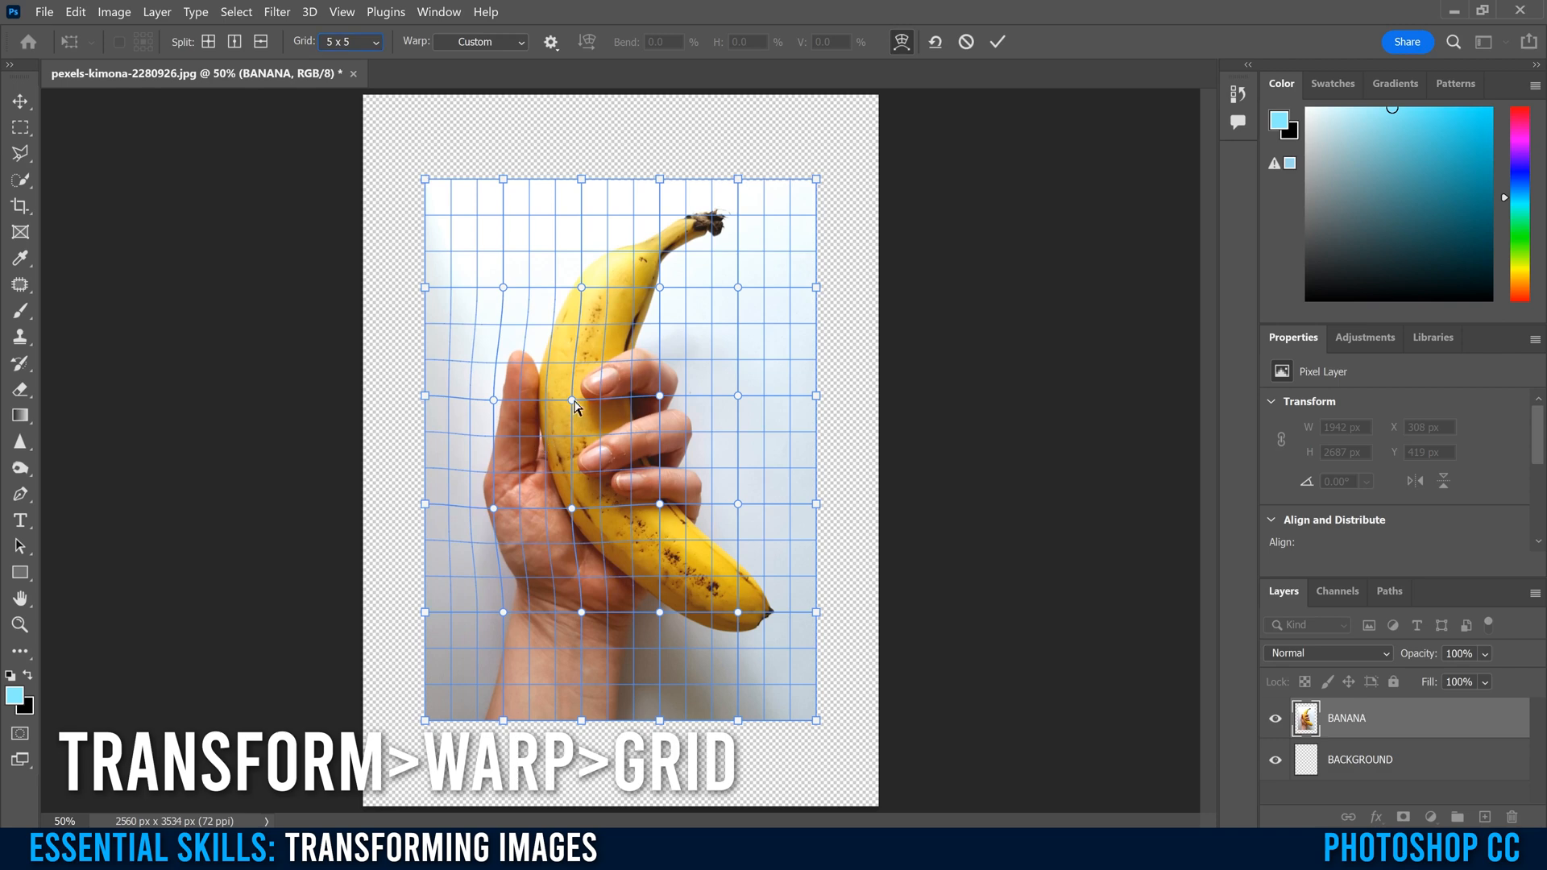
pyautogui.moveTo(572, 400); pyautogui.dragTo(571, 354)
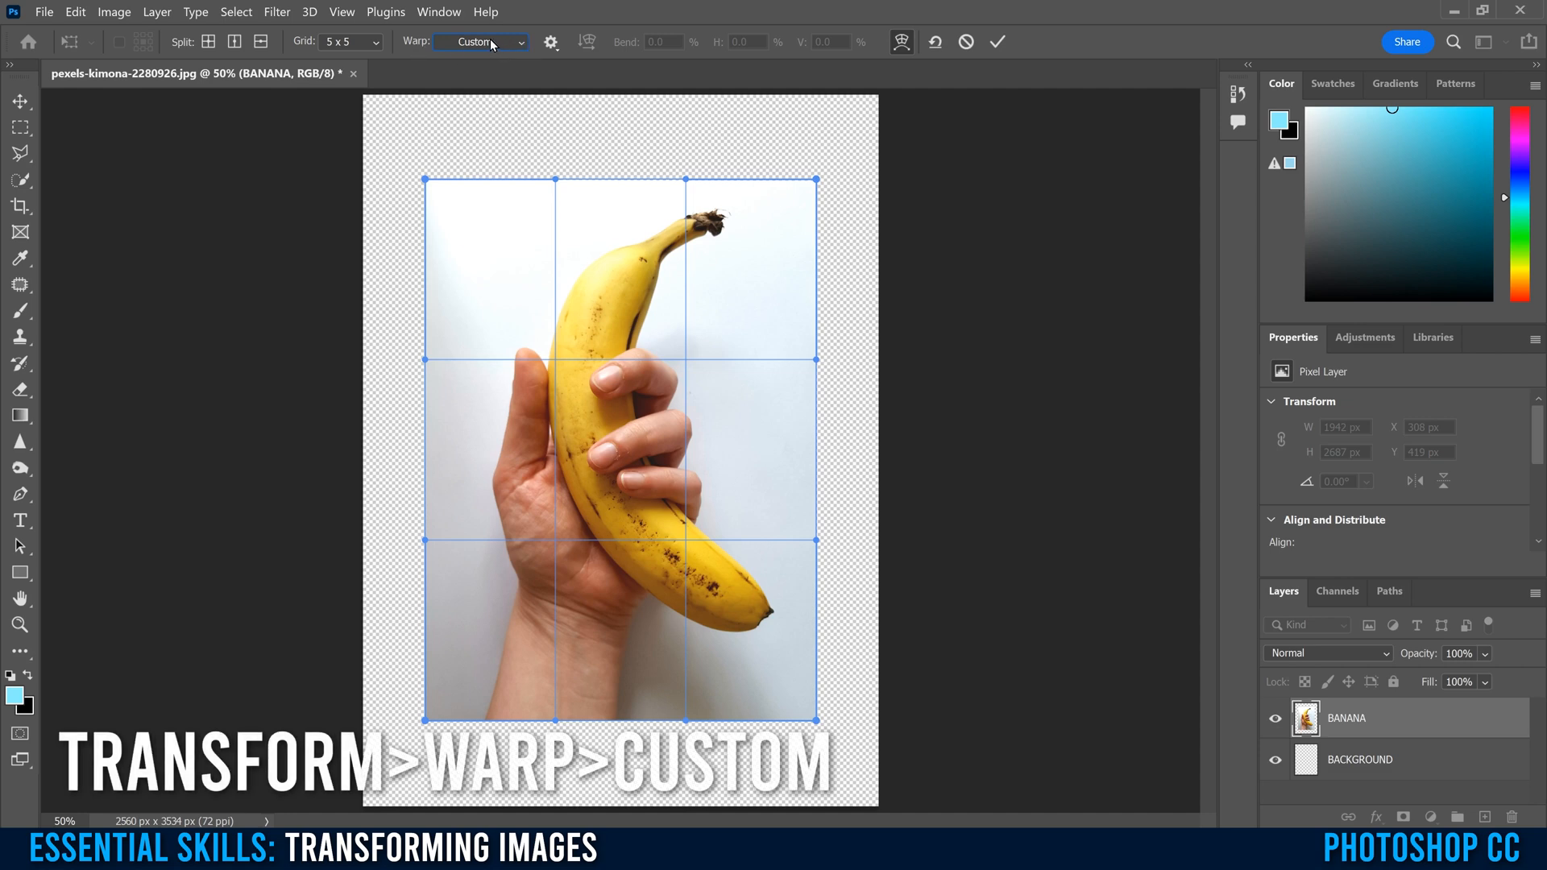
pyautogui.click(480, 42)
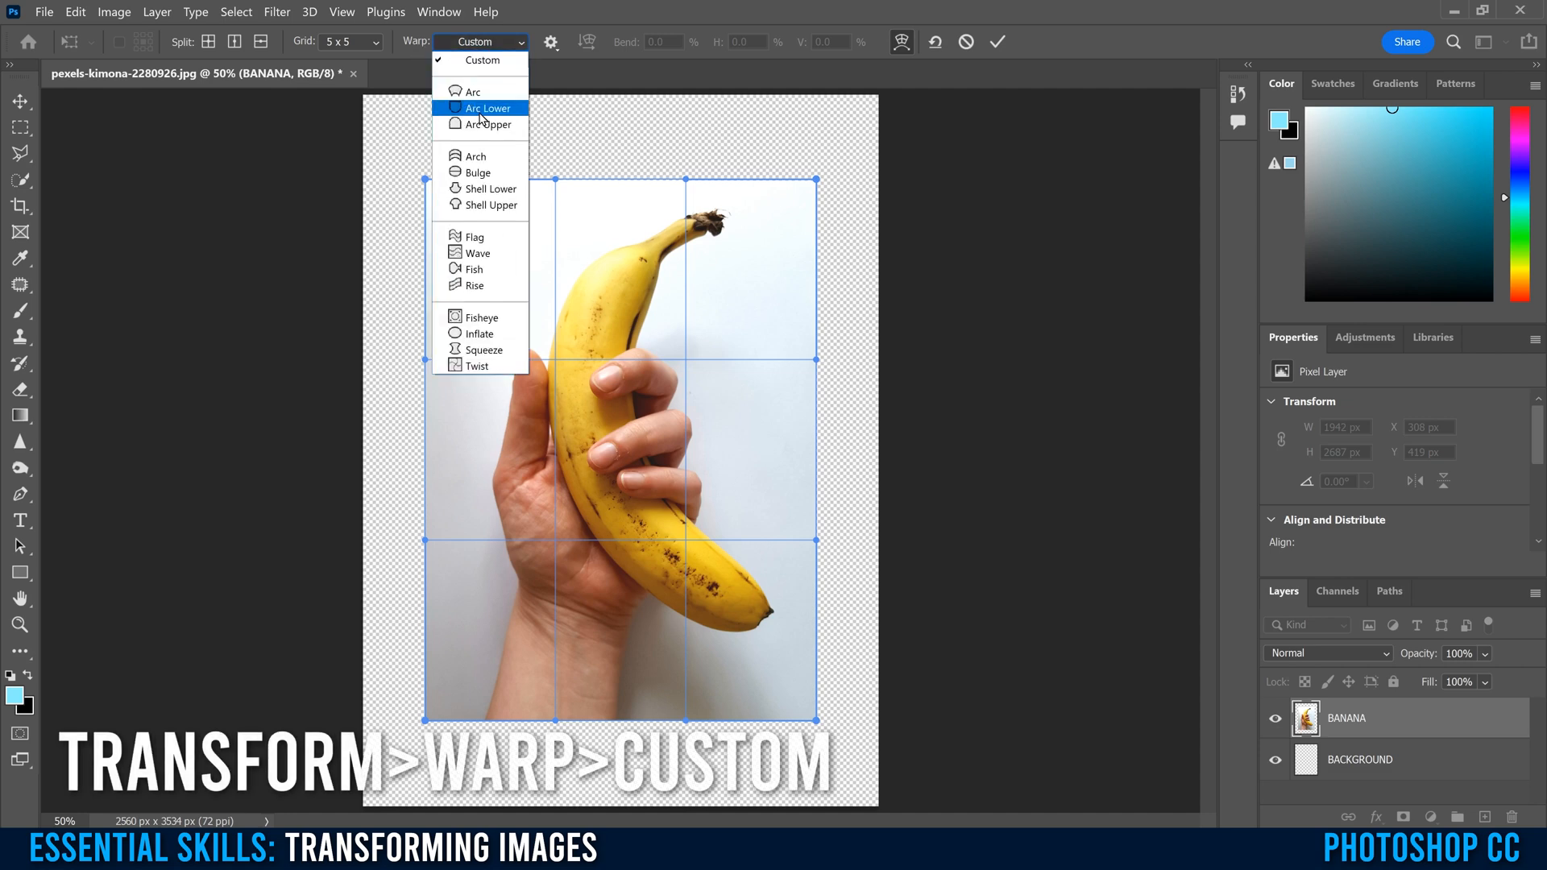
pyautogui.moveTo(482, 317)
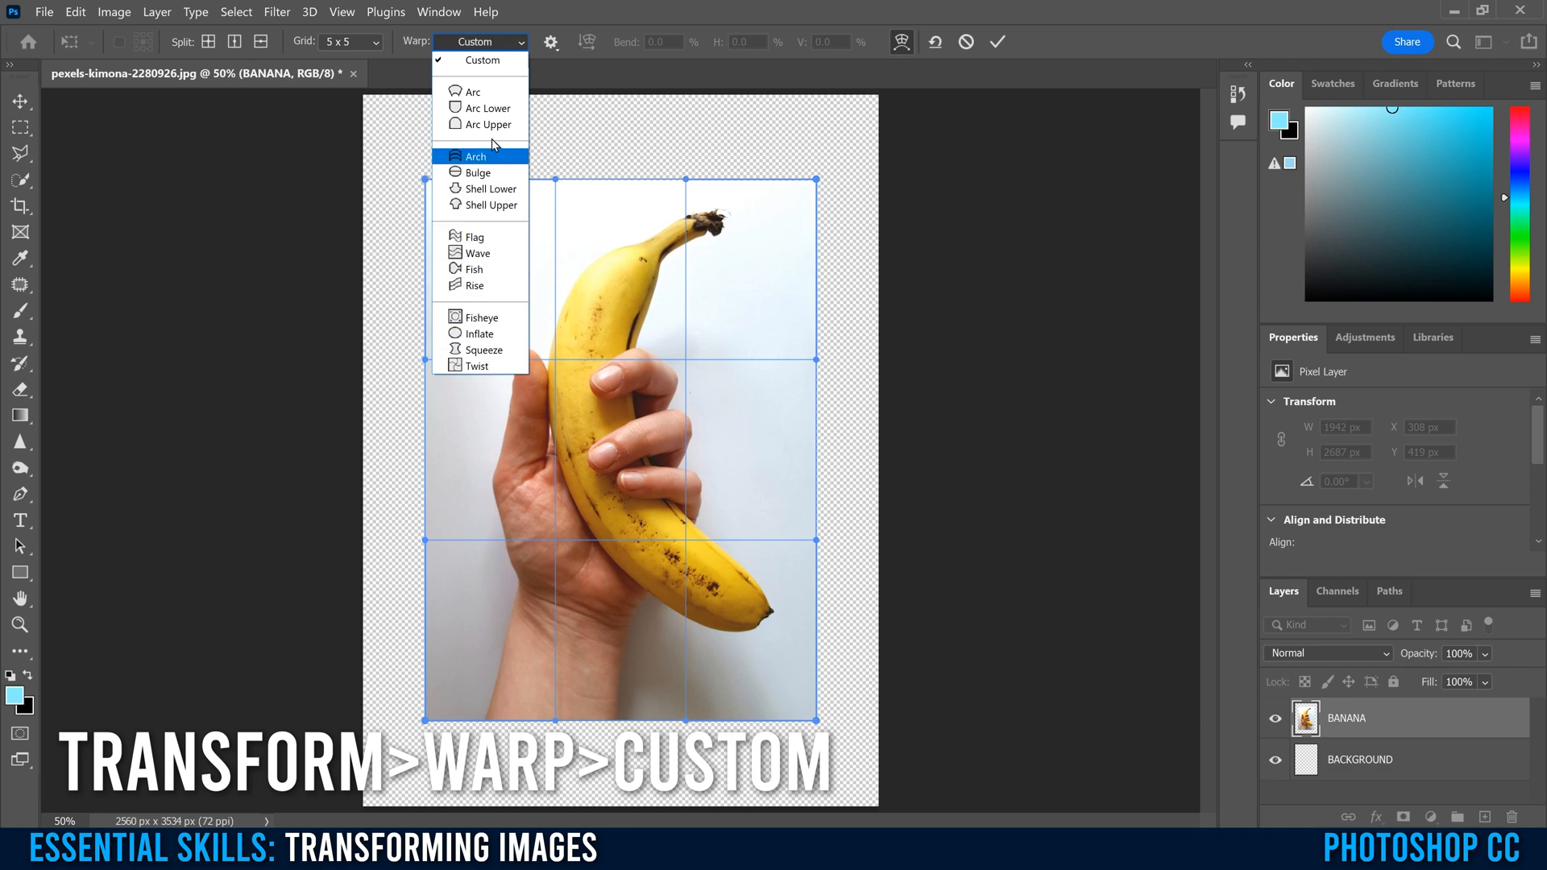
pyautogui.moveTo(482, 108)
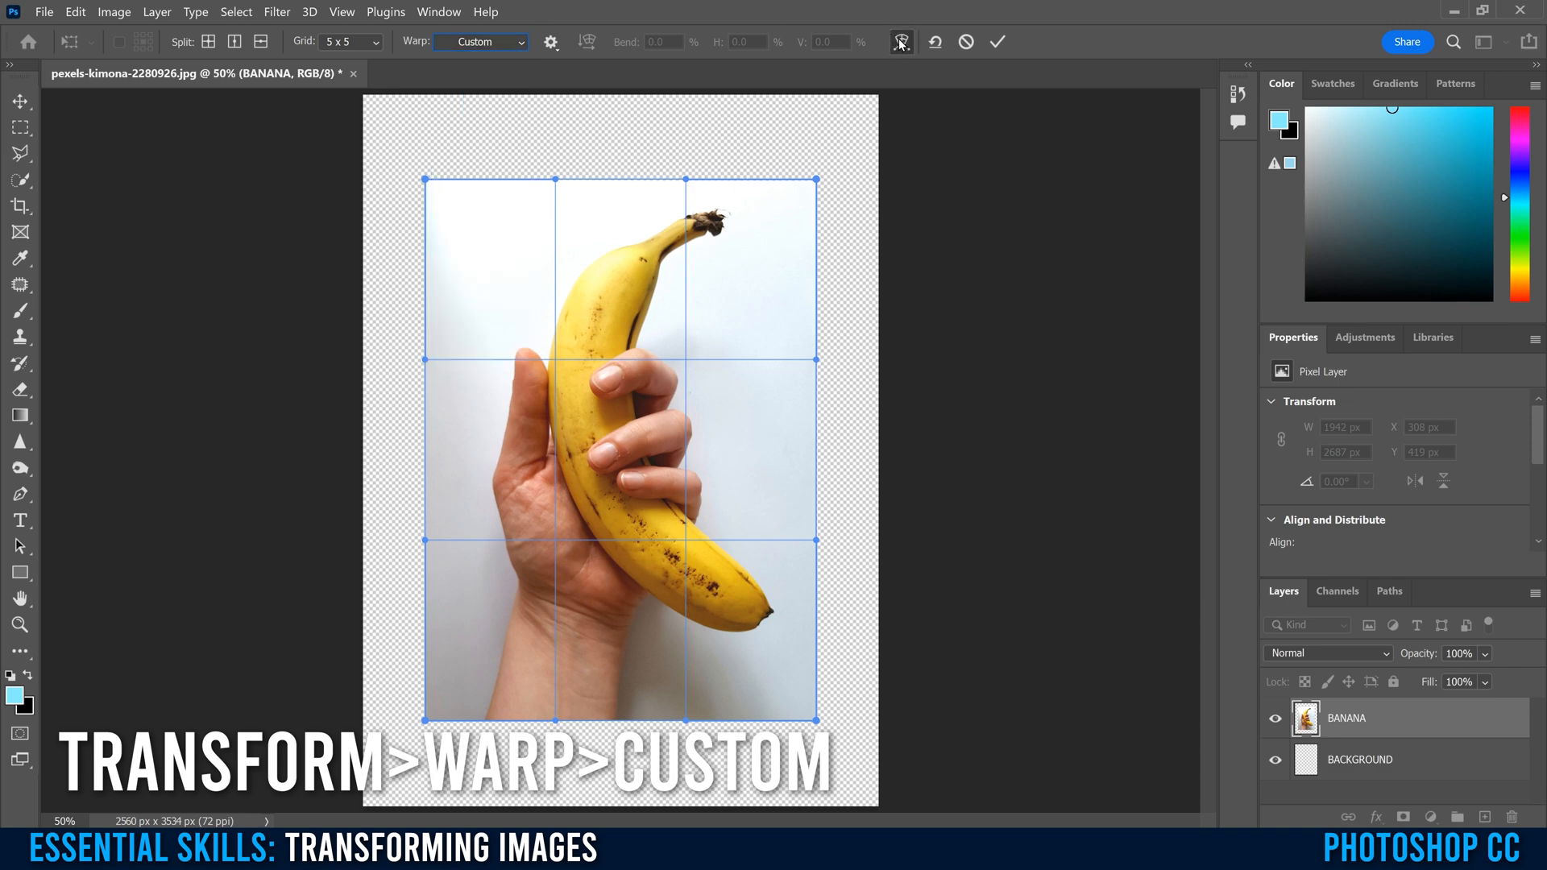
pyautogui.click(899, 41)
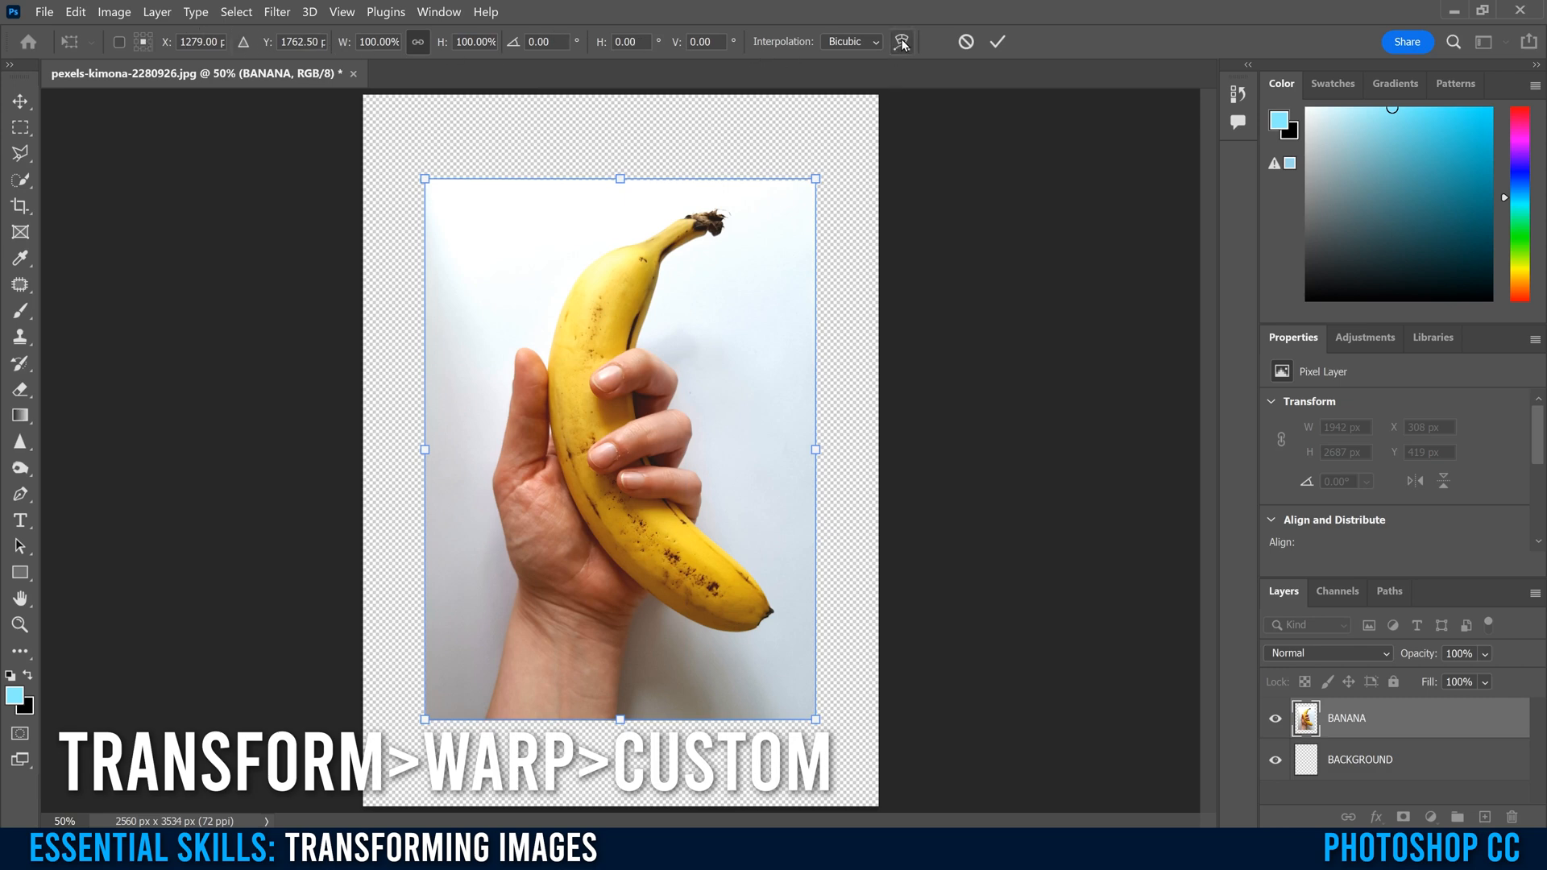
pyautogui.moveTo(899, 42)
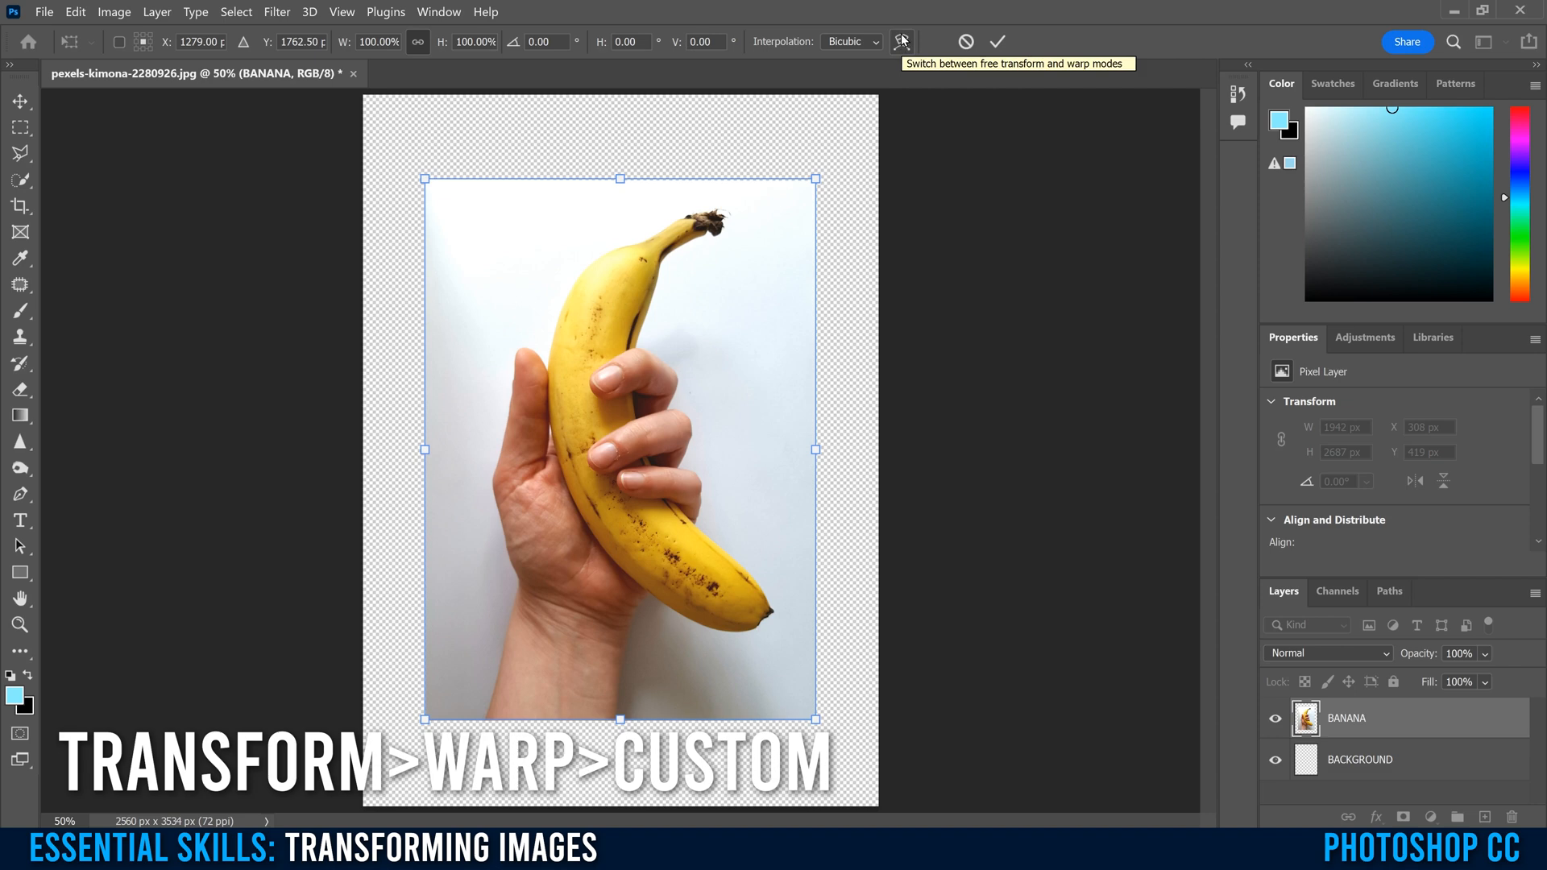
pyautogui.click(899, 42)
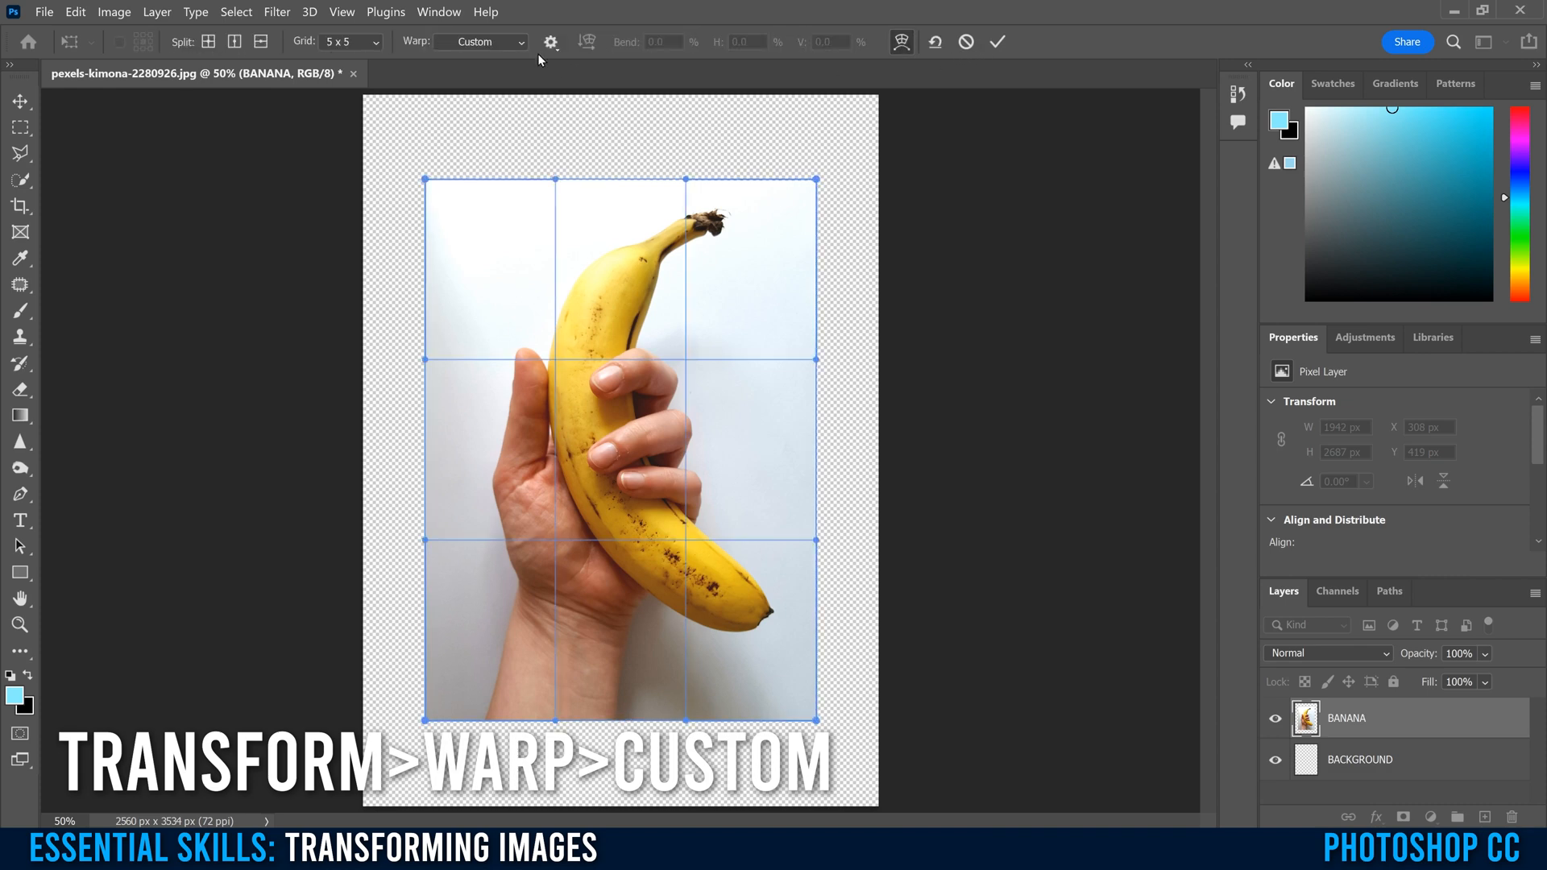
pyautogui.moveTo(498, 45)
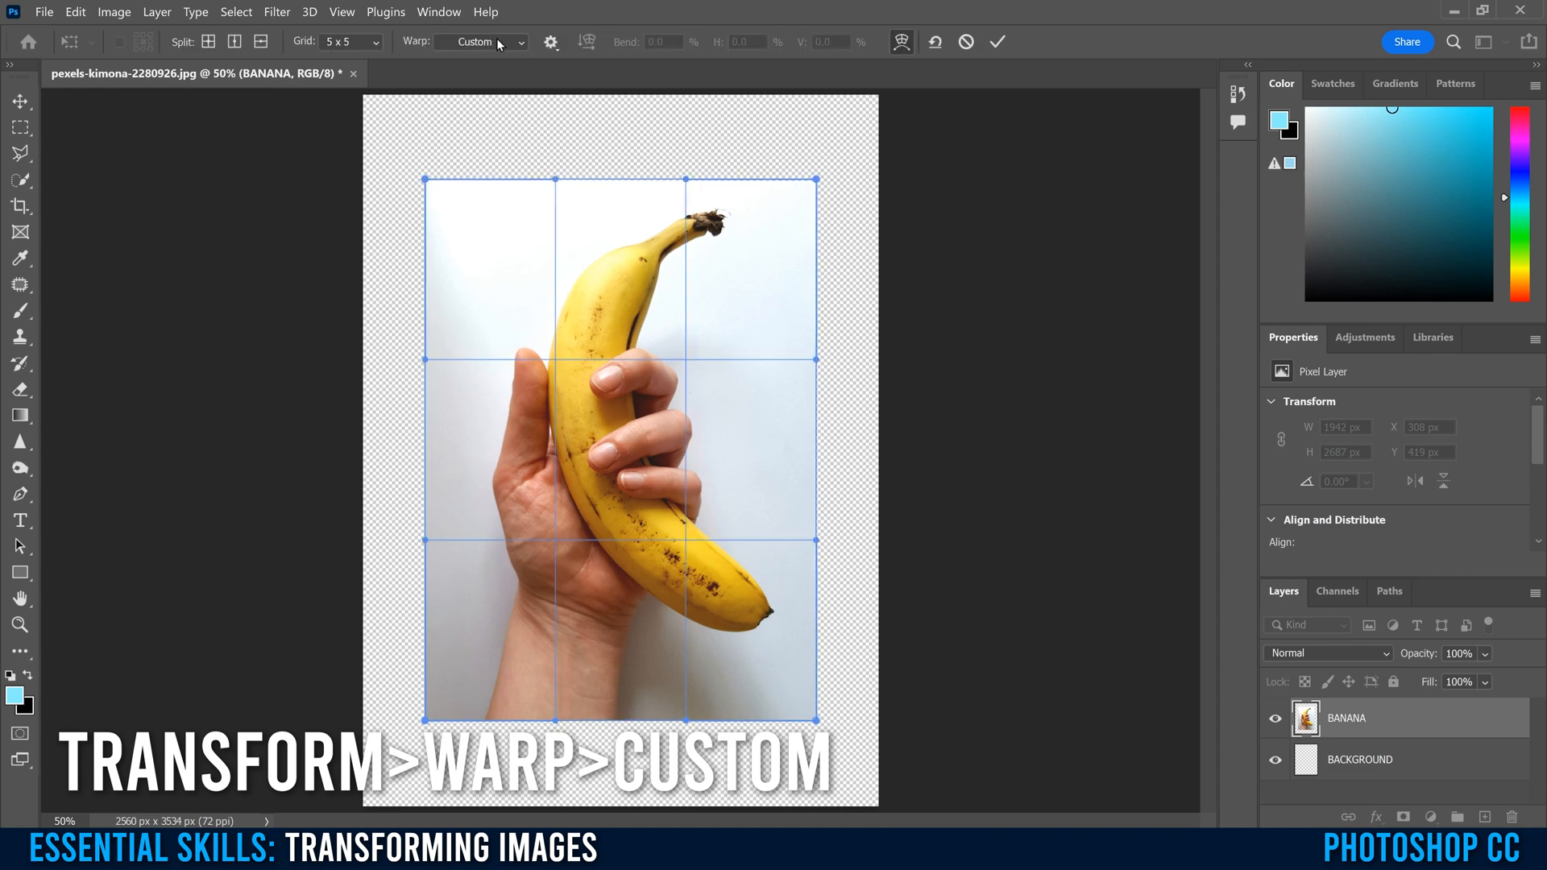
# Try the Arc preset, then switch to Bulge and drag the bend handle so the photo swells outward.
pyautogui.click(480, 42)
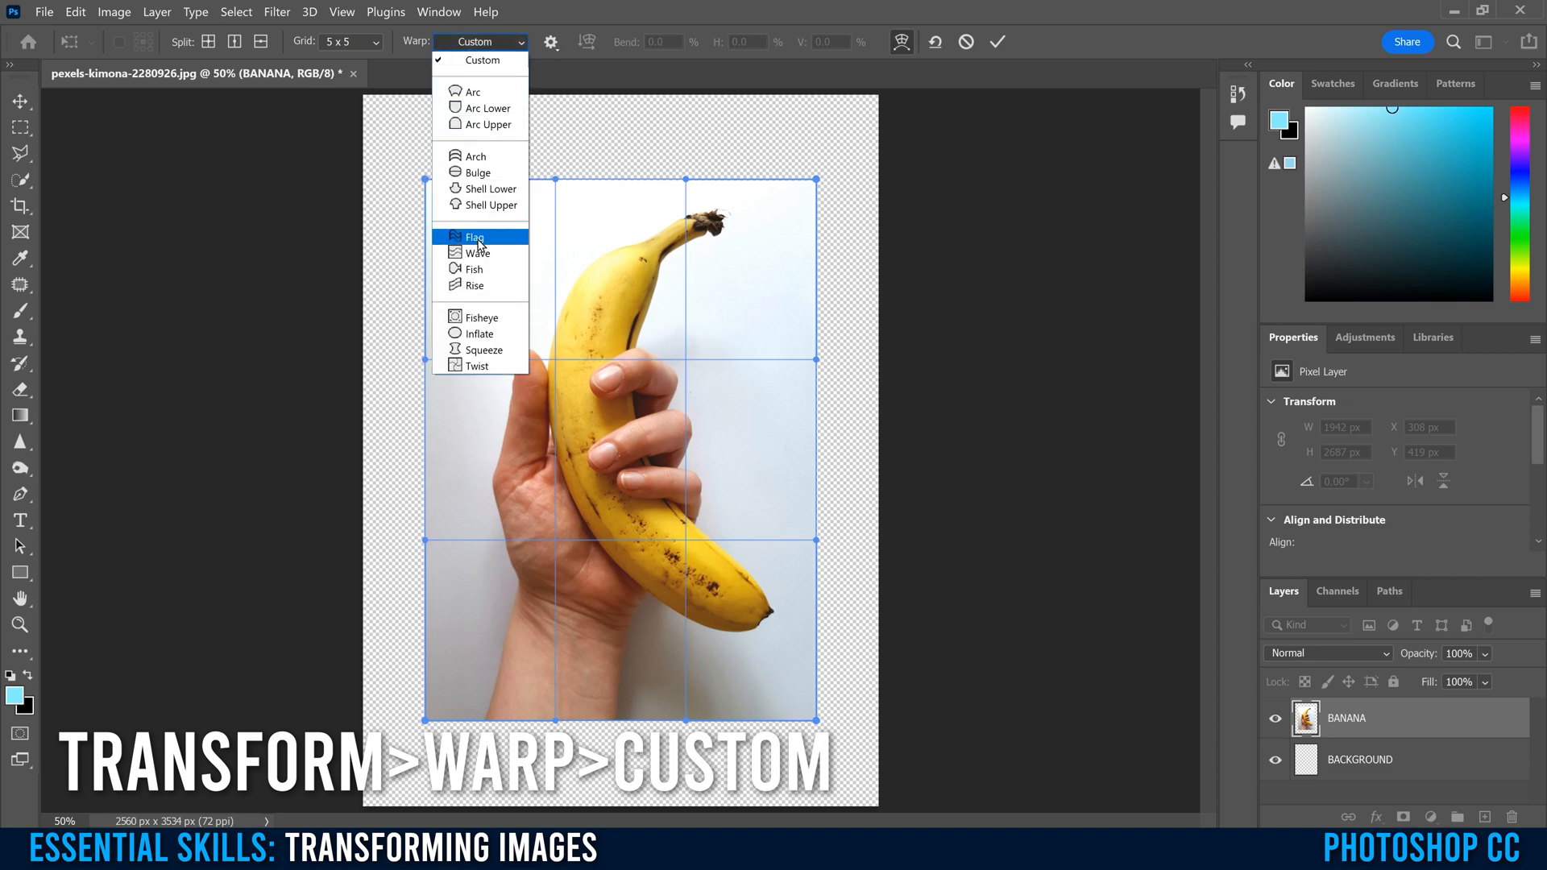
pyautogui.moveTo(474, 156)
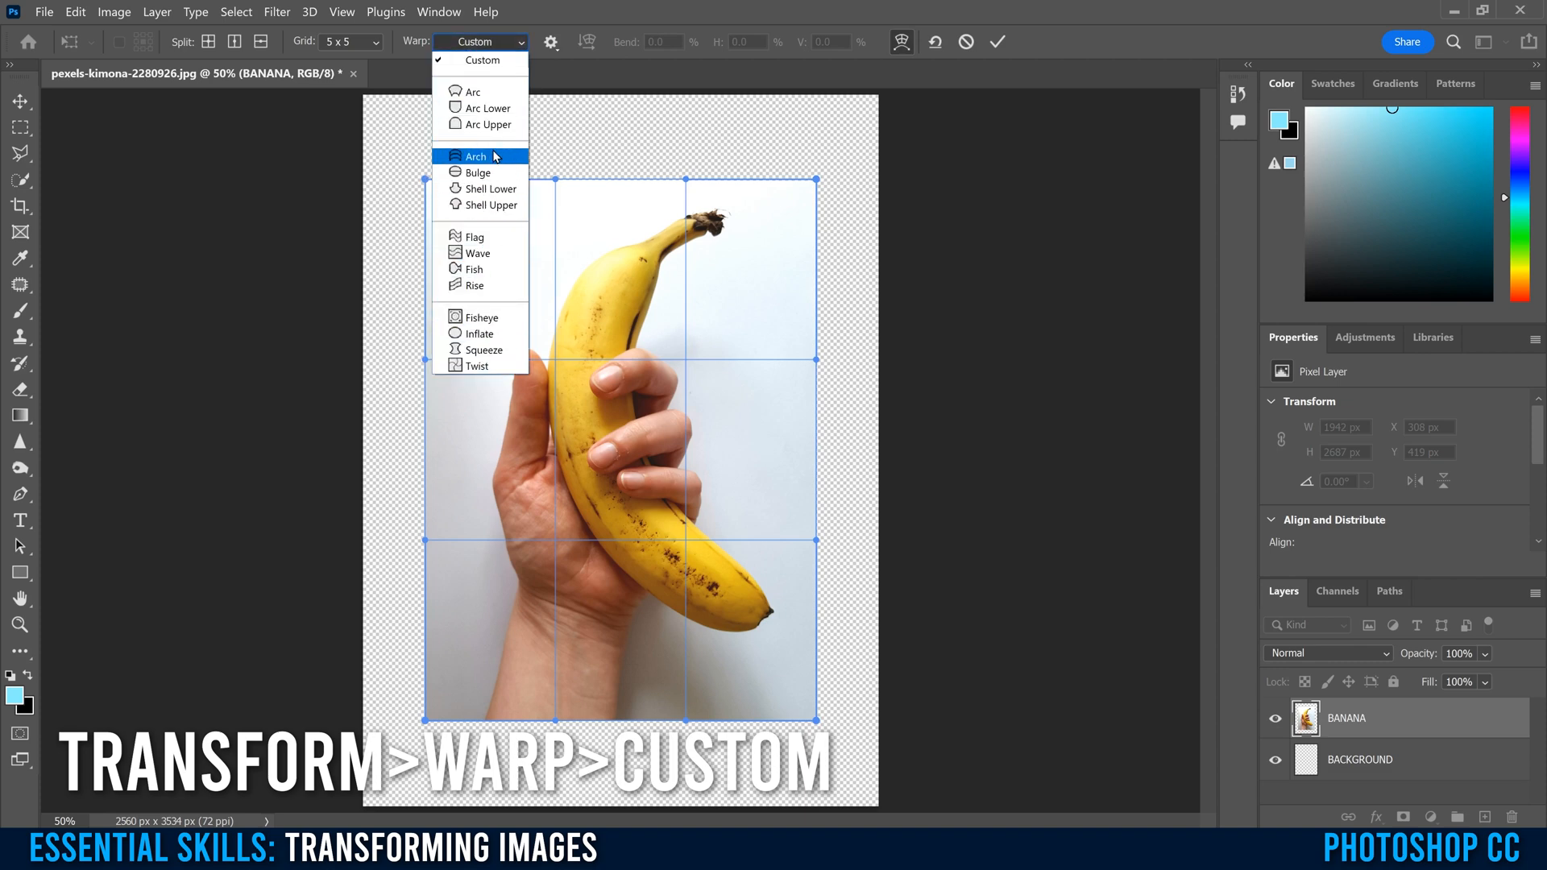
pyautogui.moveTo(477, 253)
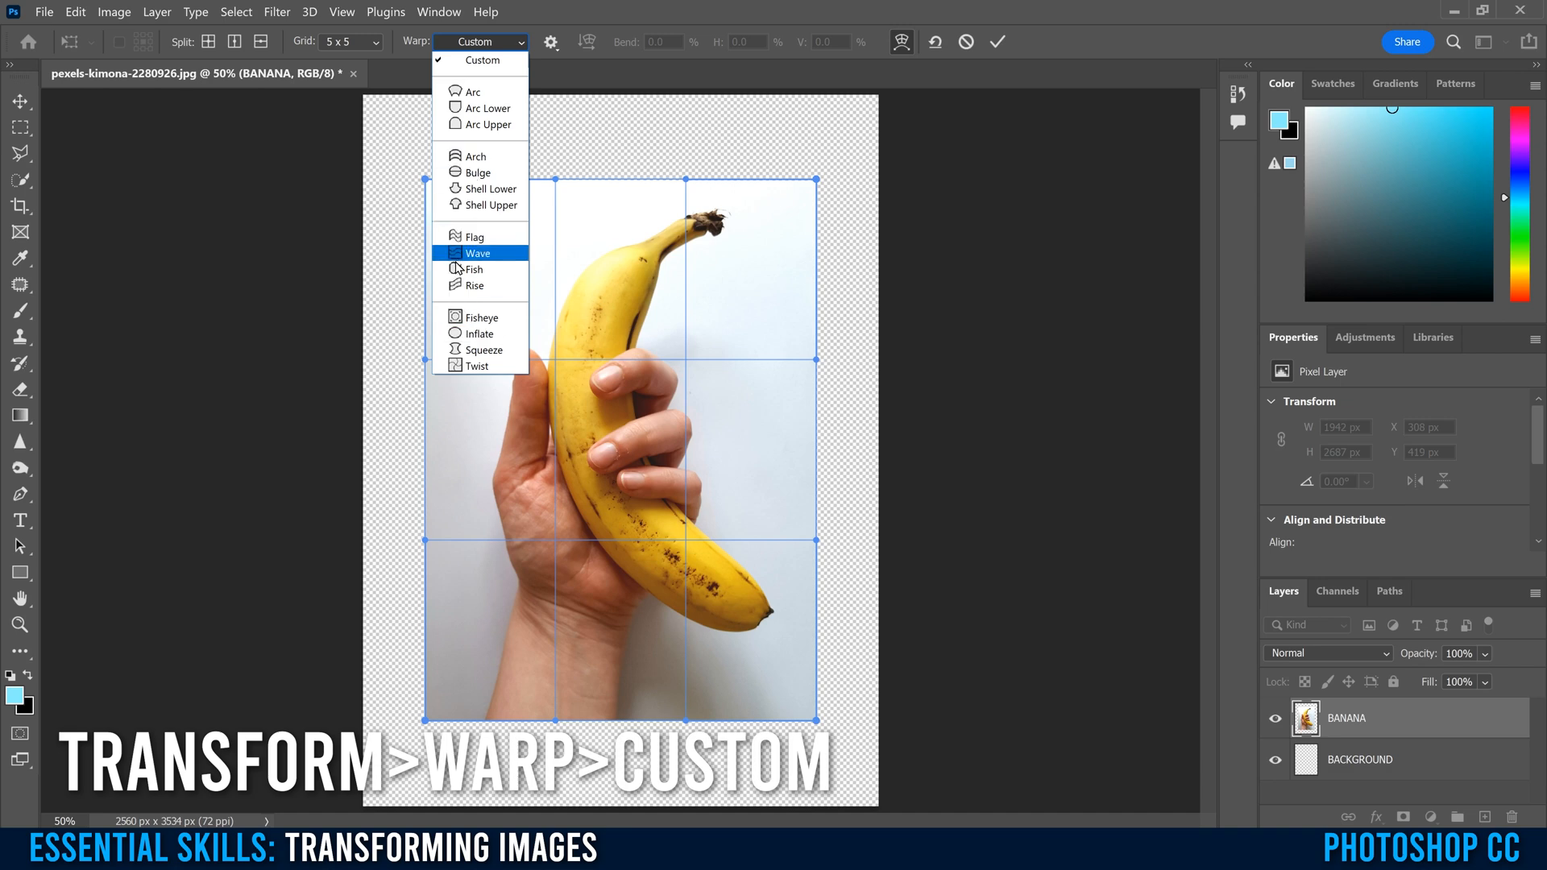
pyautogui.click(472, 90)
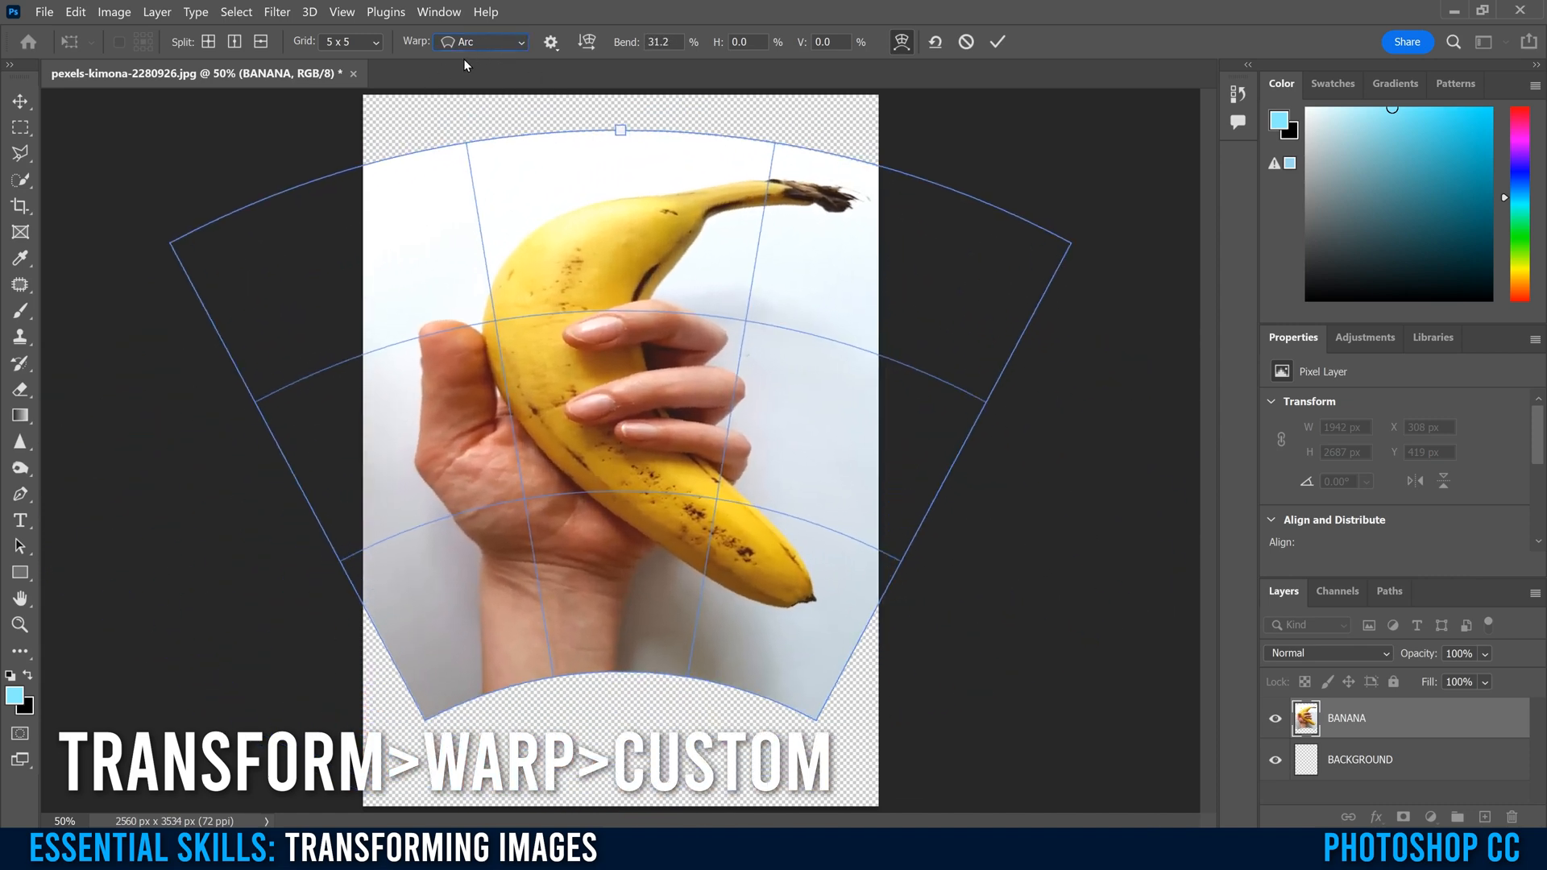
pyautogui.click(480, 42)
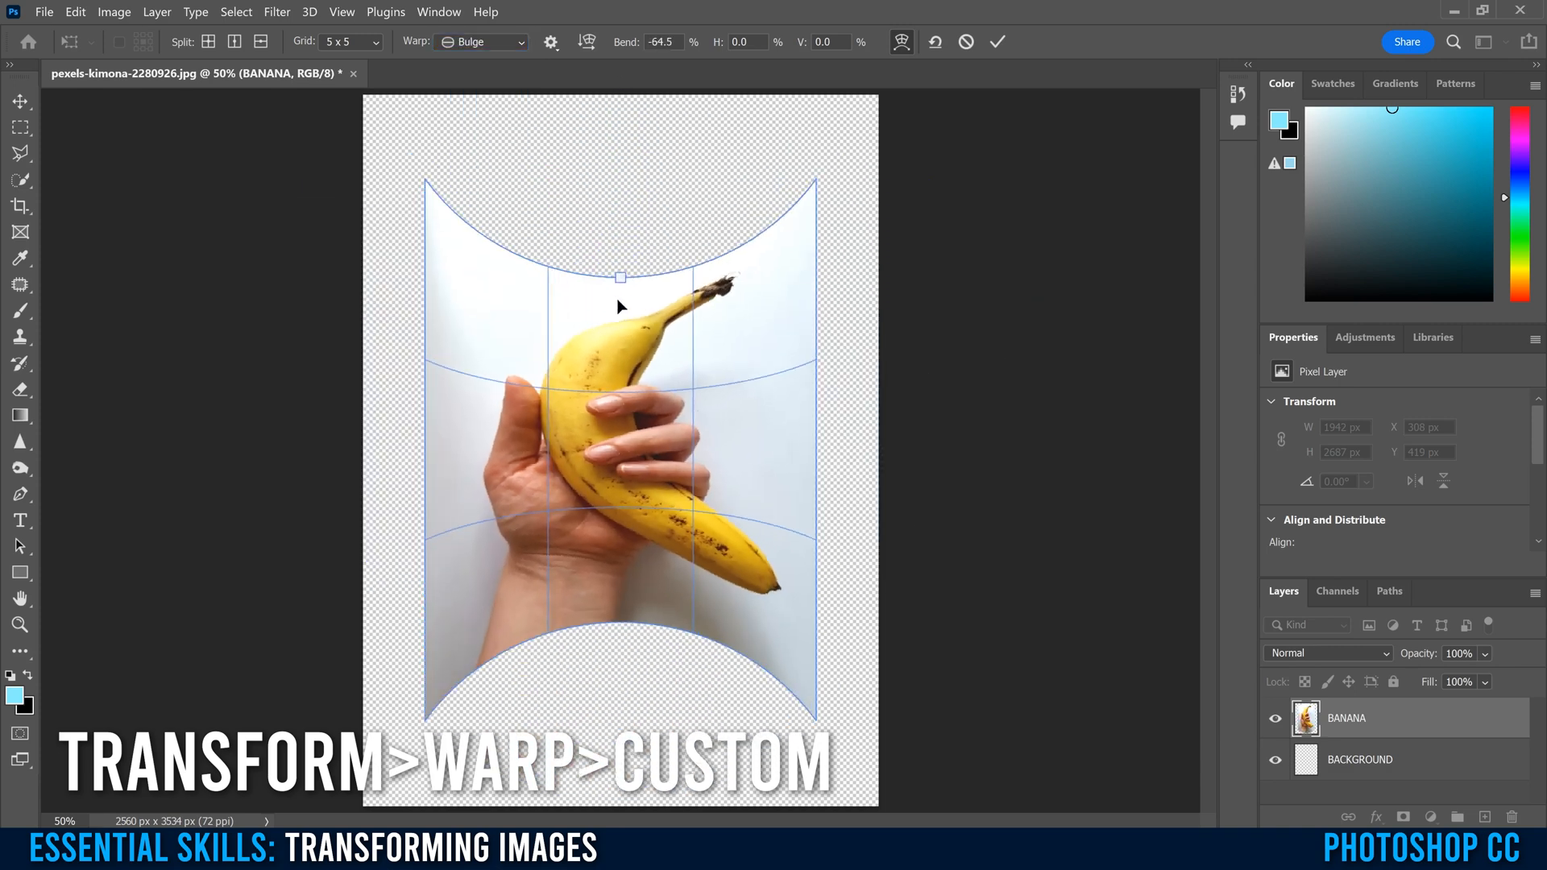
pyautogui.moveTo(619, 273); pyautogui.dragTo(624, 93)
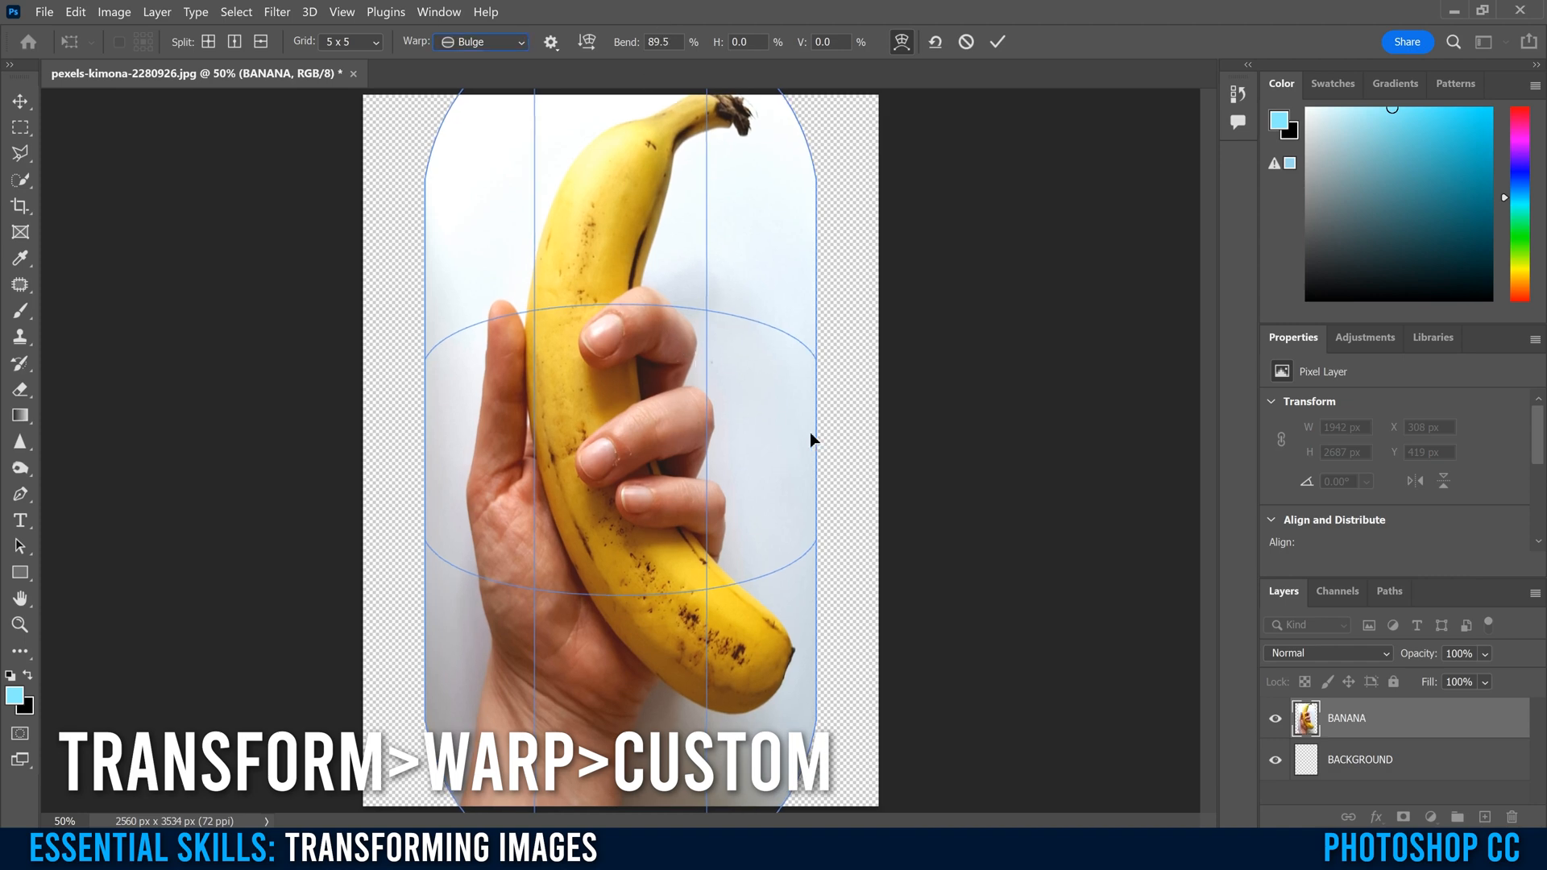
pyautogui.moveTo(530, 470)
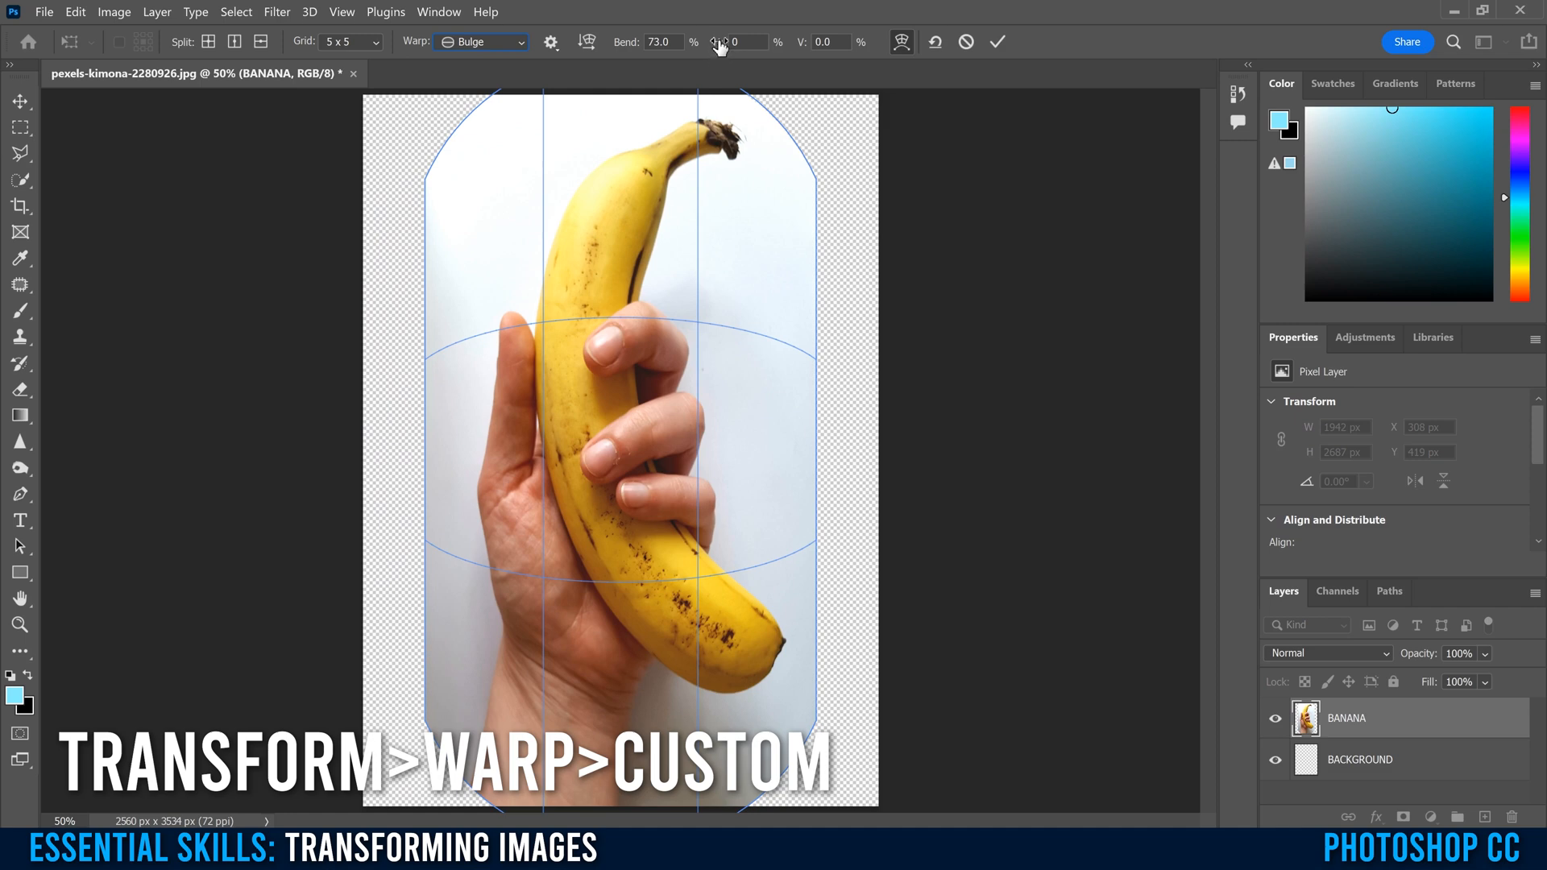
pyautogui.moveTo(783, 50)
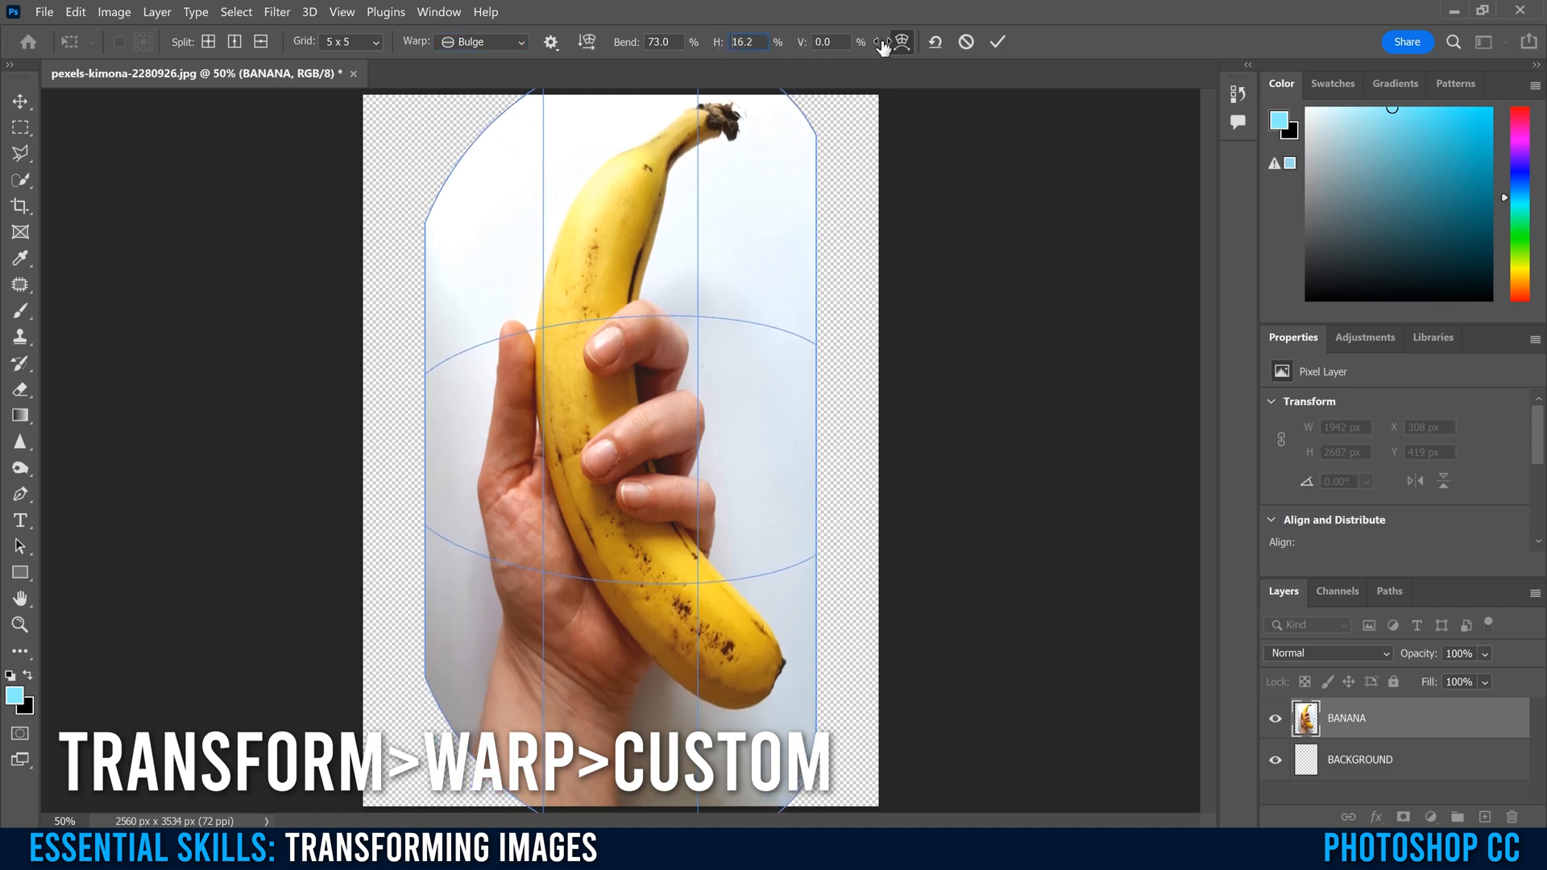
# Set the Bulge warp's horizontal distortion to 49.8 and vertical distortion to -40.4.
pyautogui.write('49.8')
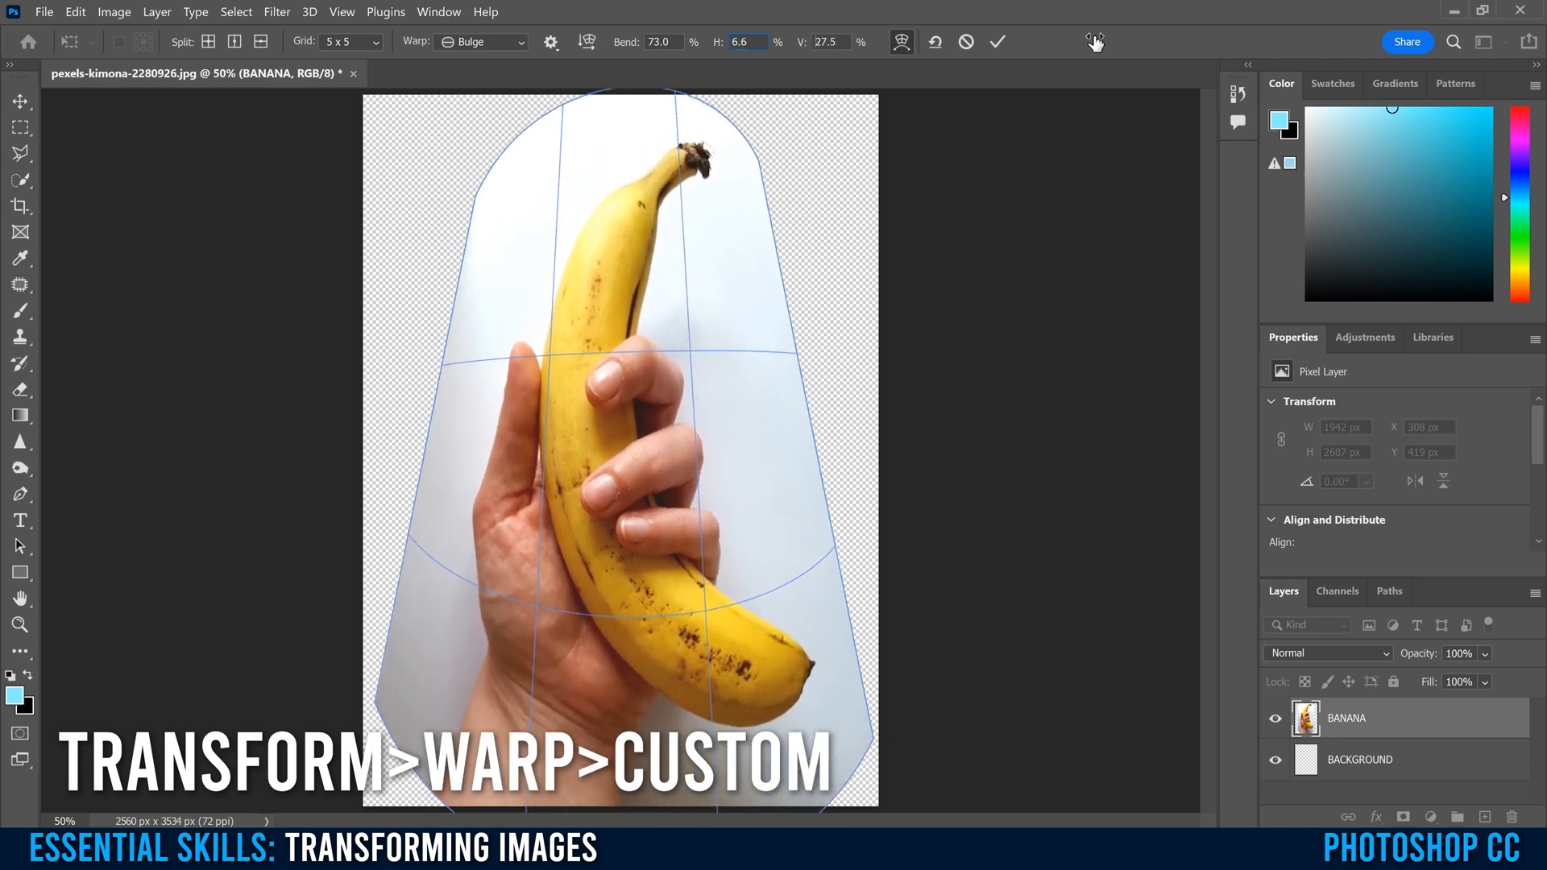
pyautogui.write('-40.4')
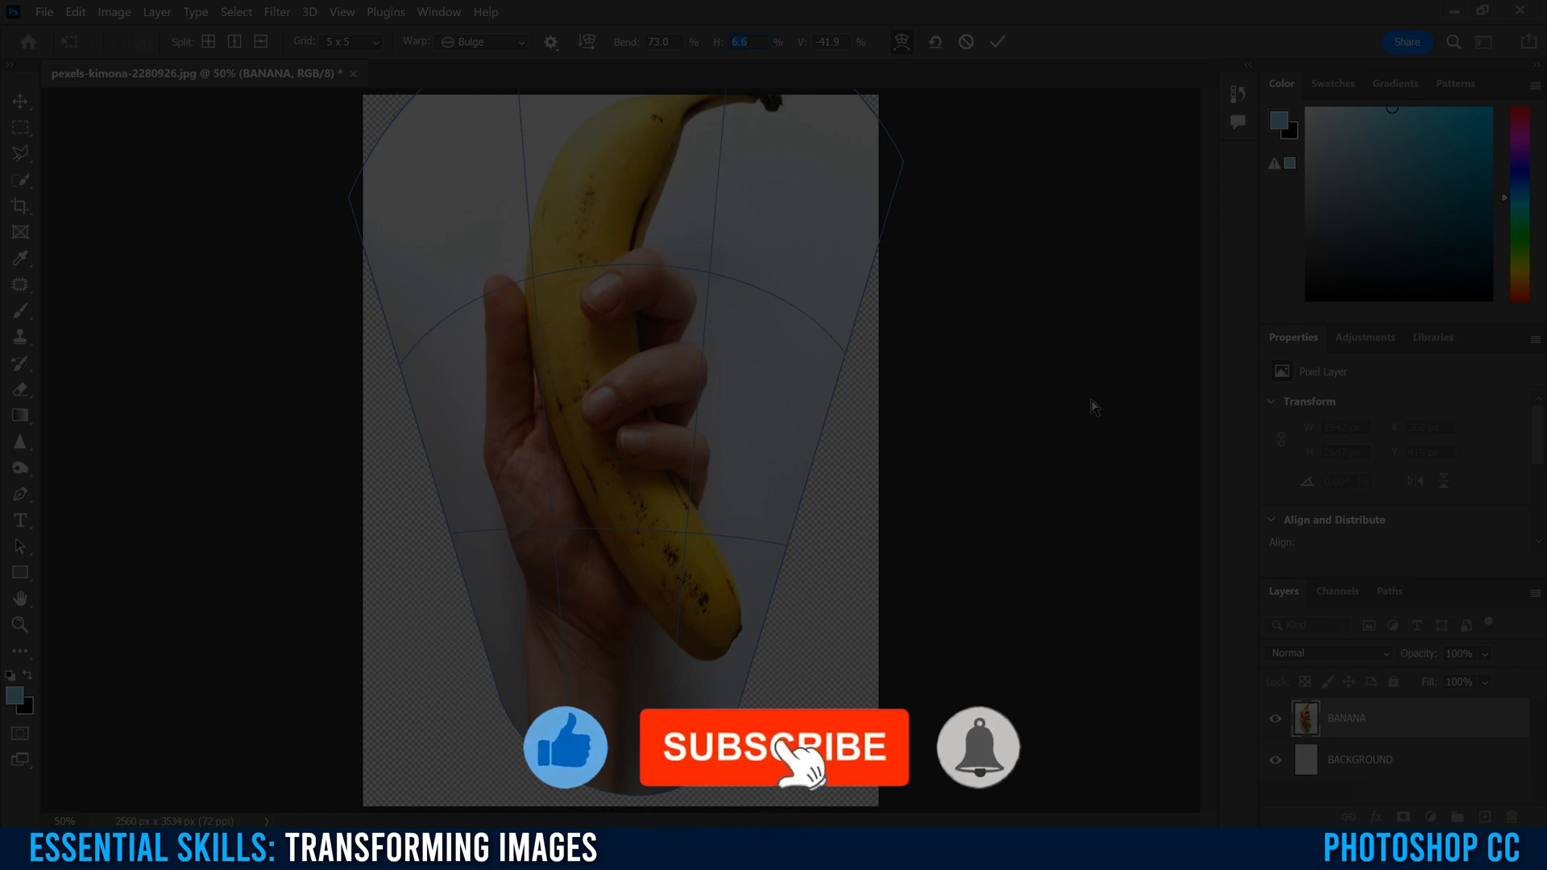
pyautogui.click(772, 746)
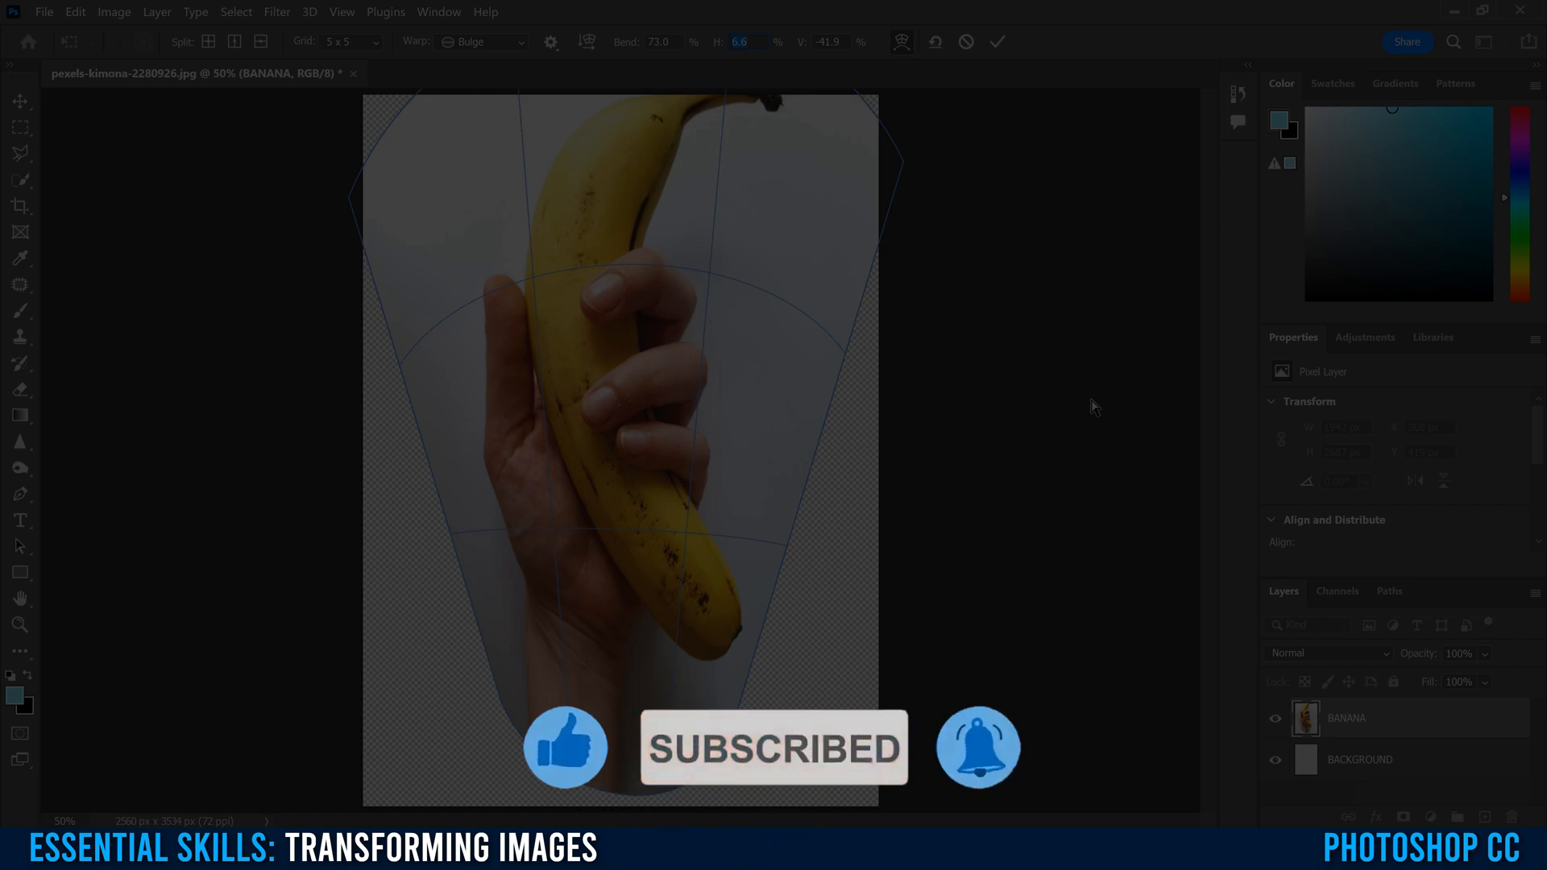